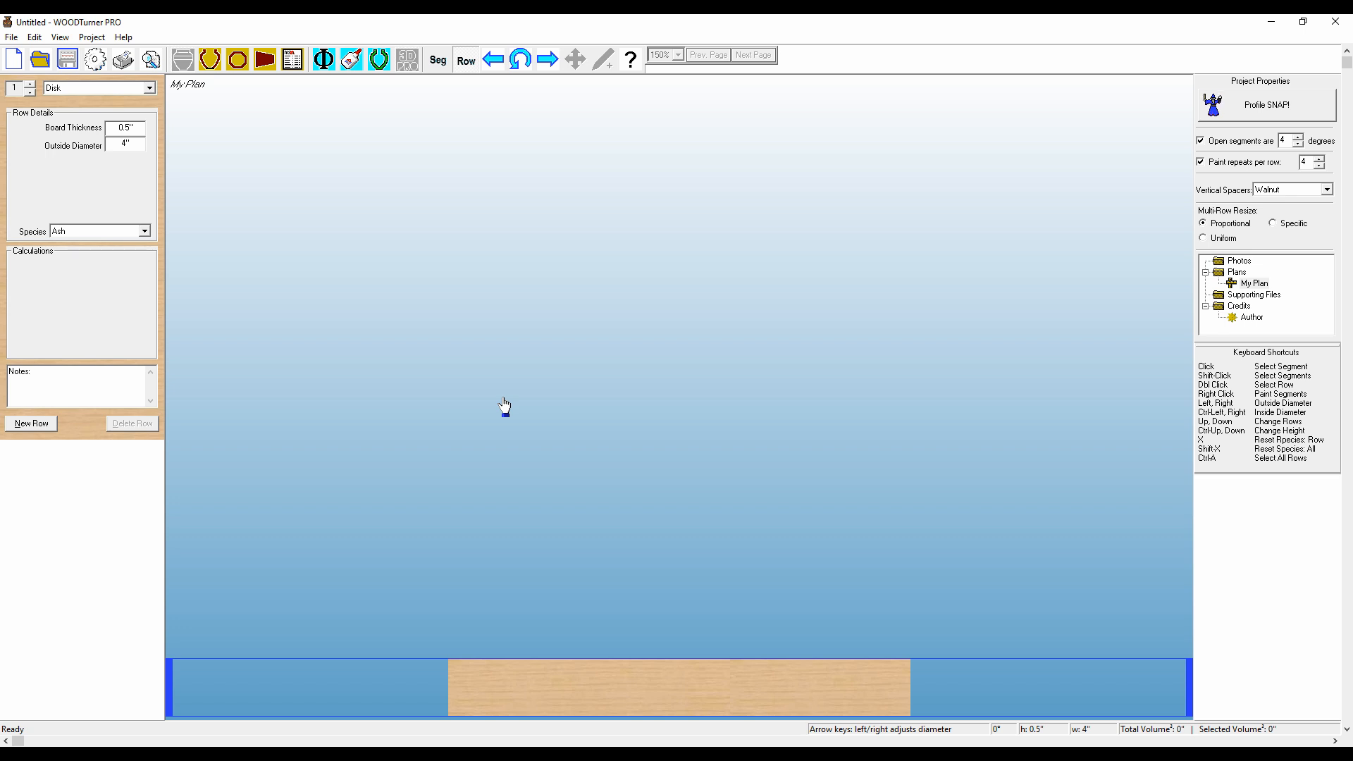
mouse_move(483, 409)
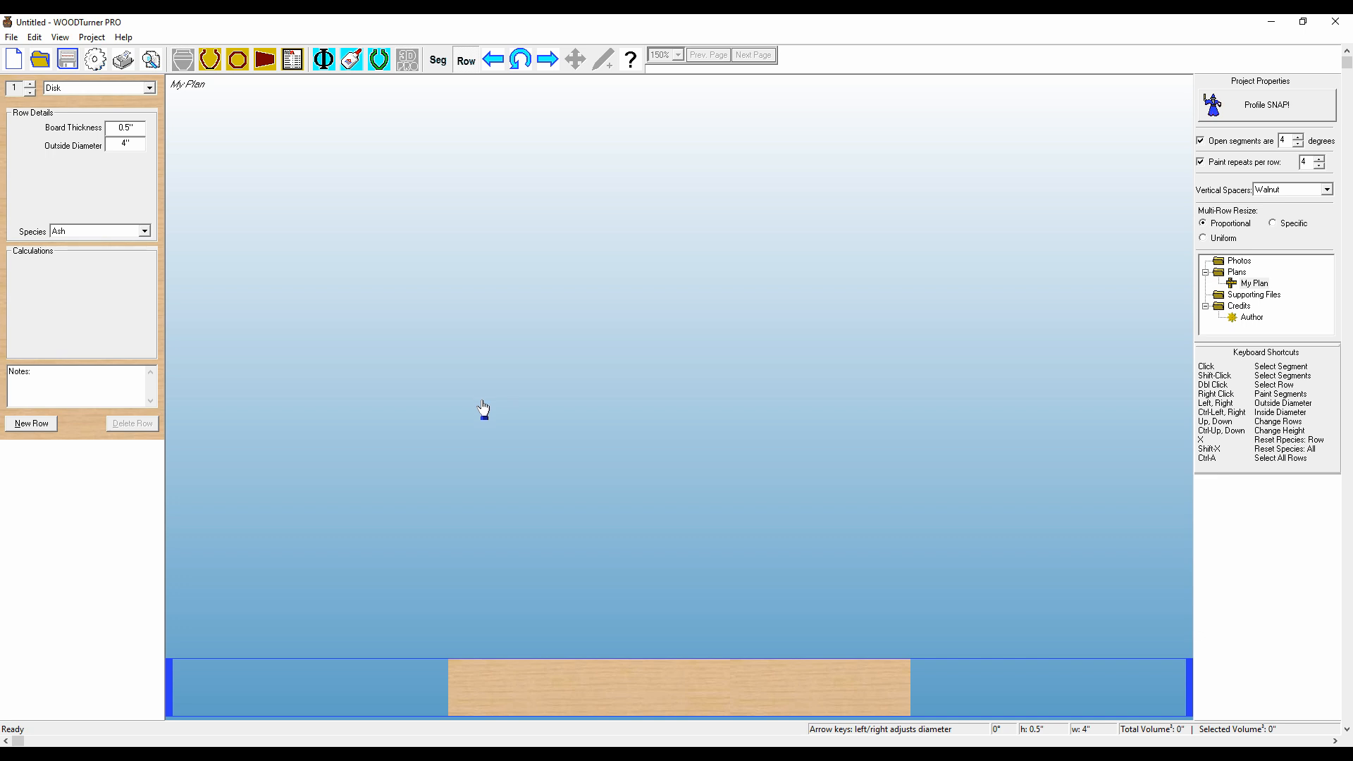
mouse_move(421, 409)
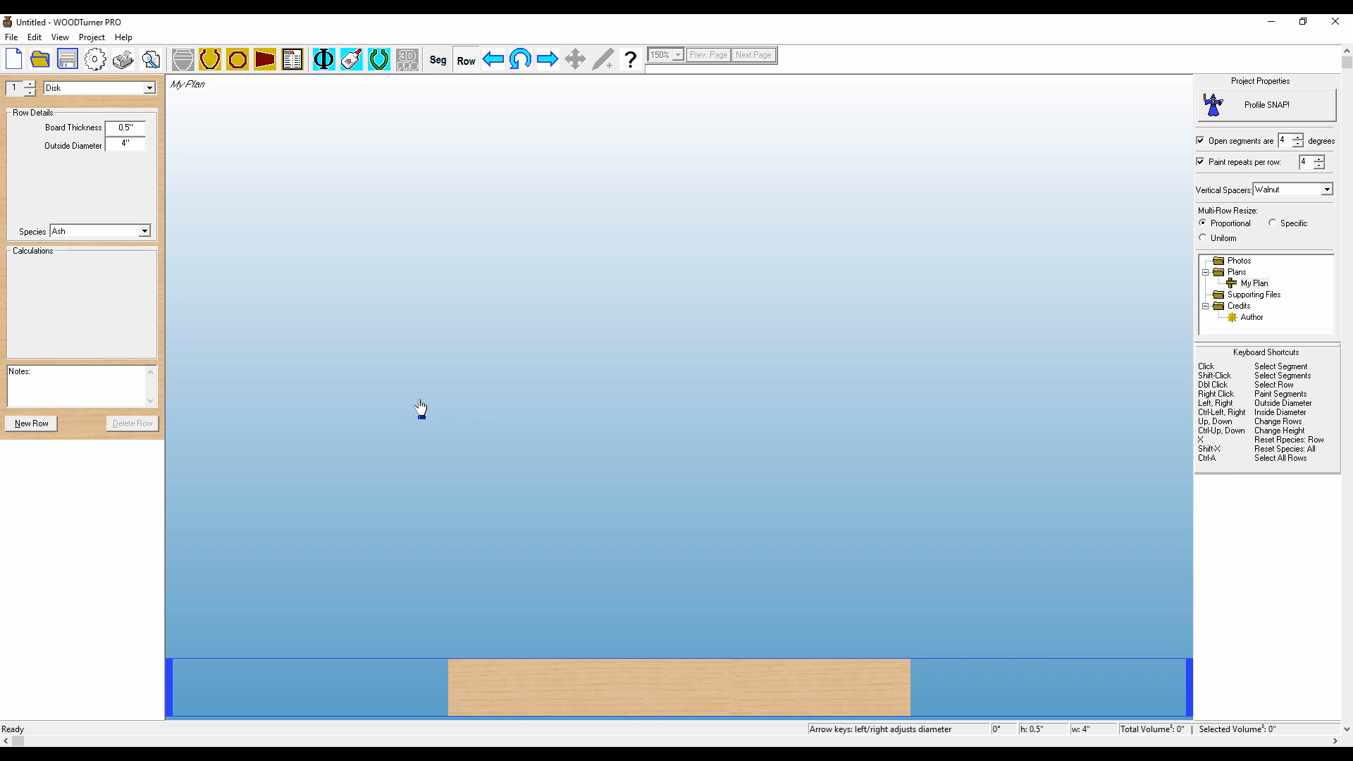
Open the saved 'Demo blank for video' bowl plan from the file list
left_click(408, 59)
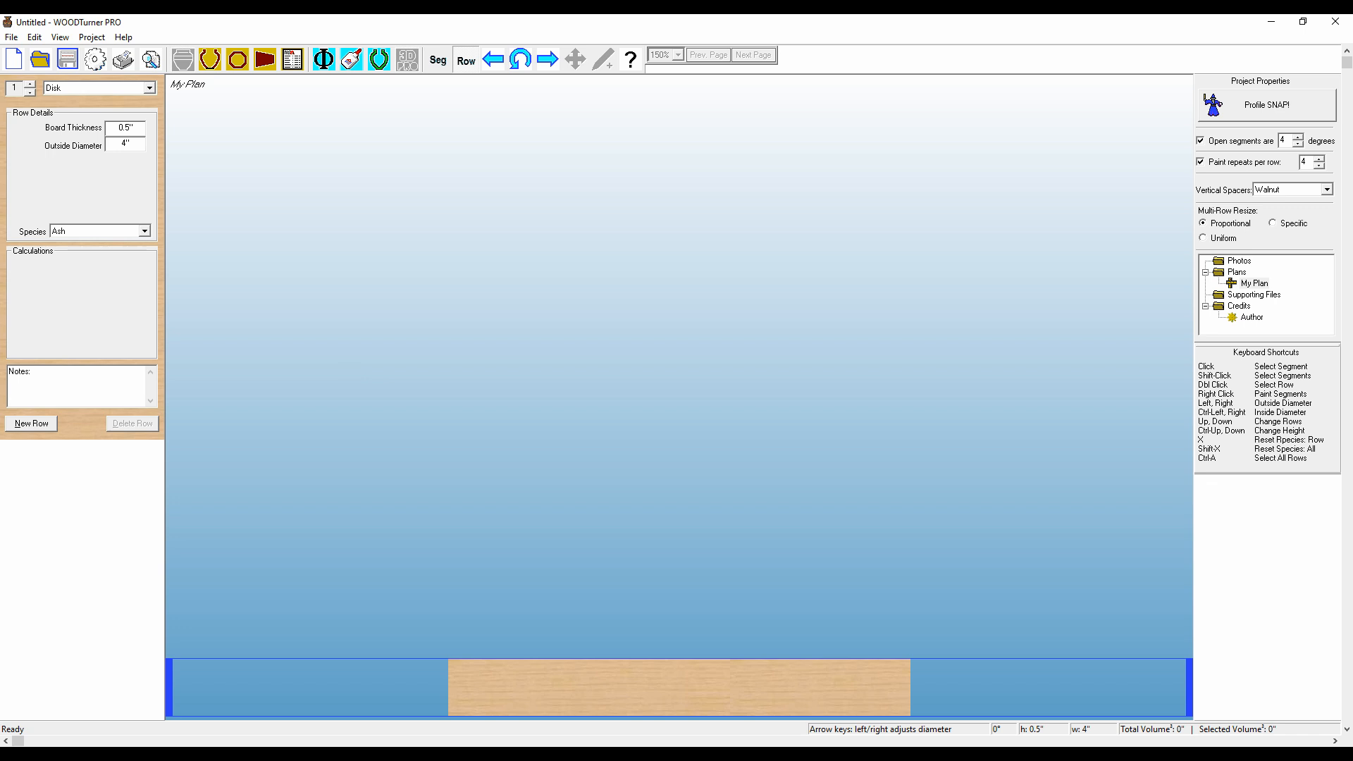
mouse_move(603, 570)
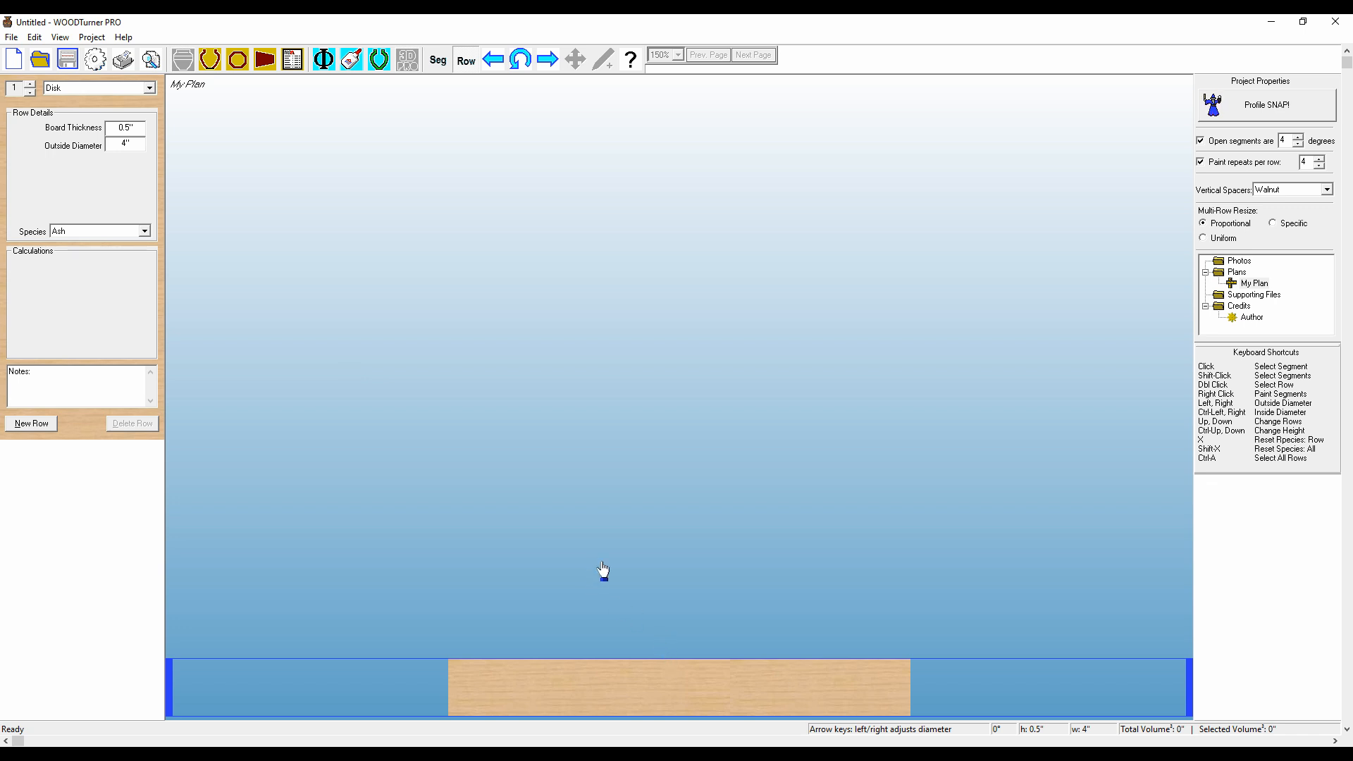
mouse_move(507, 433)
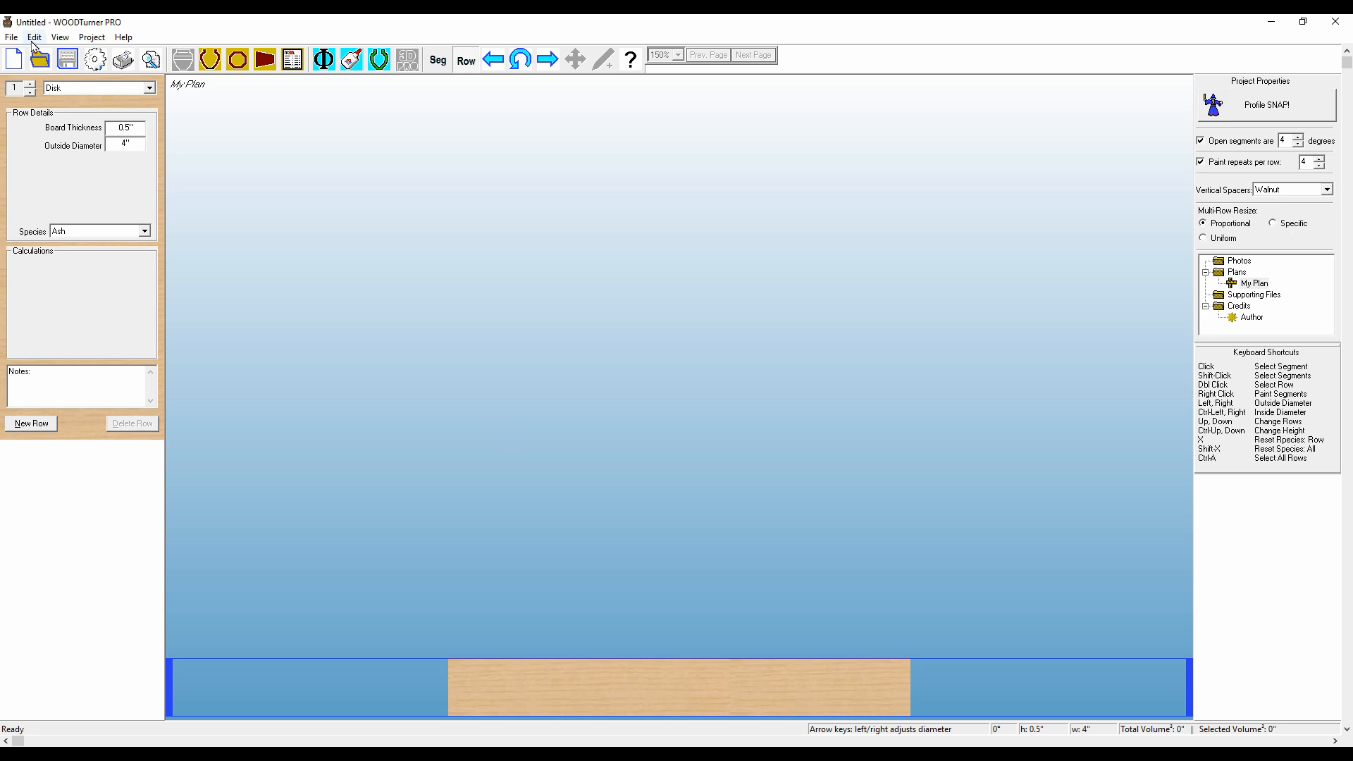
left_click(39, 59)
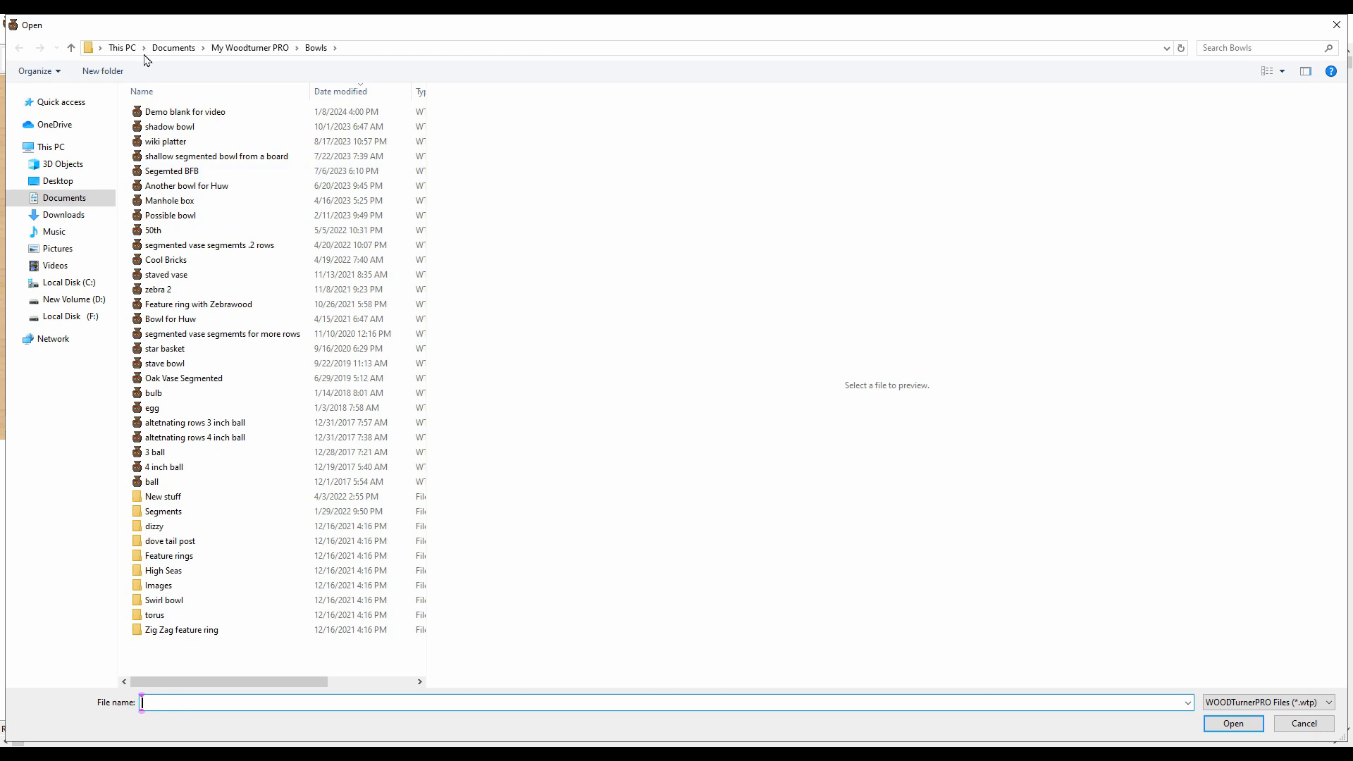
double_click(183, 112)
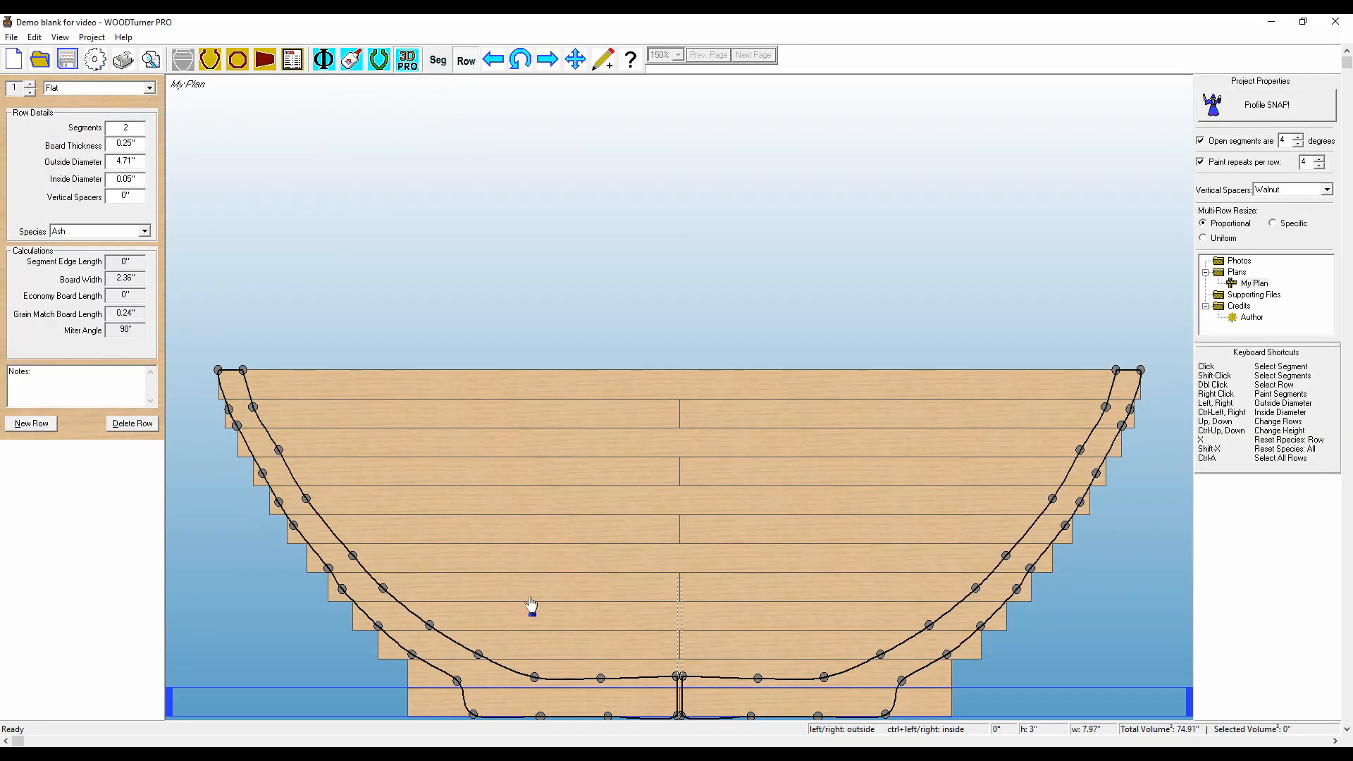
mouse_move(228, 447)
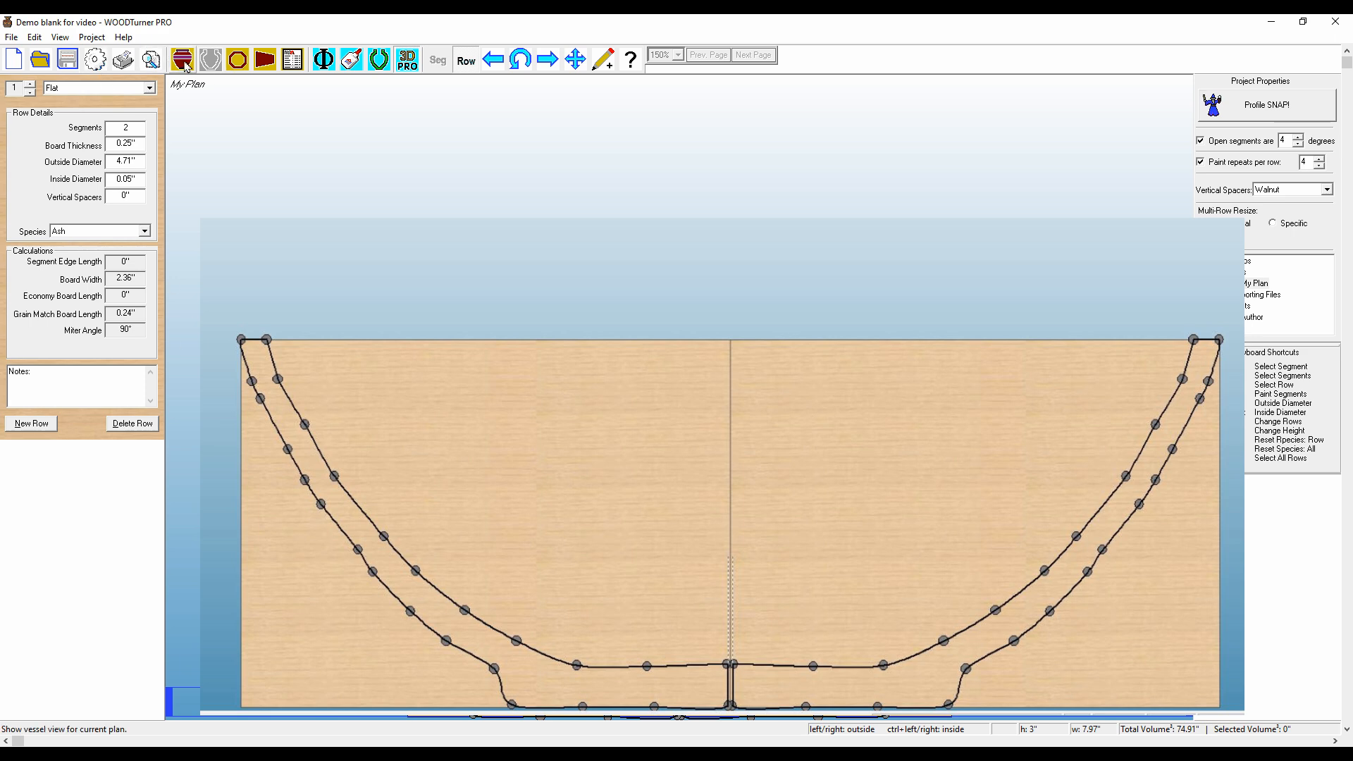
Preview the bowl as a cross-section vessel and return to the stacked row plan
left_click(182, 60)
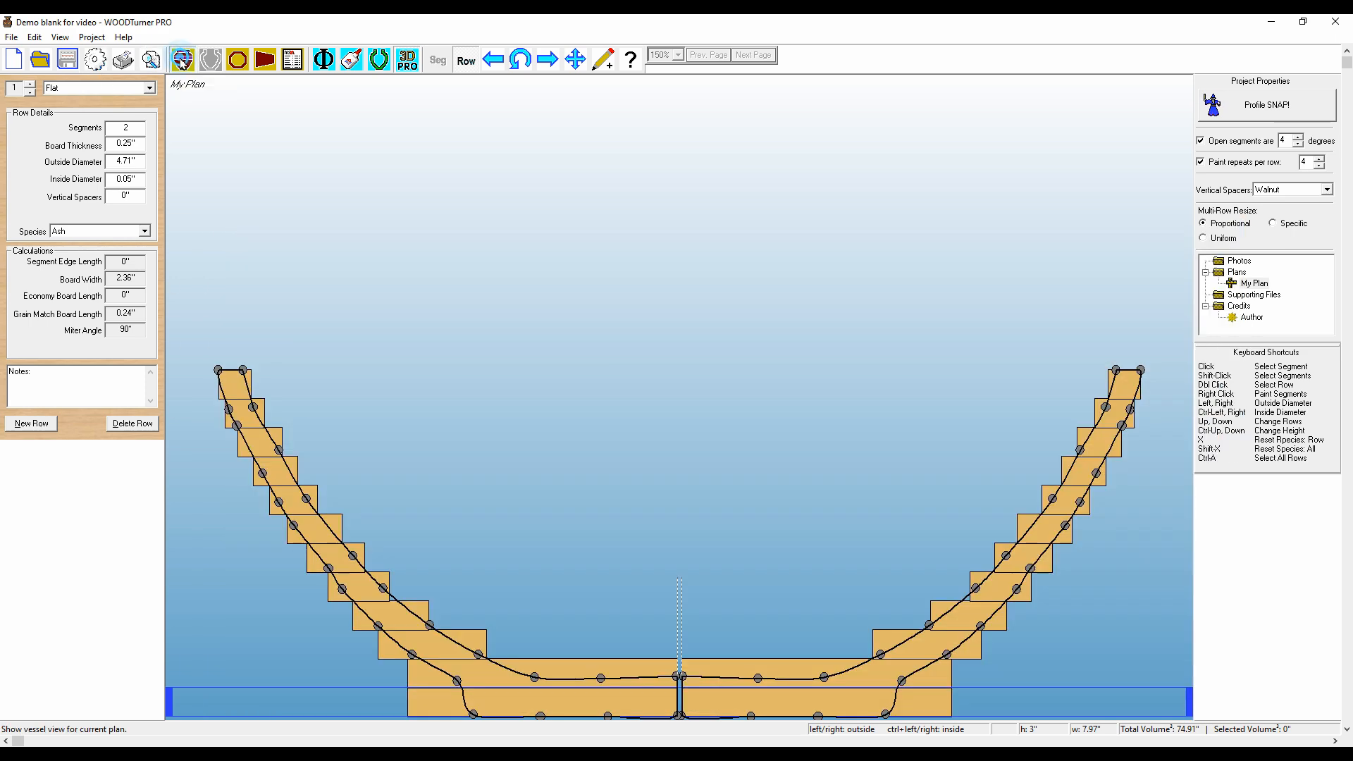
left_click(181, 59)
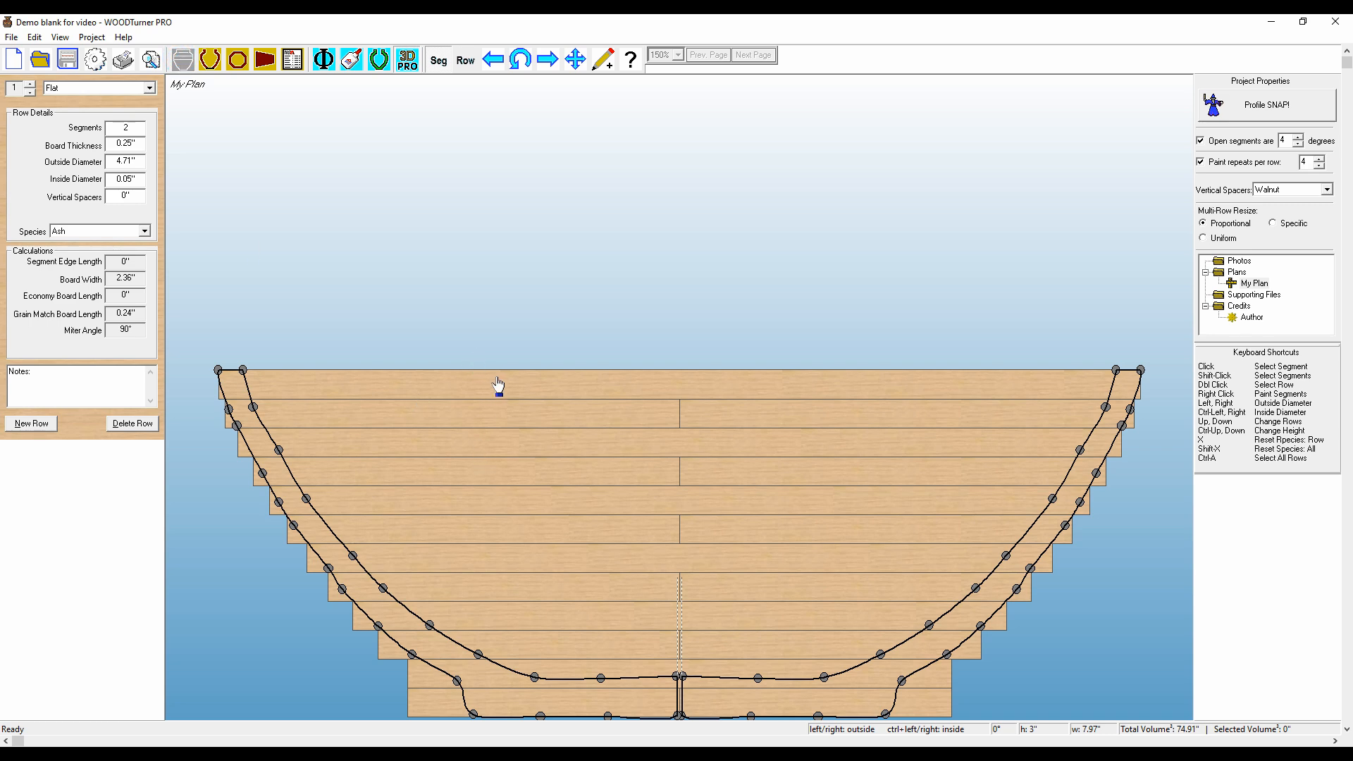
mouse_move(509, 390)
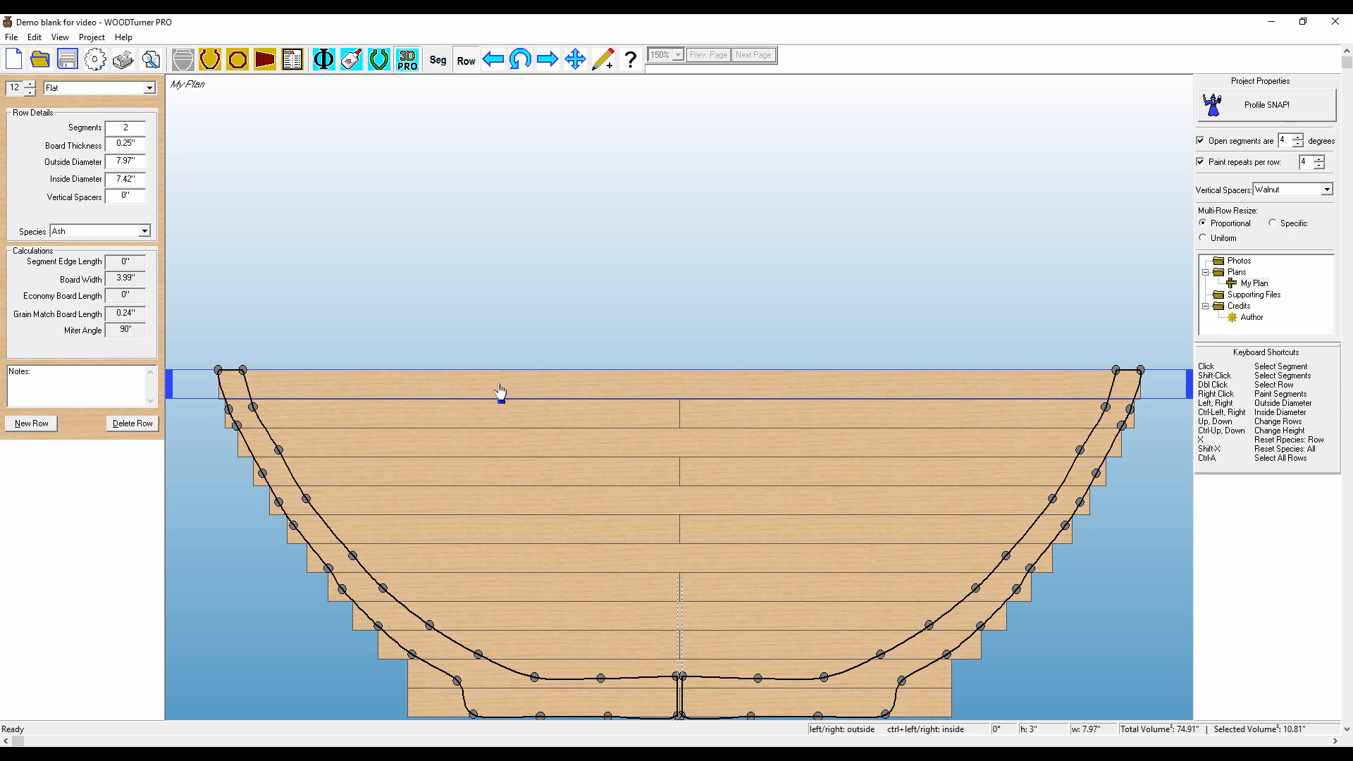
mouse_move(540, 349)
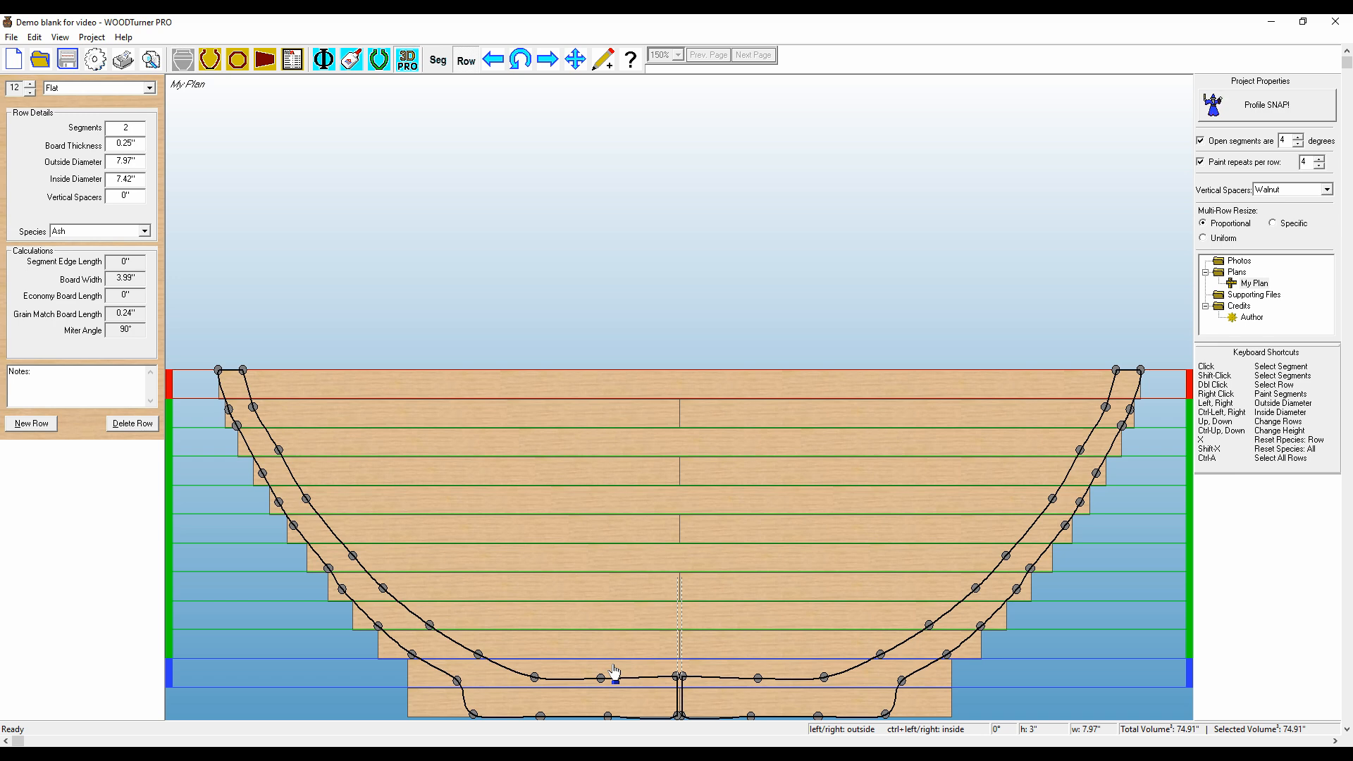
Delete all selected rows, confirming the removal prompts
left_click(132, 424)
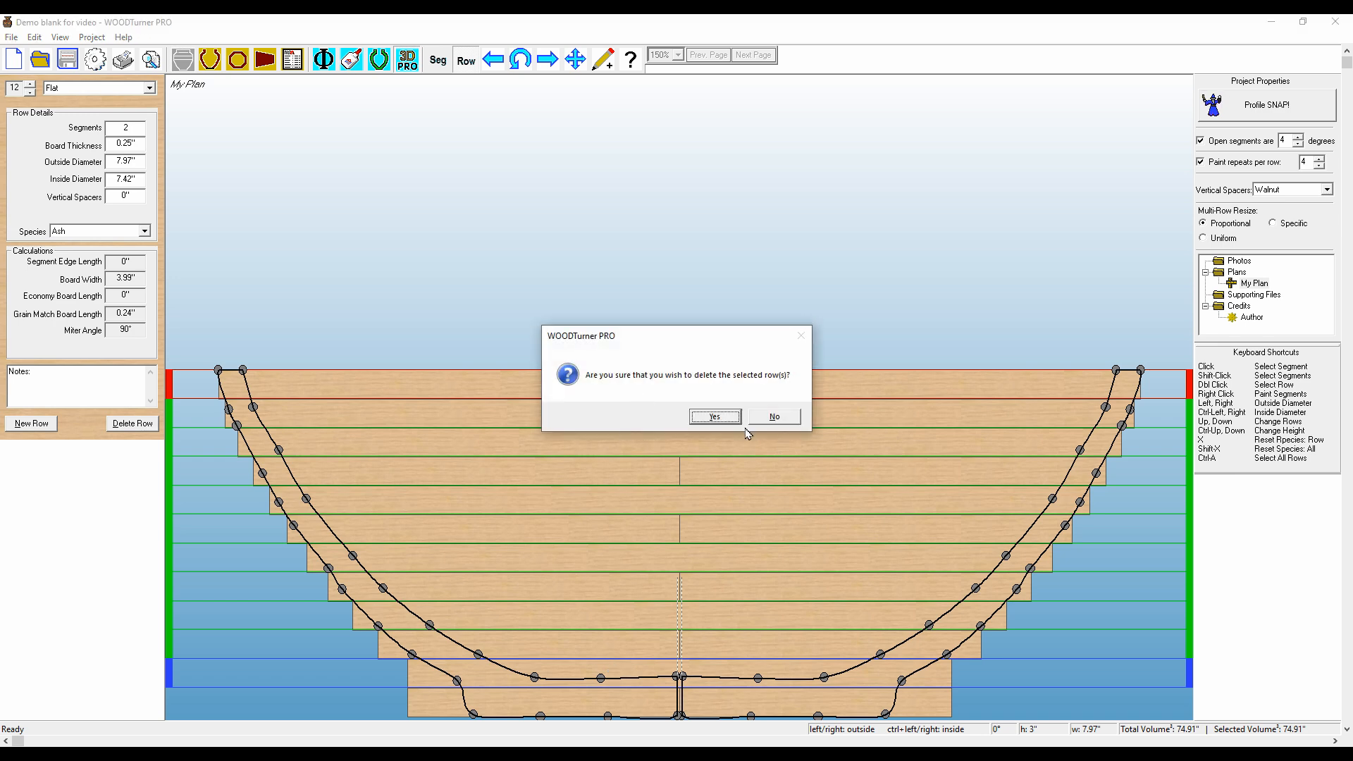
left_click(711, 417)
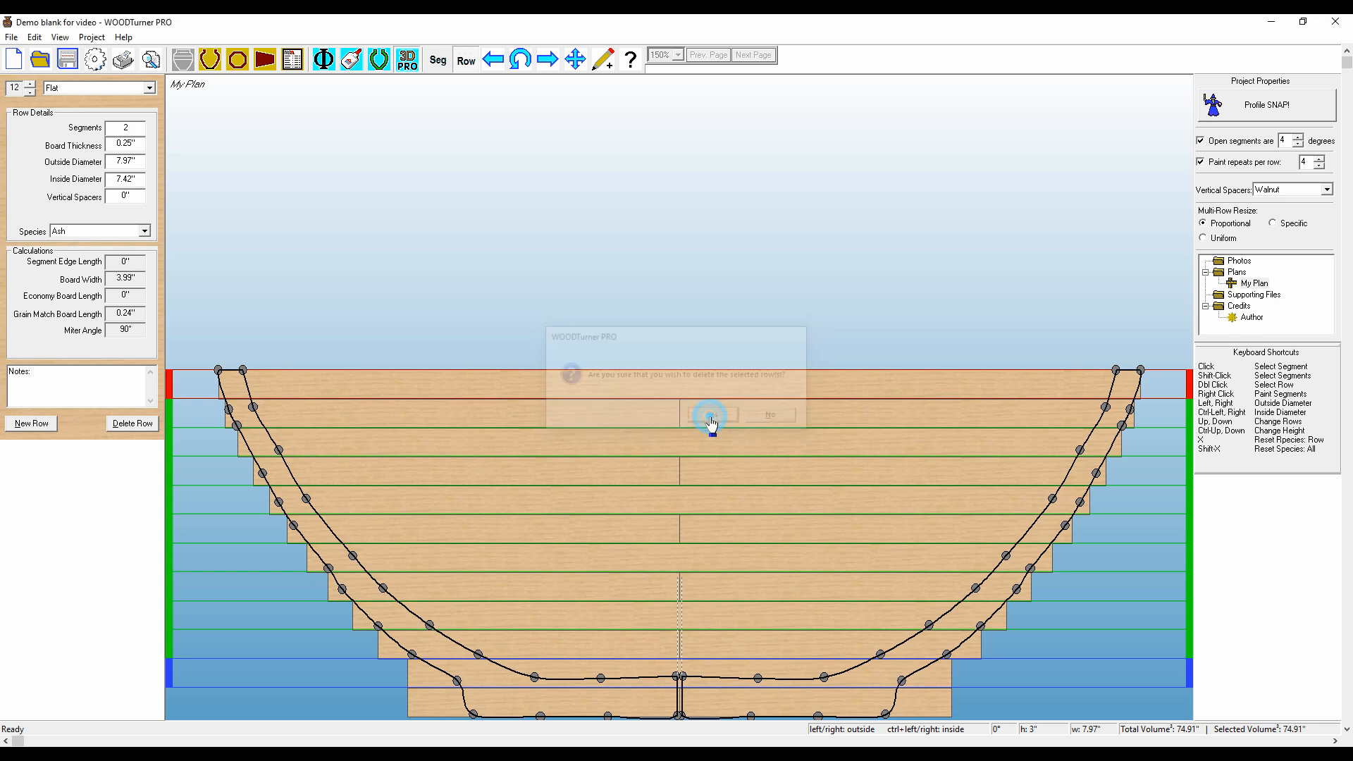
left_click(709, 414)
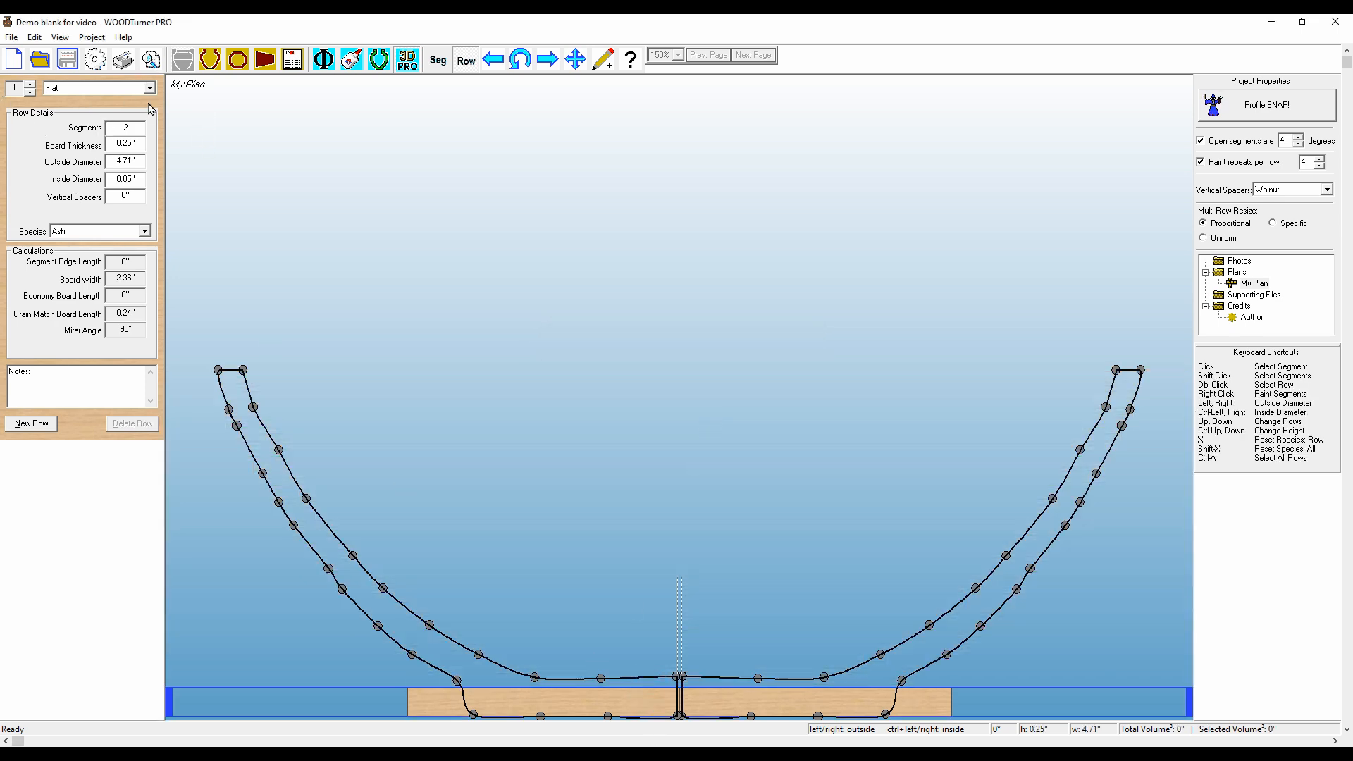
Make the remaining row a Disk and ready its board thickness for 0.5"
left_click(146, 87)
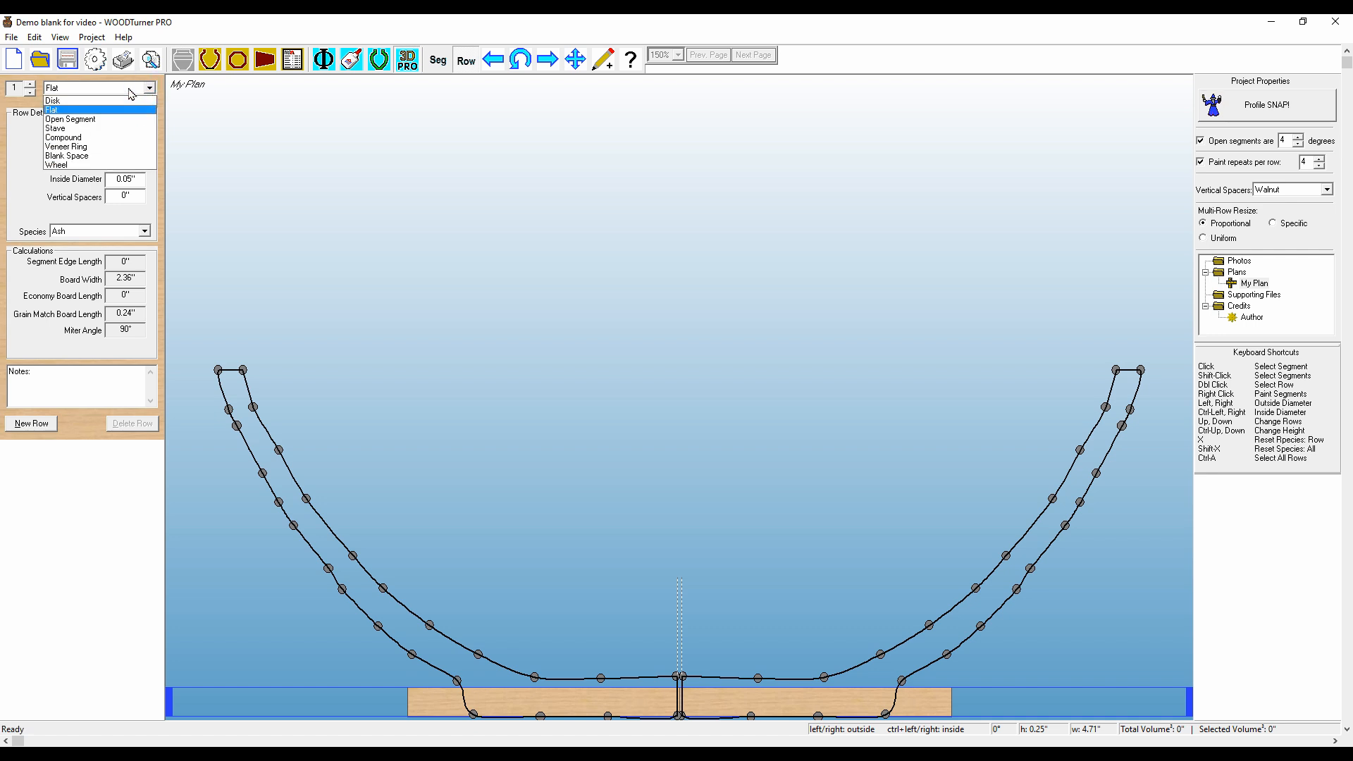
left_click(54, 110)
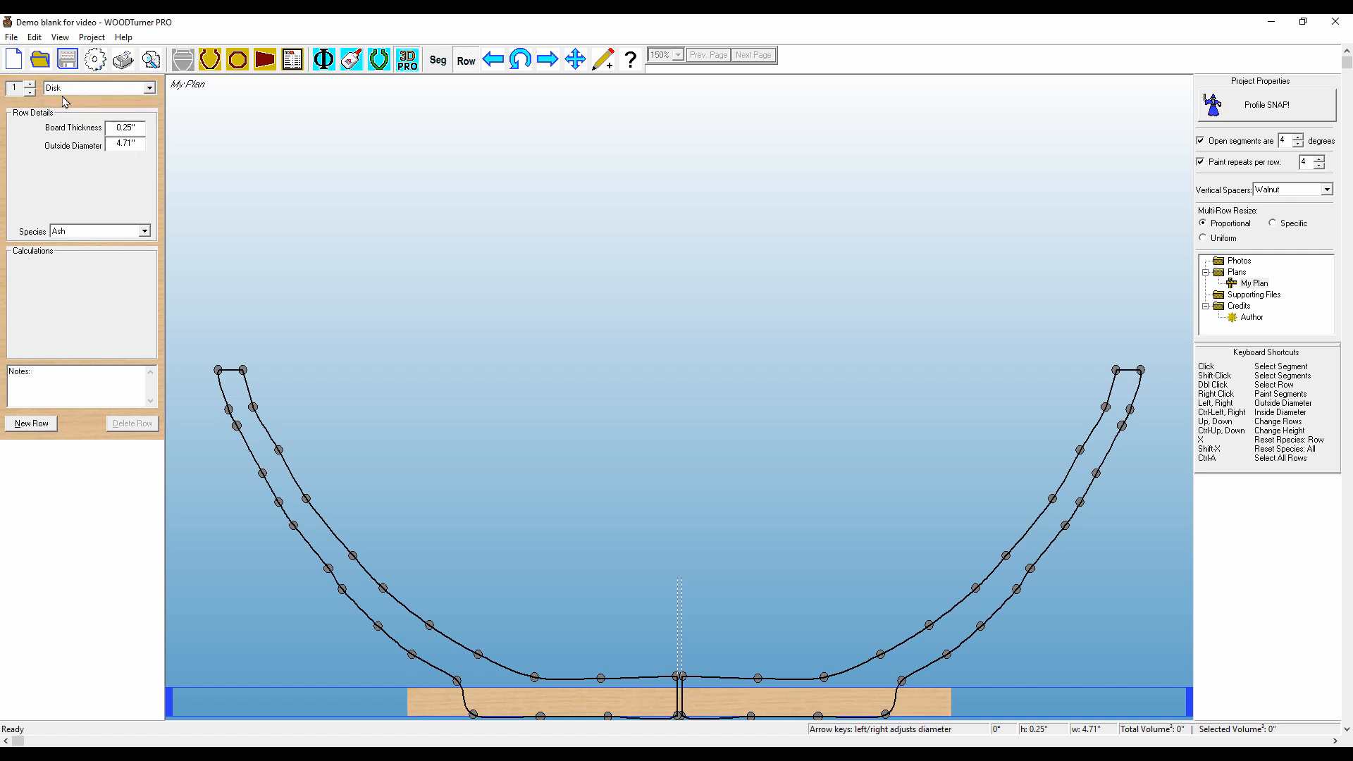
triple_click(125, 127)
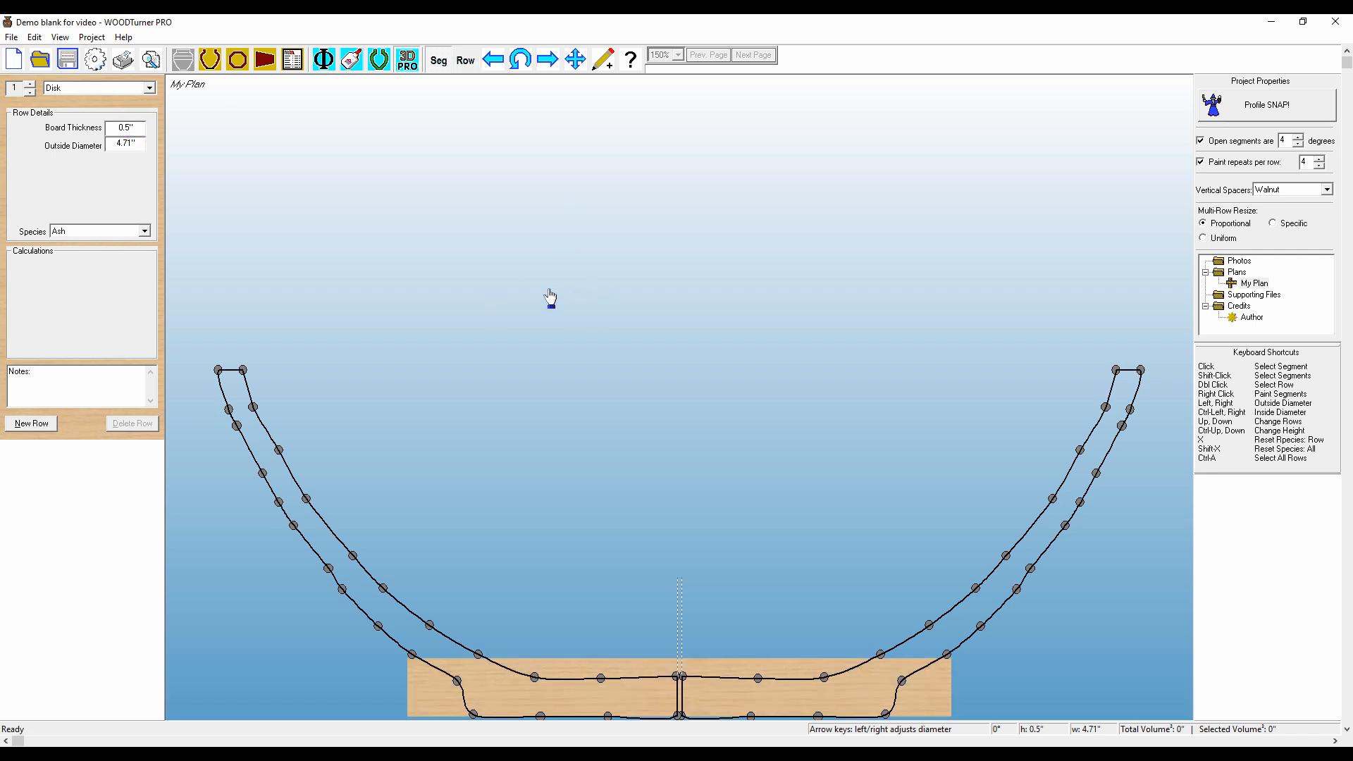
mouse_move(207, 358)
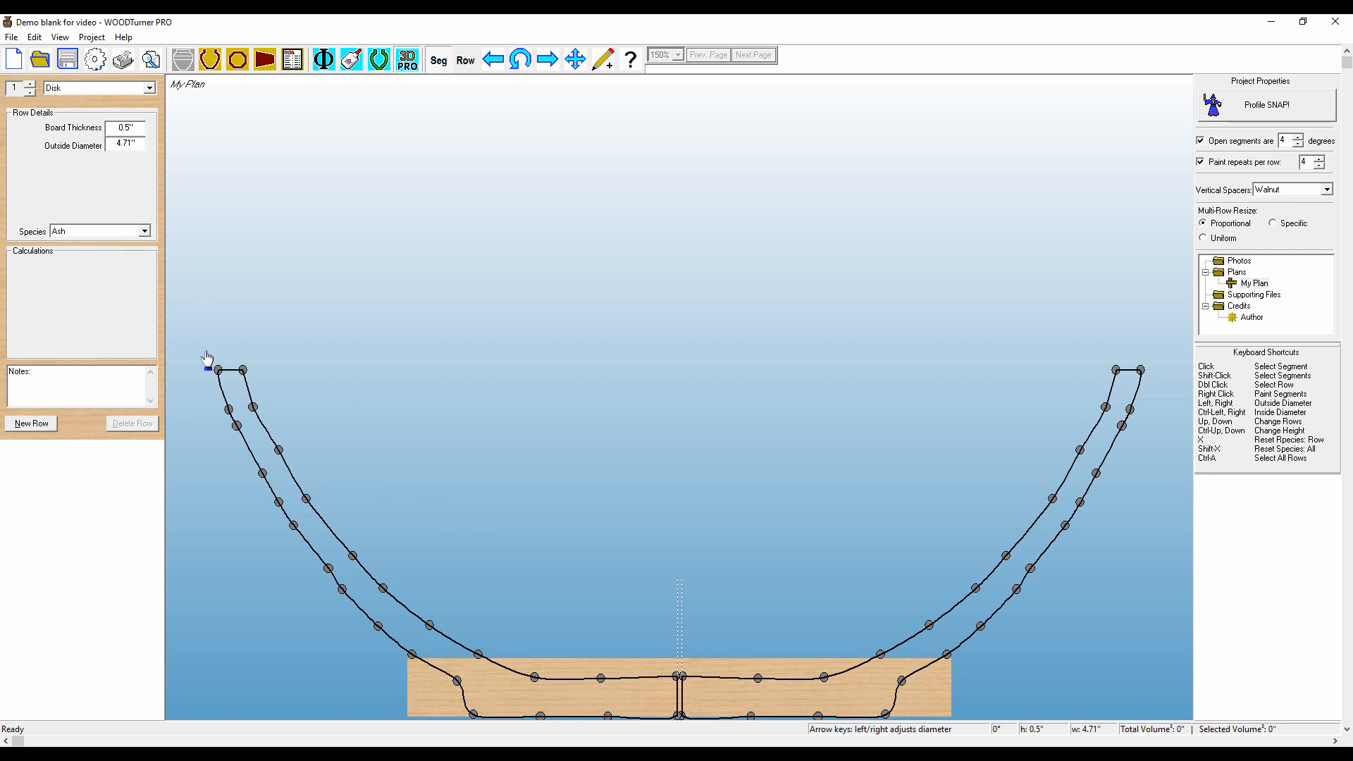
Add new 12-segment ash rings above the selected disk base
left_click(494, 698)
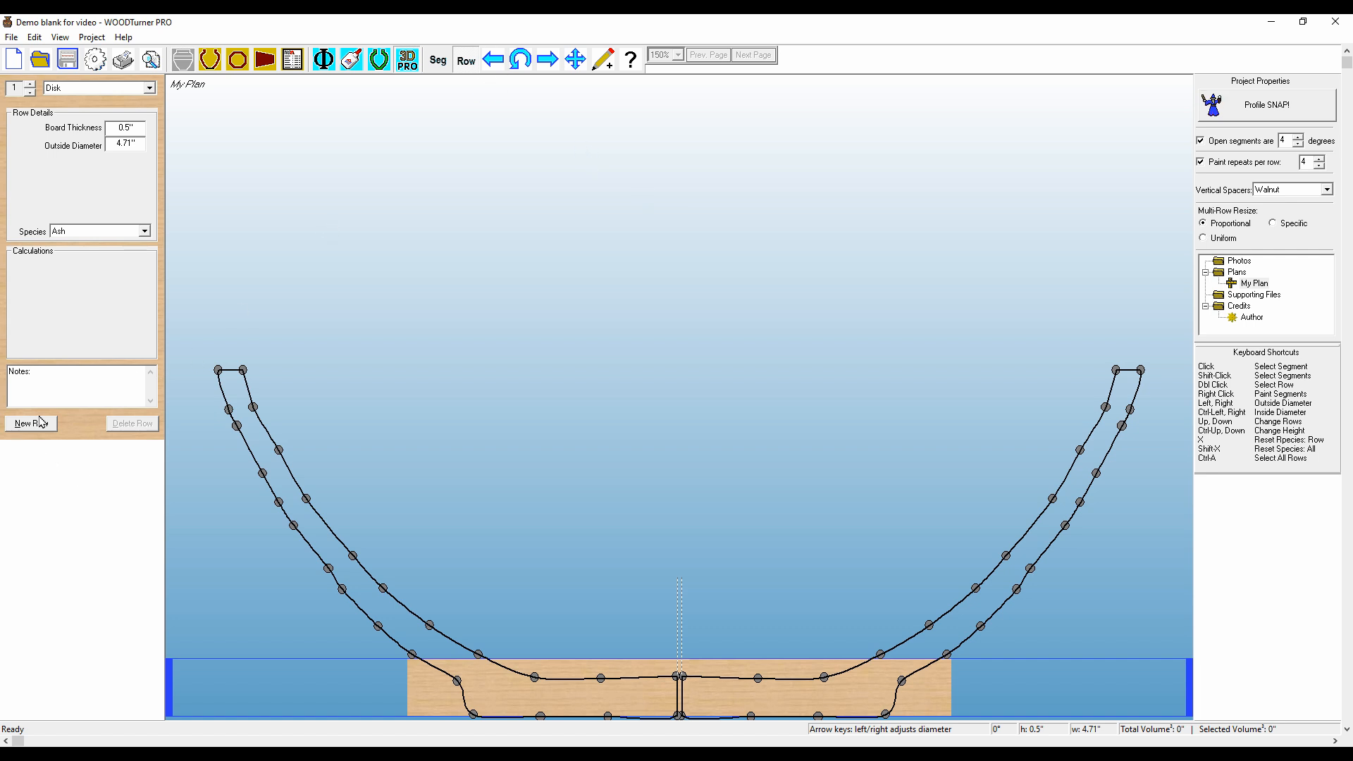
left_click(30, 423)
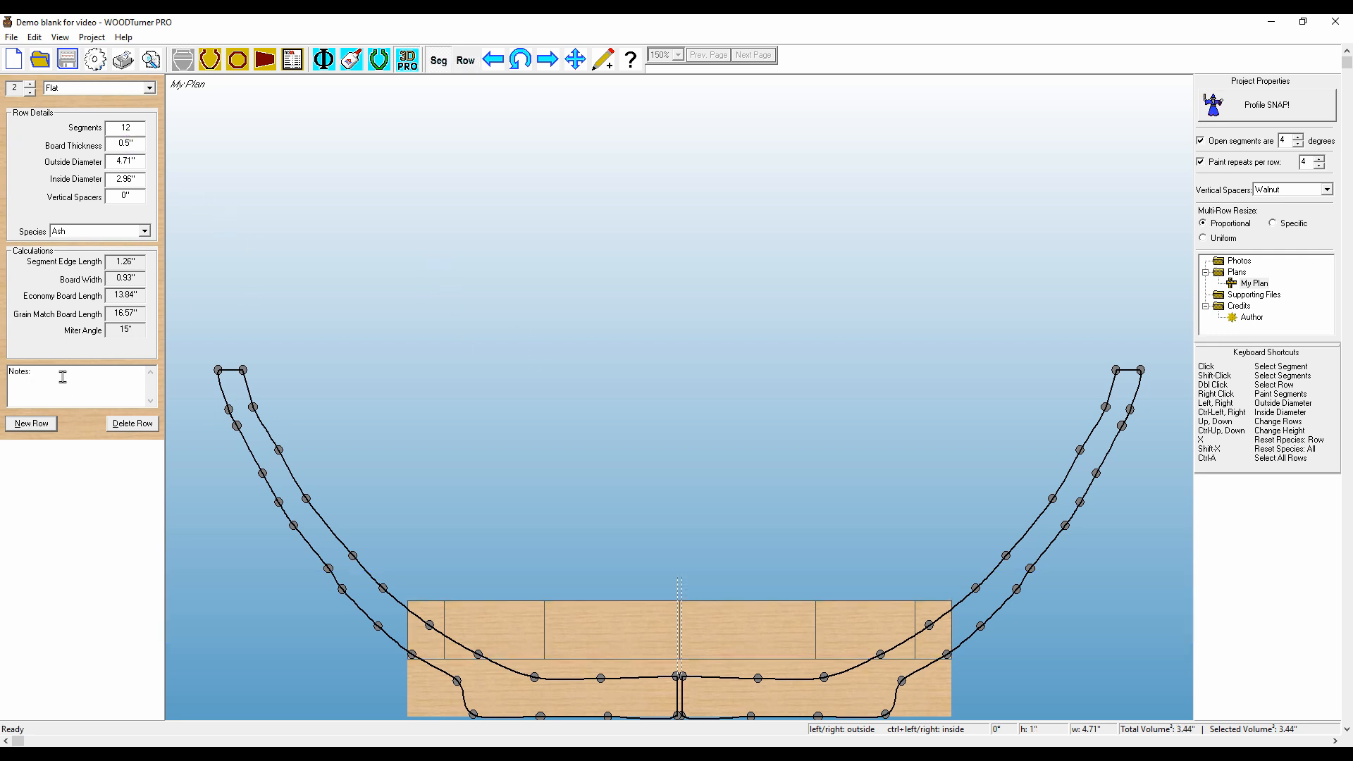
left_click(30, 424)
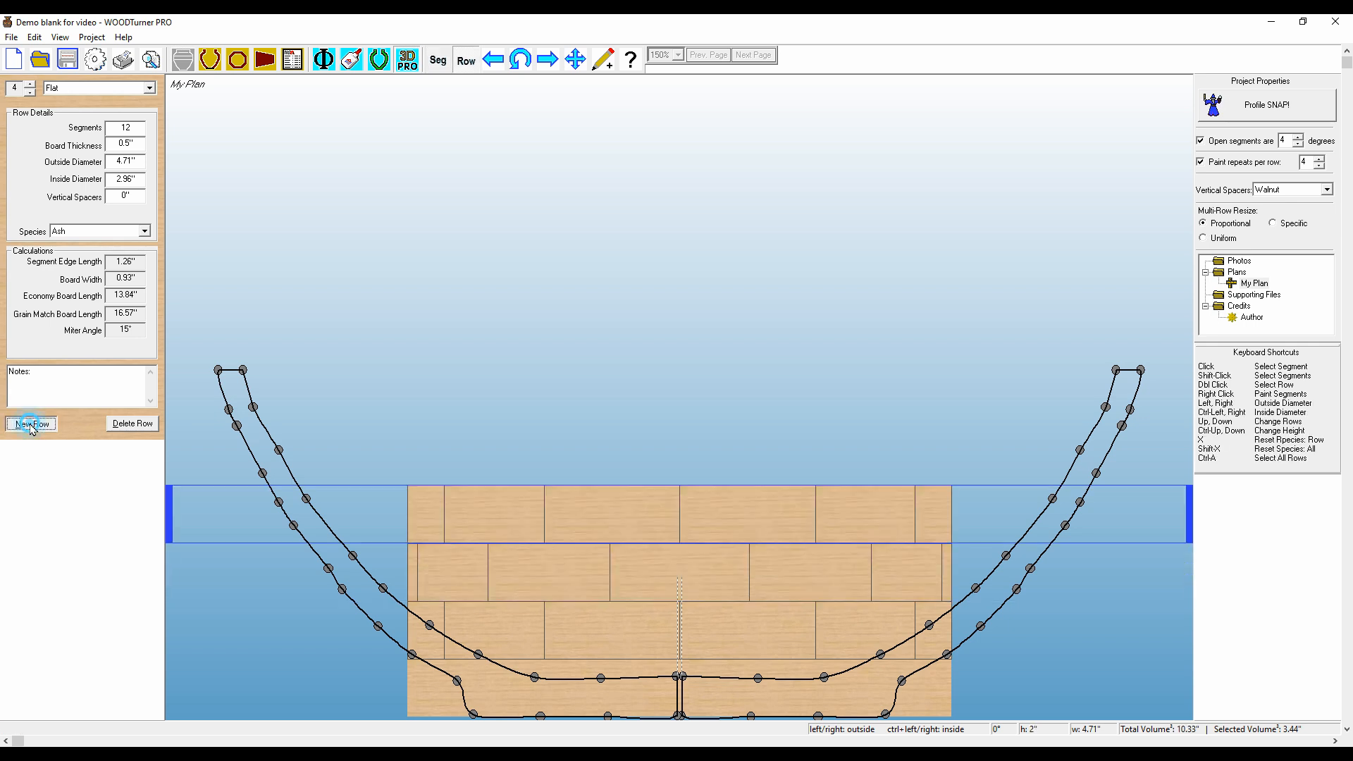
left_click(30, 424)
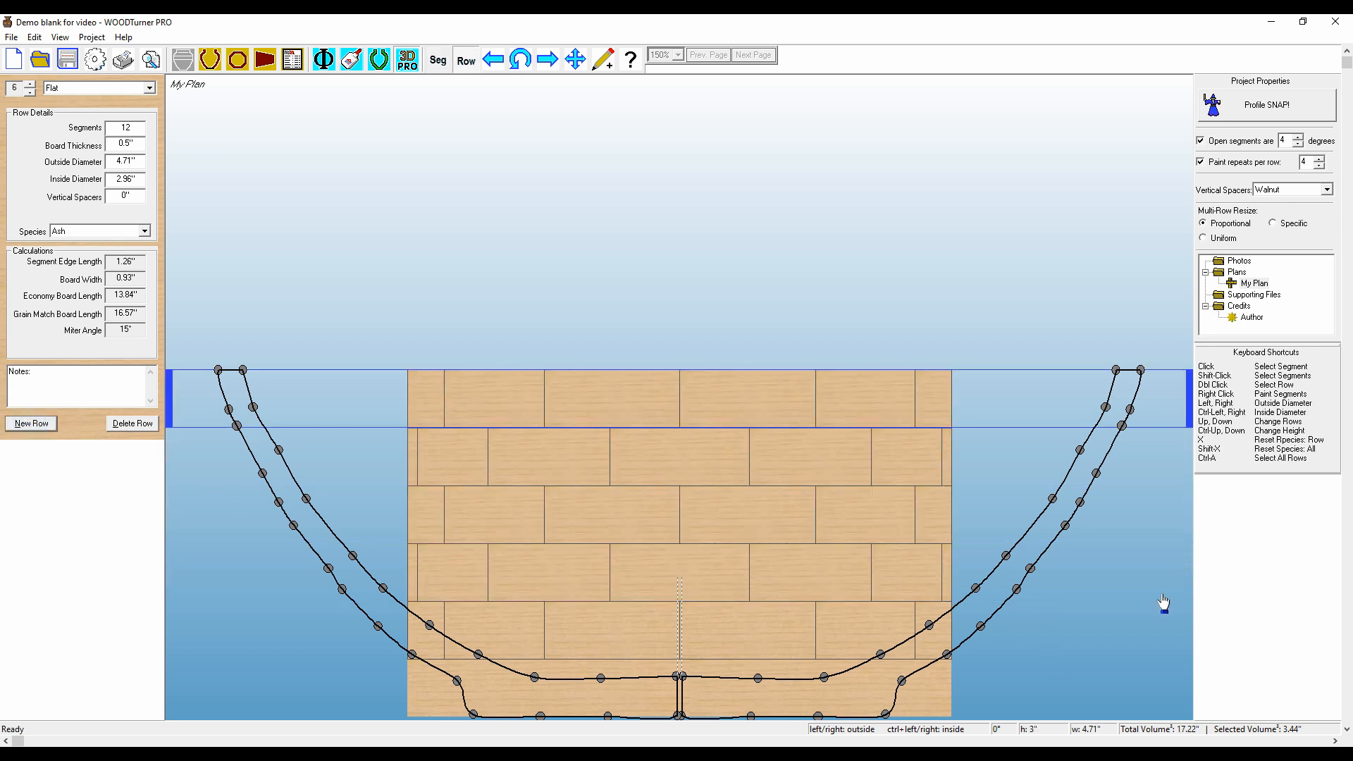
mouse_move(689, 398)
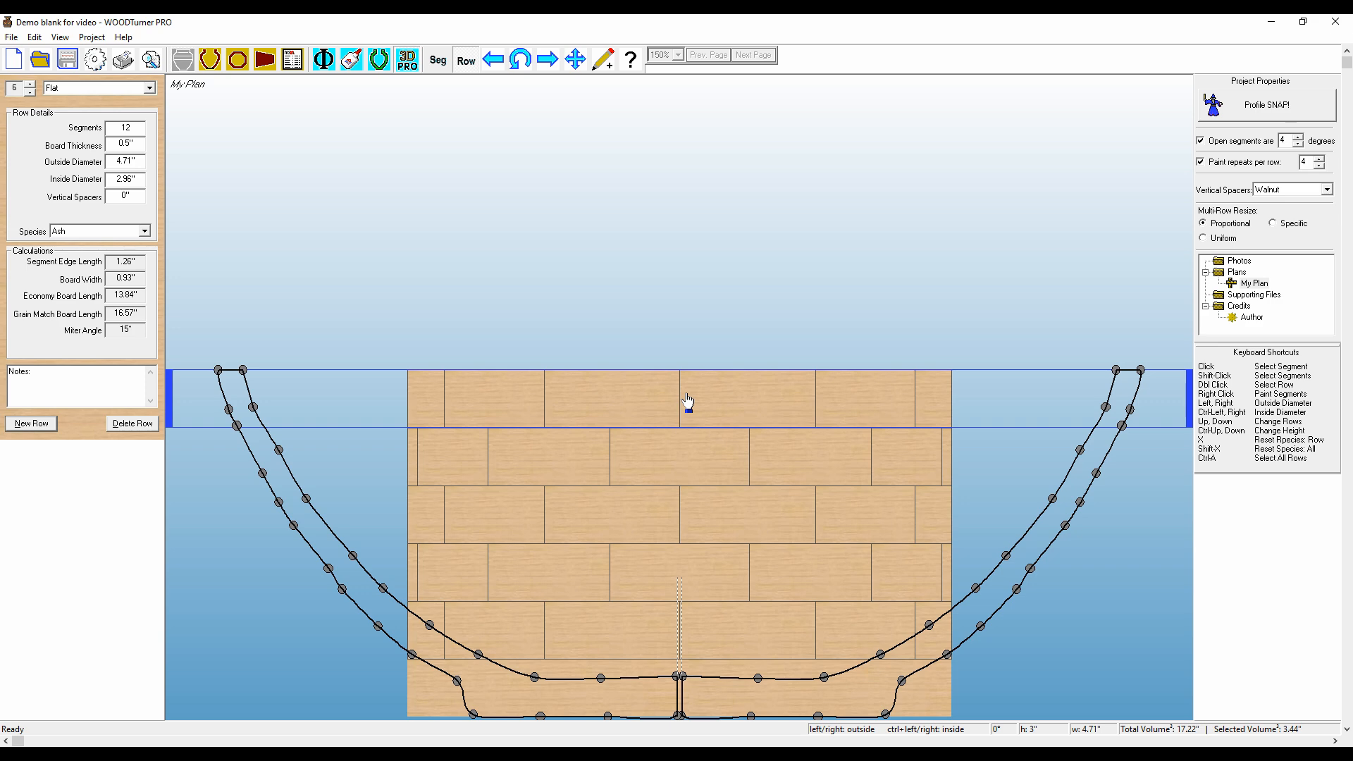
mouse_move(660, 434)
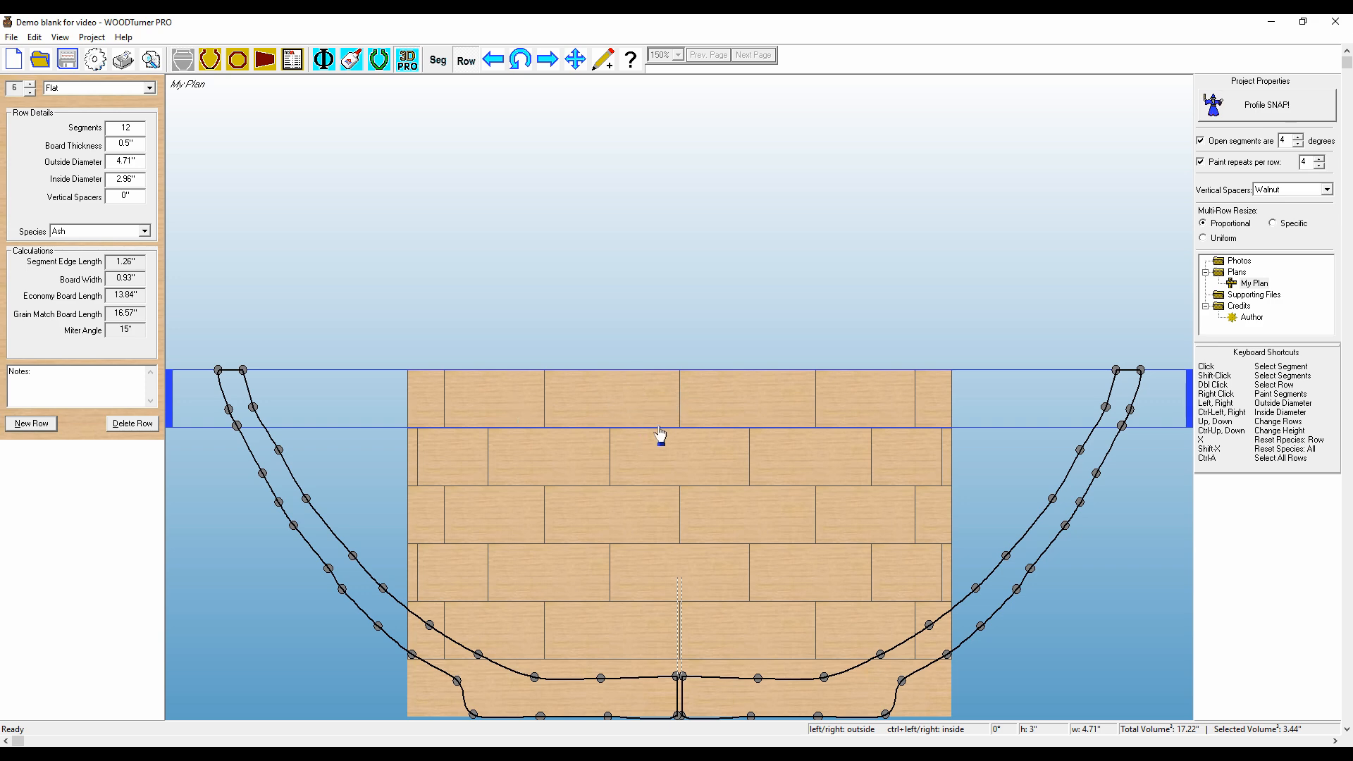
mouse_move(839, 650)
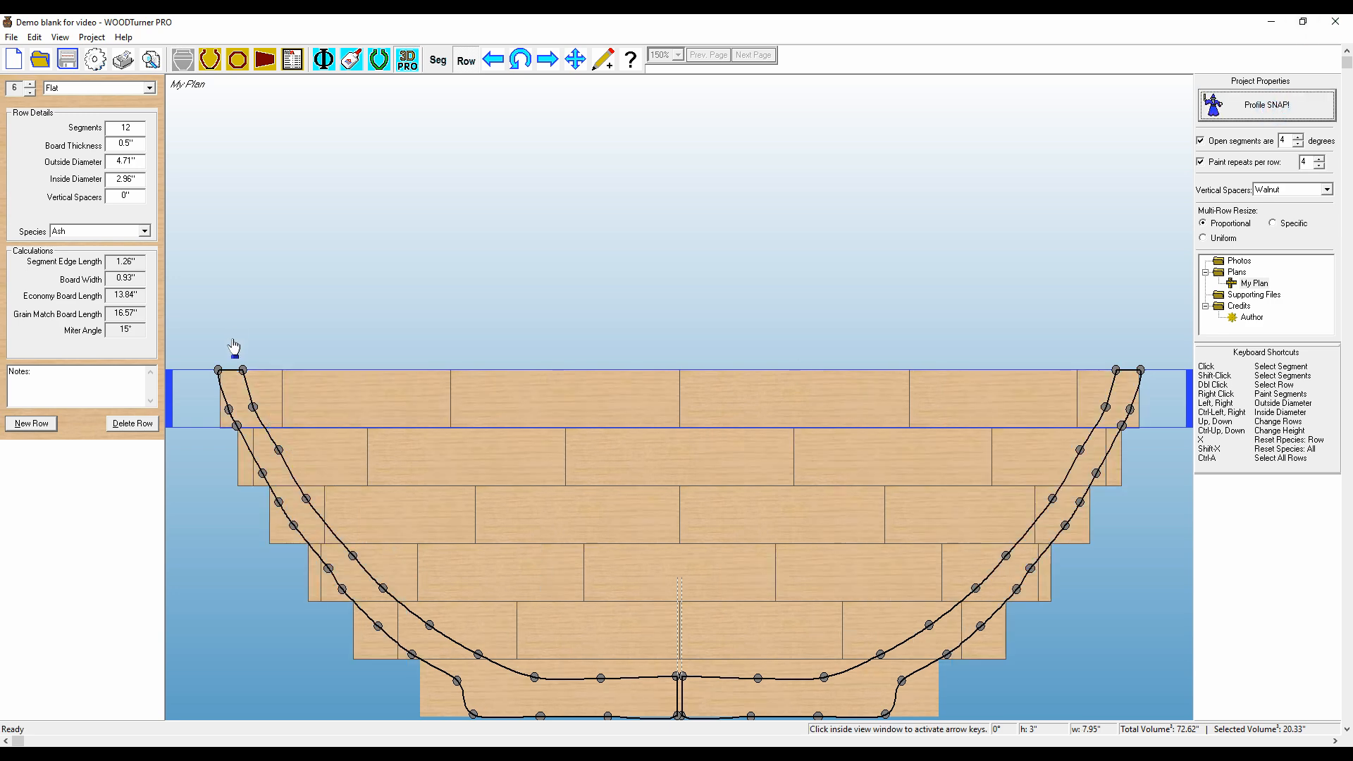
mouse_move(517, 395)
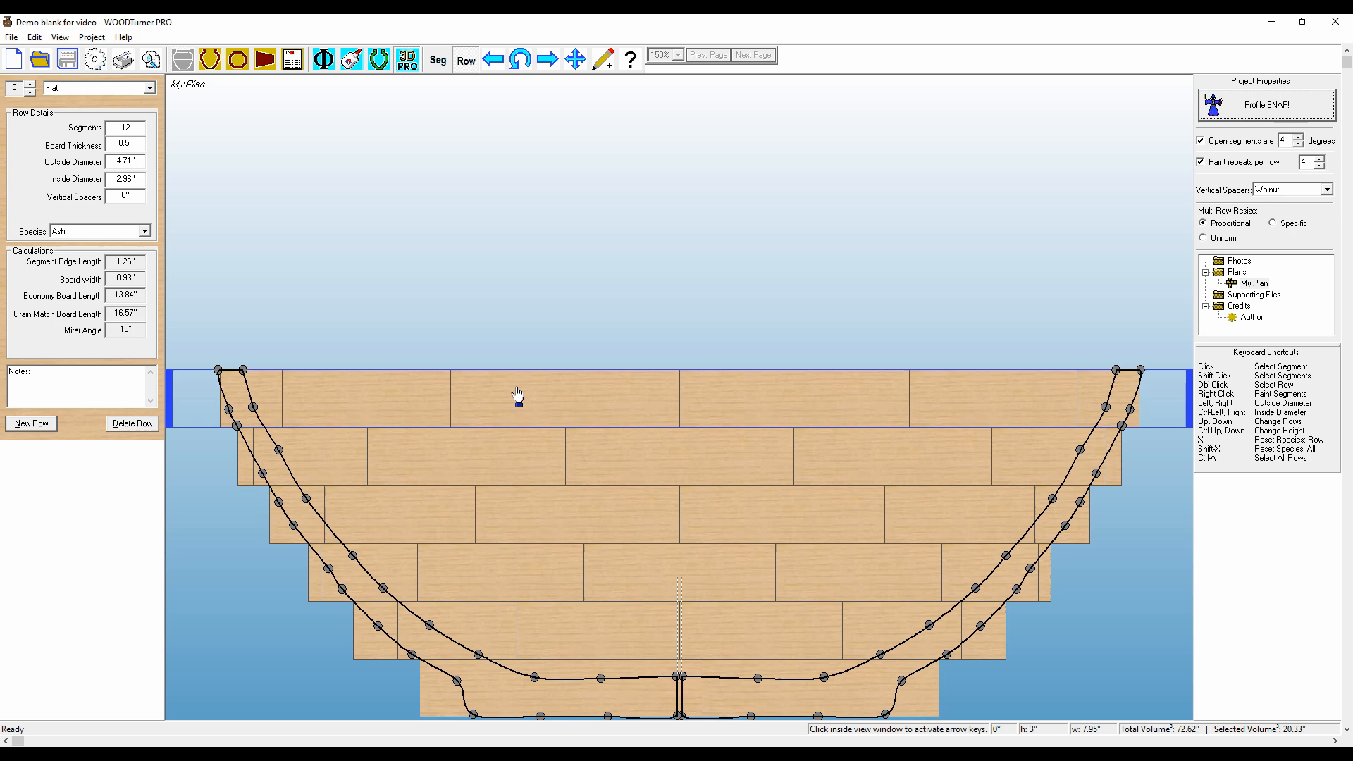
left_click(210, 60)
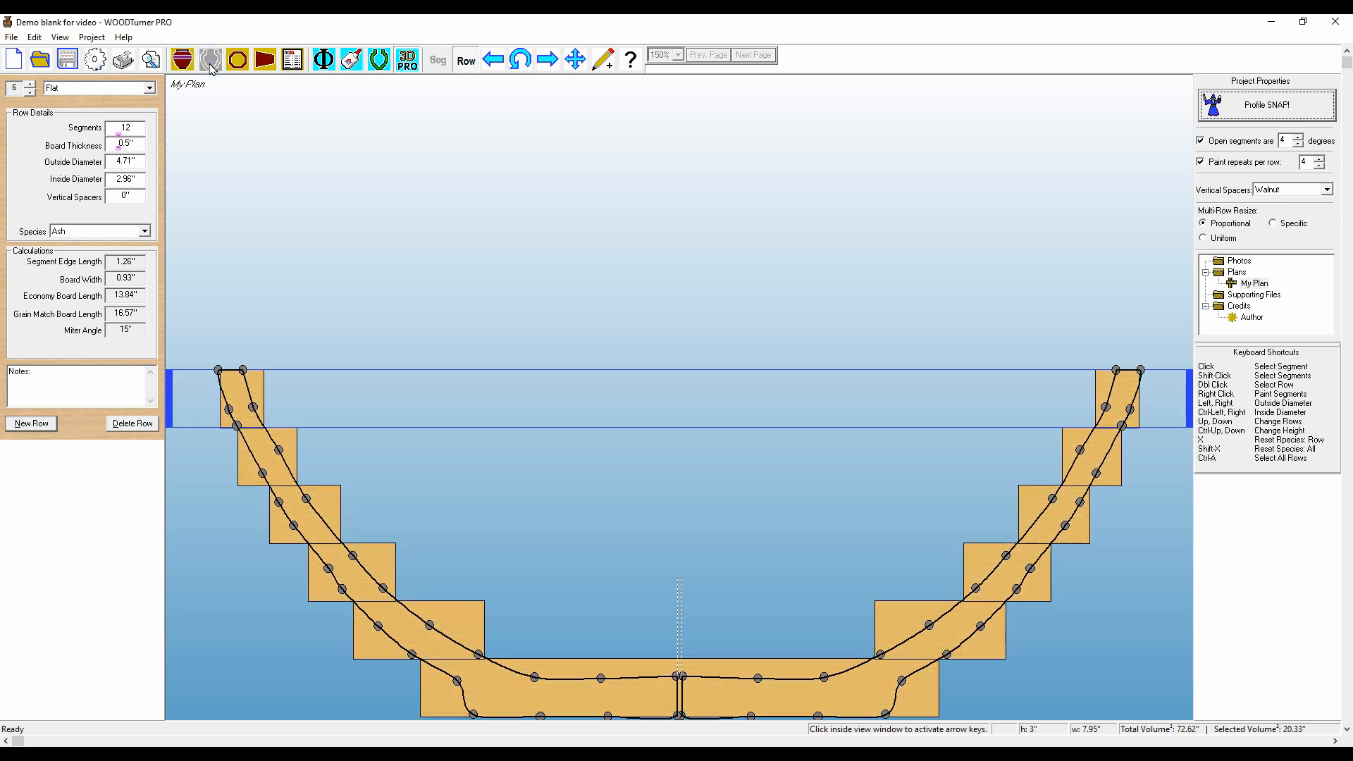
mouse_move(302, 551)
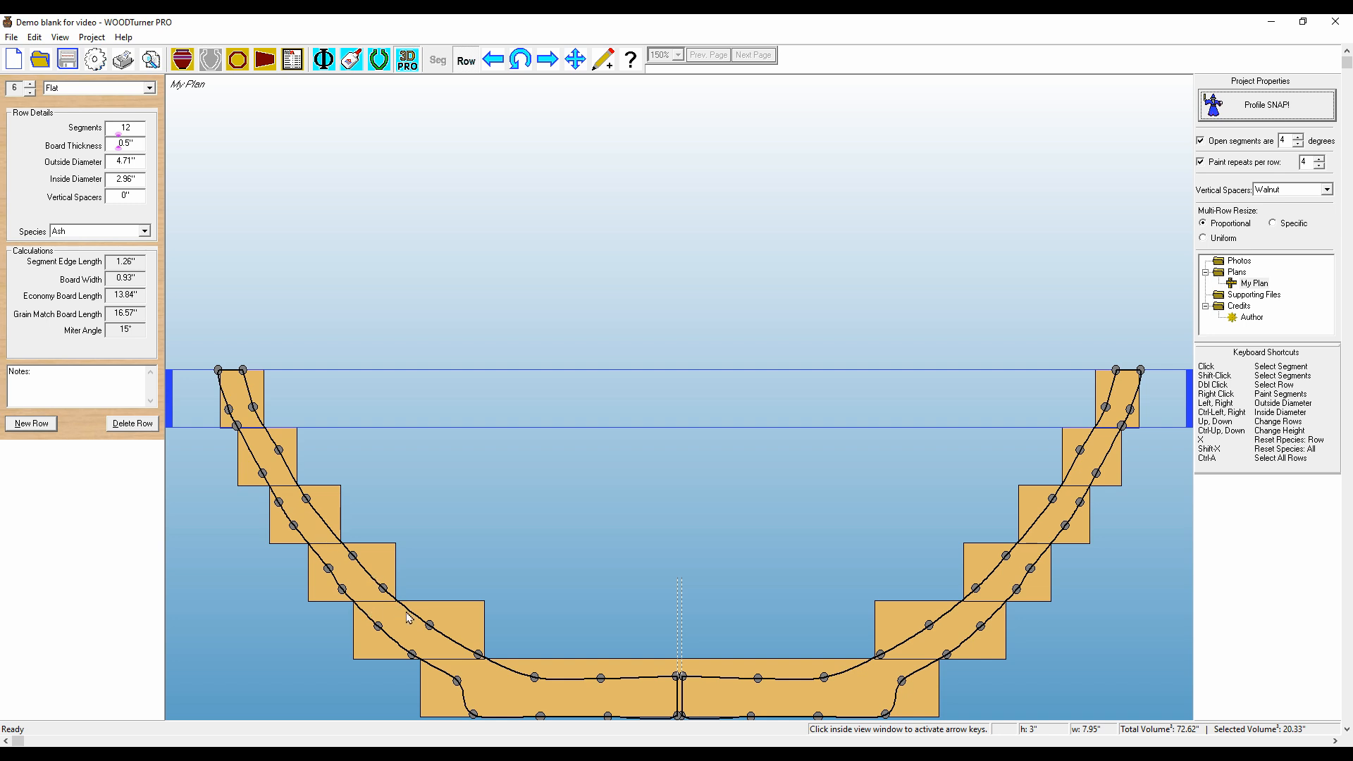
mouse_move(352, 459)
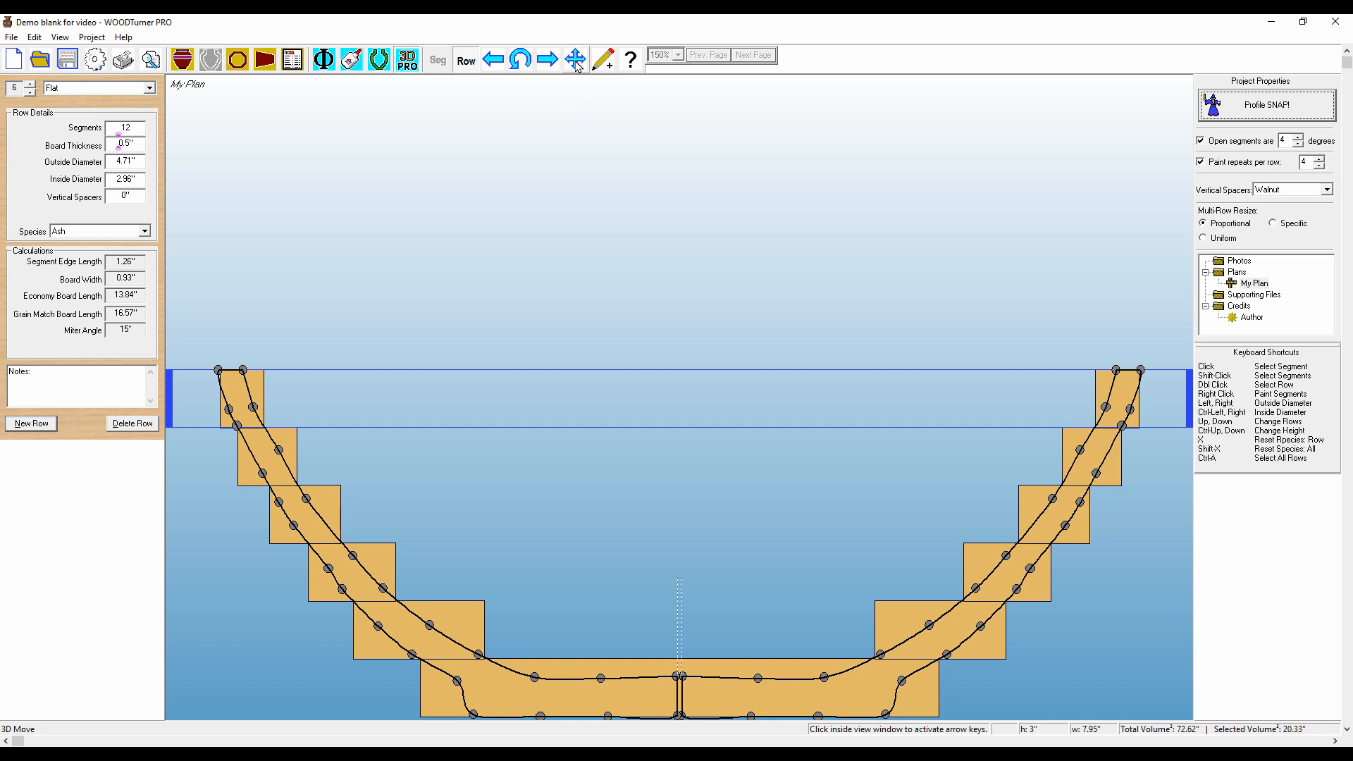
mouse_move(575, 59)
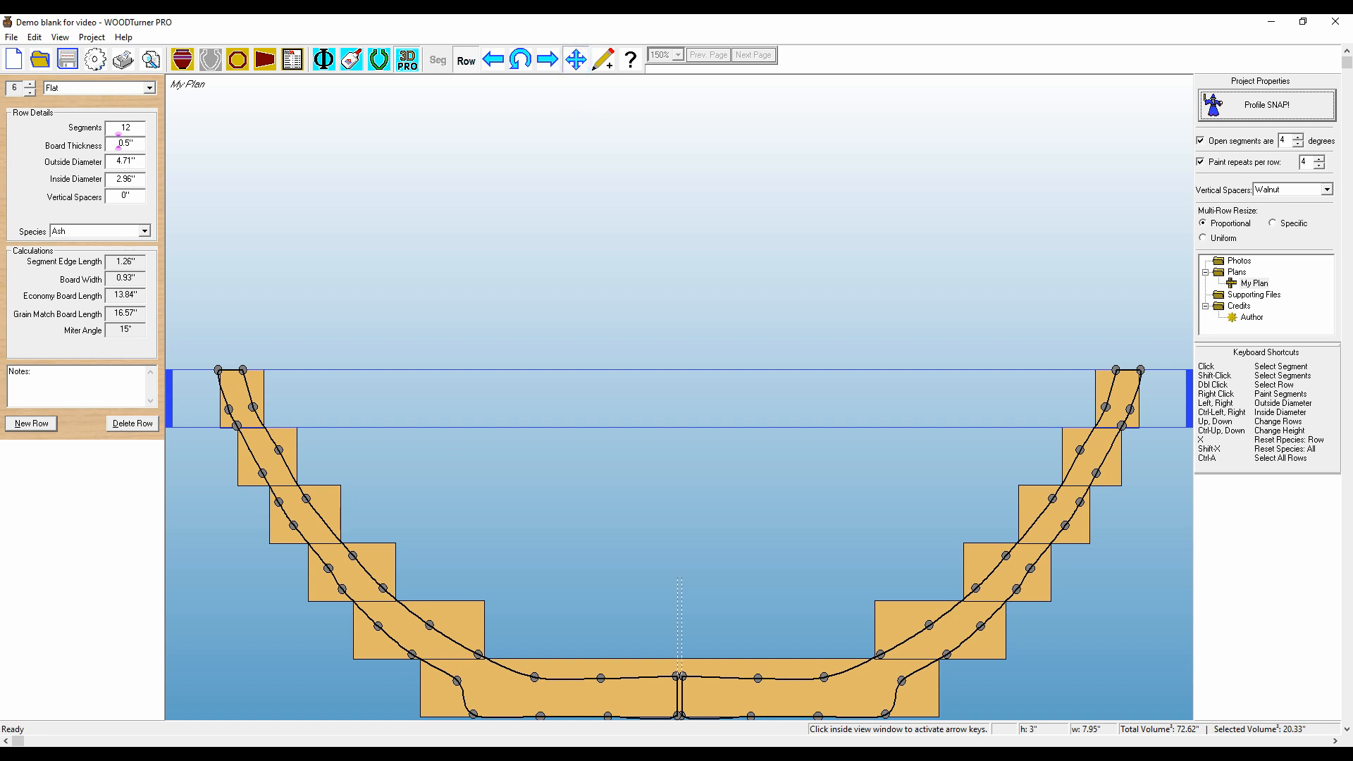
mouse_move(328, 569)
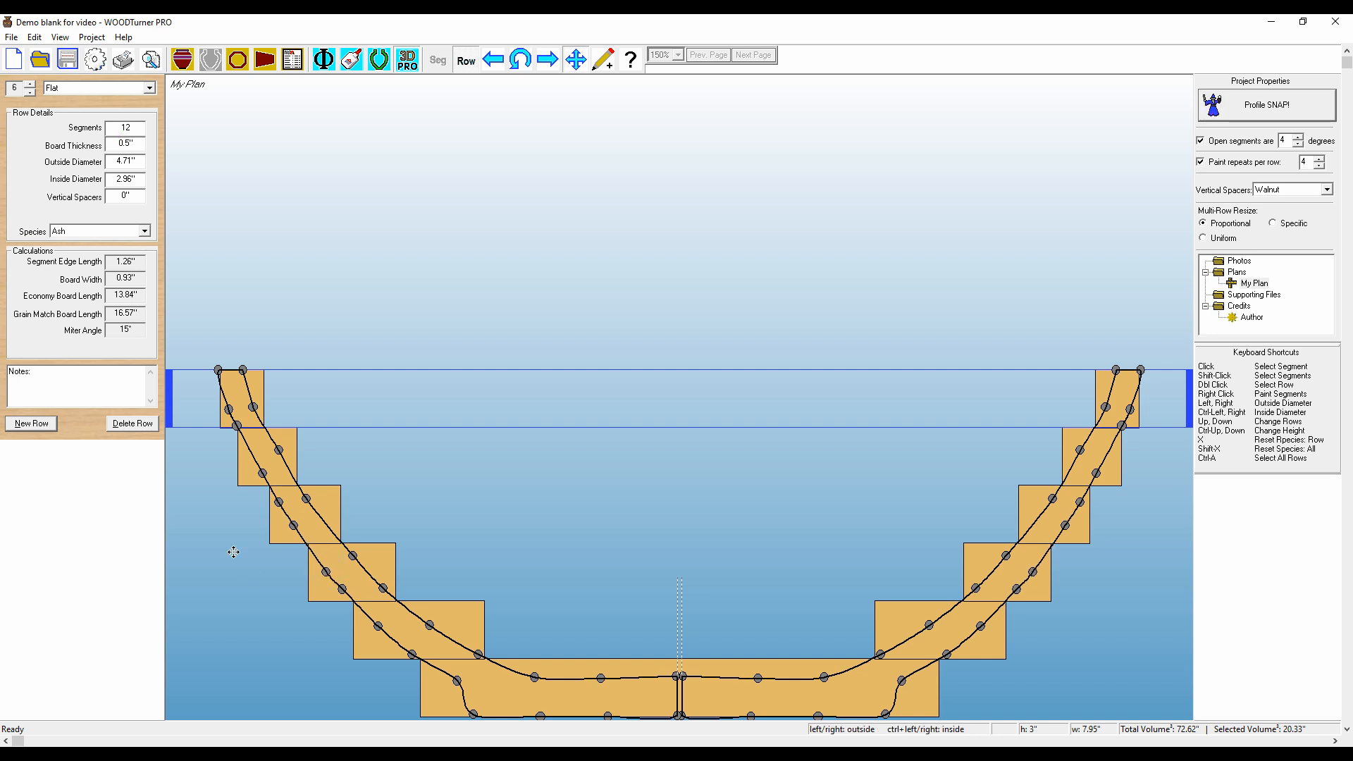
mouse_move(290, 466)
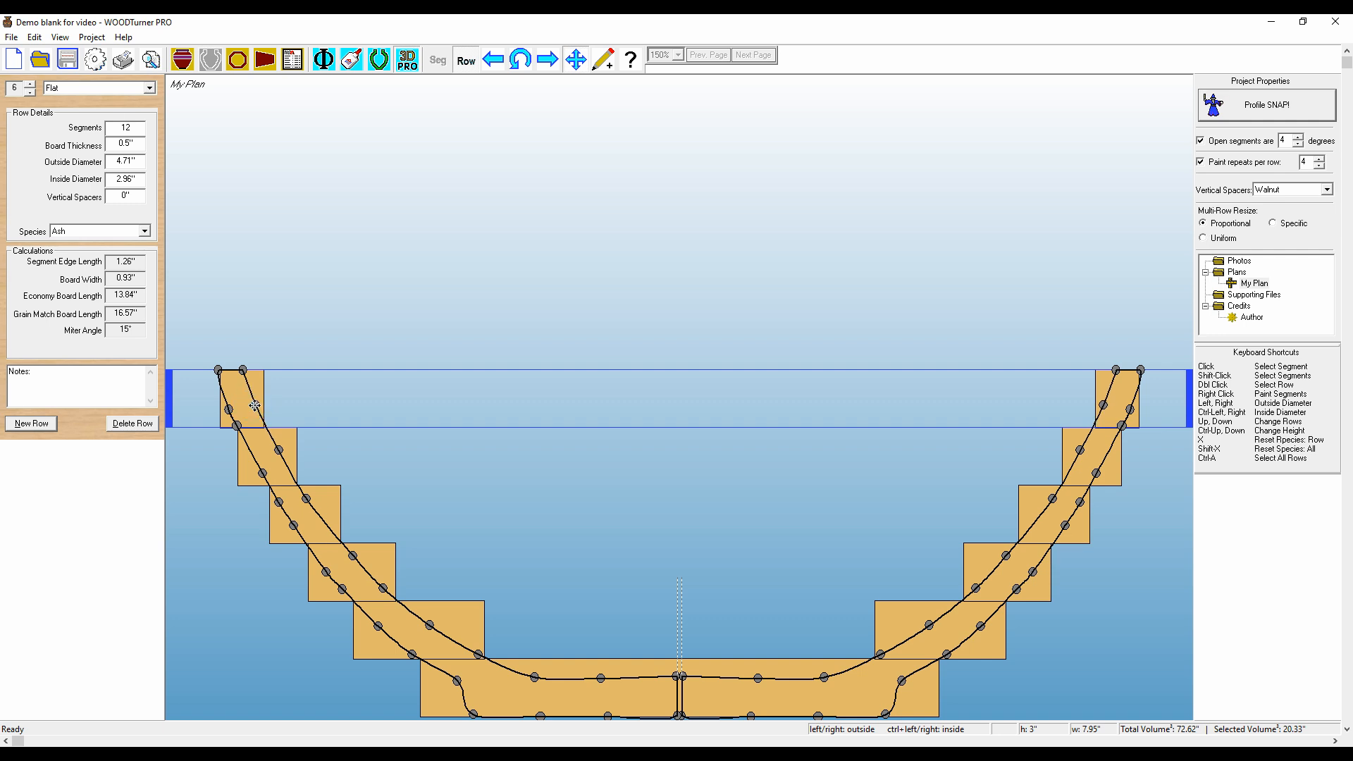
mouse_move(280, 451)
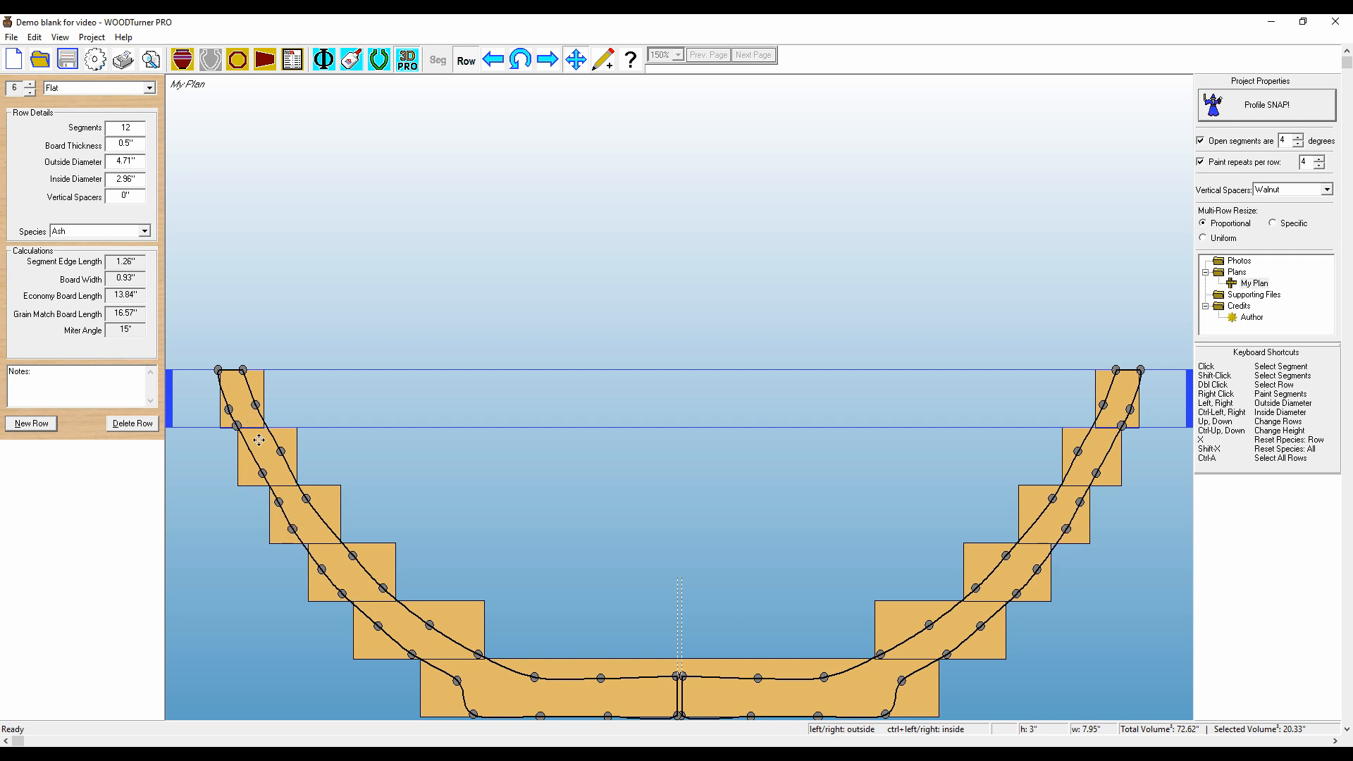
mouse_move(298, 527)
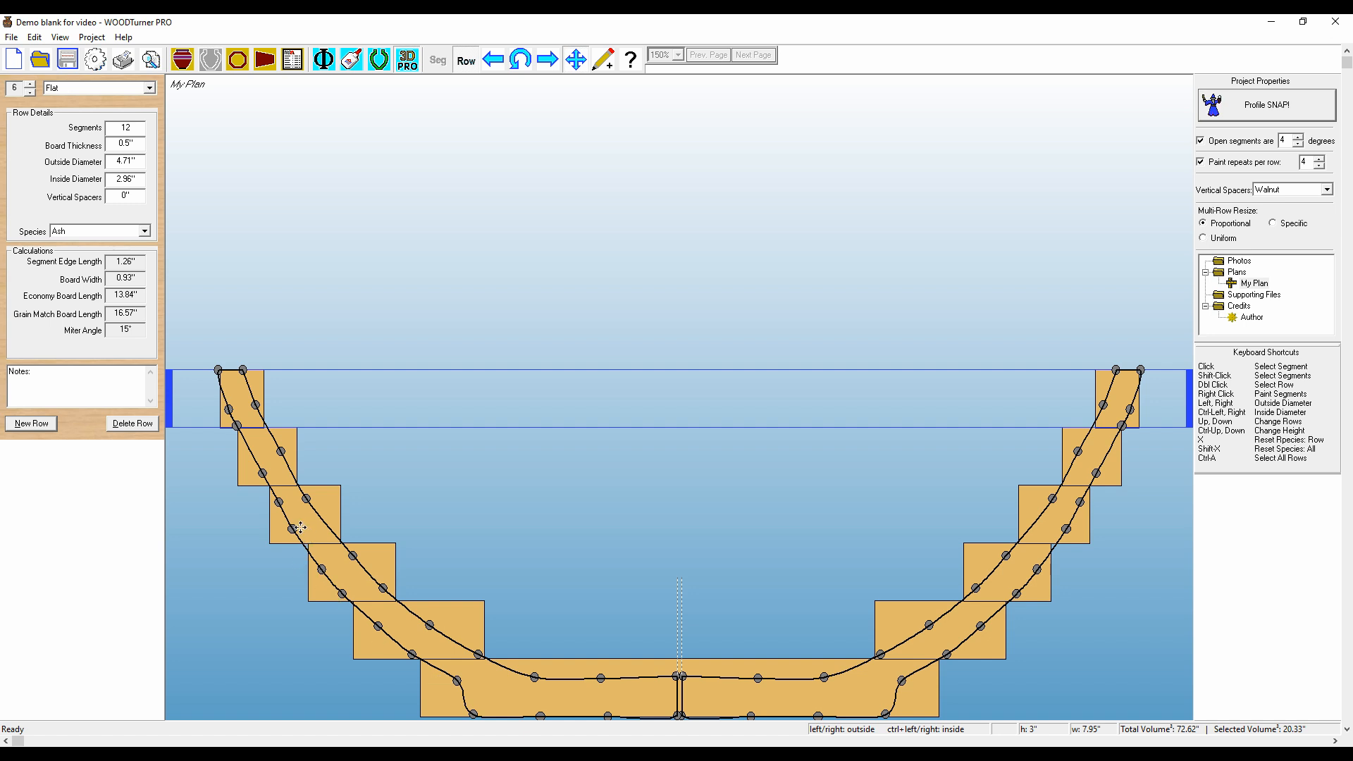
mouse_move(200, 455)
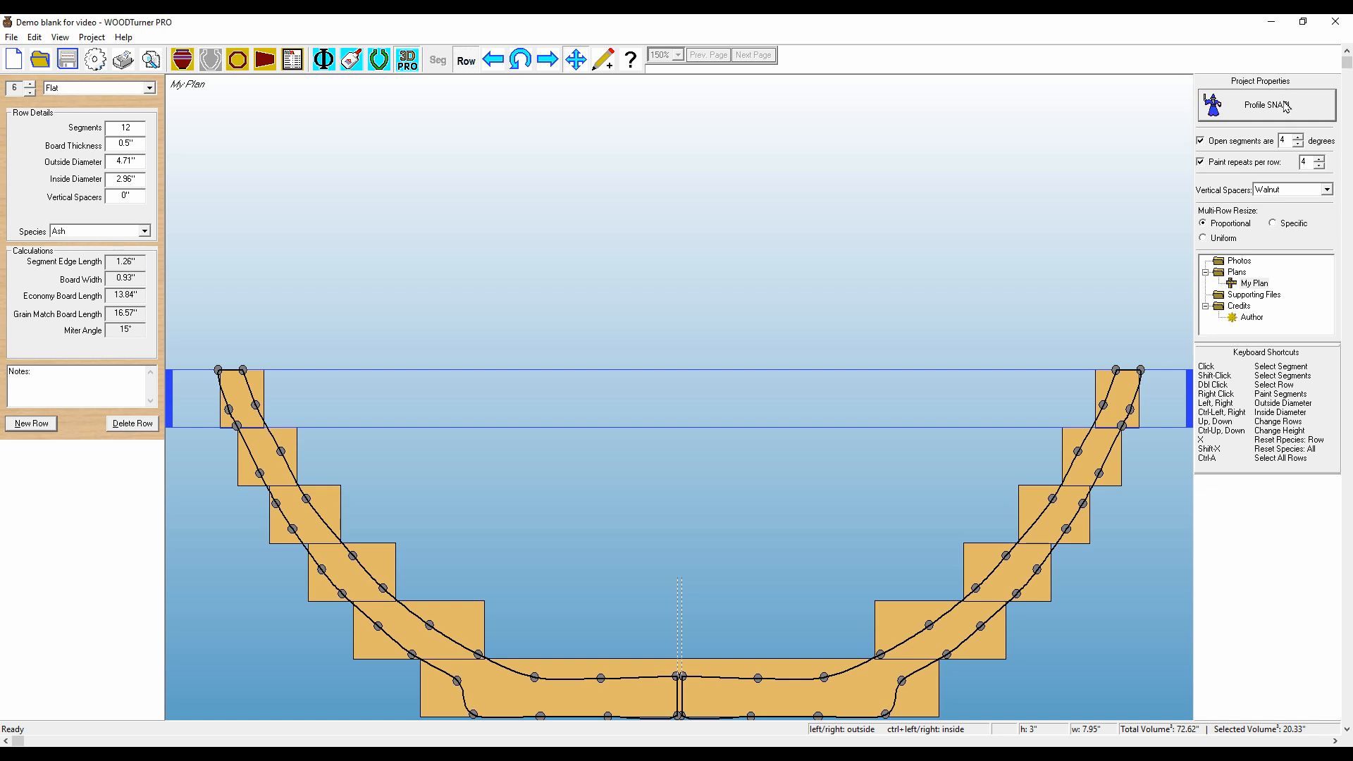
Snap the ring rows to the drawn bowl curve with Profile SNAP!
left_click(1267, 103)
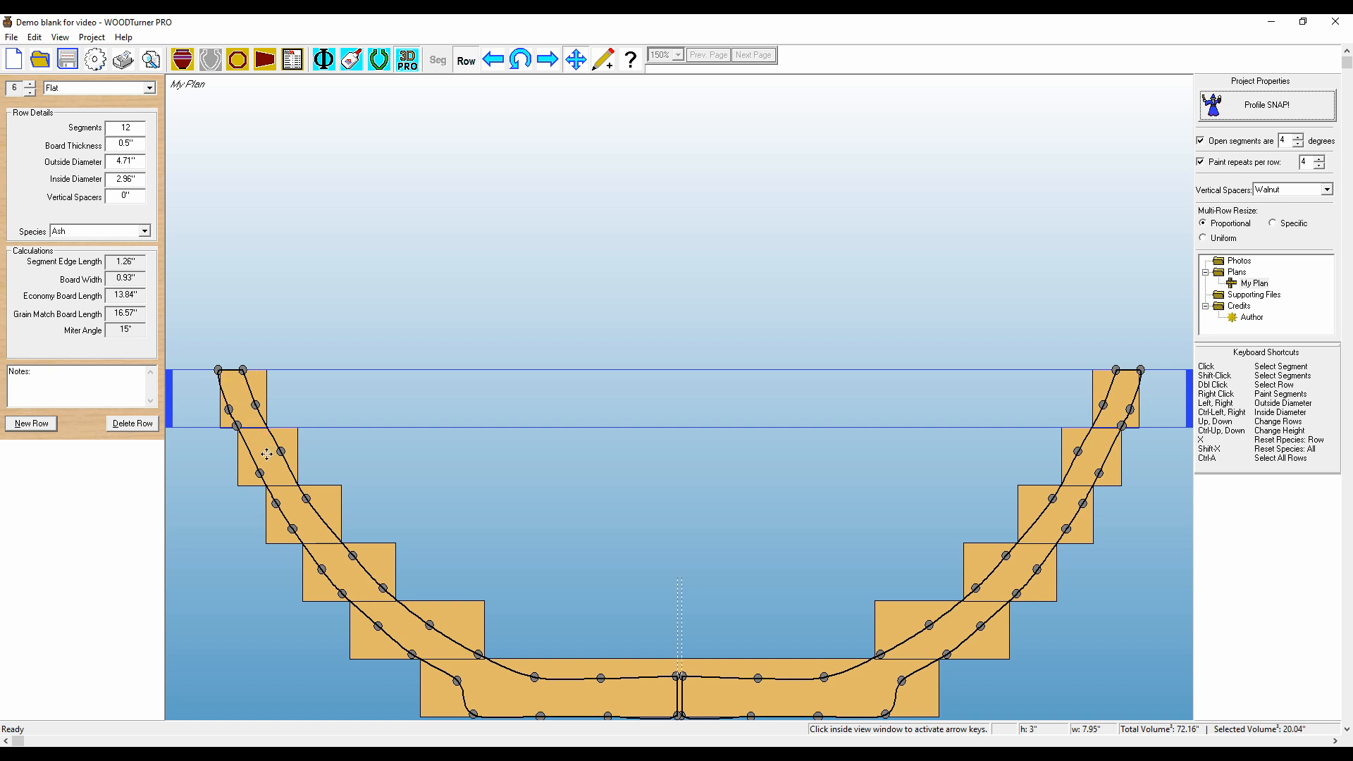
mouse_move(592, 700)
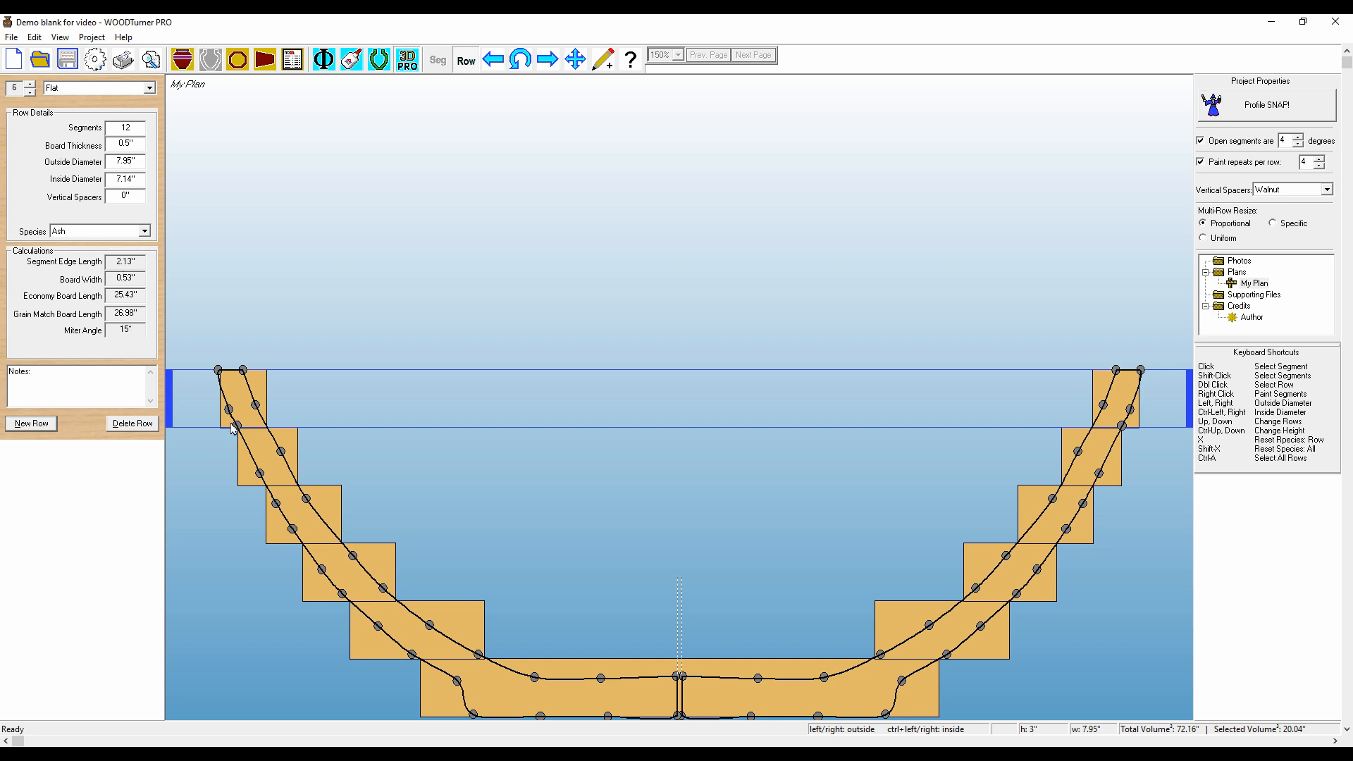
mouse_move(141, 262)
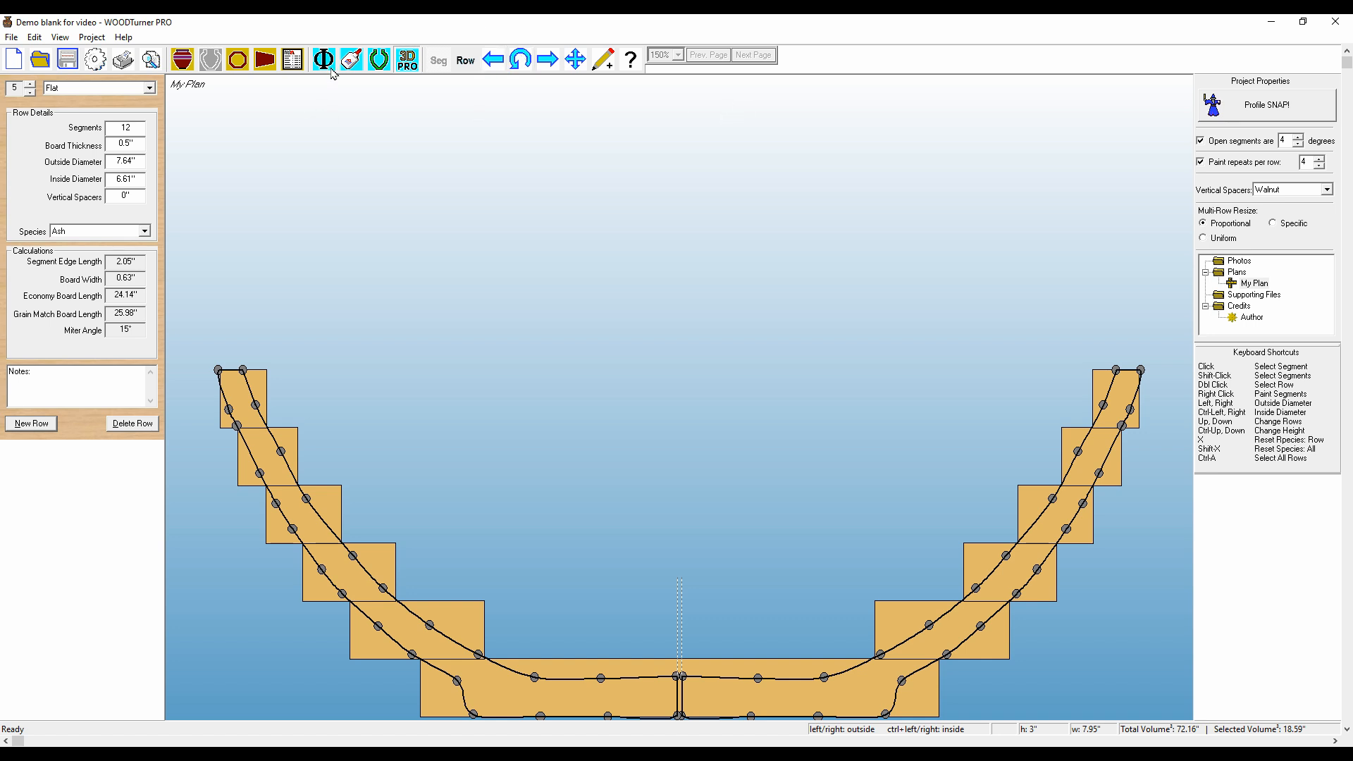
Show the cutting summary for all six rows, then row 5's segment shape
left_click(292, 59)
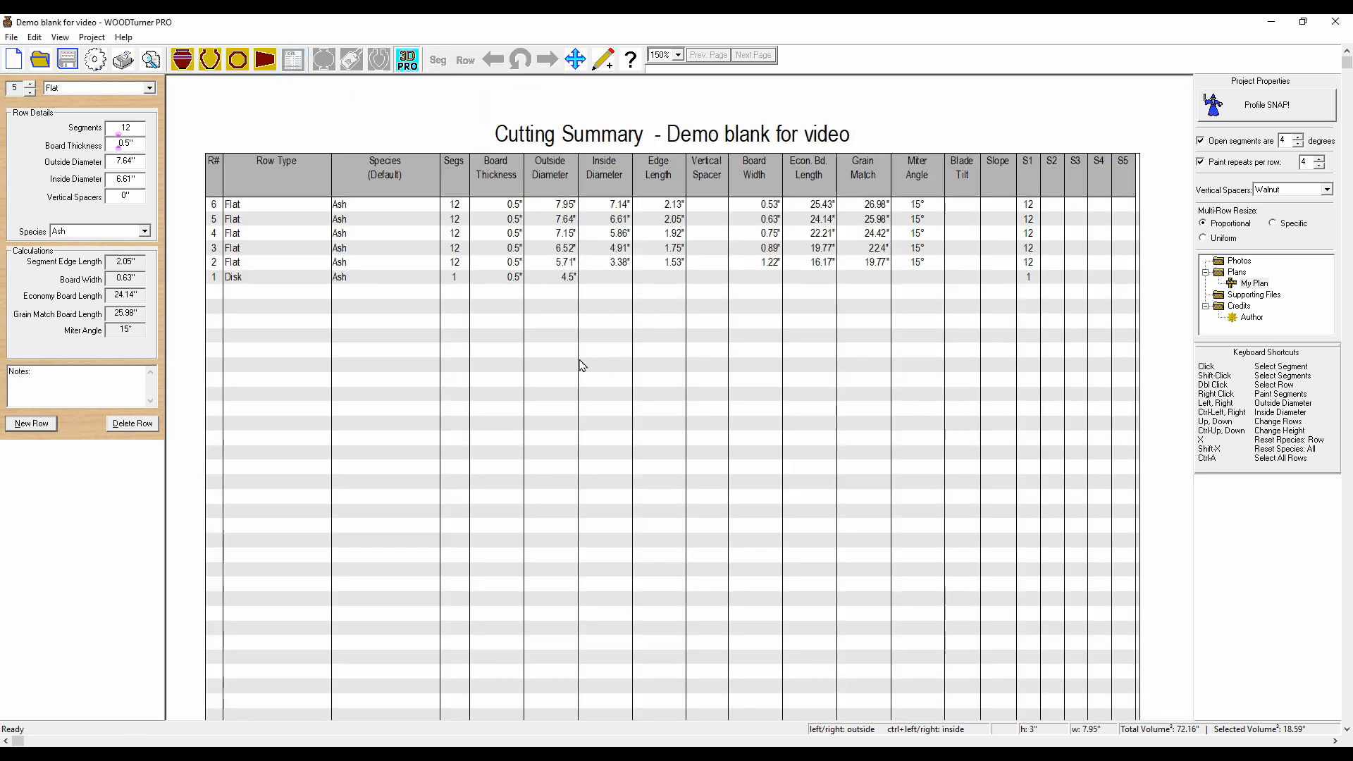
mouse_move(715, 232)
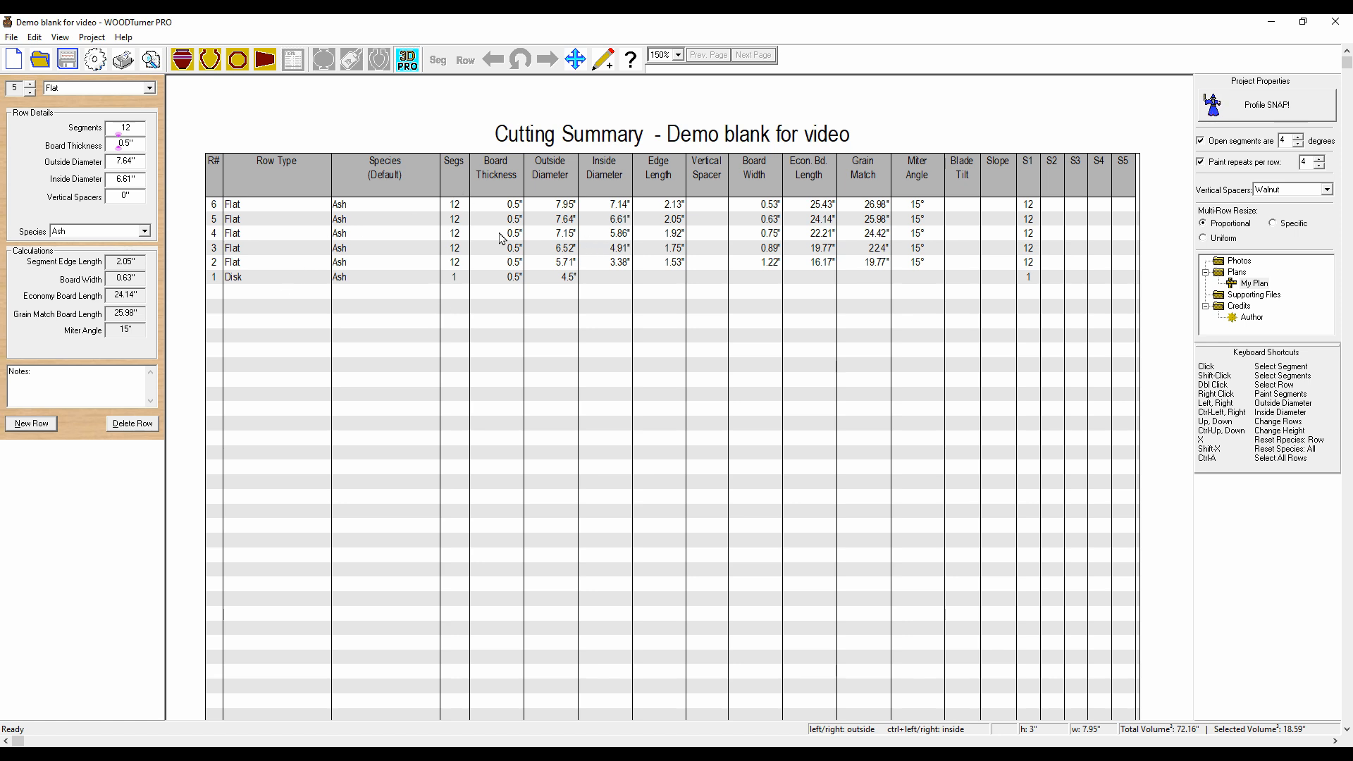
mouse_move(589, 417)
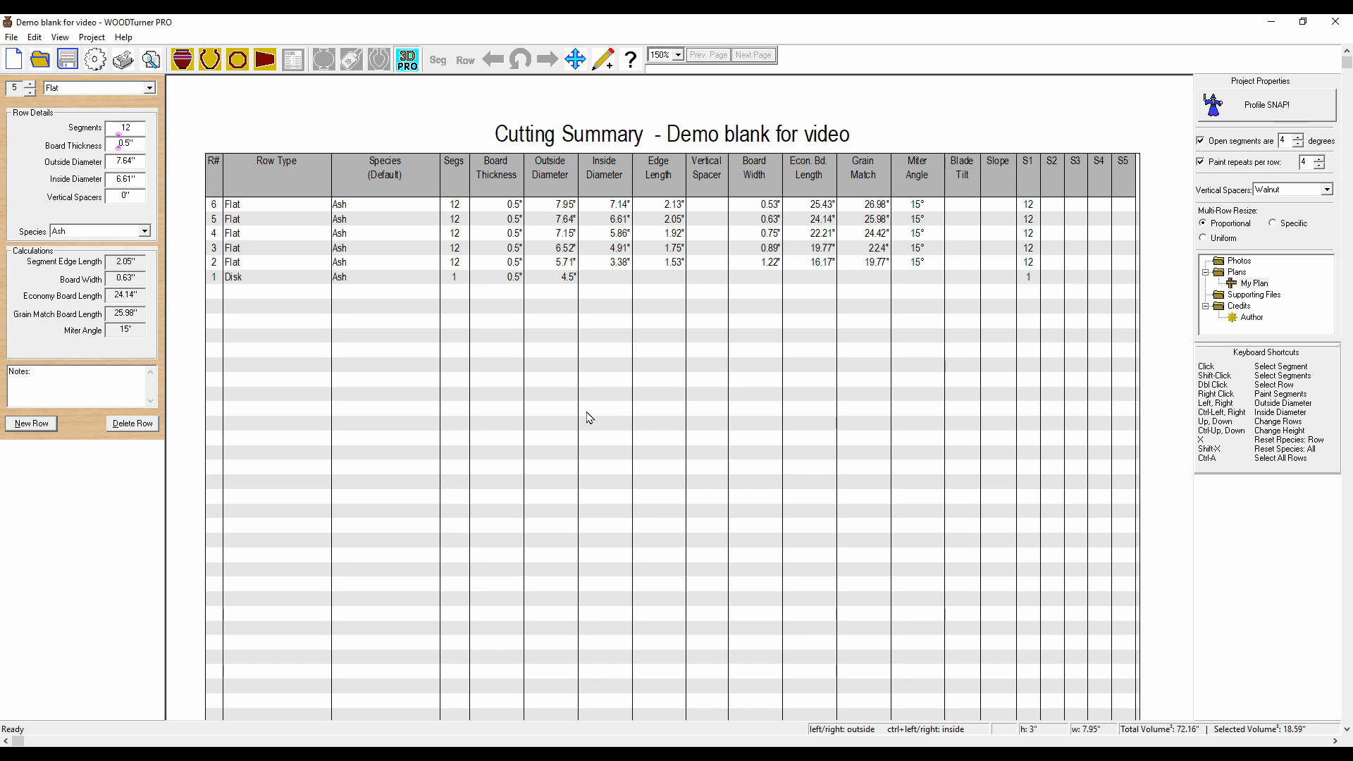
mouse_move(562, 291)
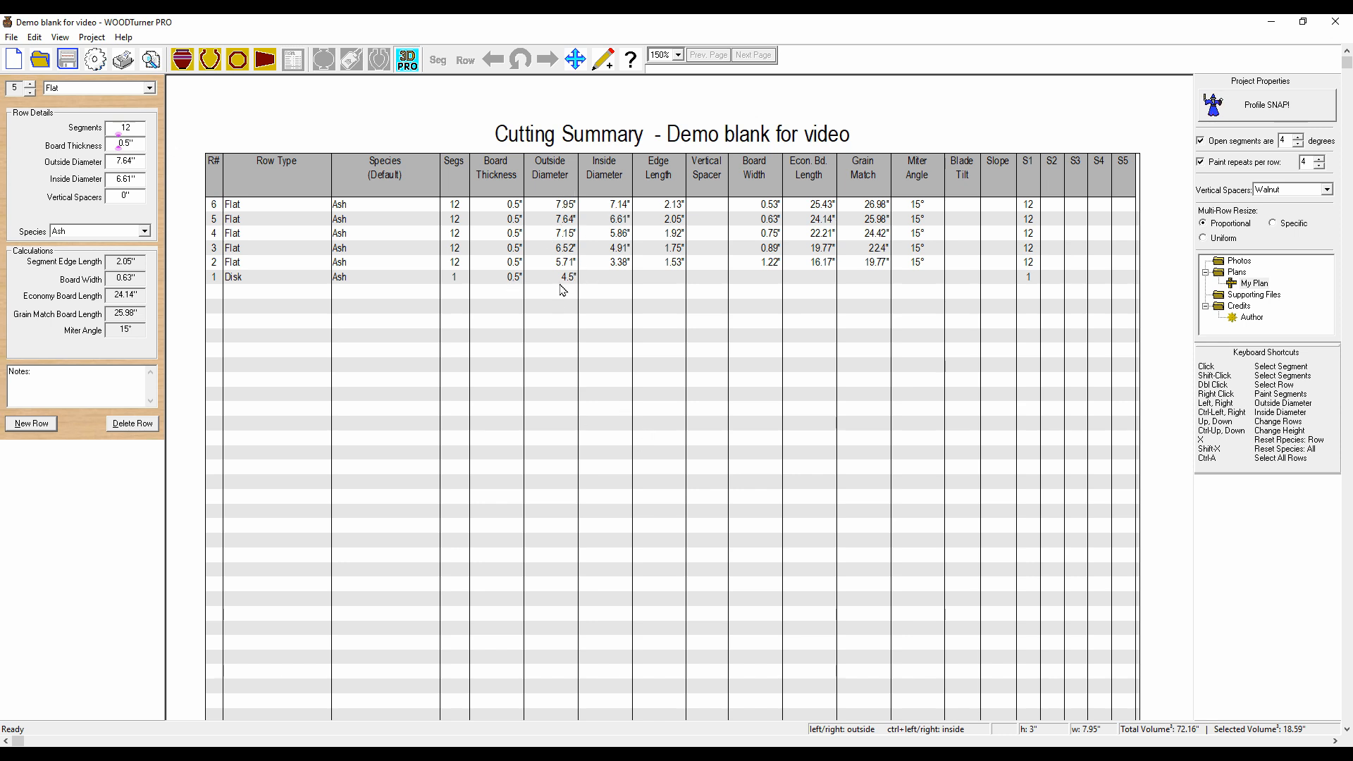
mouse_move(673, 208)
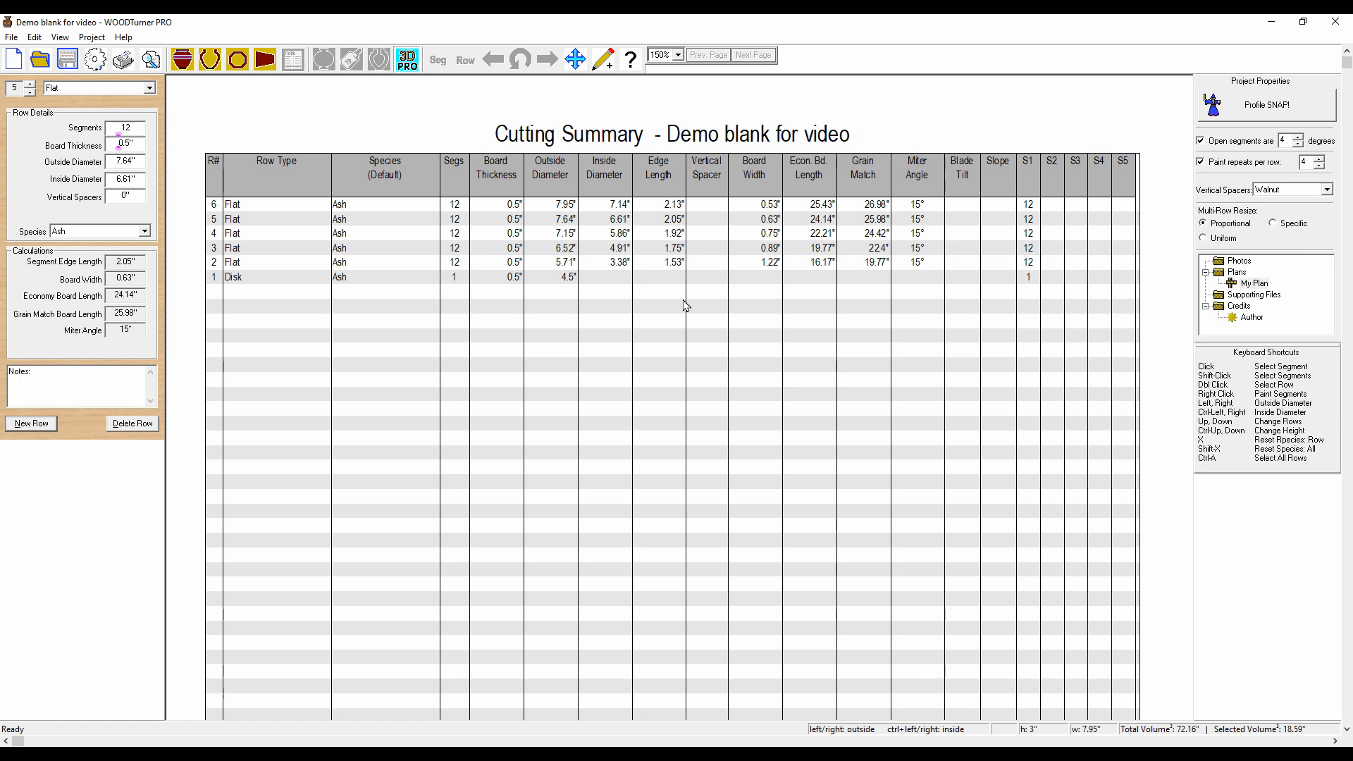
mouse_move(758, 294)
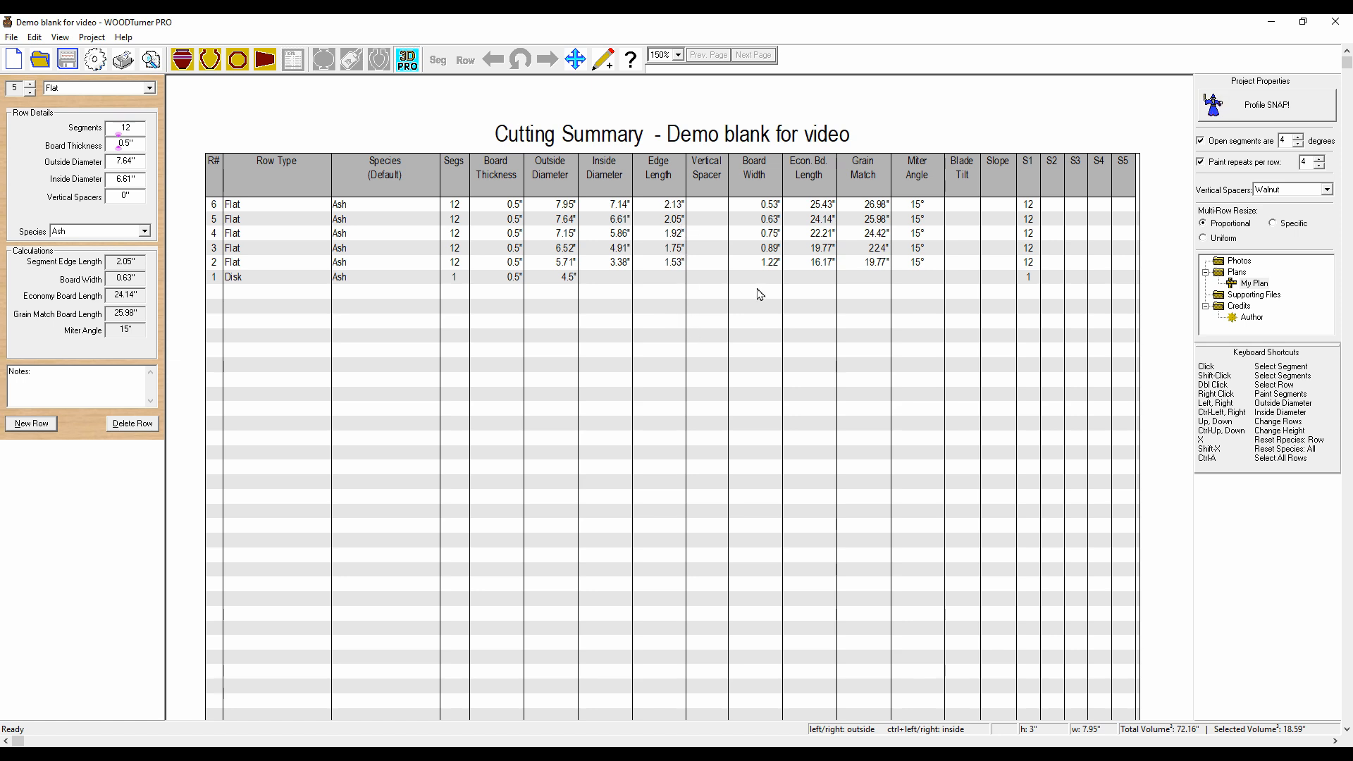
mouse_move(767, 205)
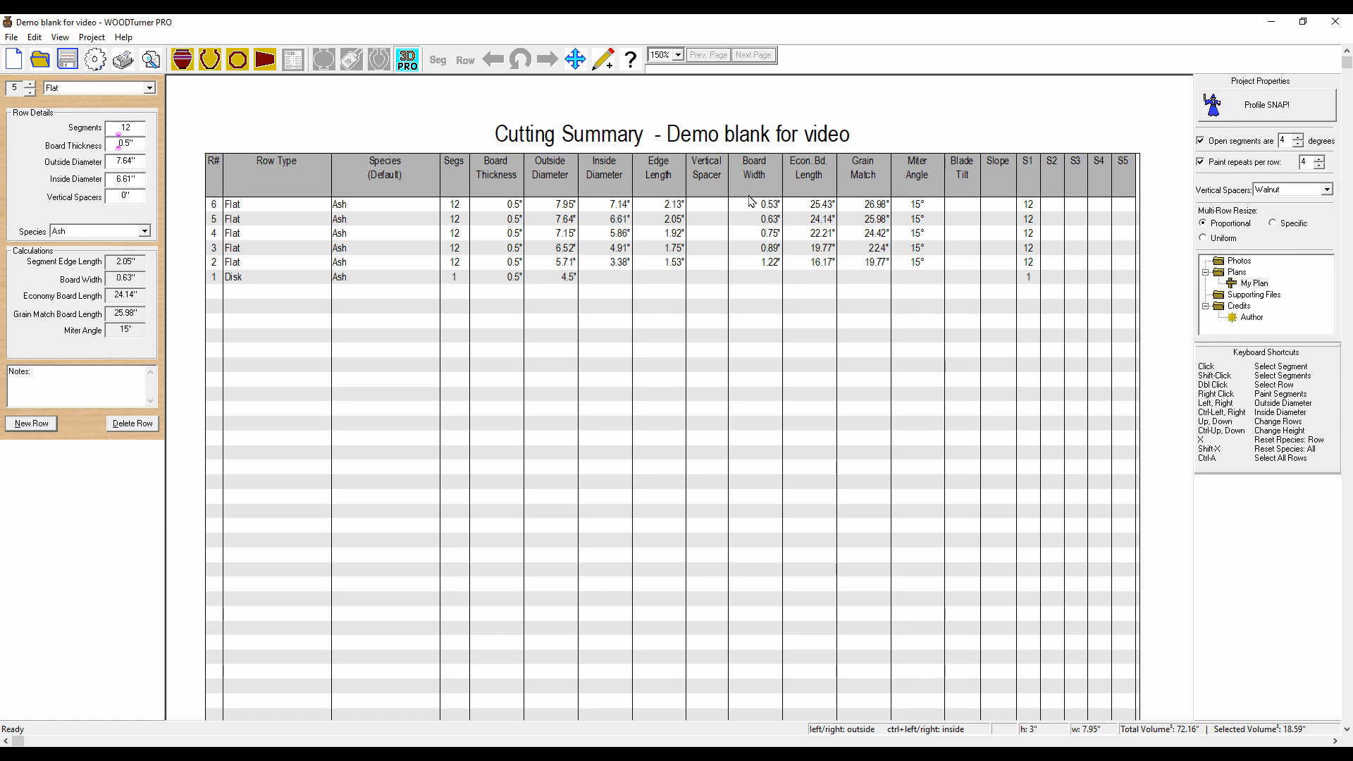
mouse_move(767, 210)
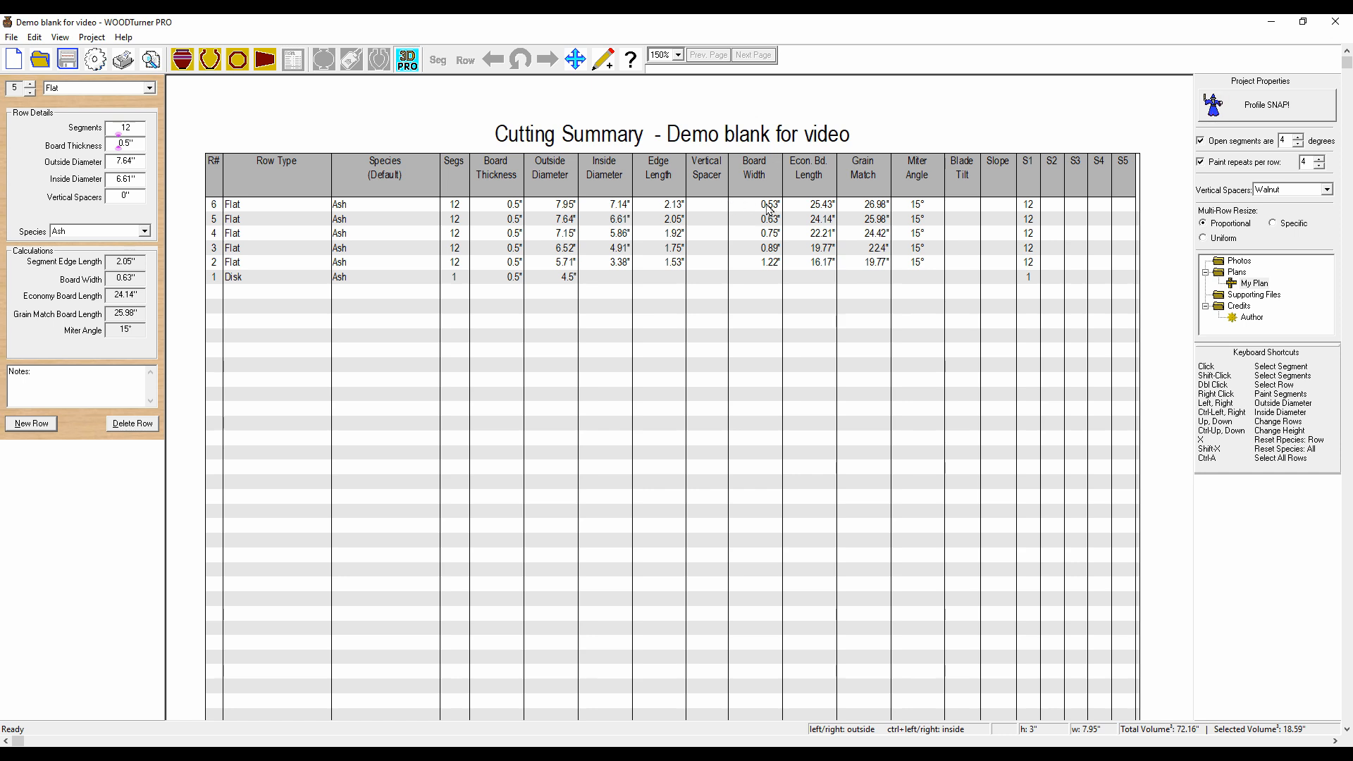
mouse_move(774, 267)
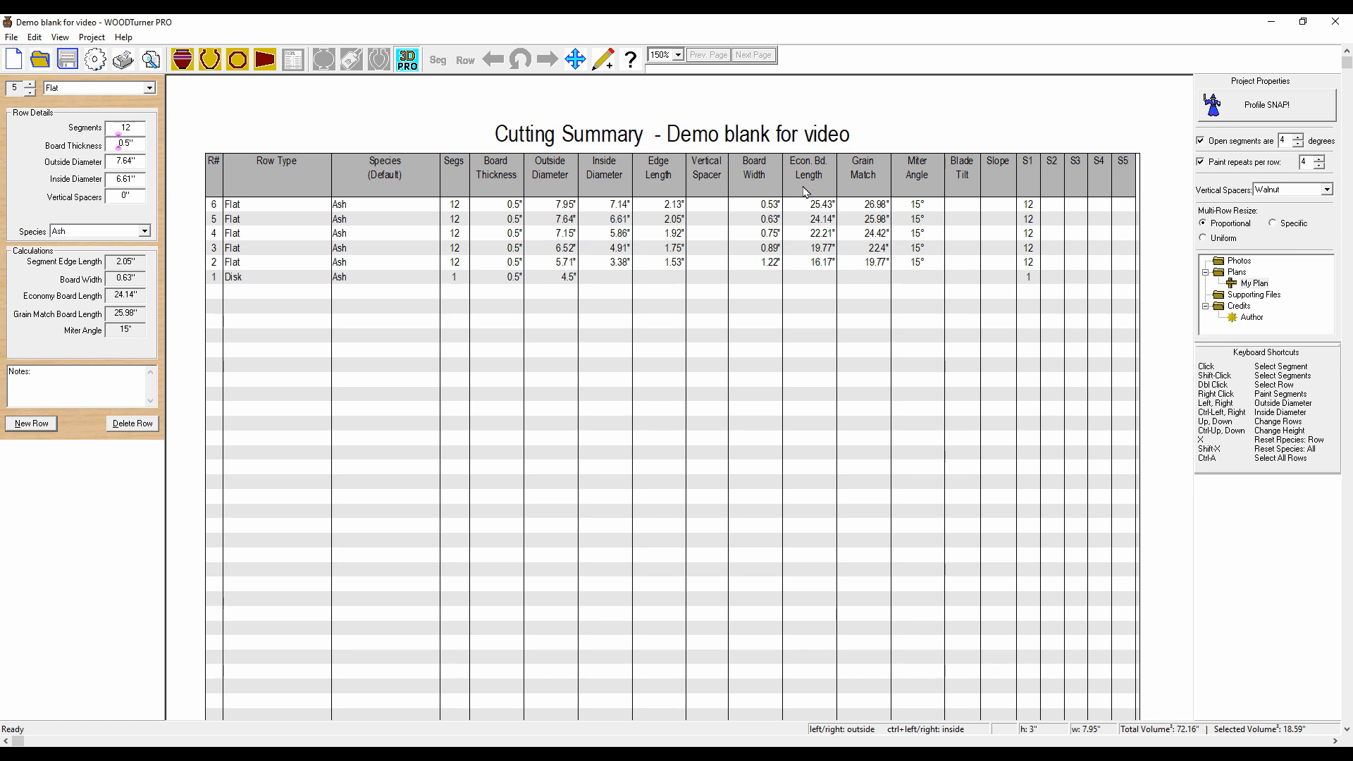
mouse_move(806, 254)
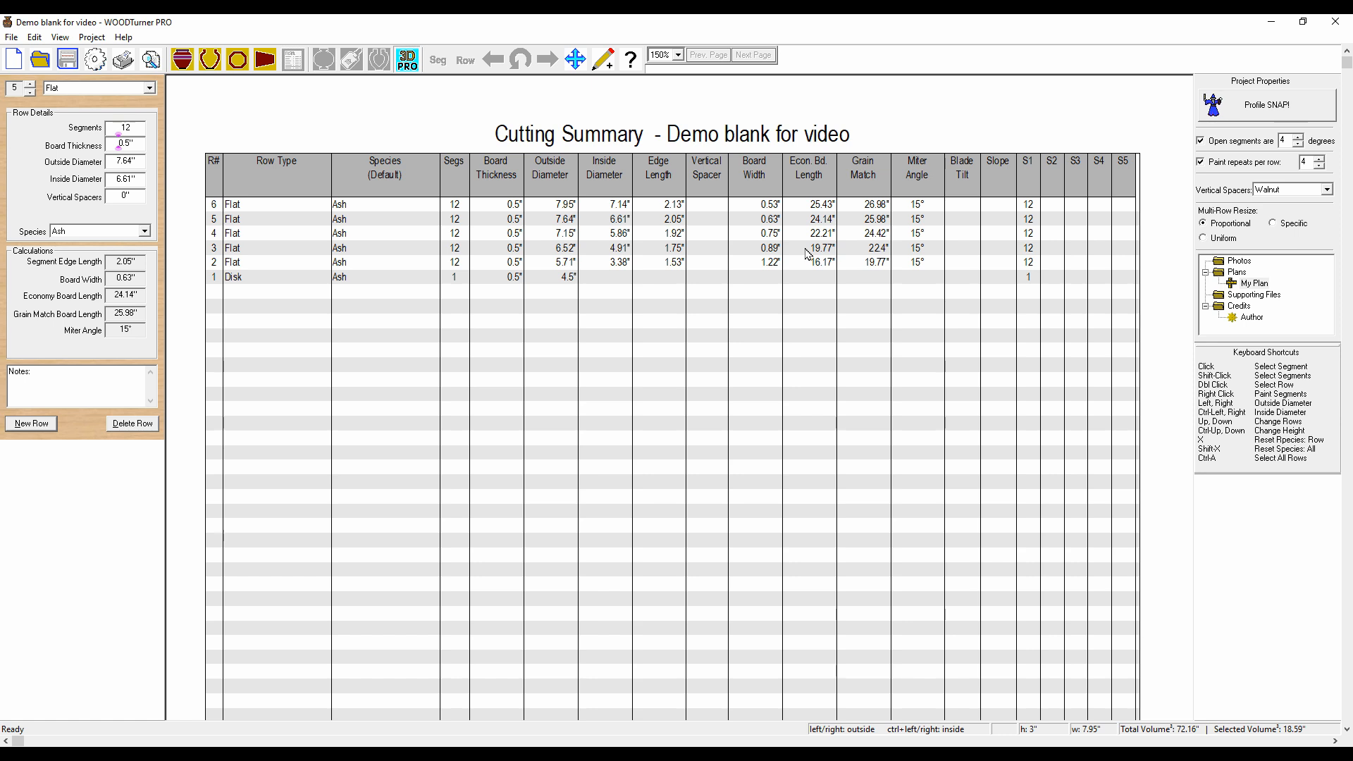
mouse_move(837, 524)
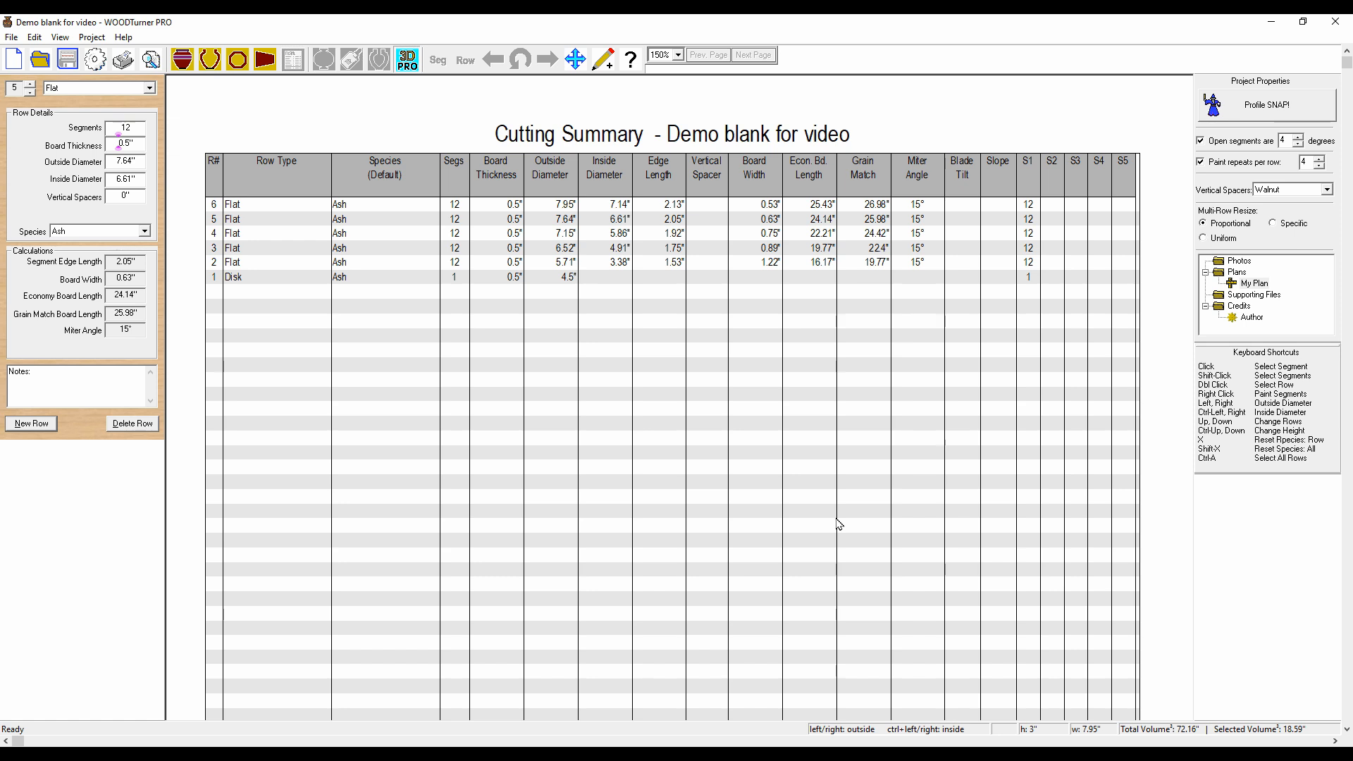
mouse_move(858, 223)
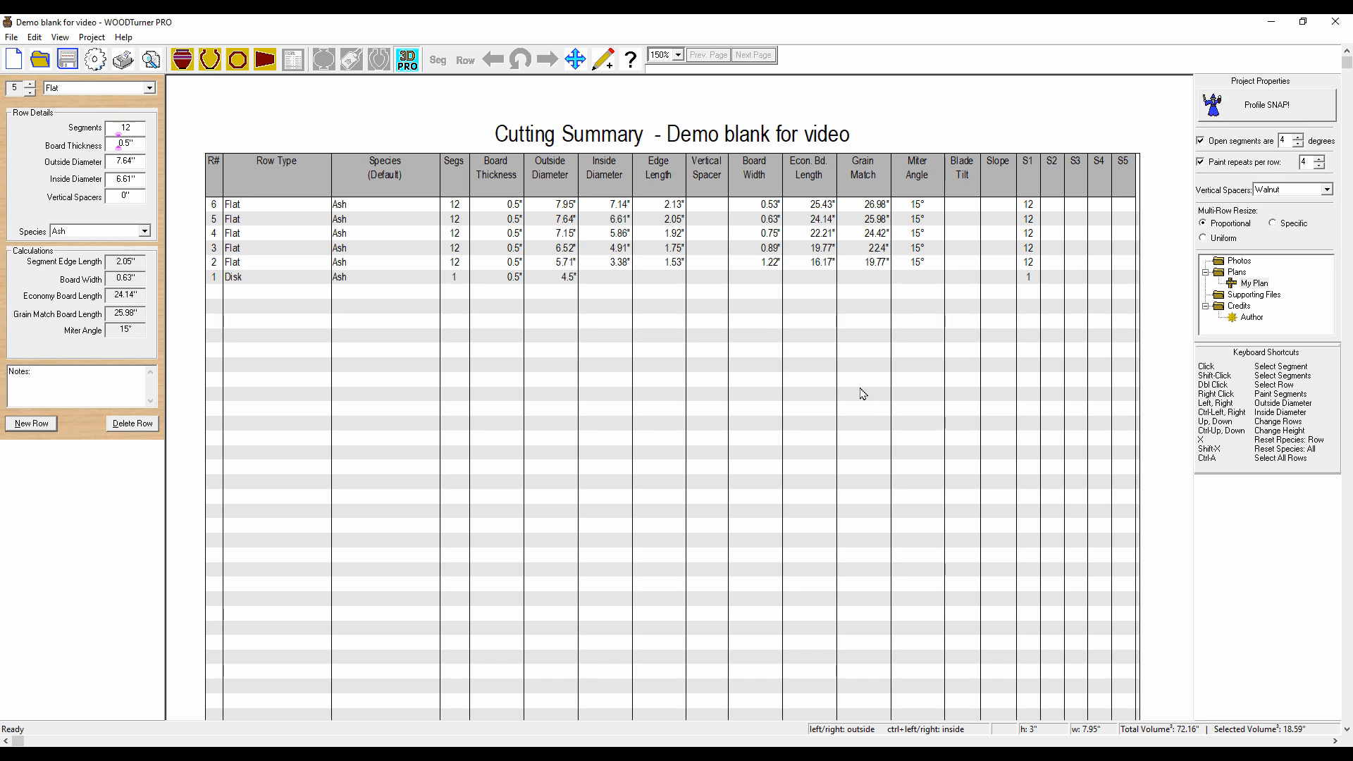
mouse_move(821, 210)
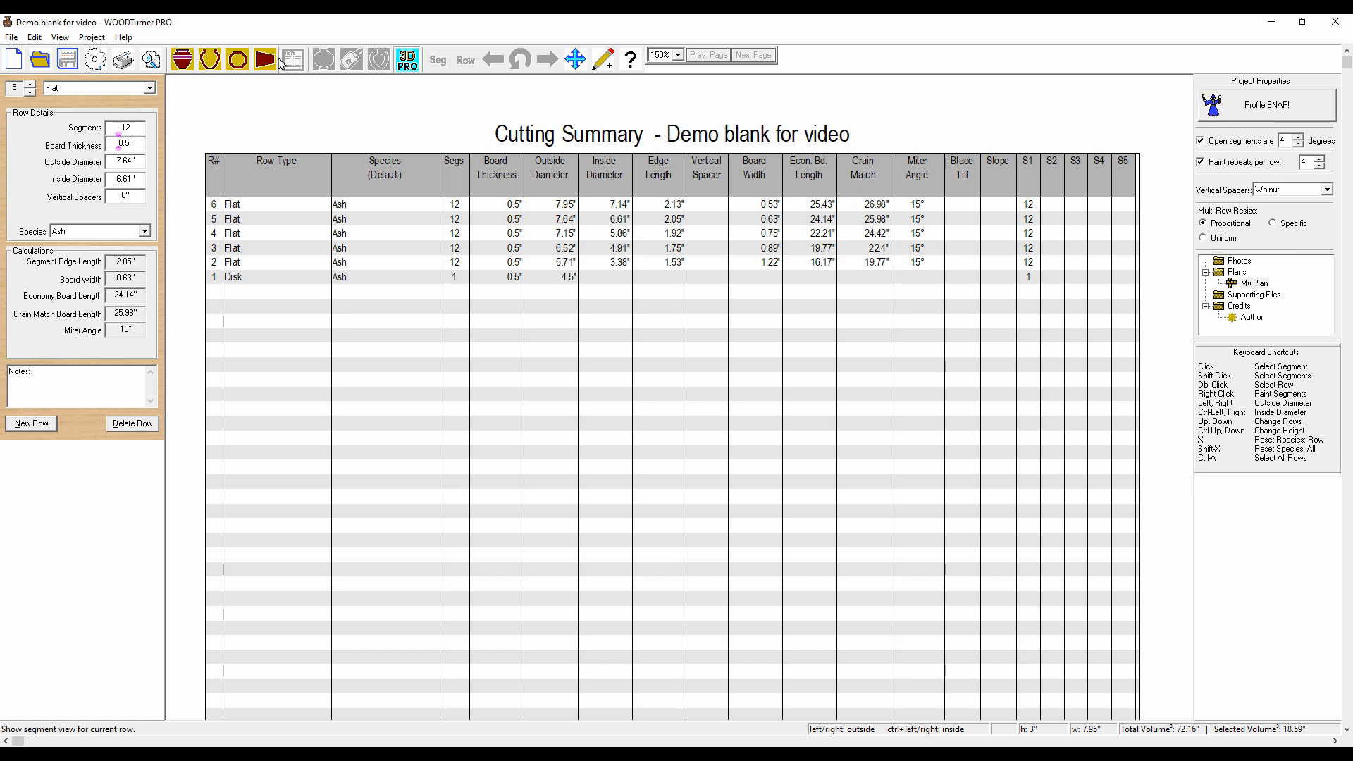
left_click(292, 59)
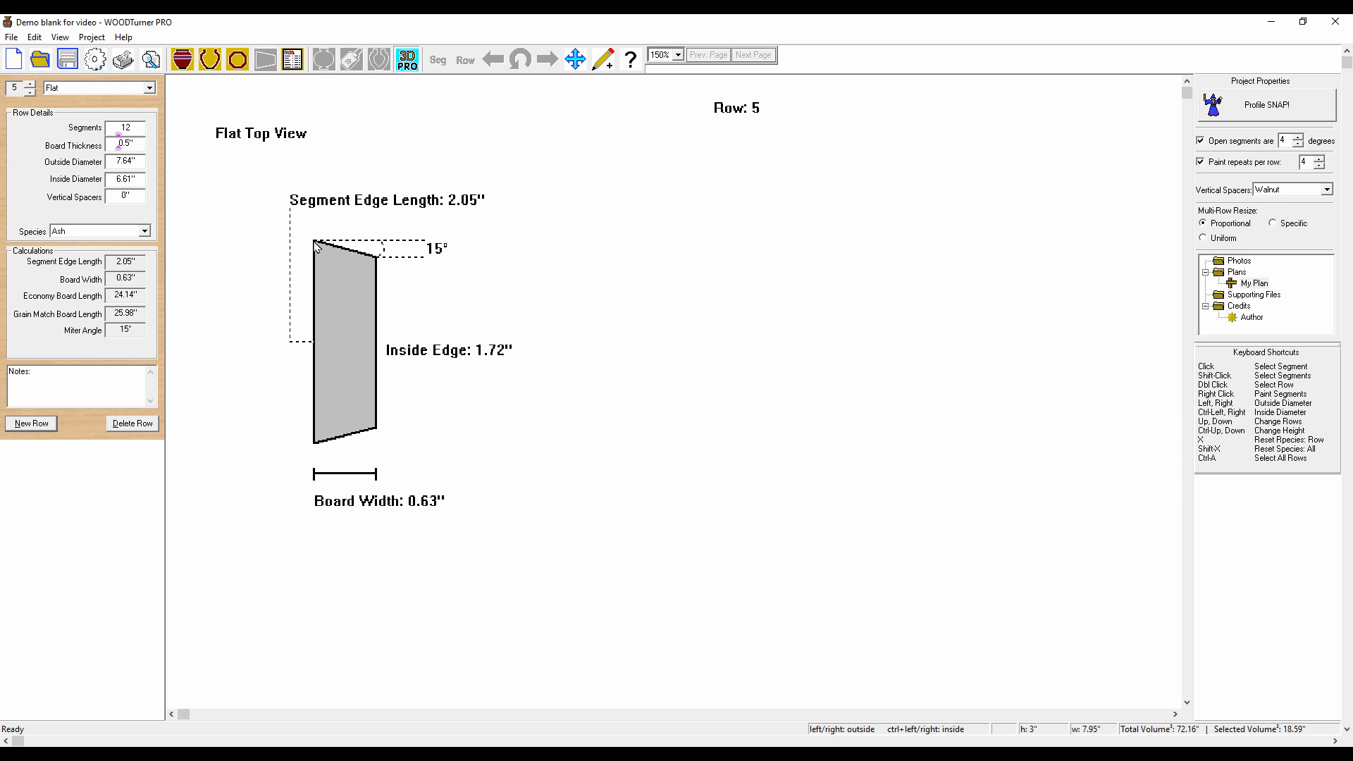
mouse_move(313, 434)
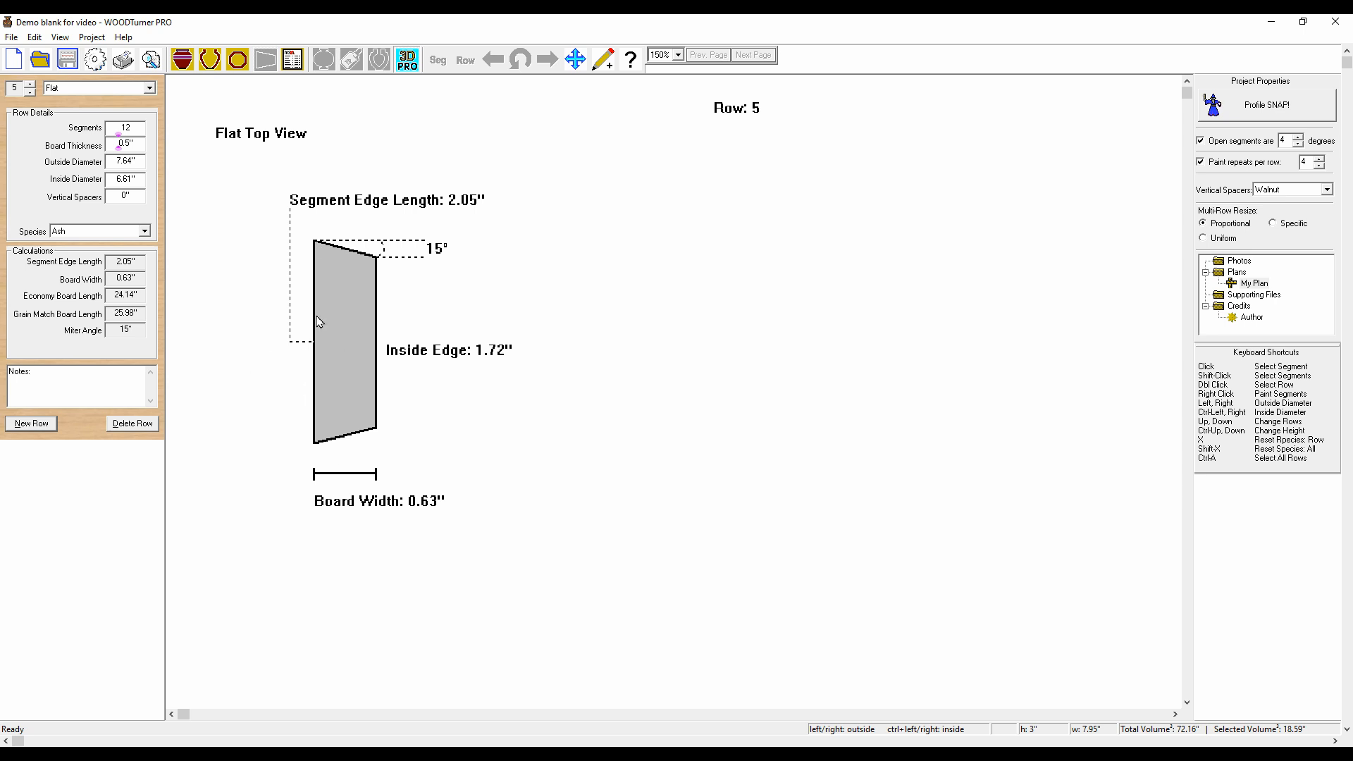
mouse_move(354, 499)
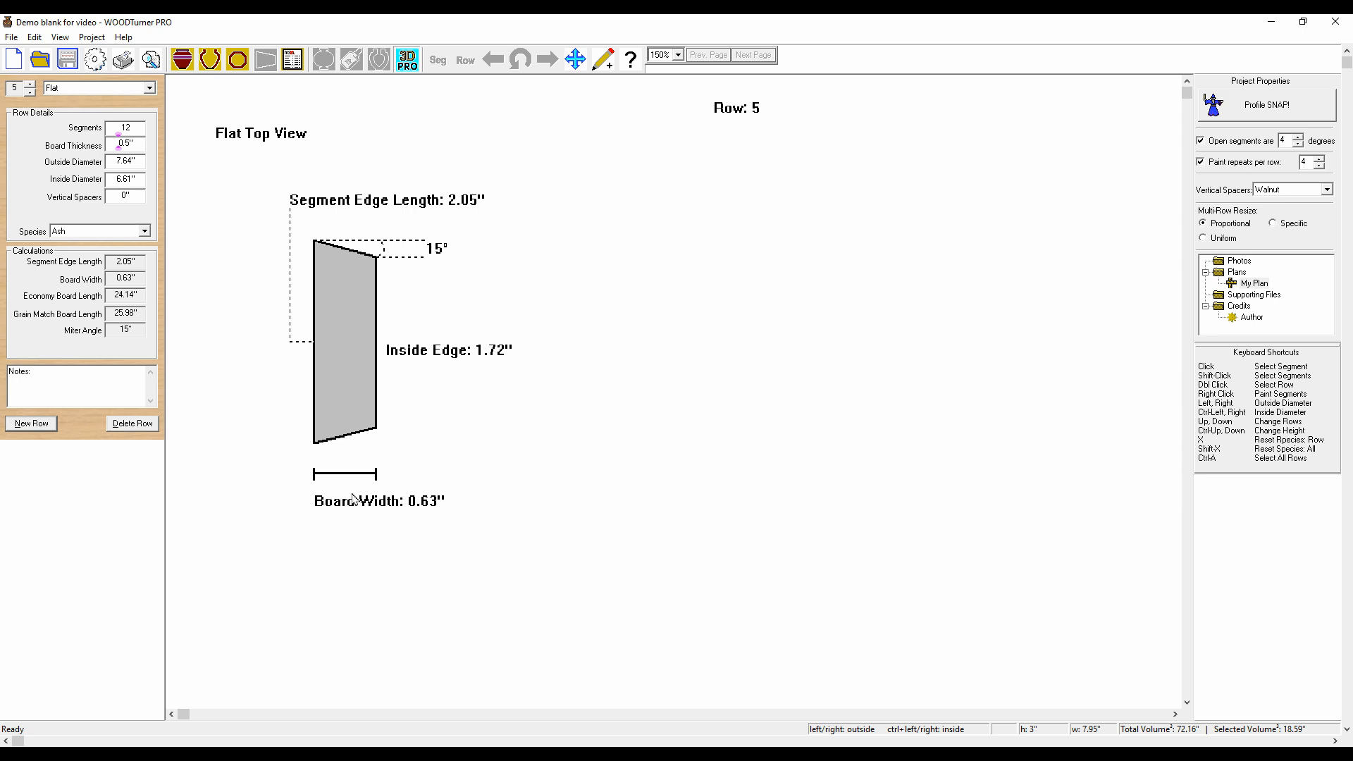
mouse_move(792, 485)
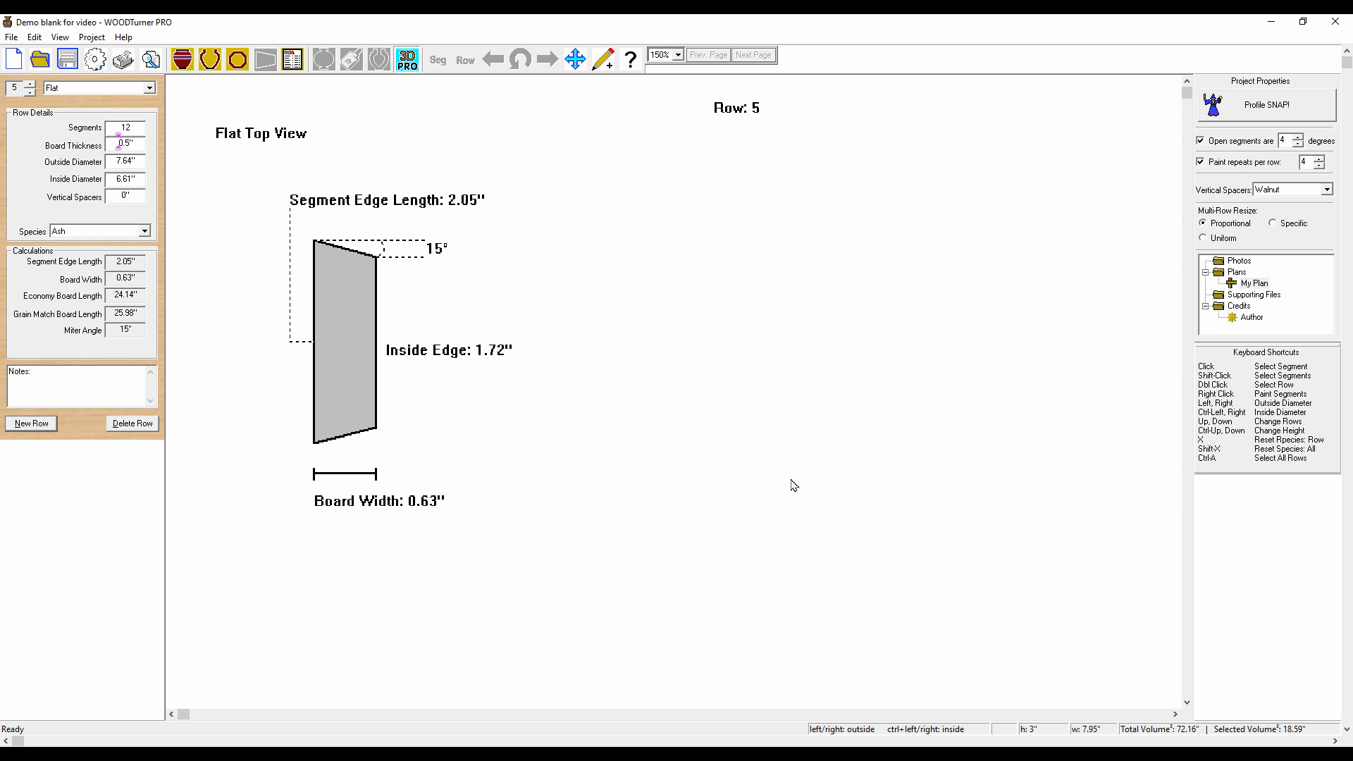
mouse_move(296, 255)
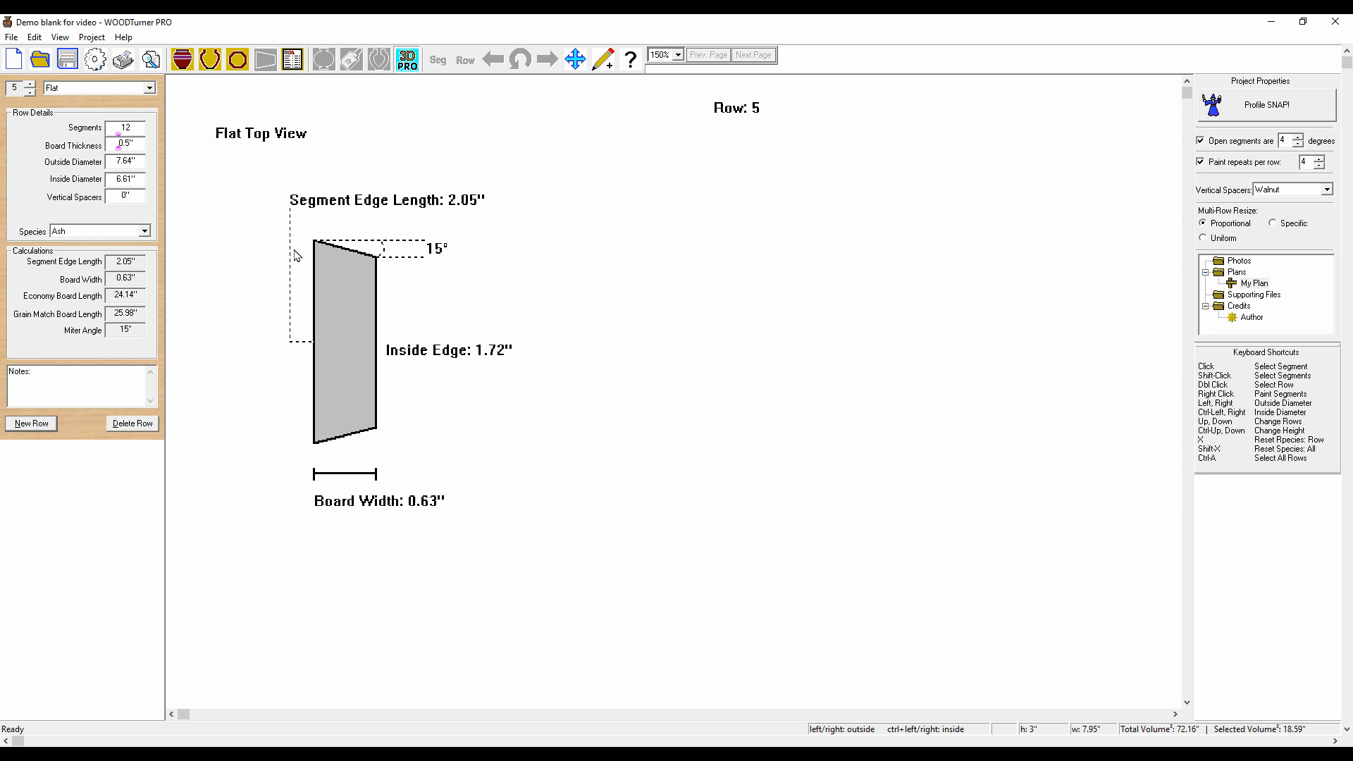
mouse_move(384, 270)
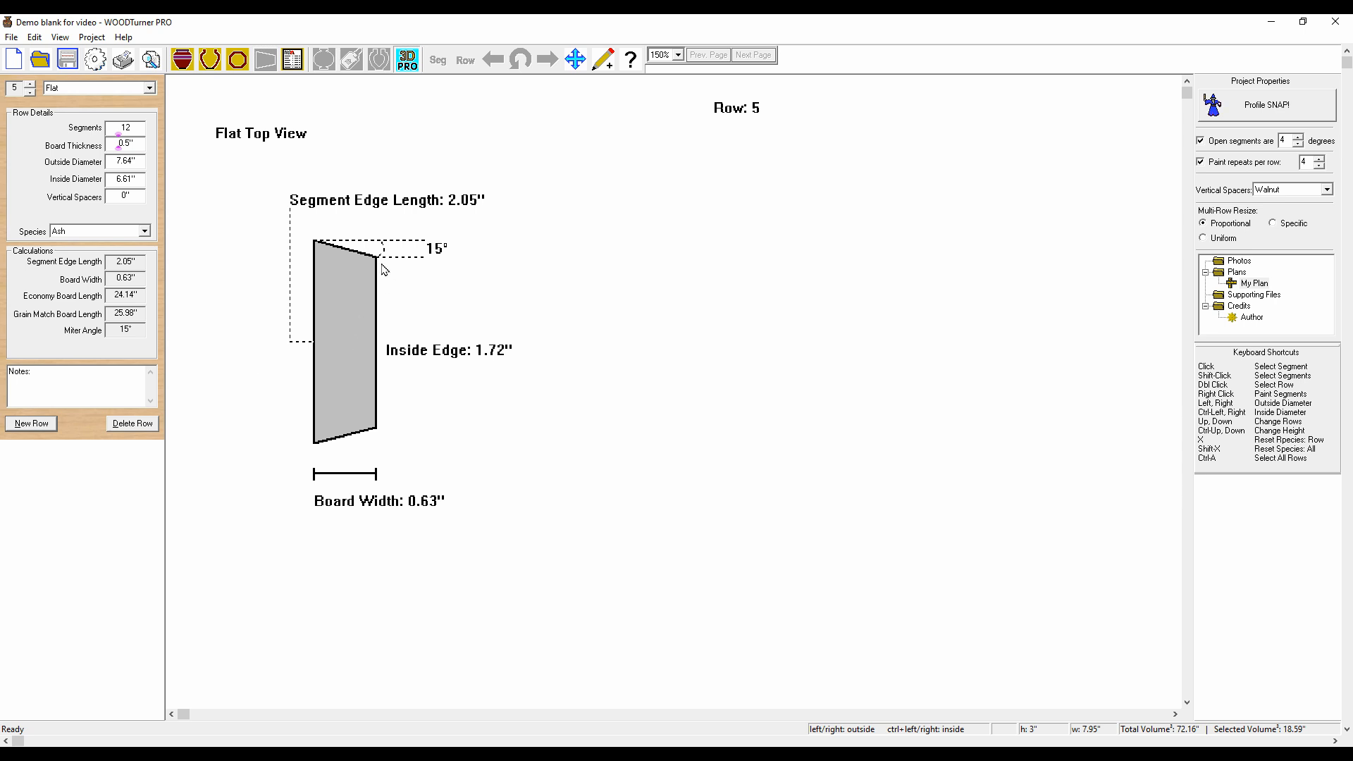
mouse_move(399, 404)
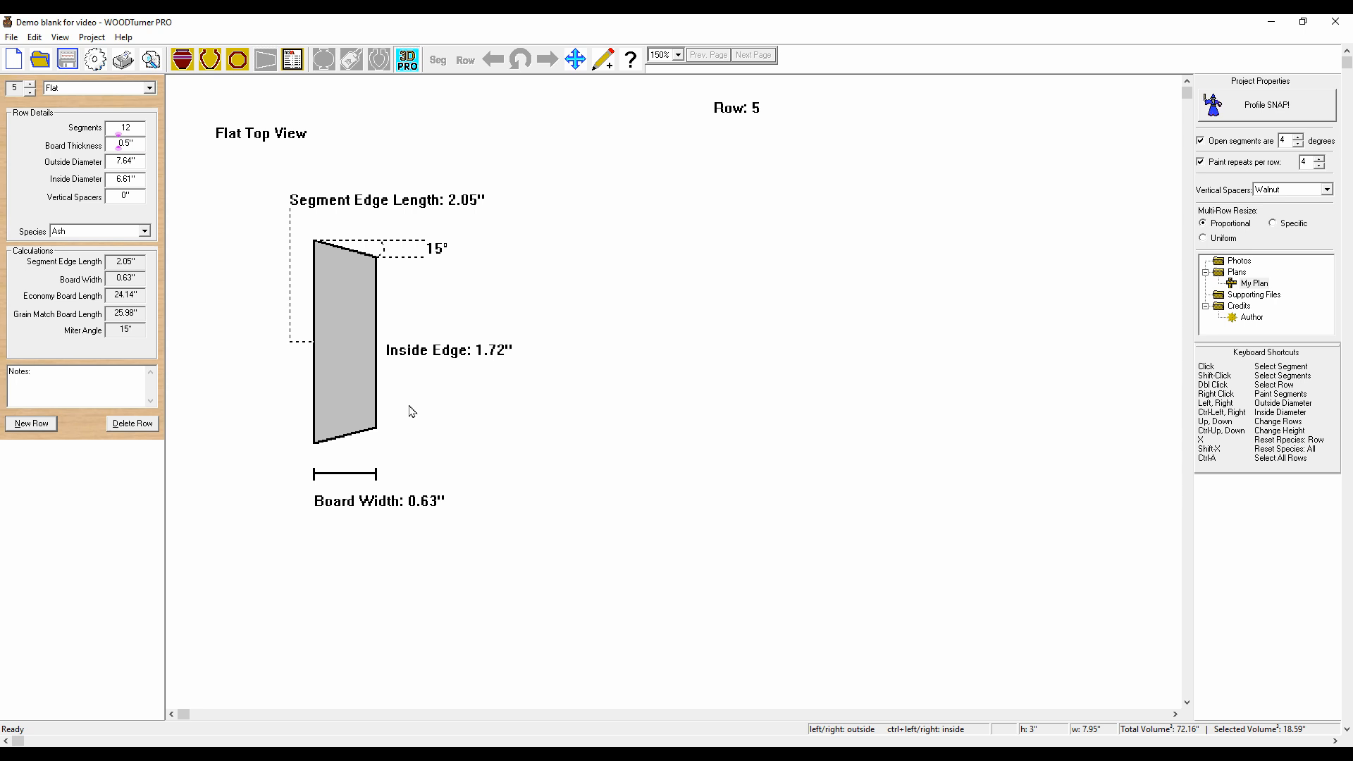
mouse_move(760, 638)
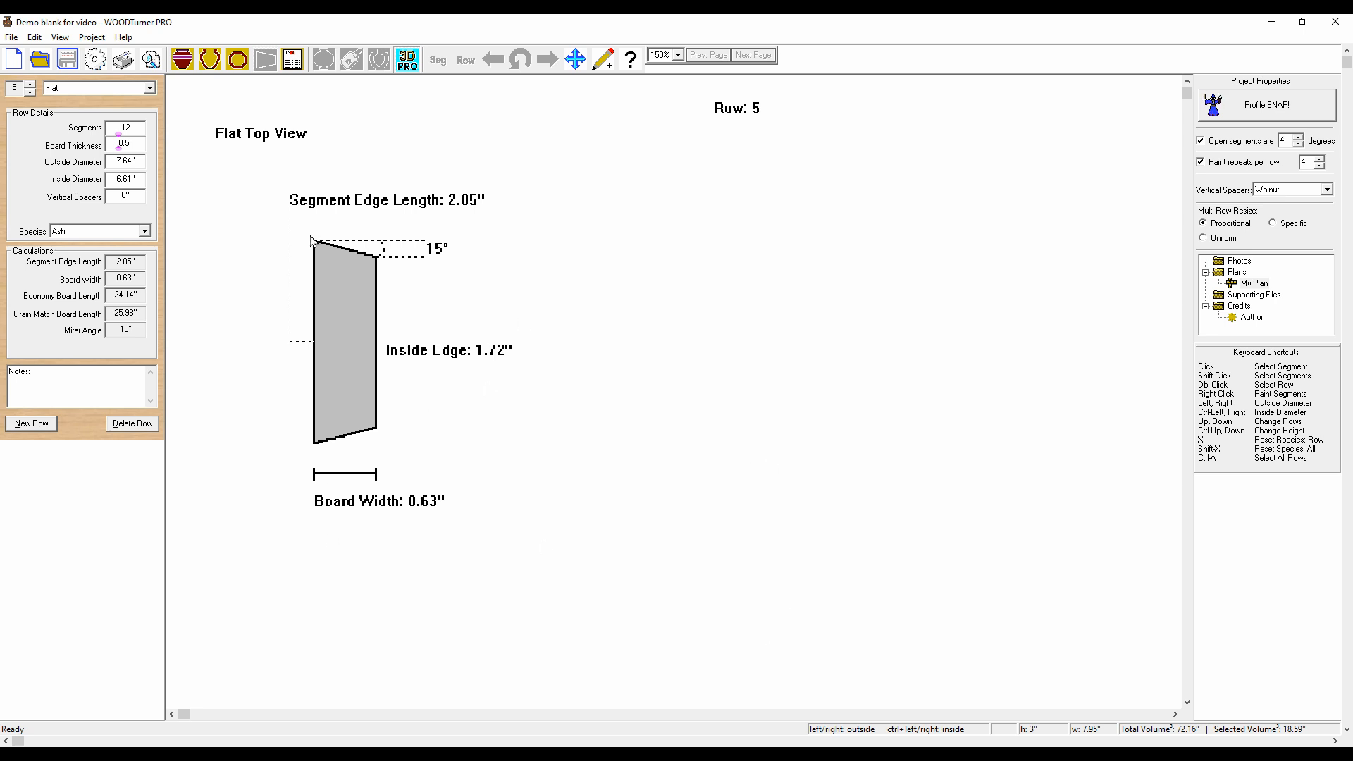
mouse_move(290, 394)
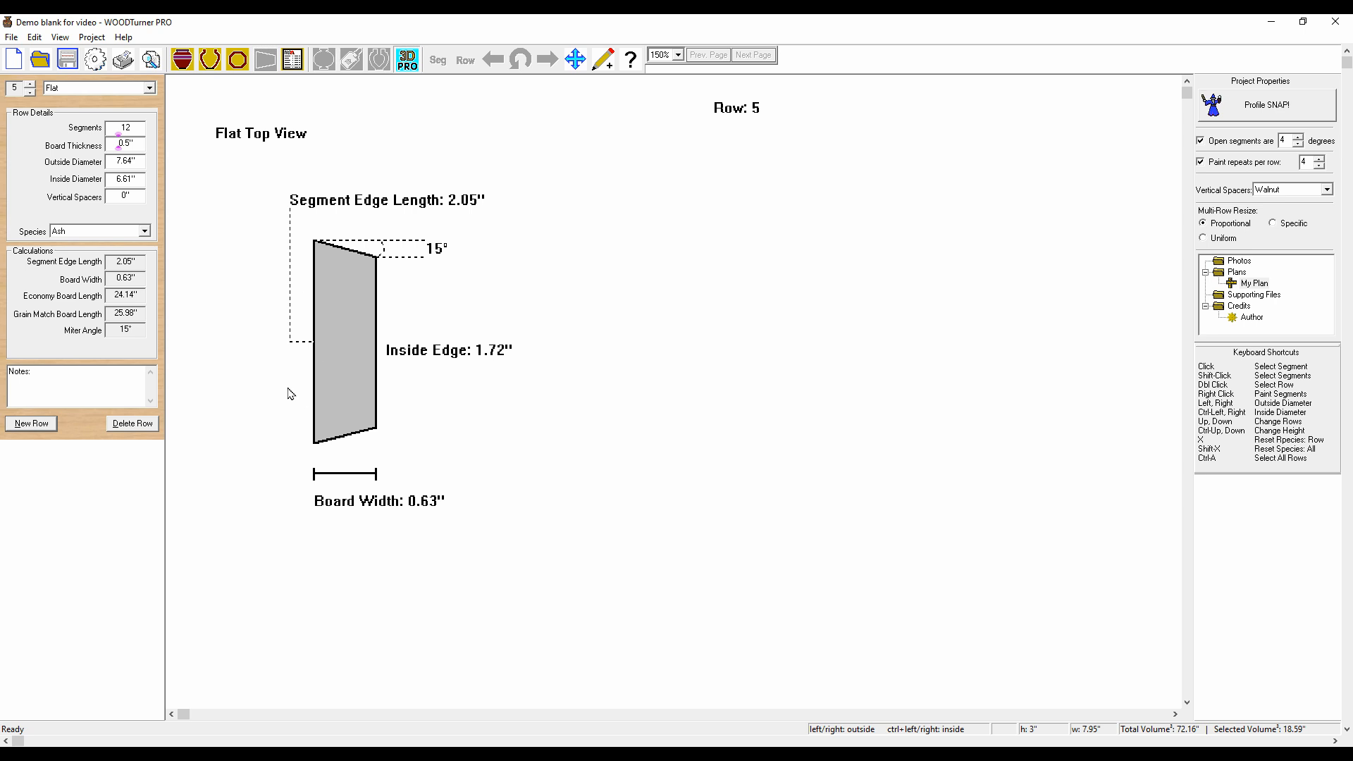
mouse_move(410, 441)
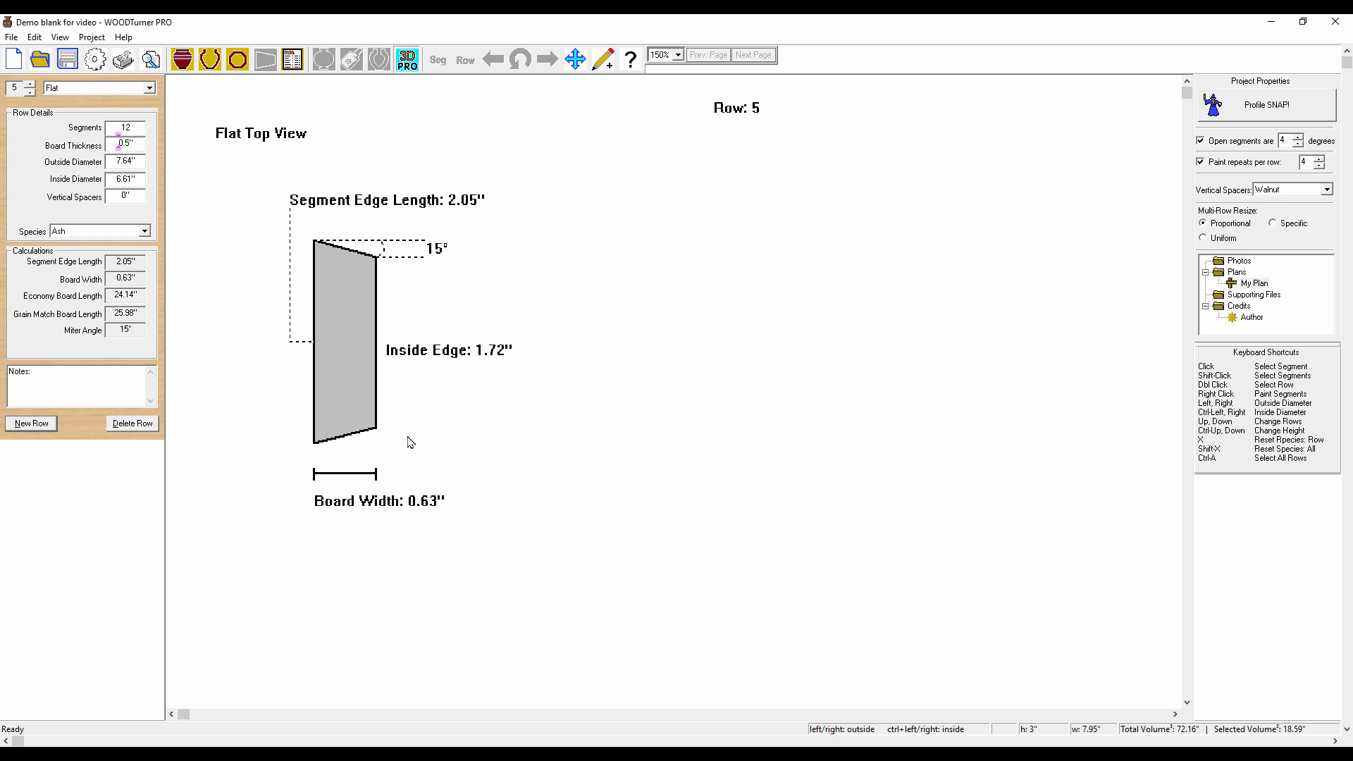
mouse_move(348, 194)
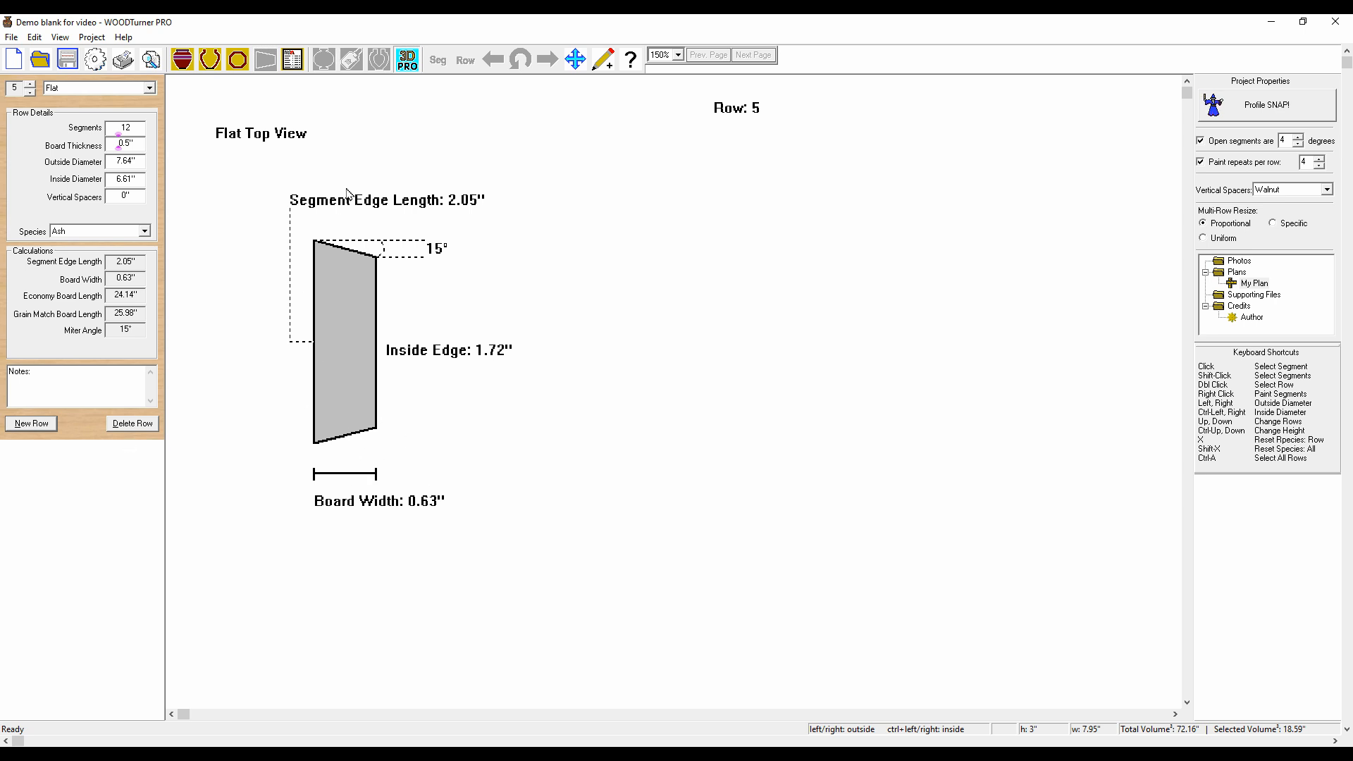
mouse_move(308, 232)
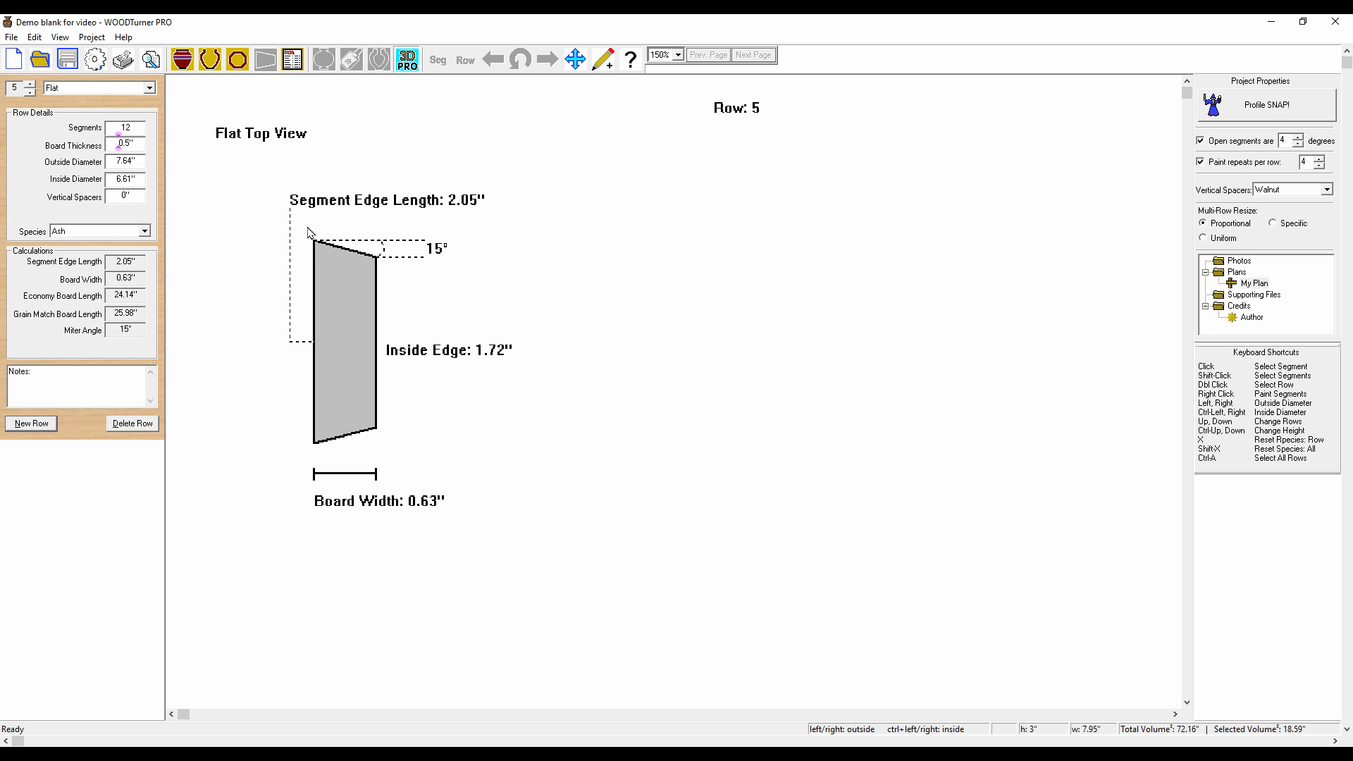
mouse_move(293, 314)
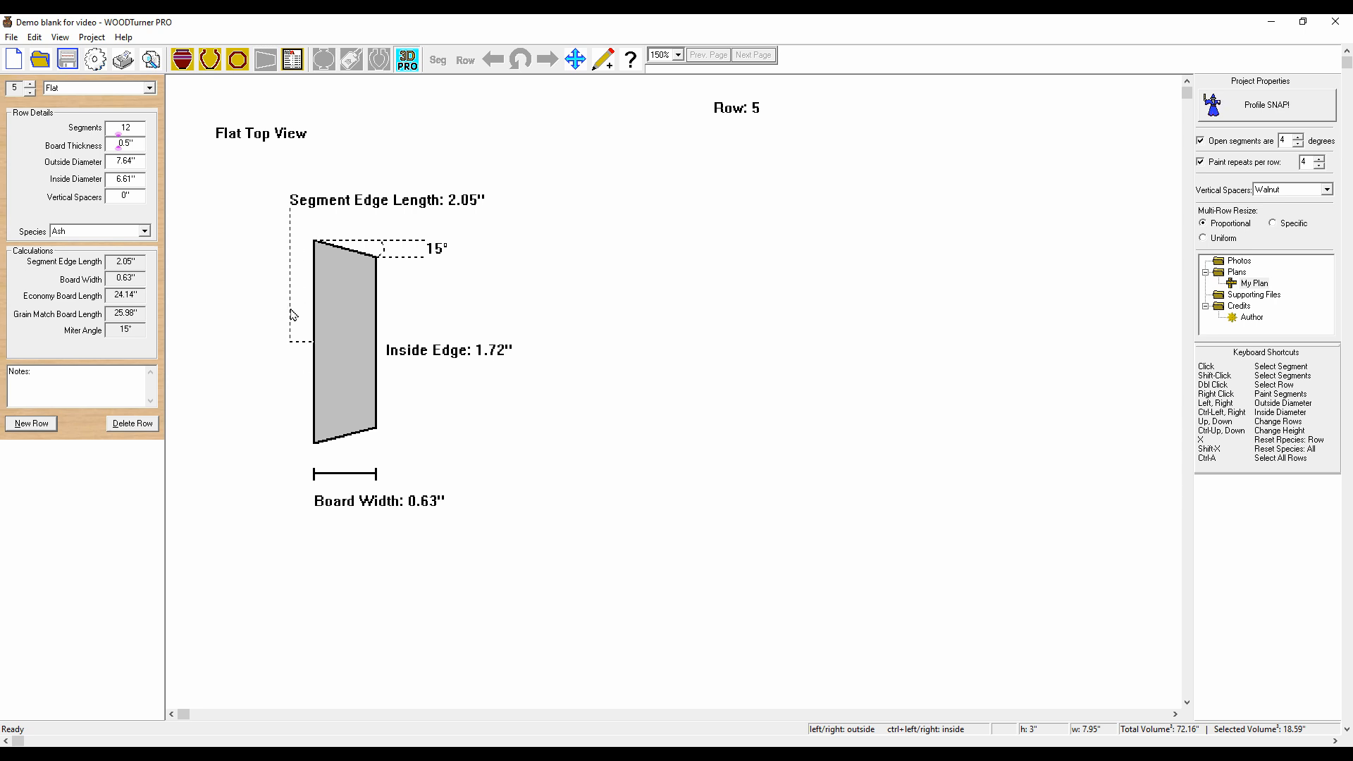
mouse_move(310, 307)
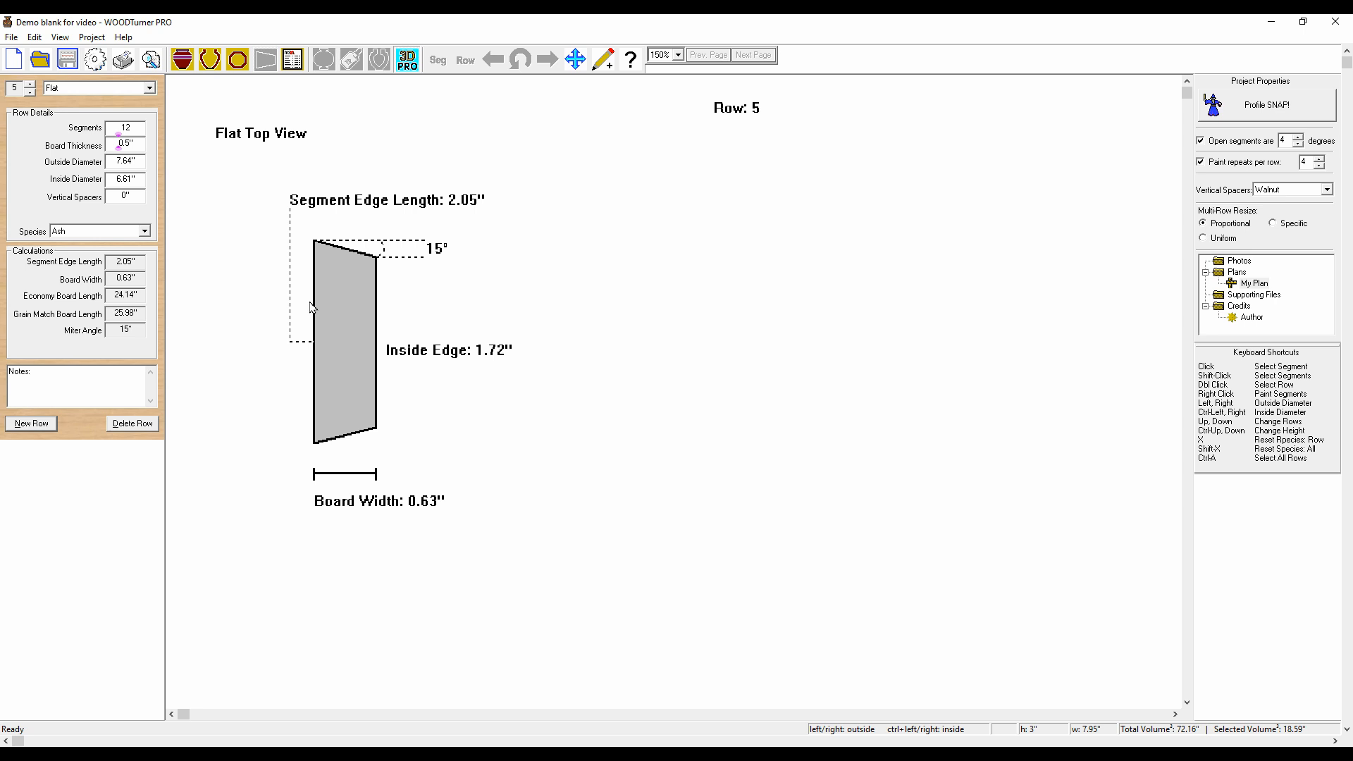
mouse_move(309, 300)
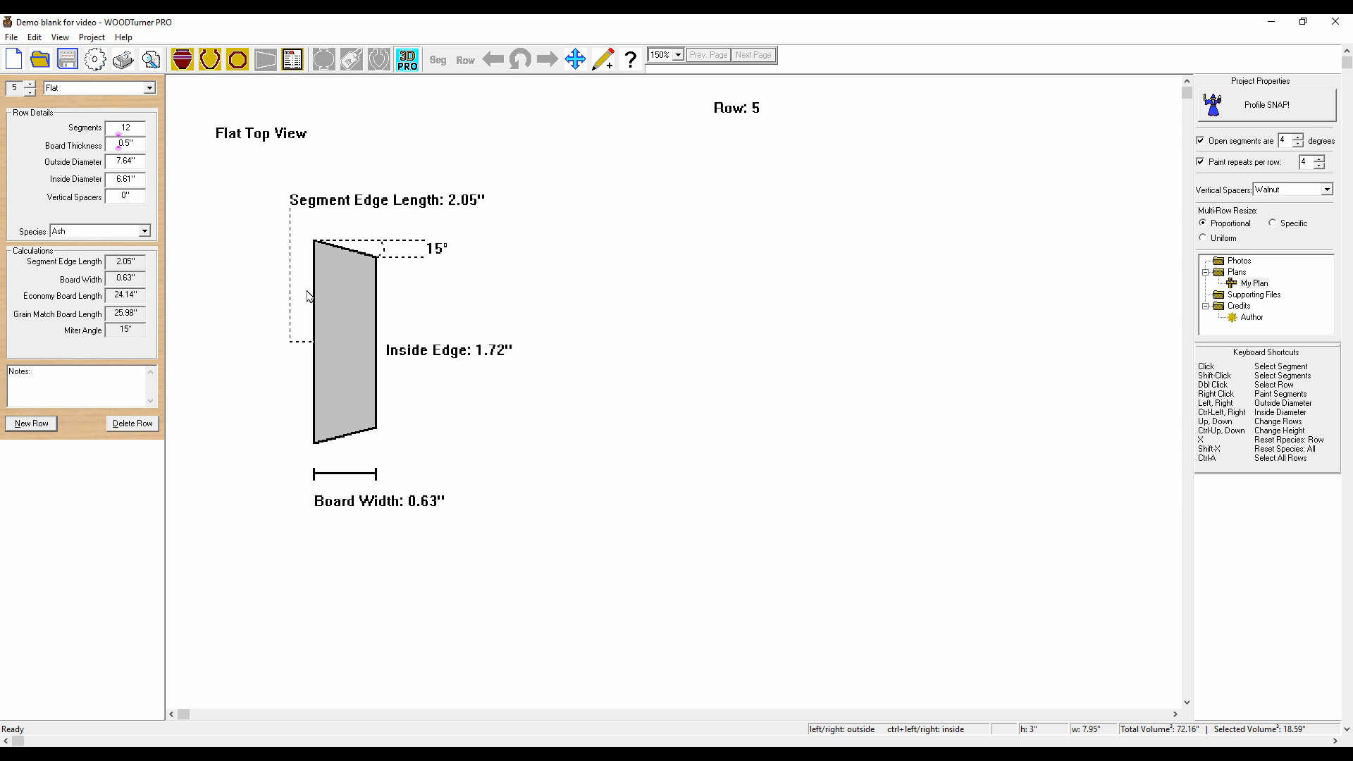
mouse_move(320, 265)
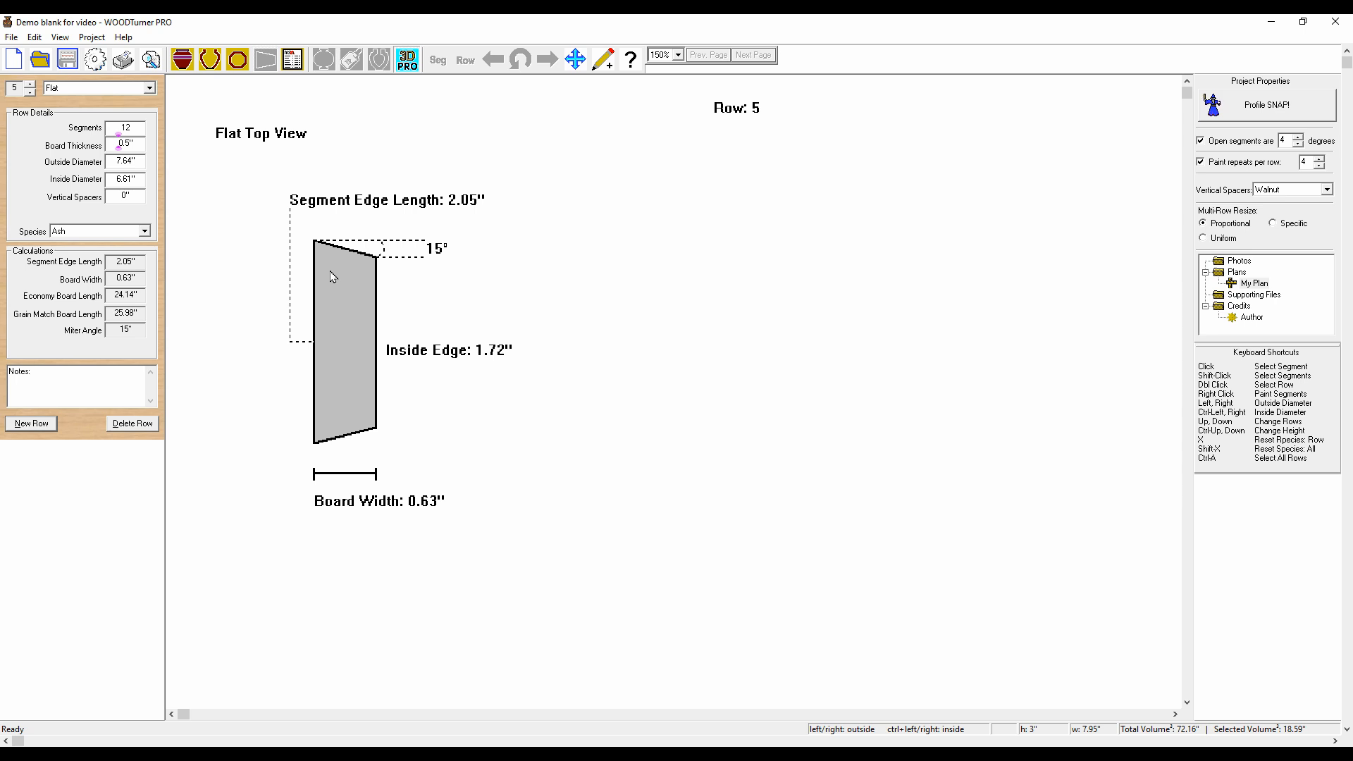
mouse_move(511, 289)
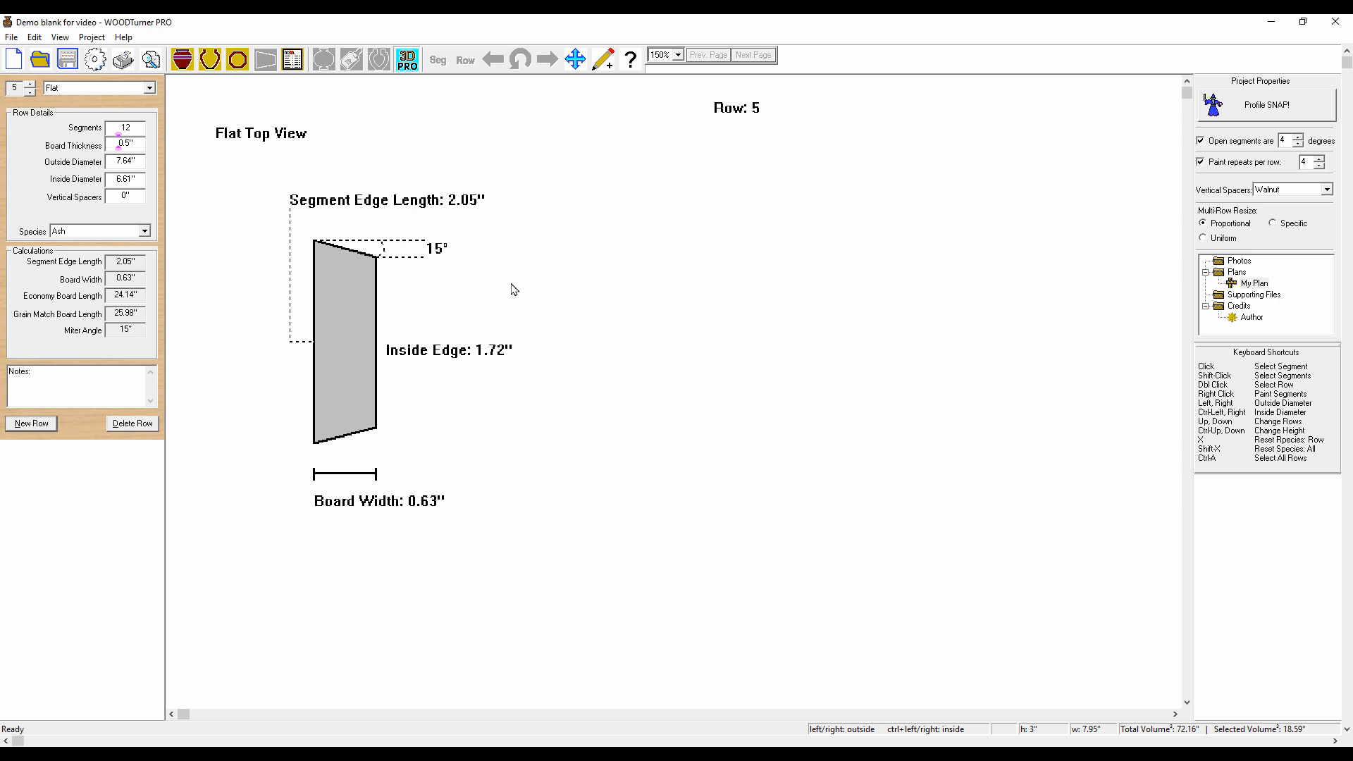
mouse_move(435, 263)
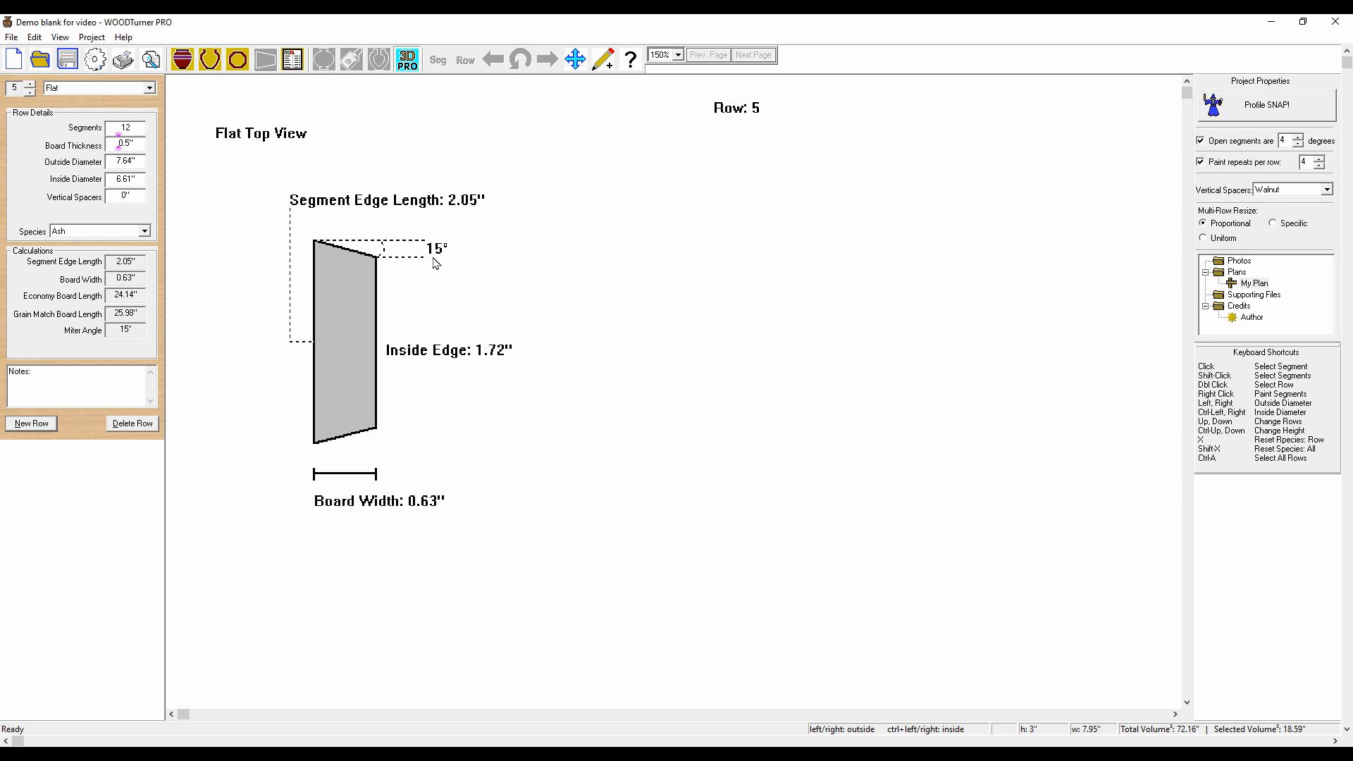
mouse_move(336, 248)
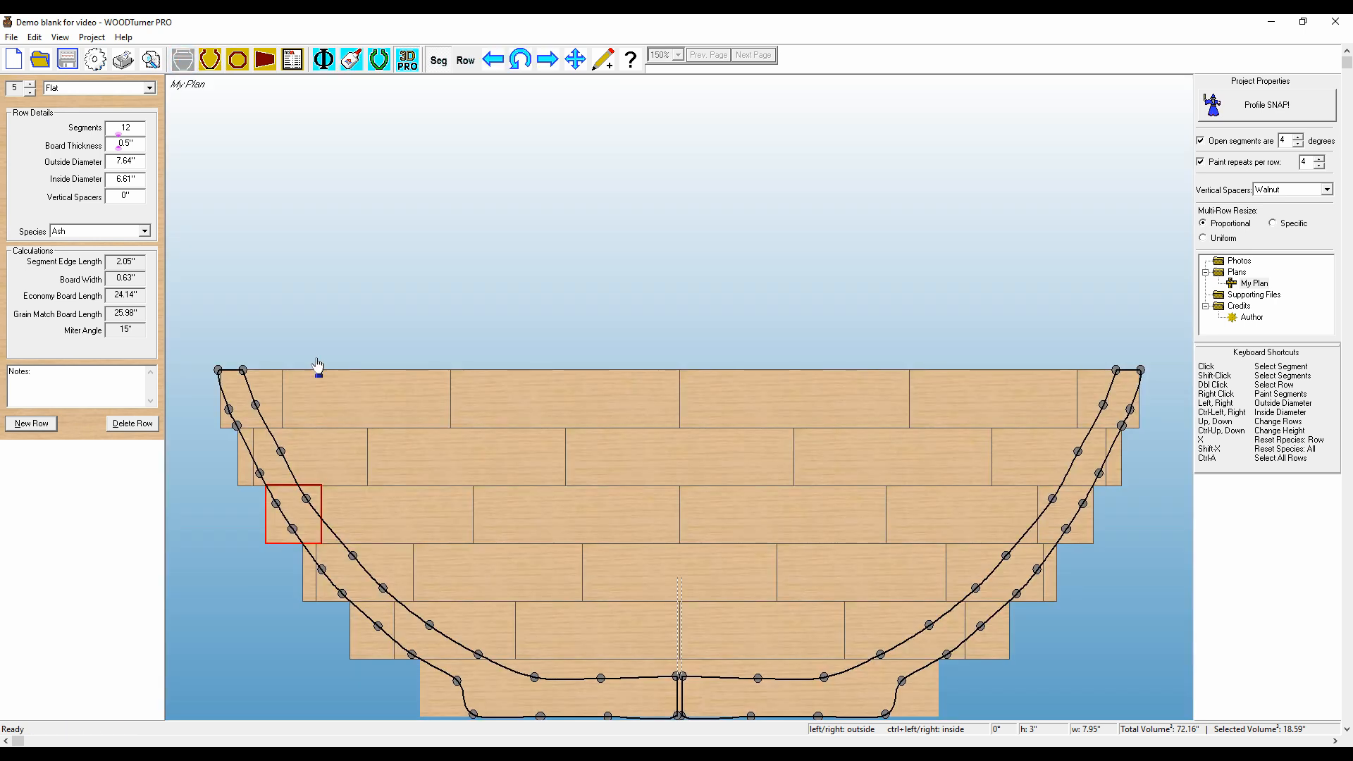
mouse_move(468, 399)
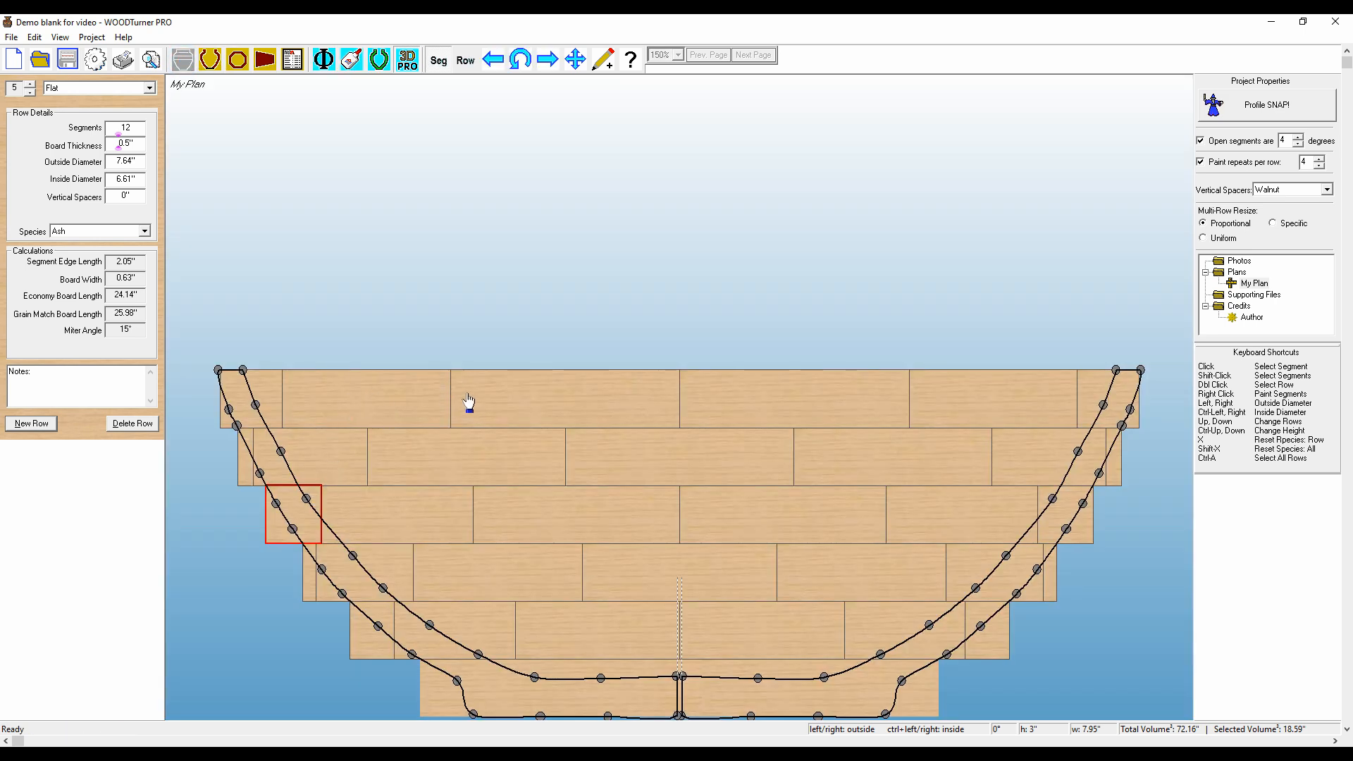
mouse_move(575, 648)
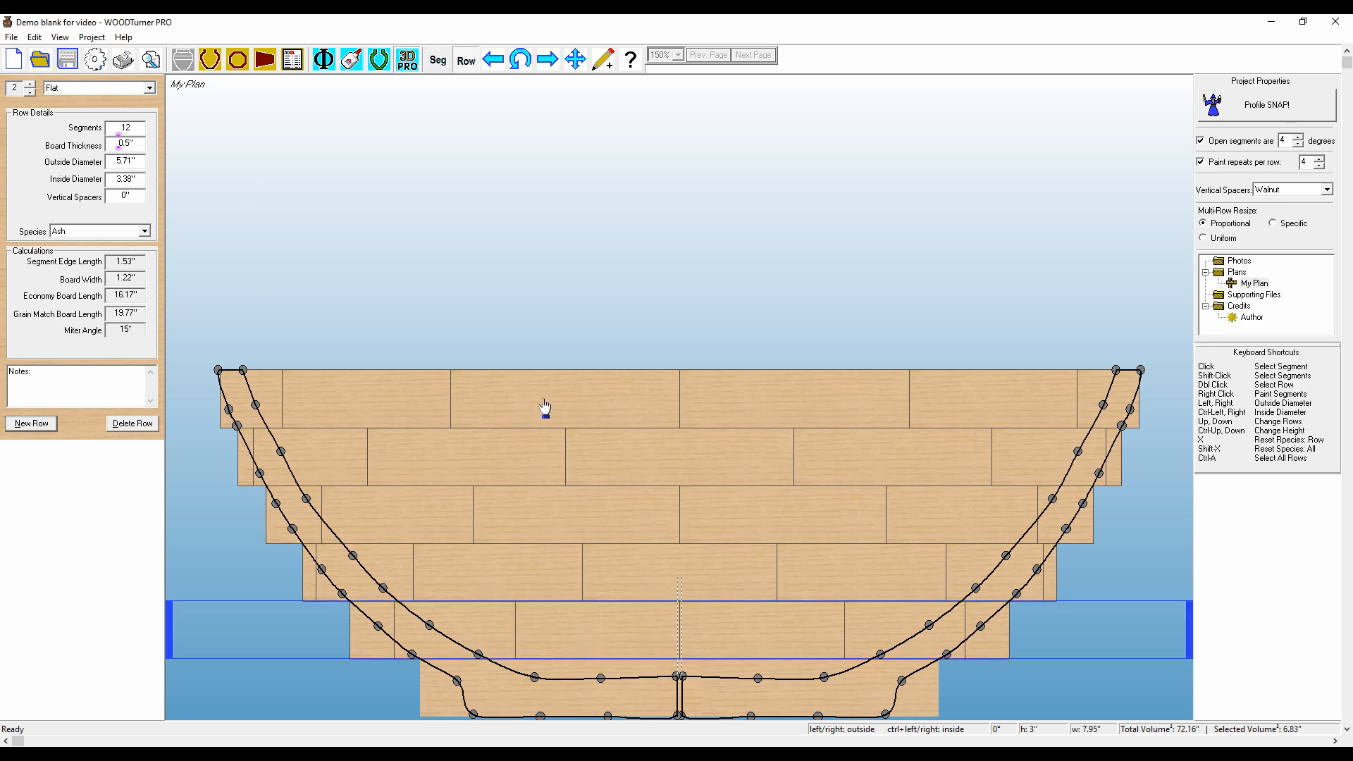
Select all rows for 18 segments and show the cutting summary with 10° miters
key("ctrl+a")
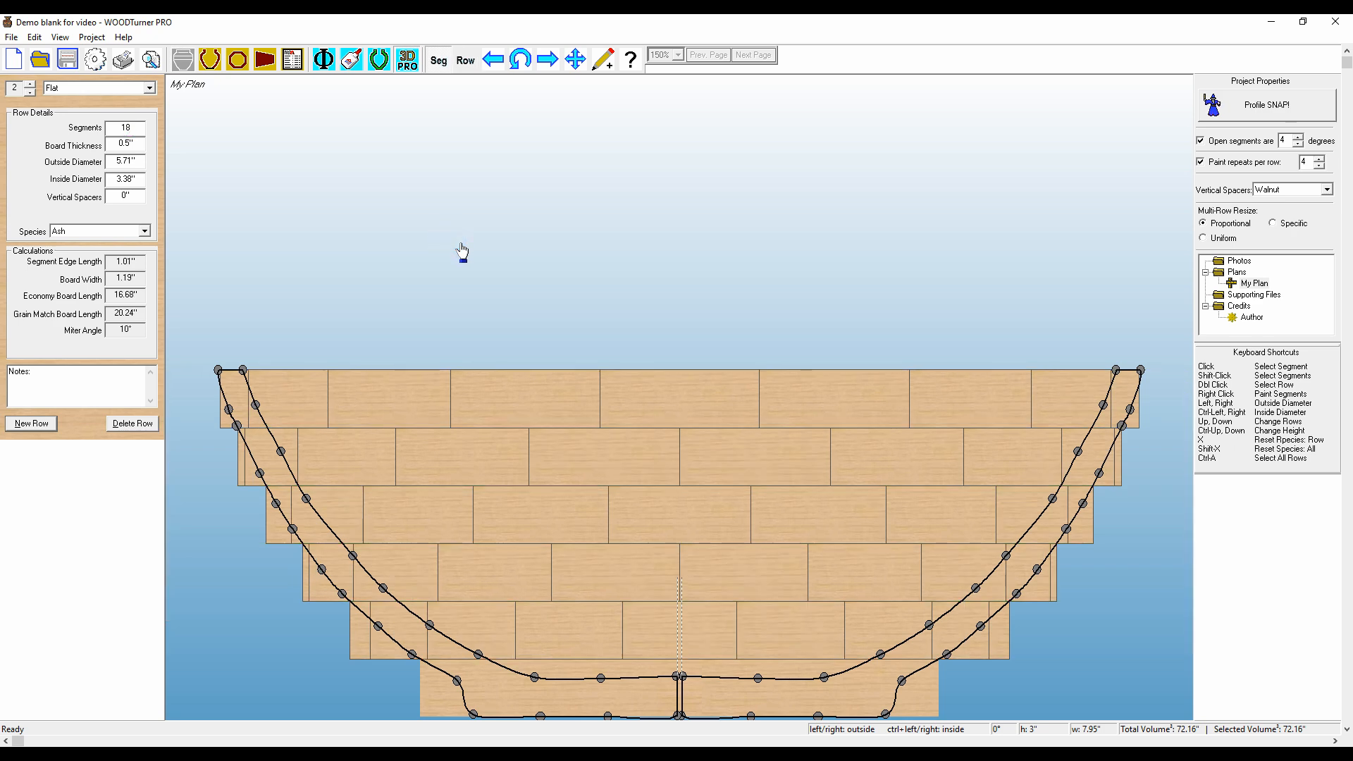
mouse_move(393, 231)
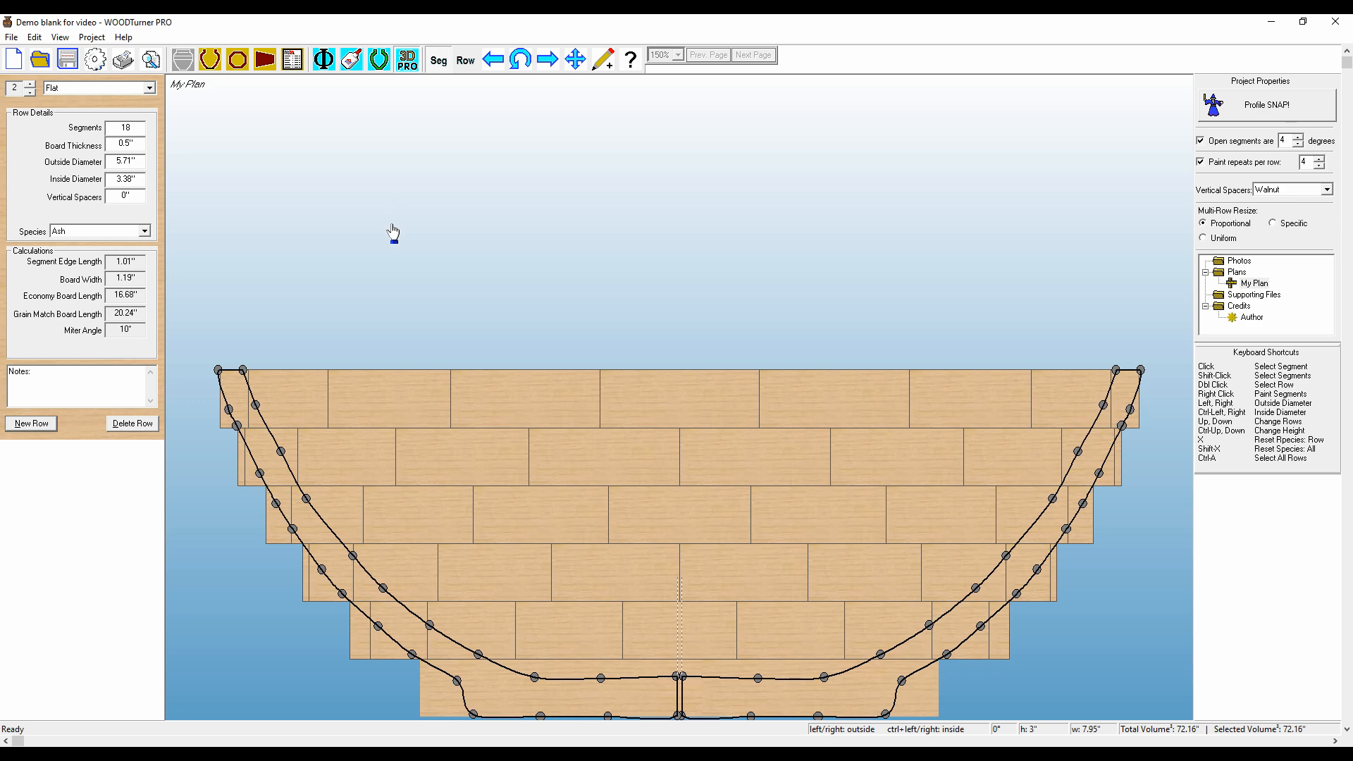
mouse_move(590, 678)
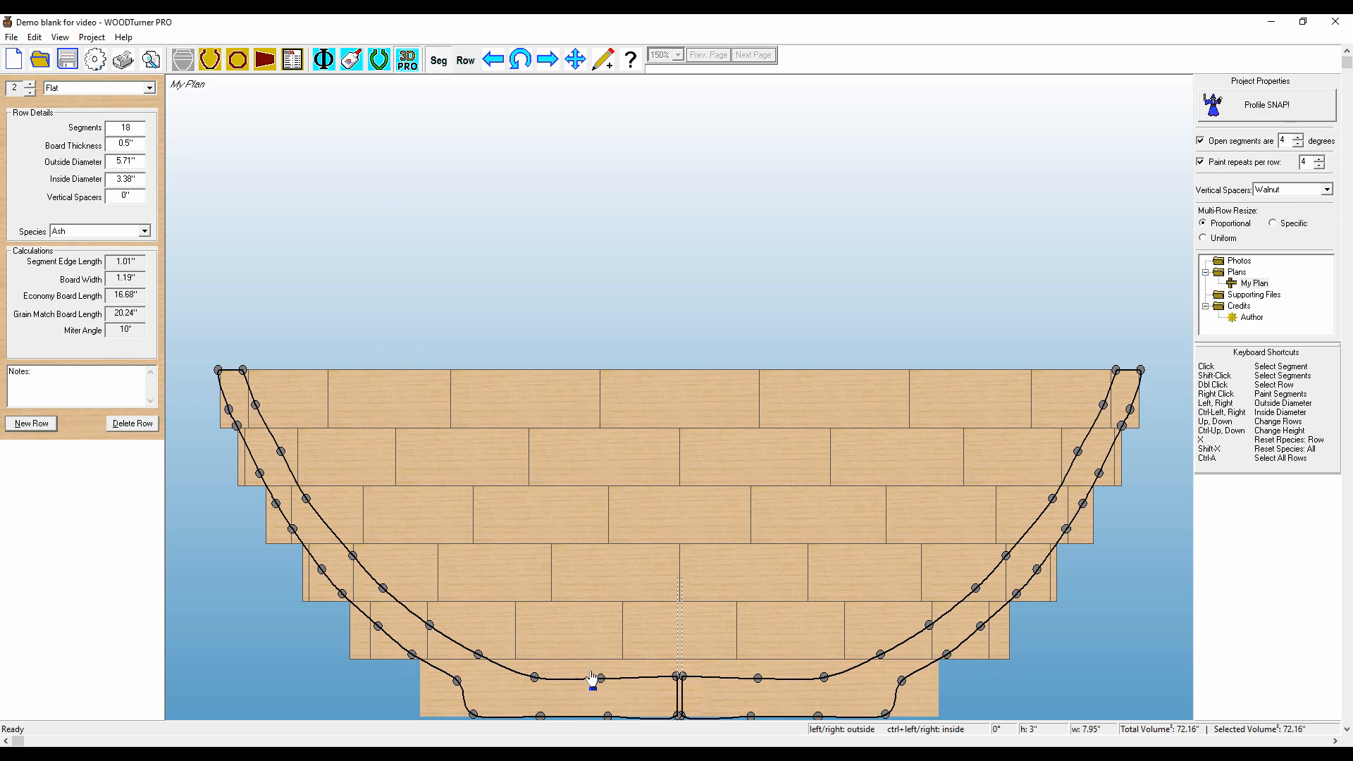
mouse_move(344, 90)
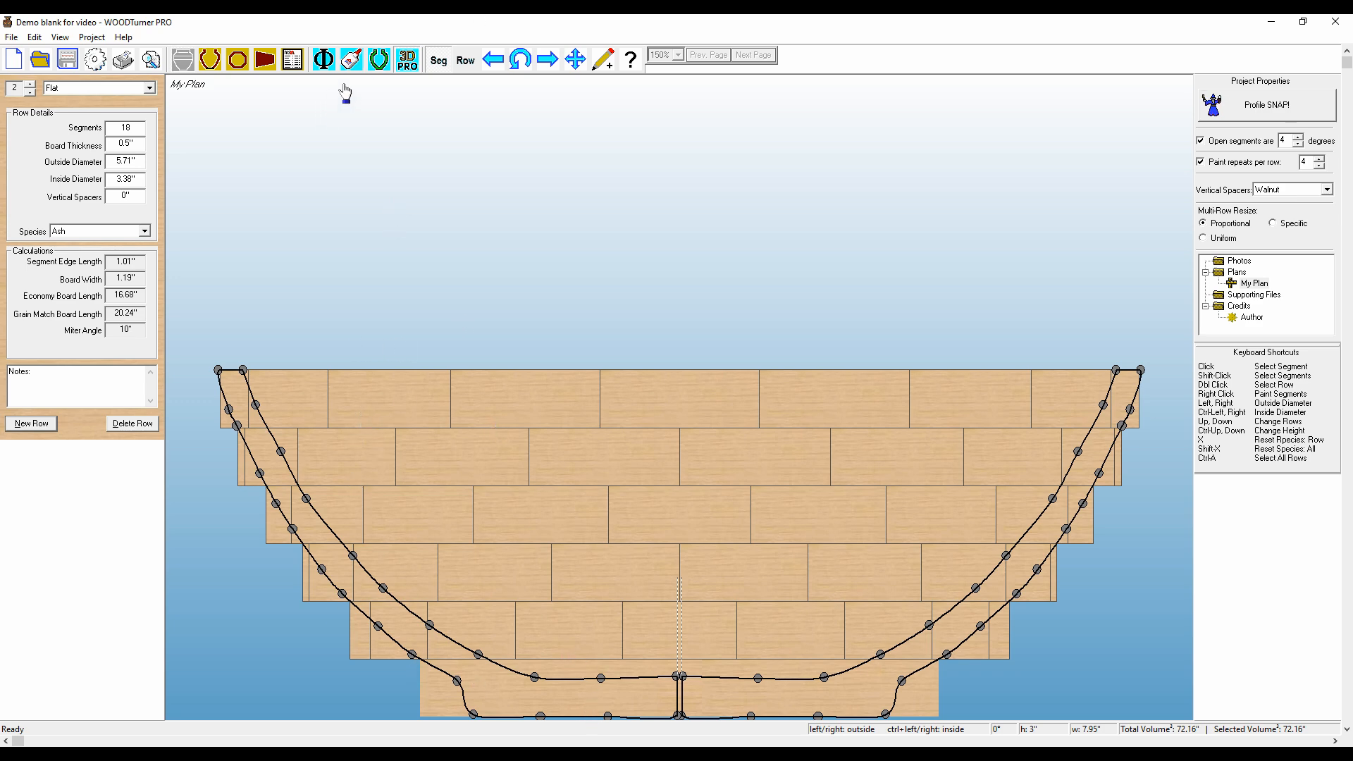
left_click(291, 58)
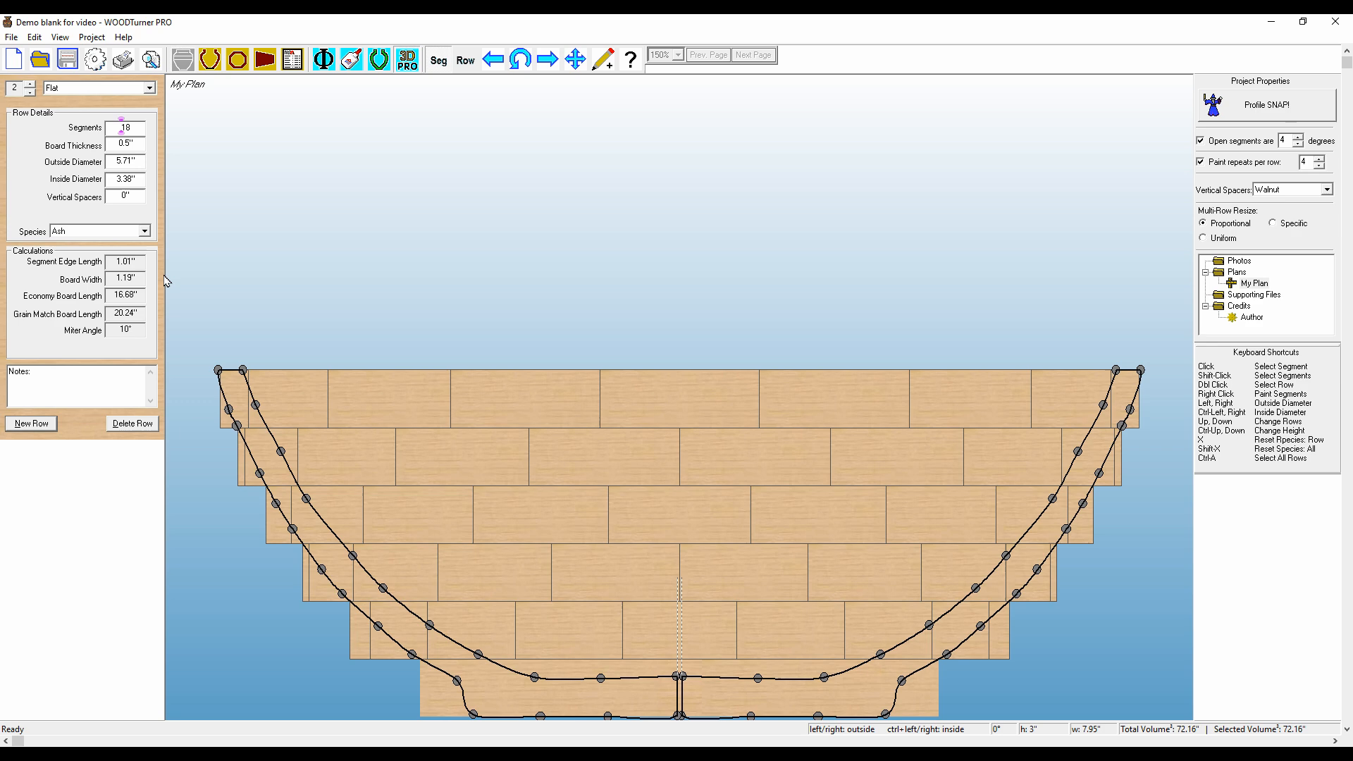
left_click(351, 393)
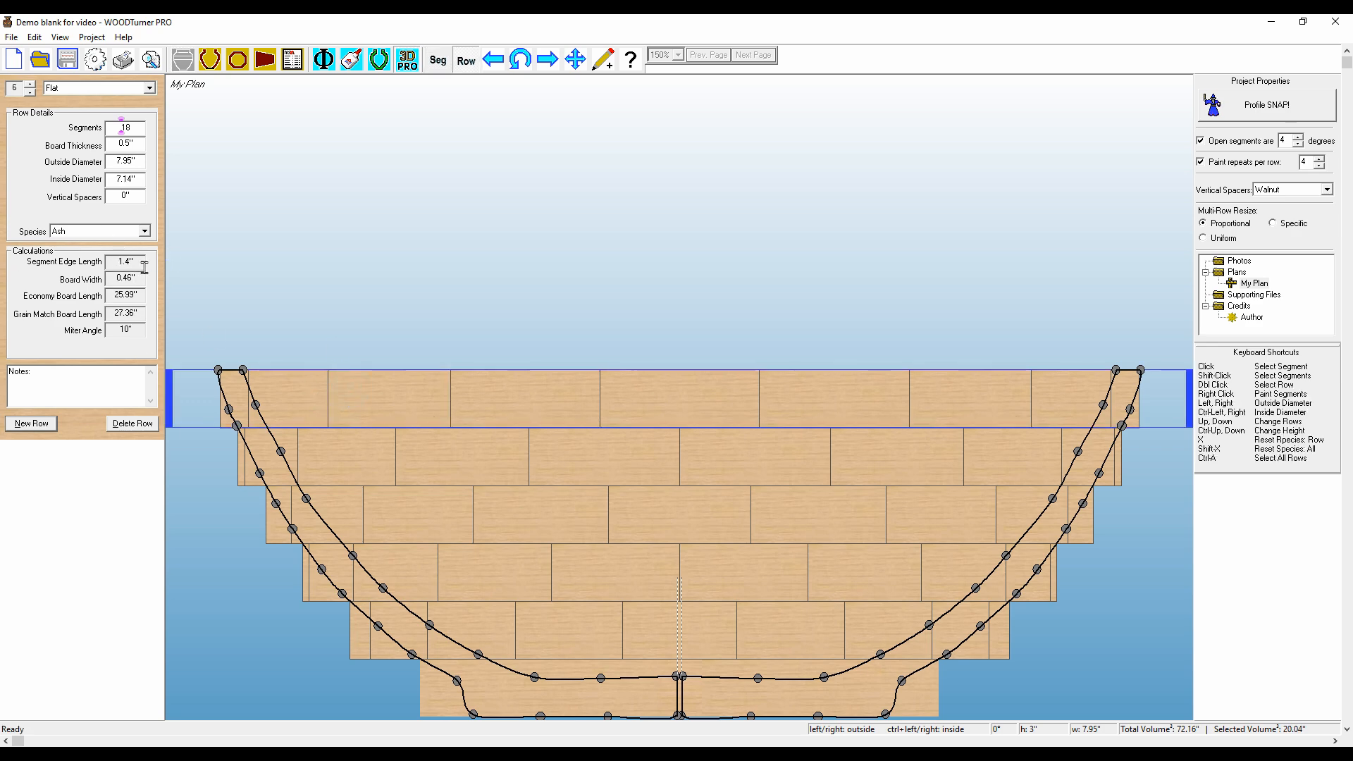
mouse_move(441, 404)
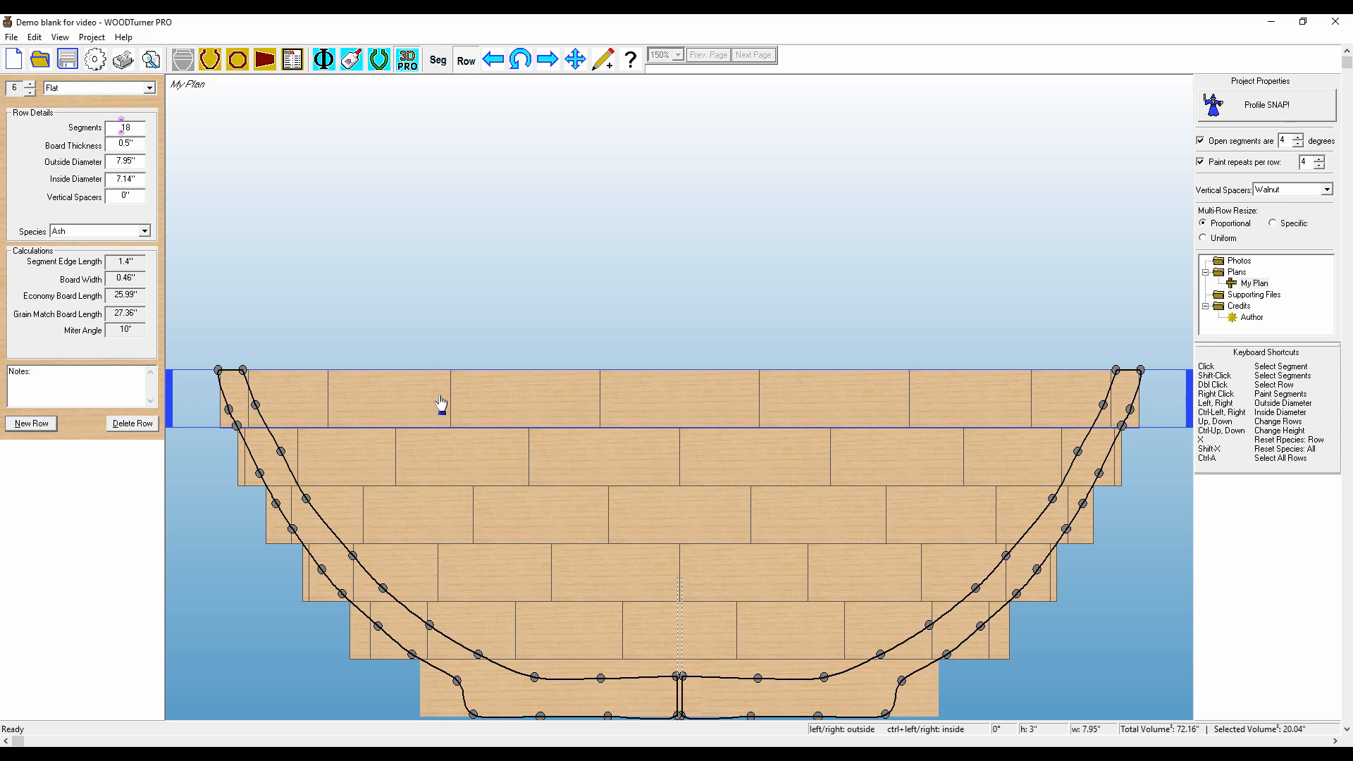
mouse_move(359, 71)
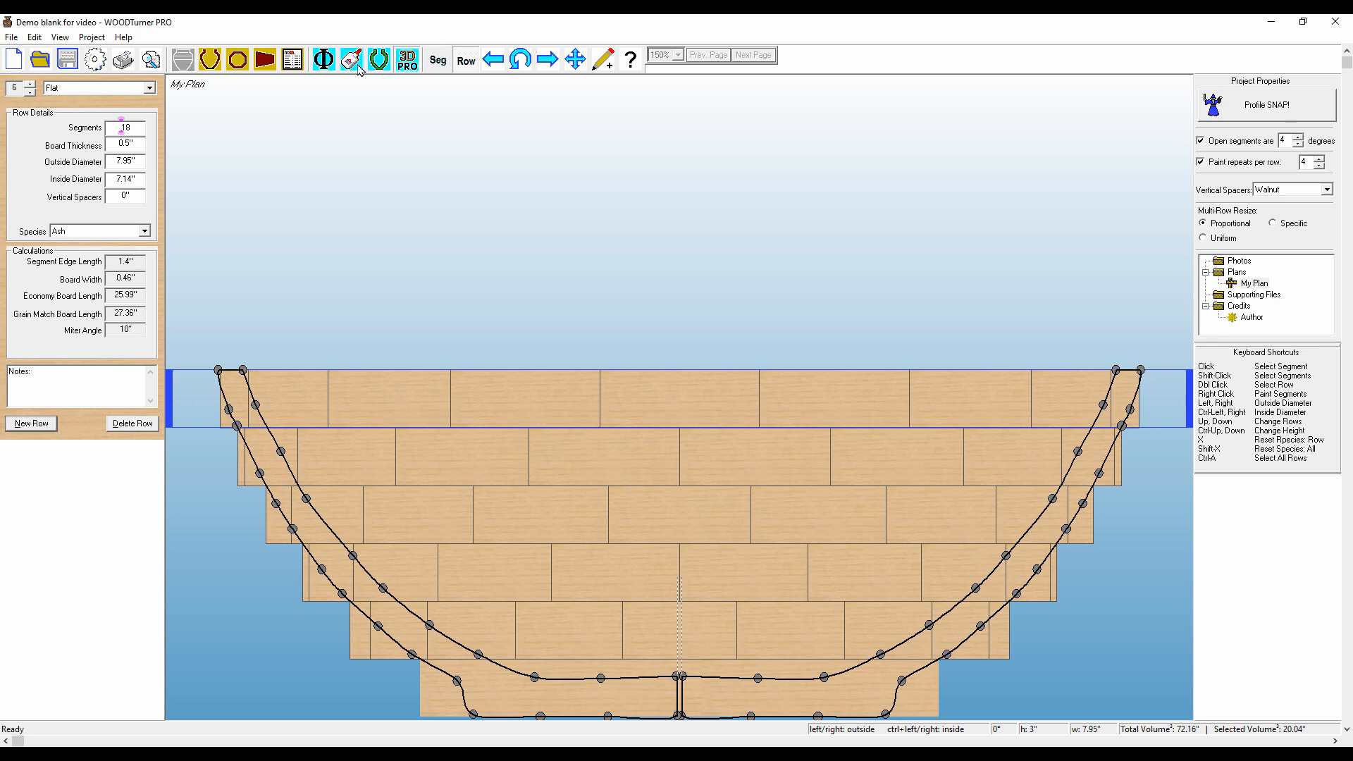
left_click(293, 59)
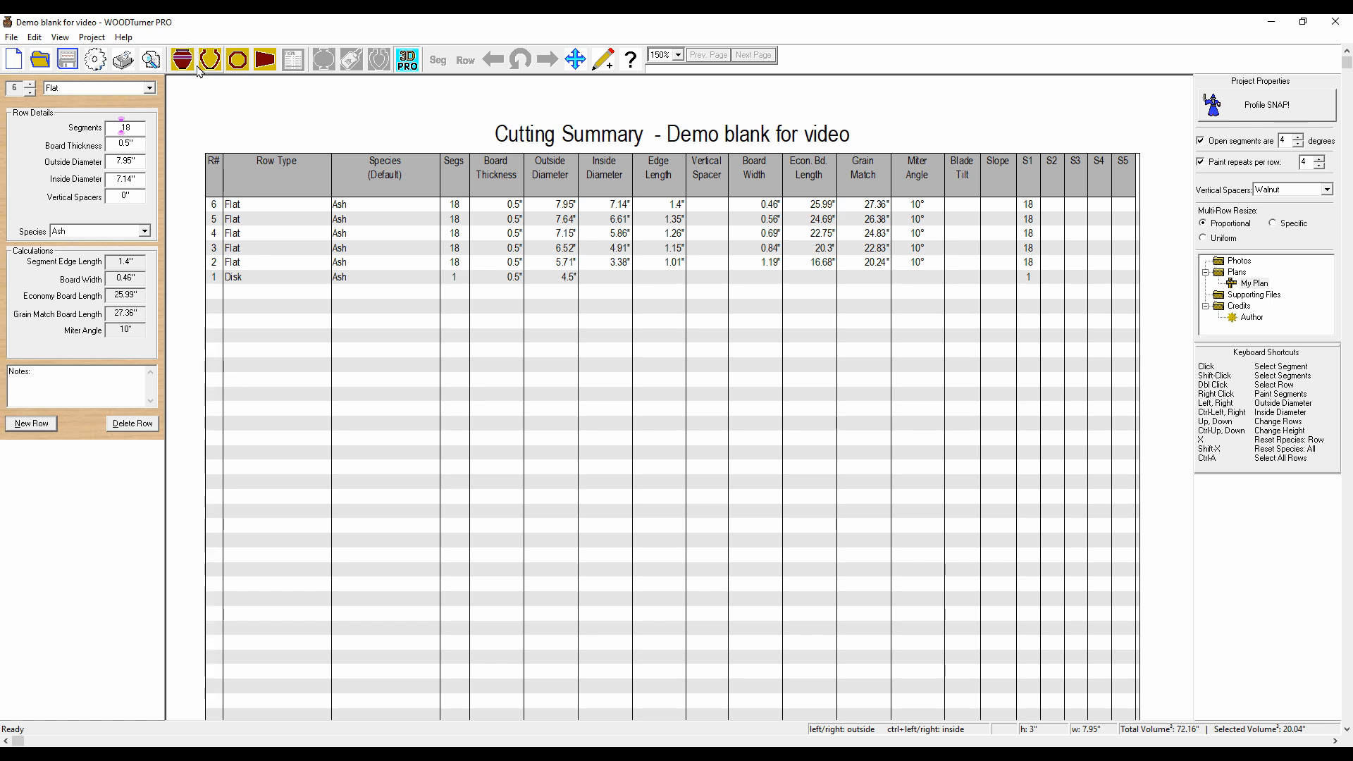
left_click(182, 59)
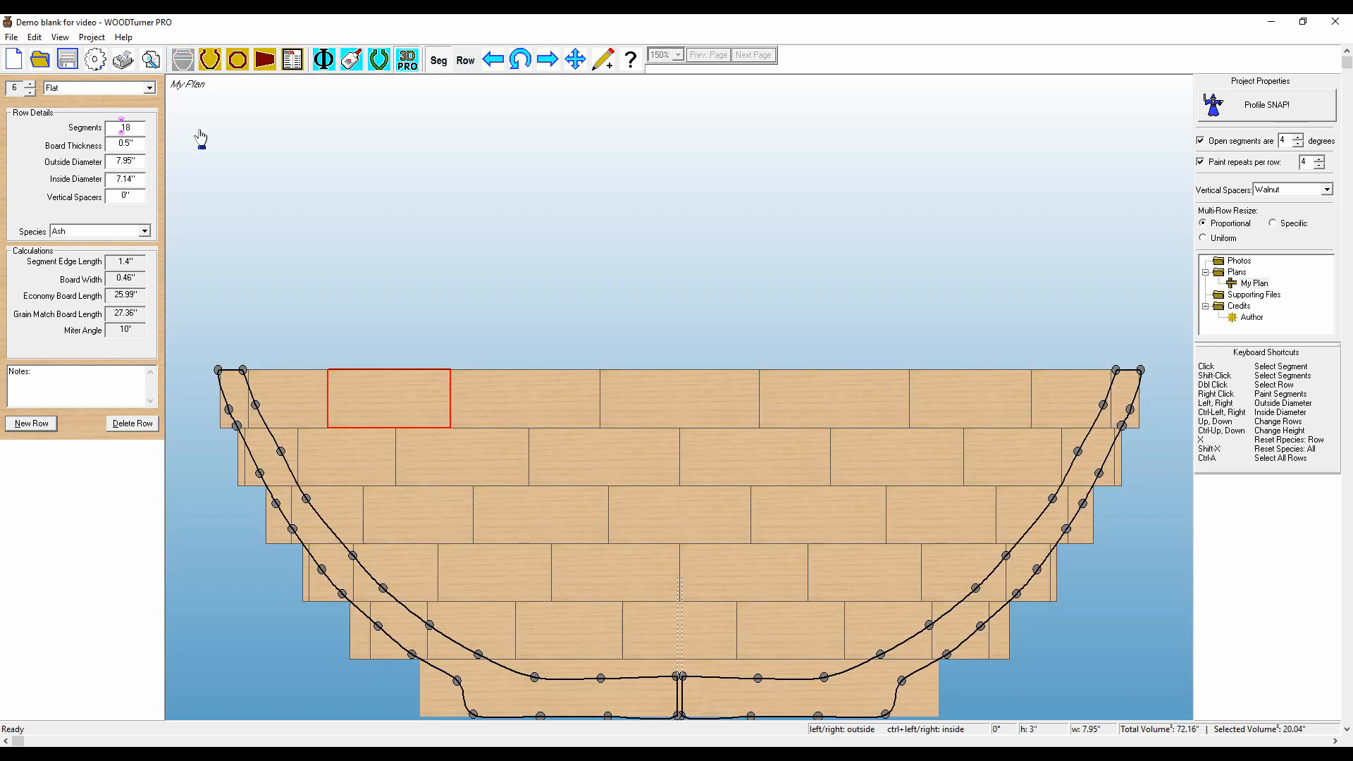
mouse_move(336, 395)
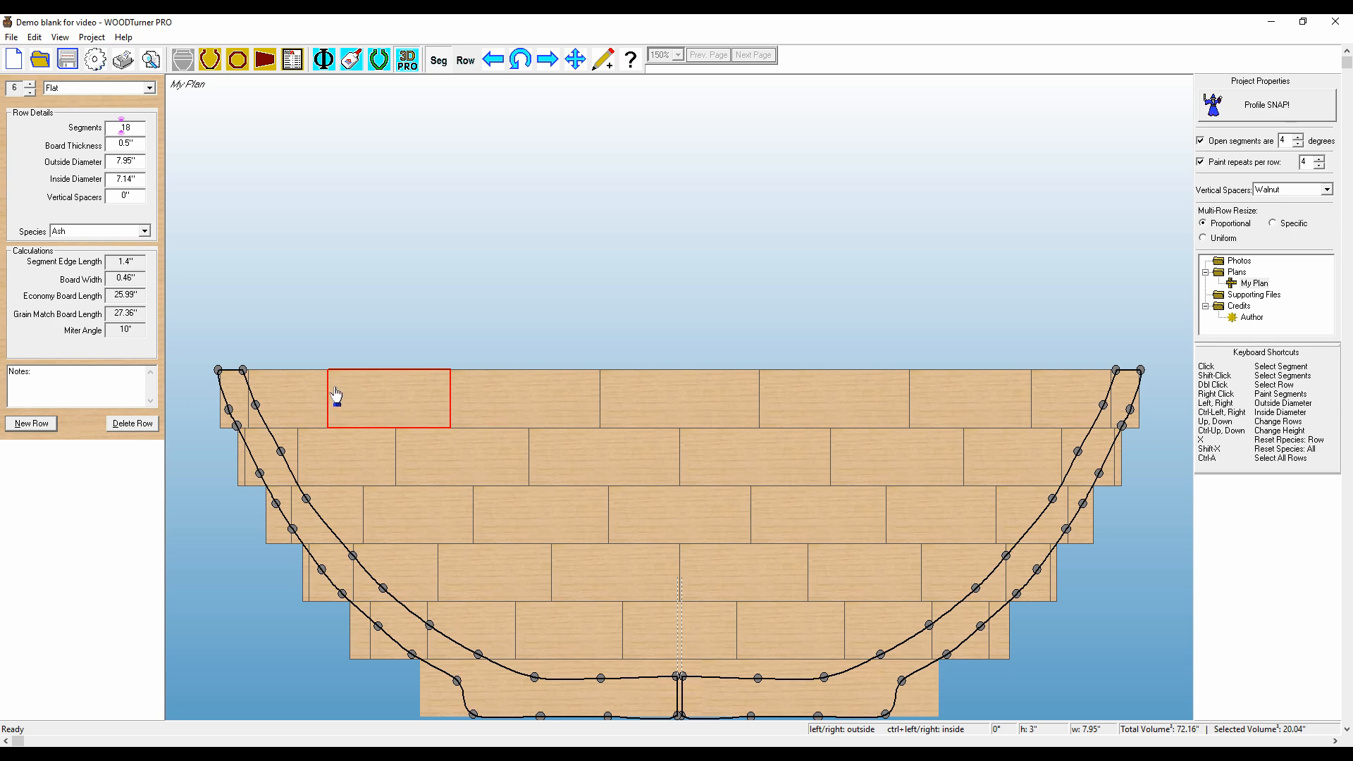
mouse_move(501, 407)
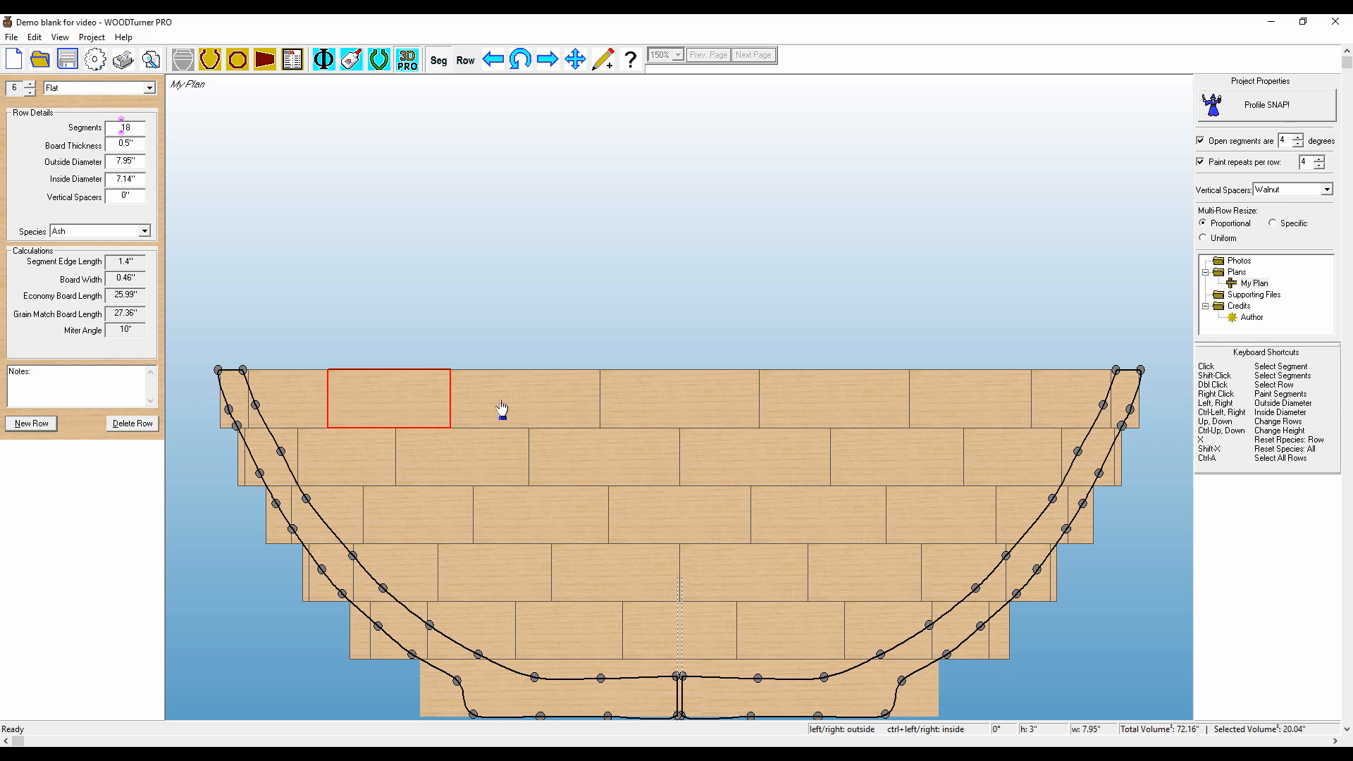
mouse_move(465, 623)
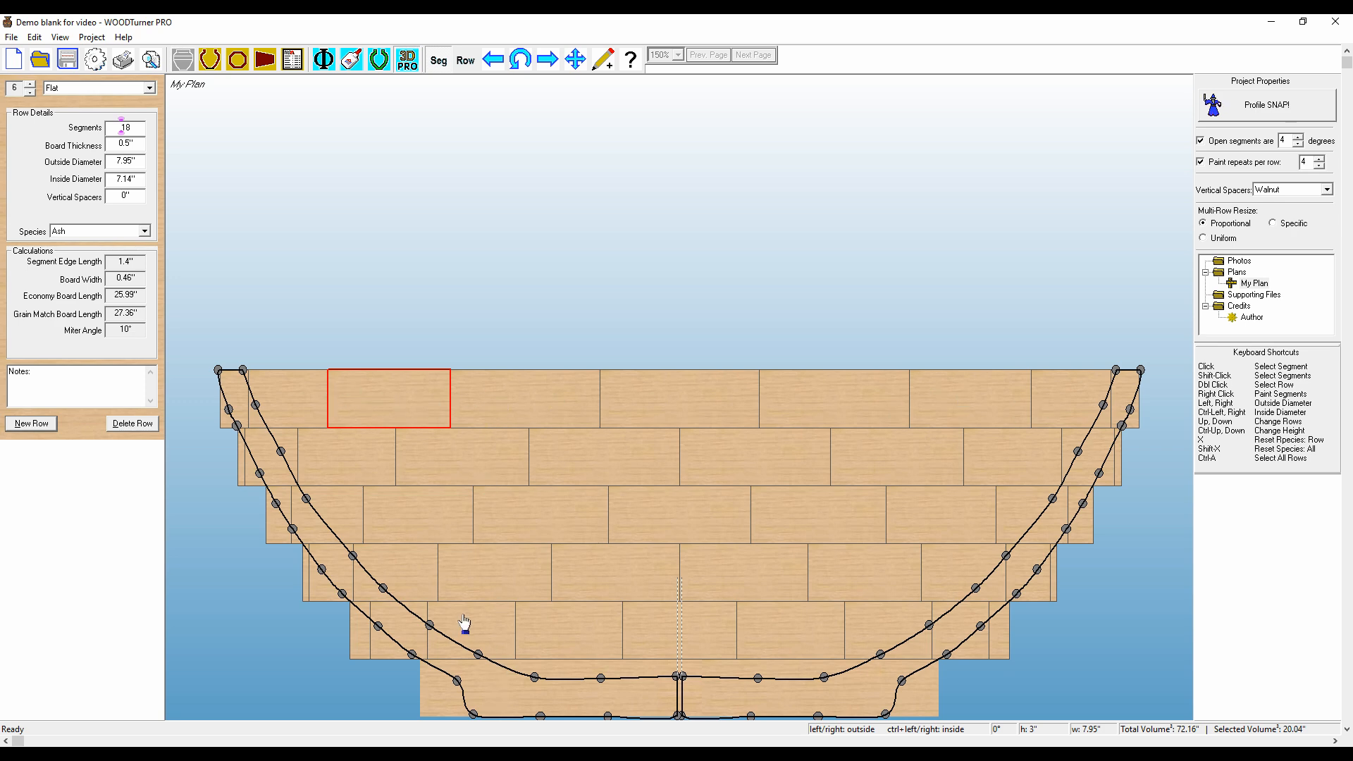
left_click(469, 628)
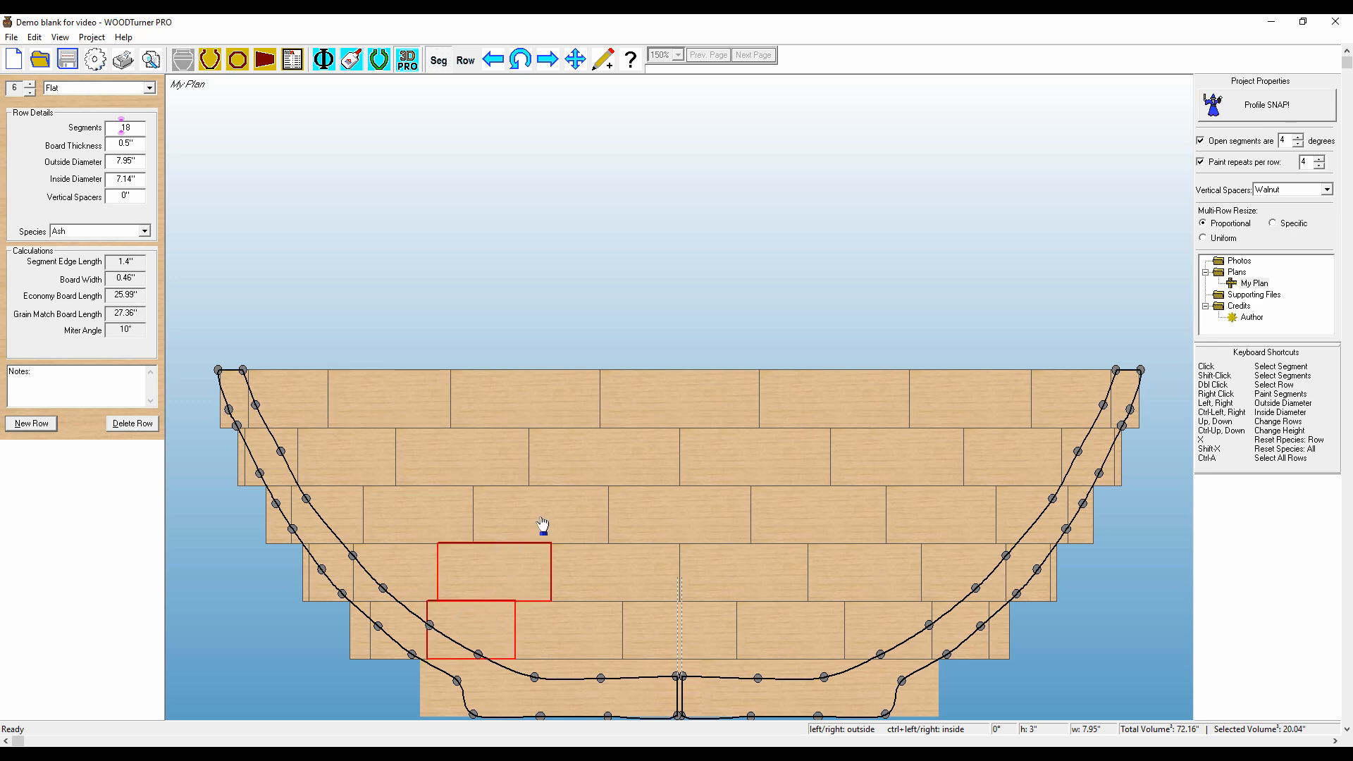
Select a rising diagonal of segments and paint them Padauk
left_click(663, 395)
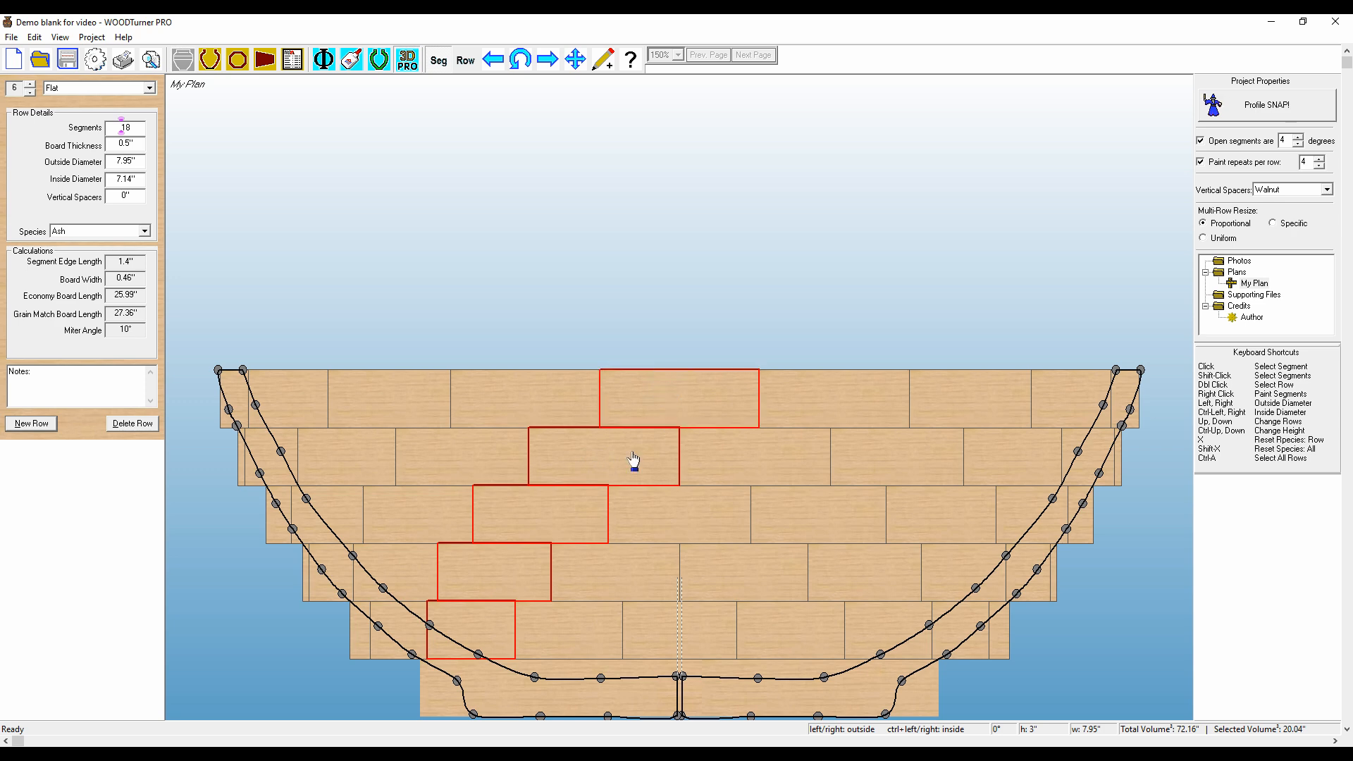
mouse_move(492, 656)
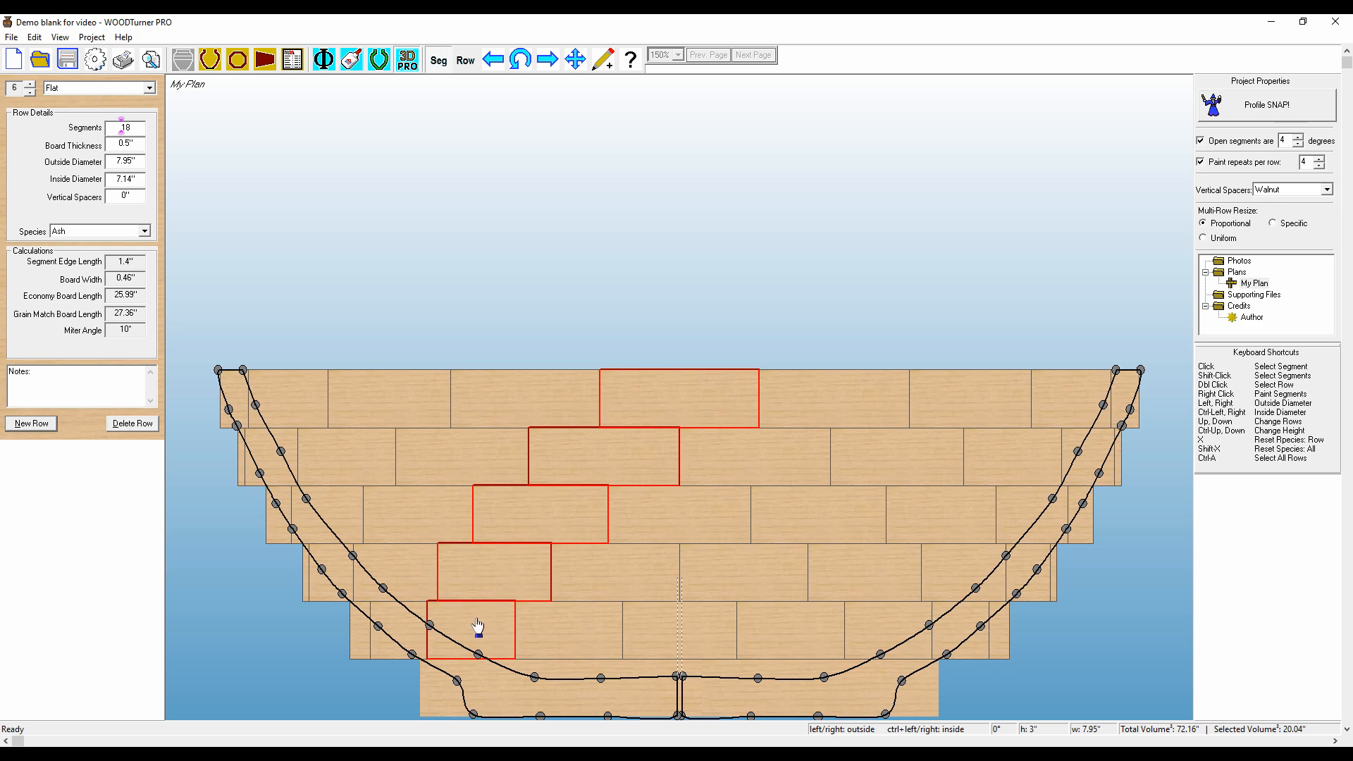
right_click(478, 628)
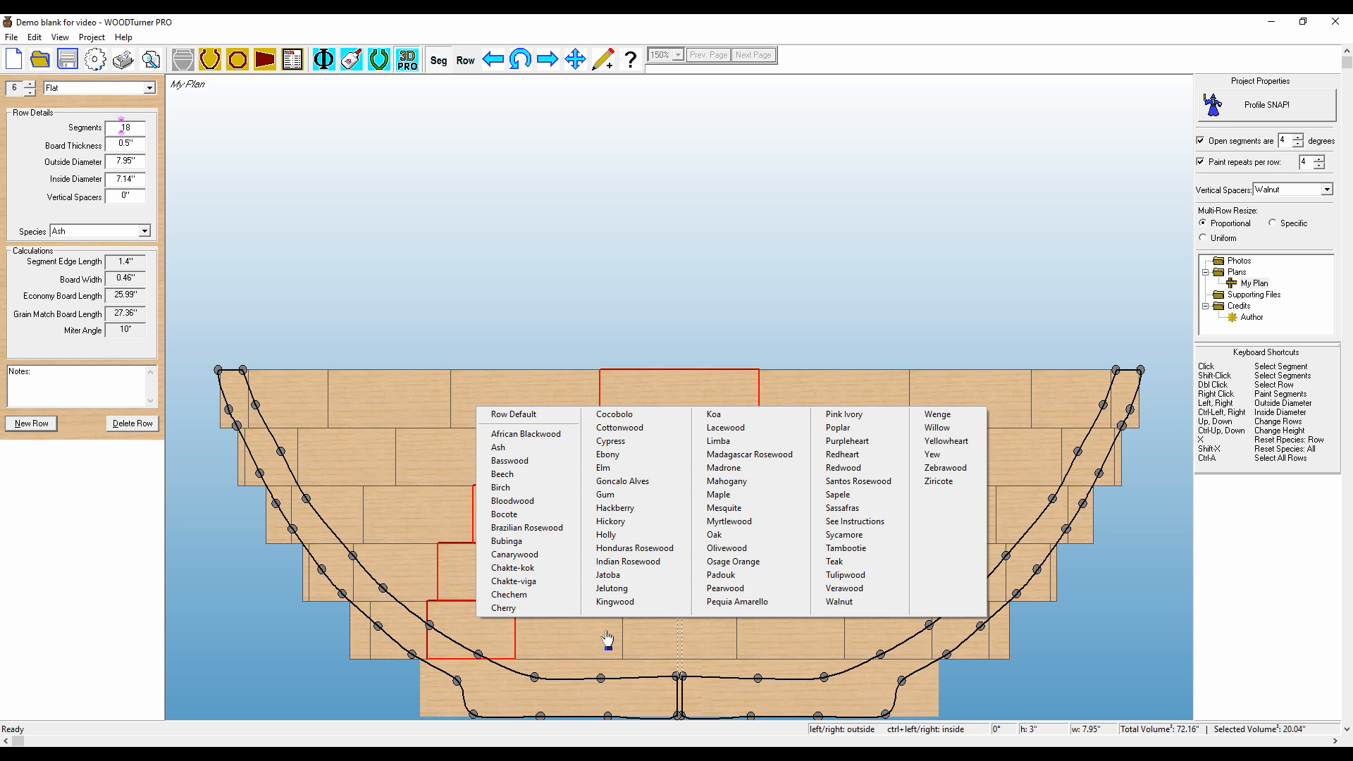
mouse_move(724, 575)
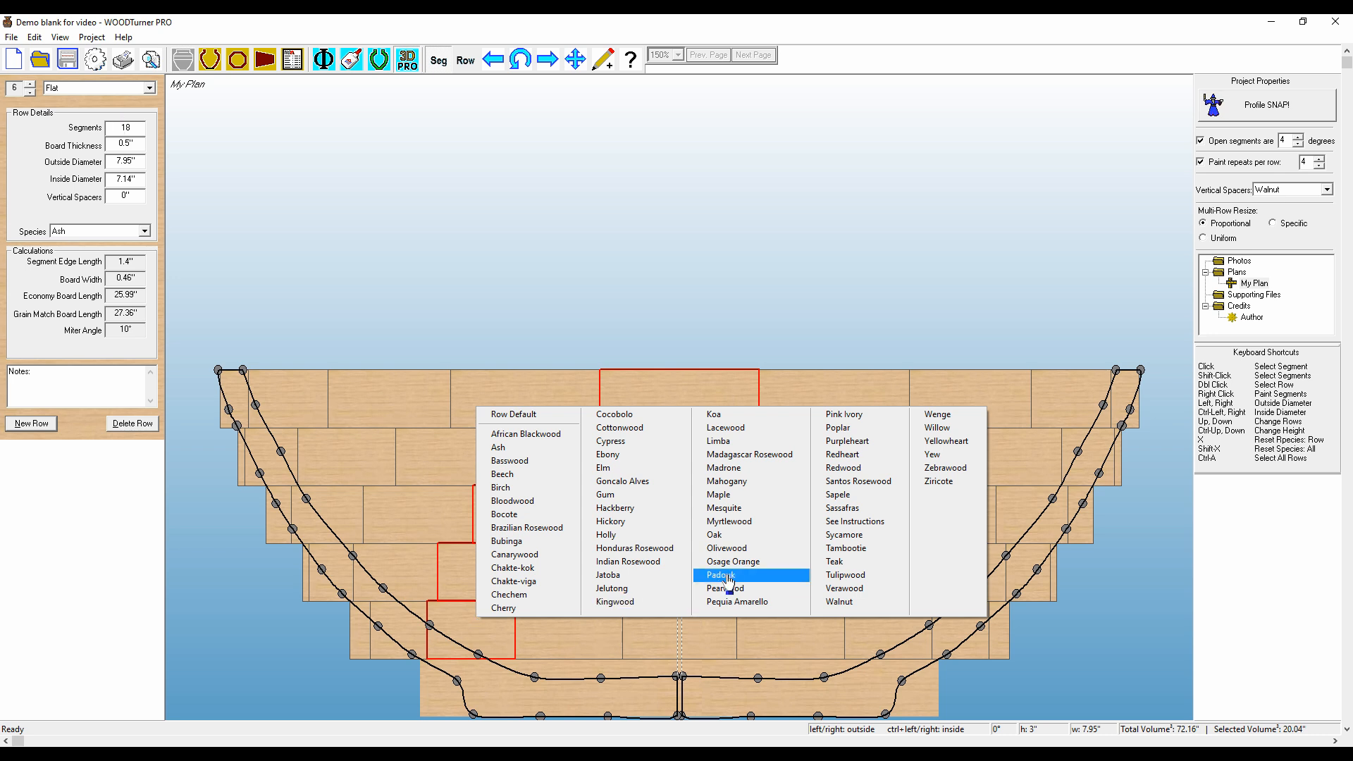
left_click(720, 575)
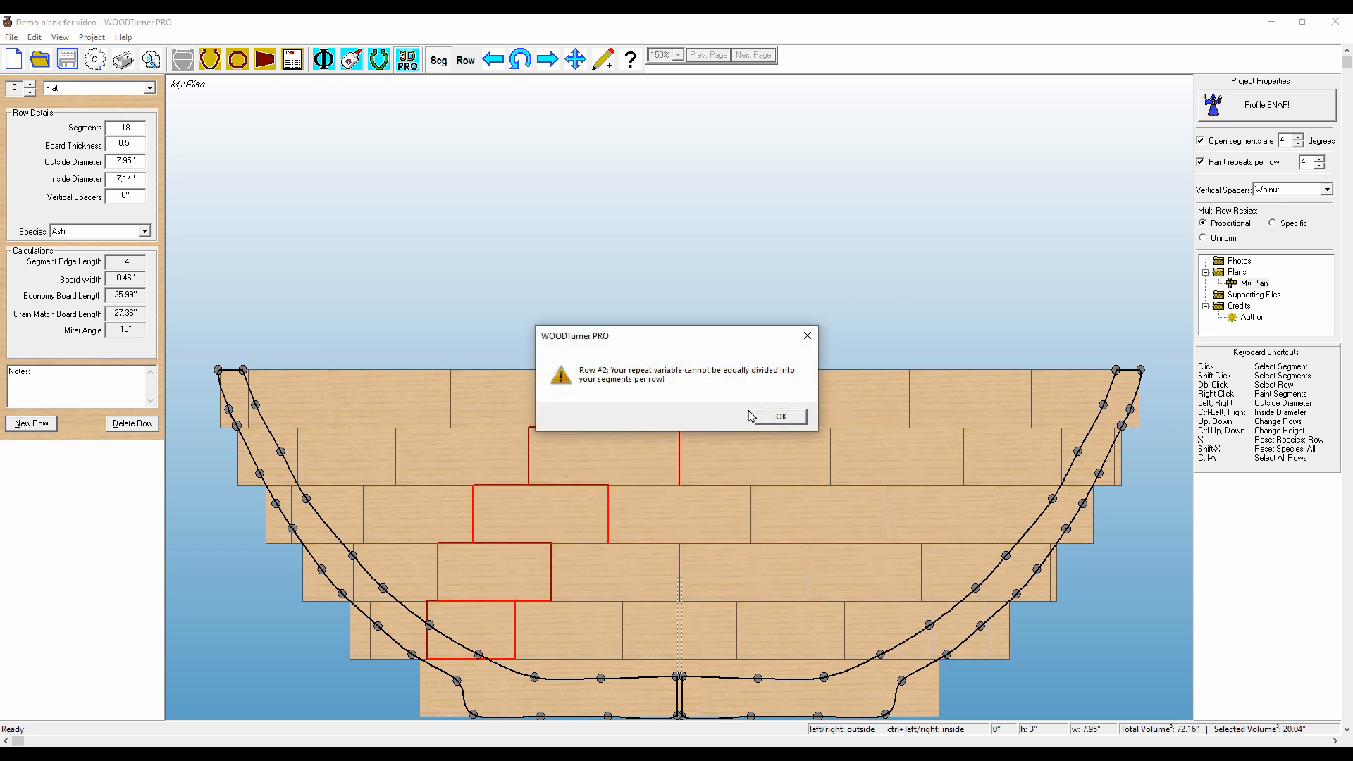
Dismiss the repeat-count warnings for rows 2 and 3
left_click(778, 416)
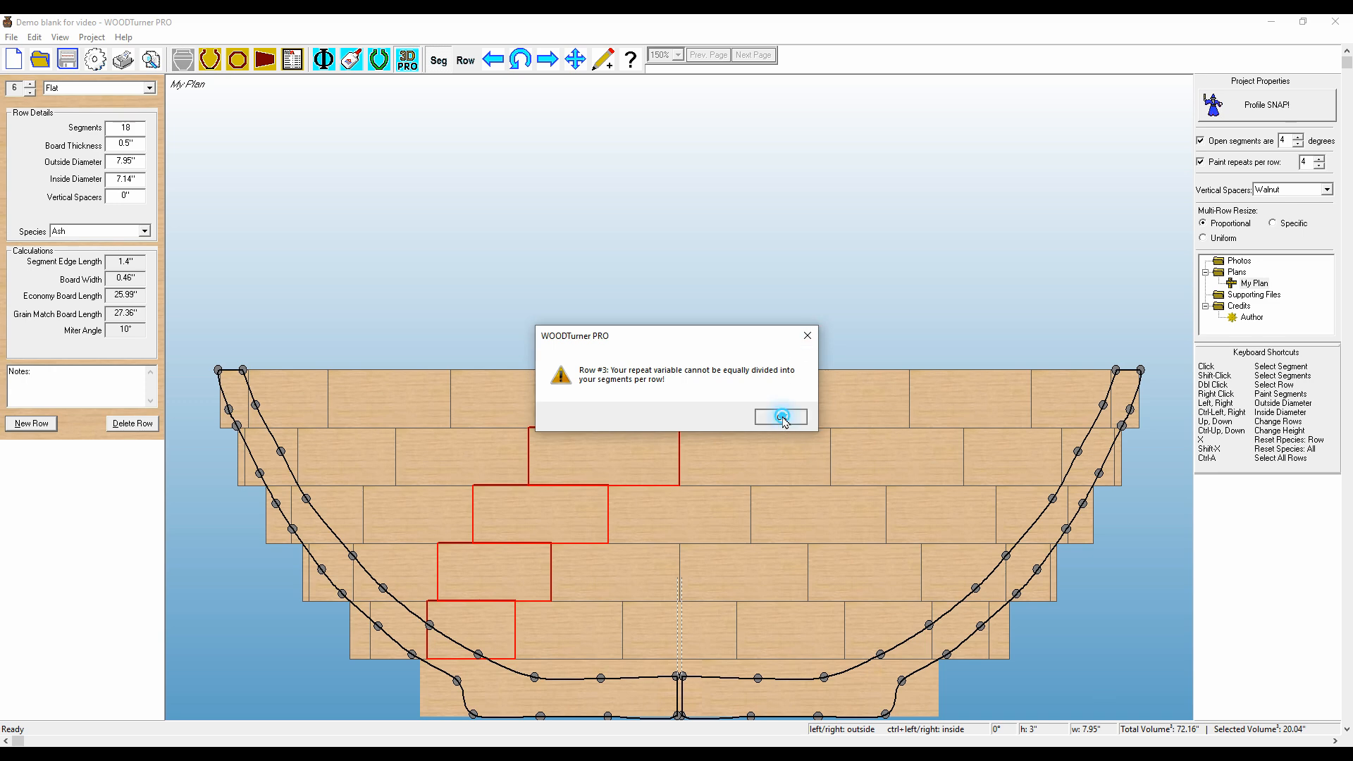
left_click(778, 416)
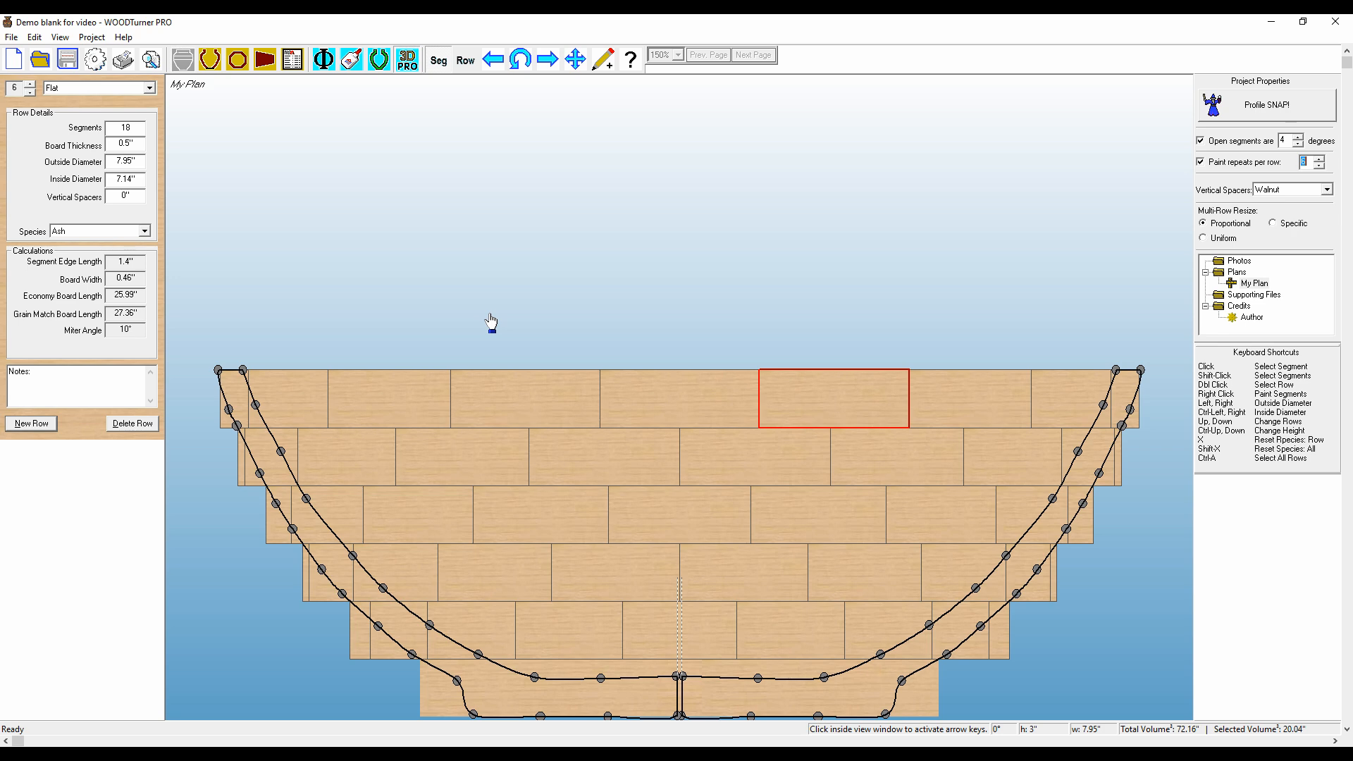
mouse_move(393, 527)
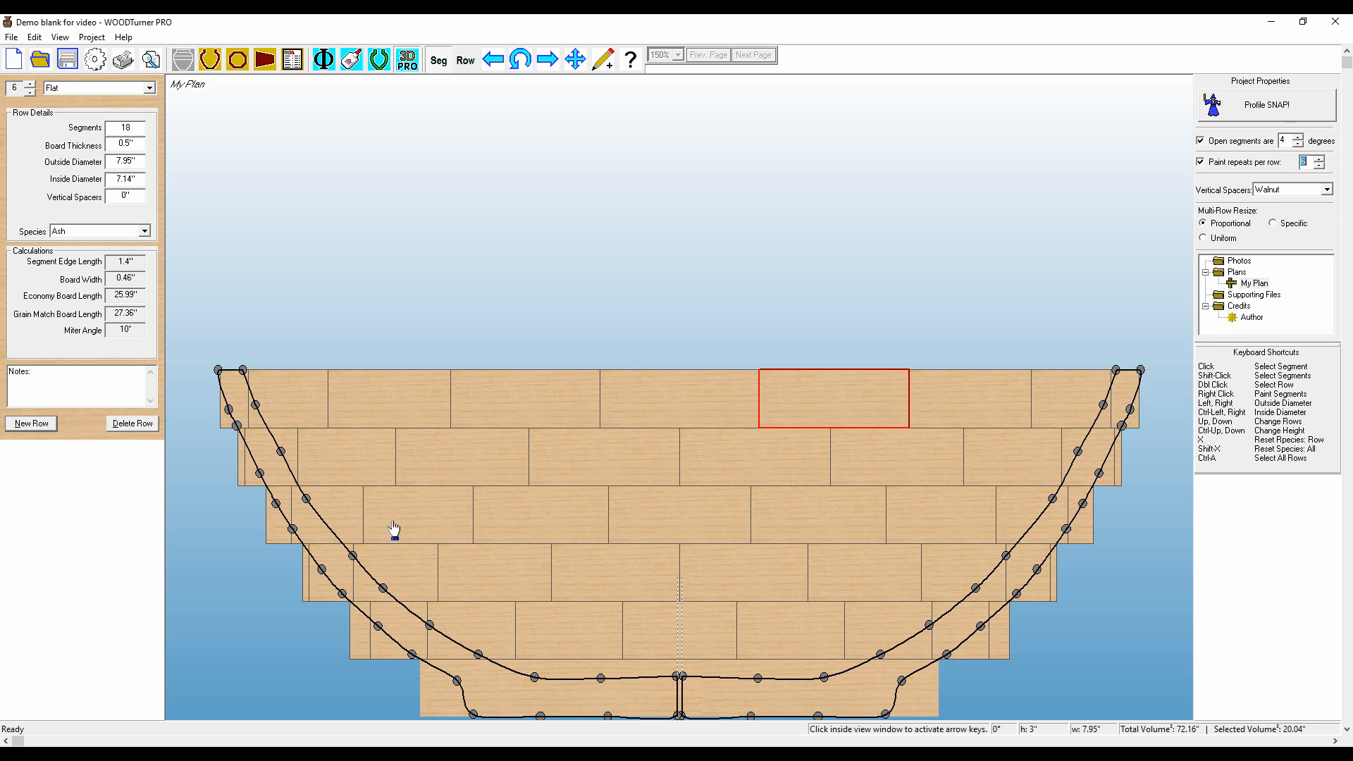
Select a diagonal of segments from base to rim and paint them Padauk, repeating six times
left_click(475, 621)
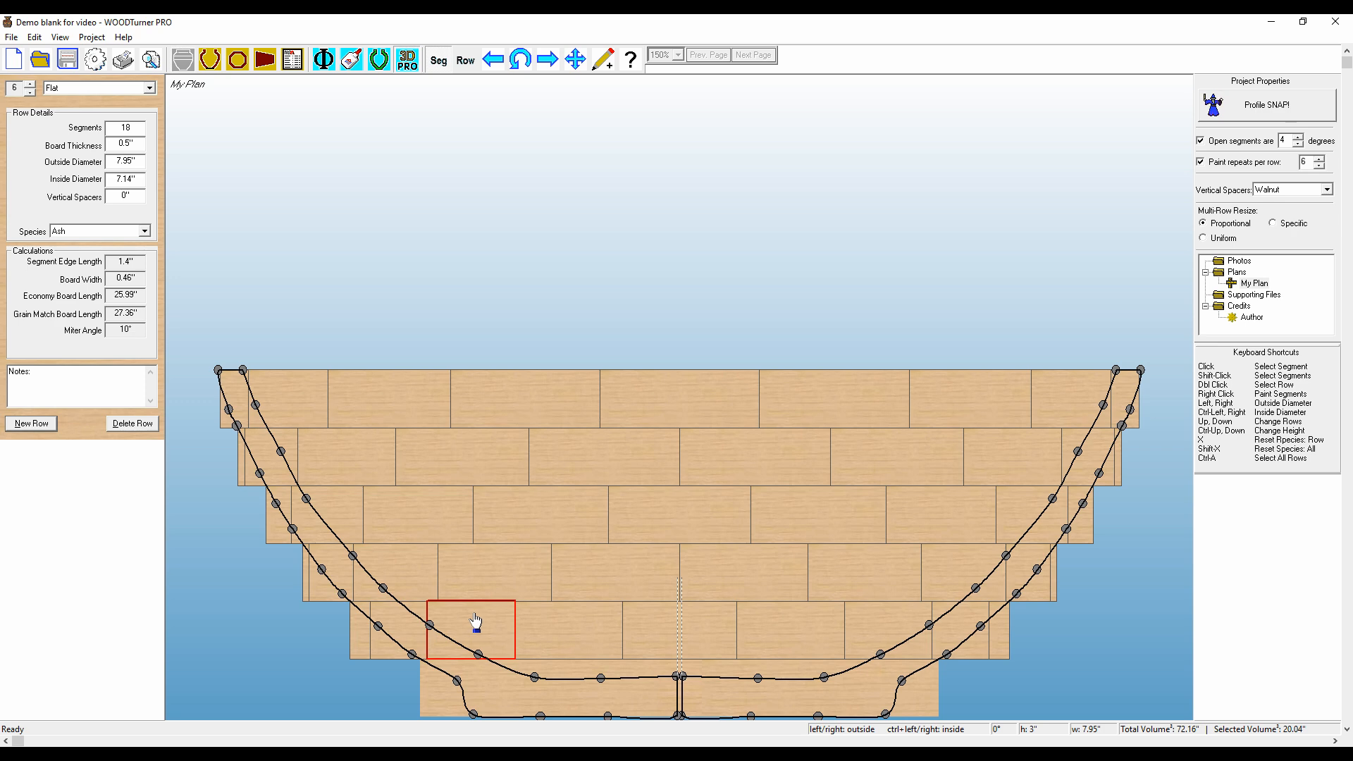
mouse_move(451, 608)
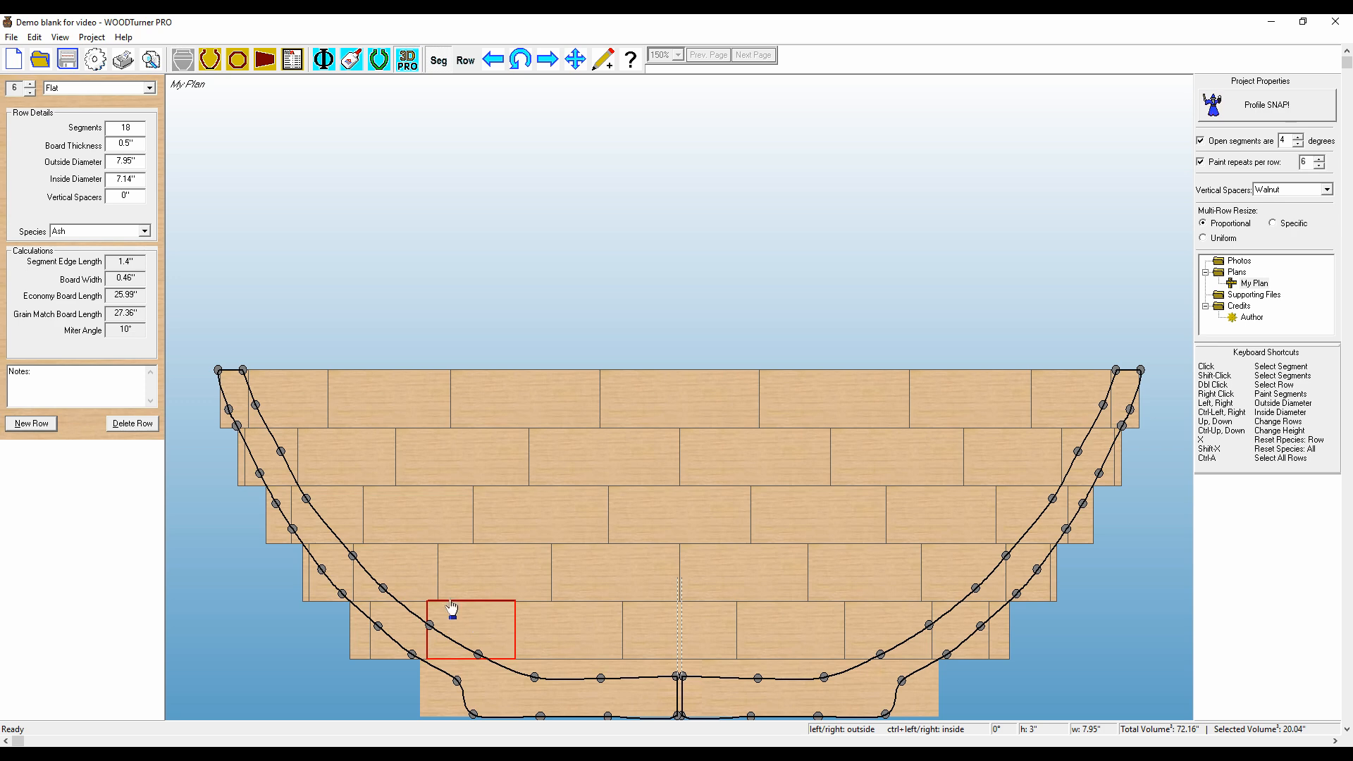
left_click(494, 571)
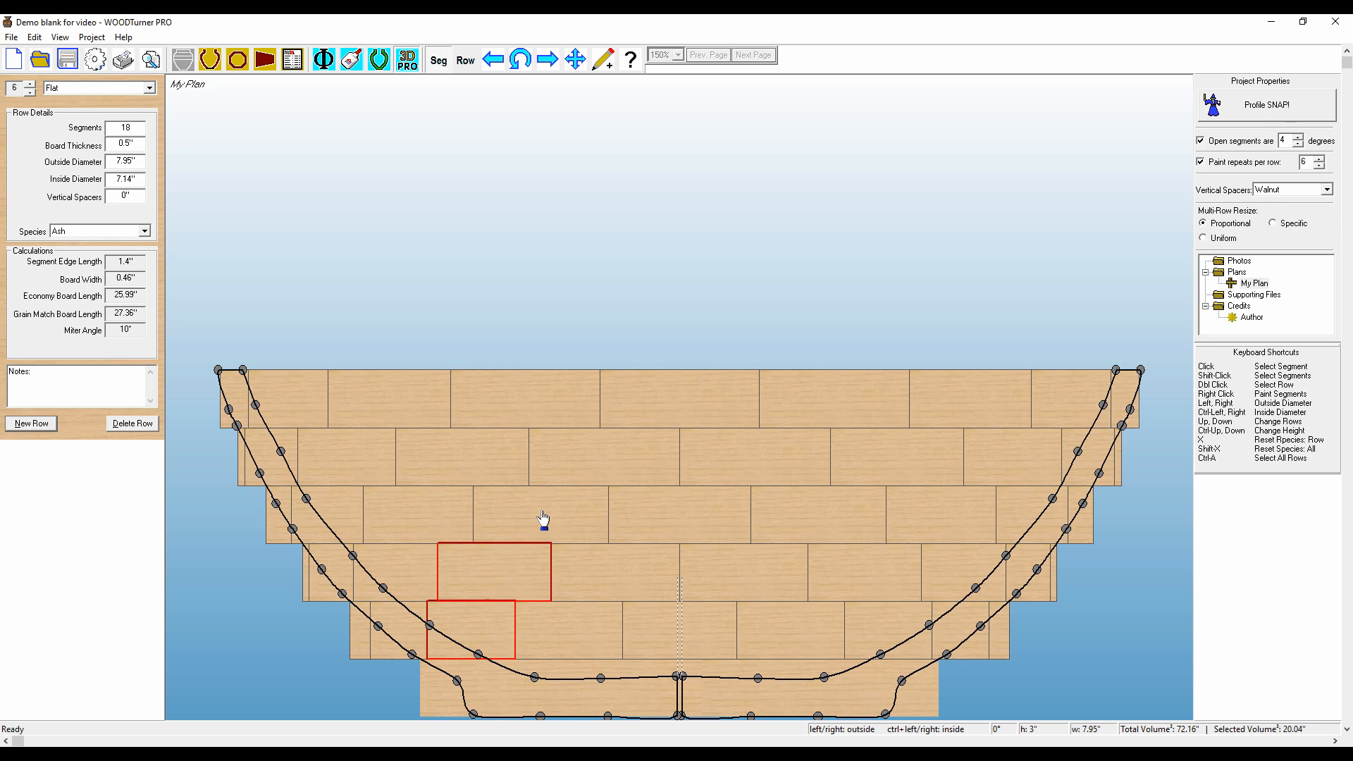
left_click(634, 398)
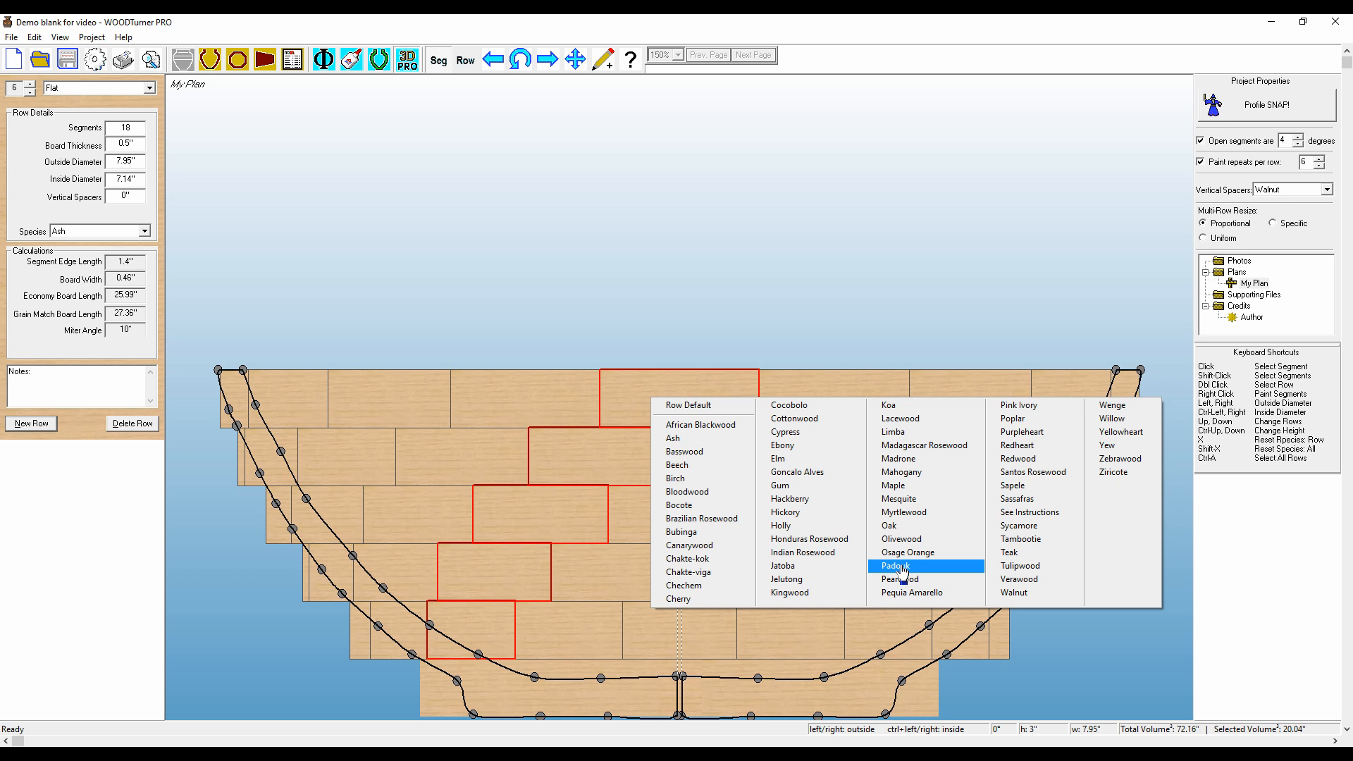
left_click(893, 567)
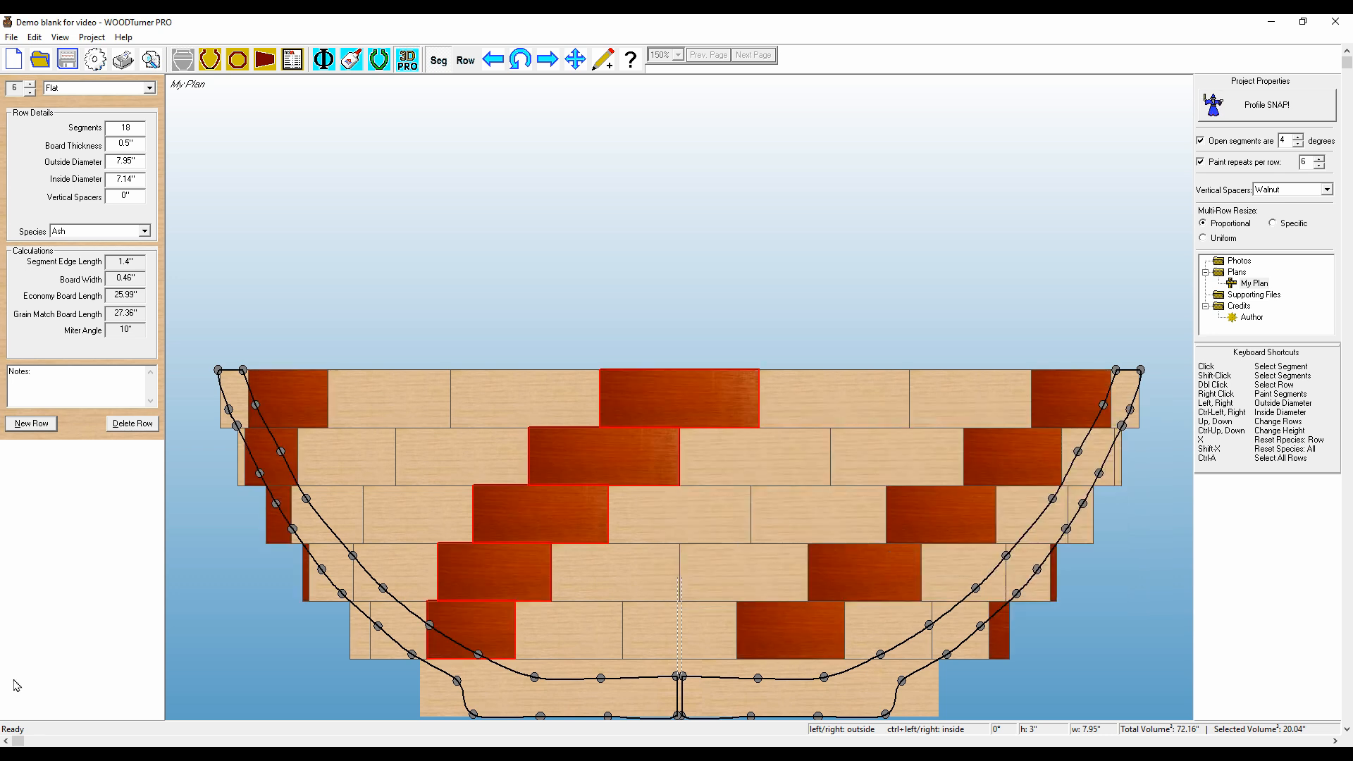
mouse_move(428, 309)
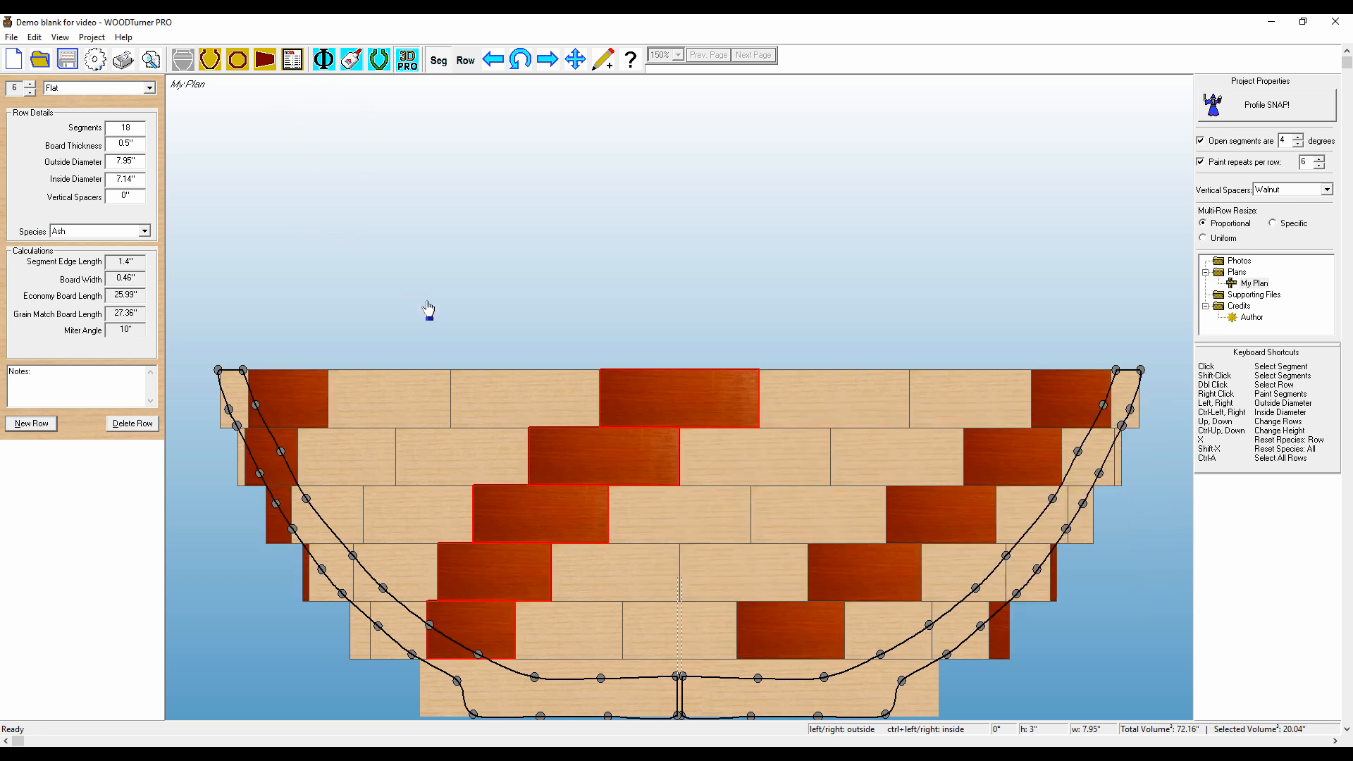
double_click(605, 397)
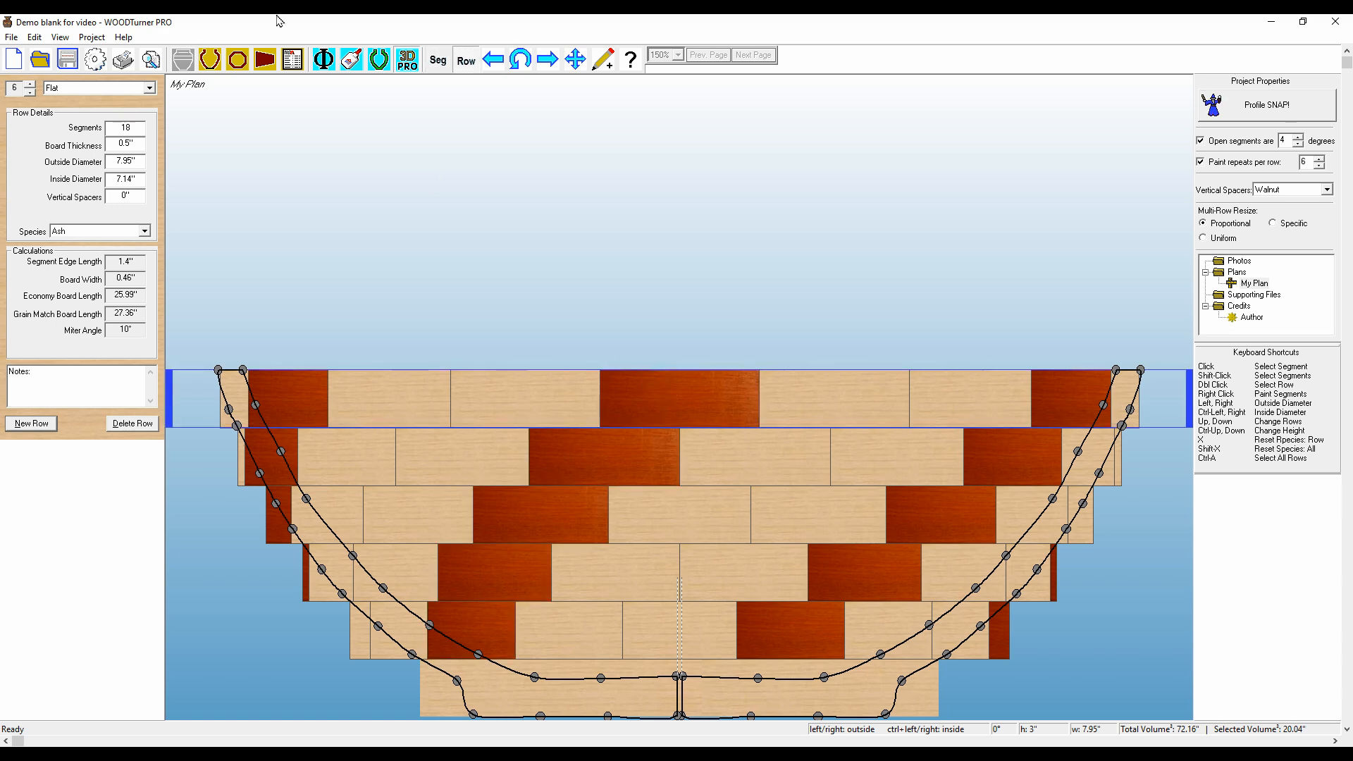
left_click(237, 59)
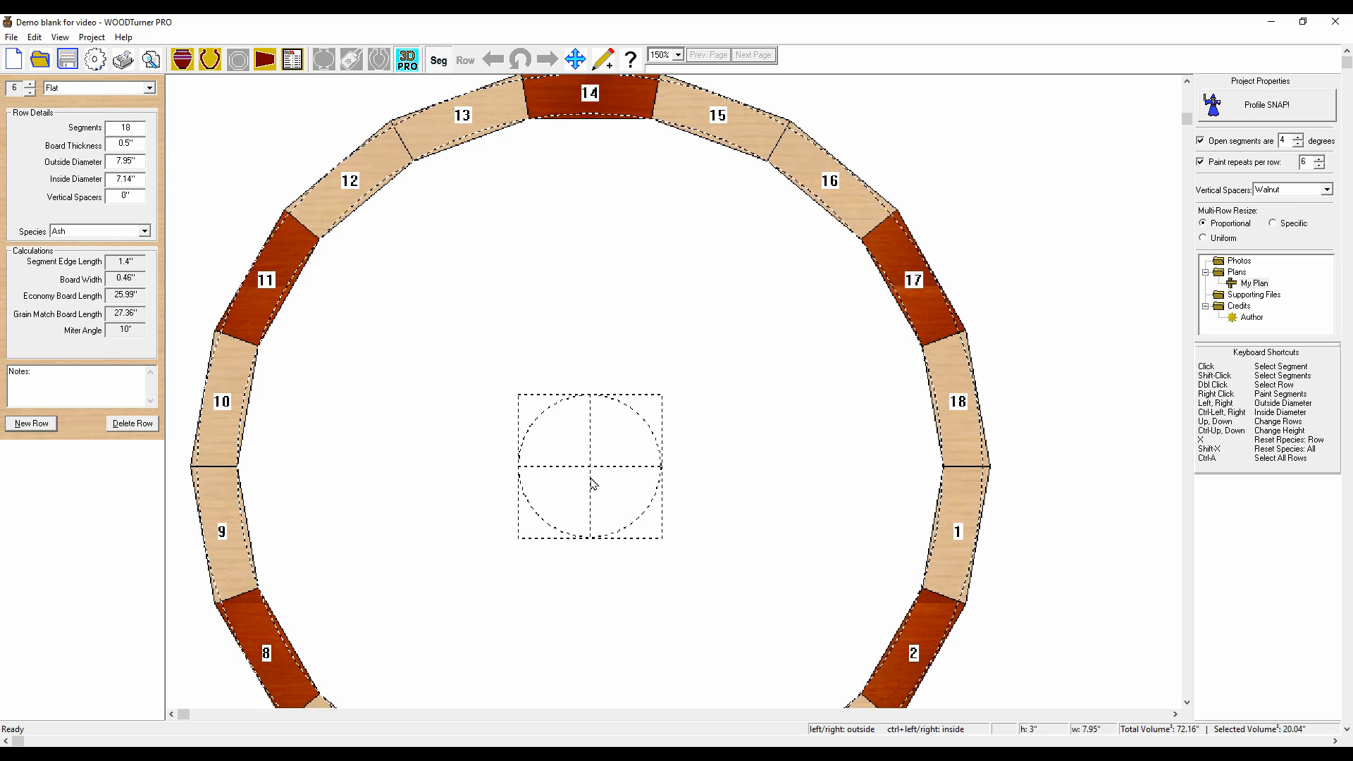
left_click(182, 59)
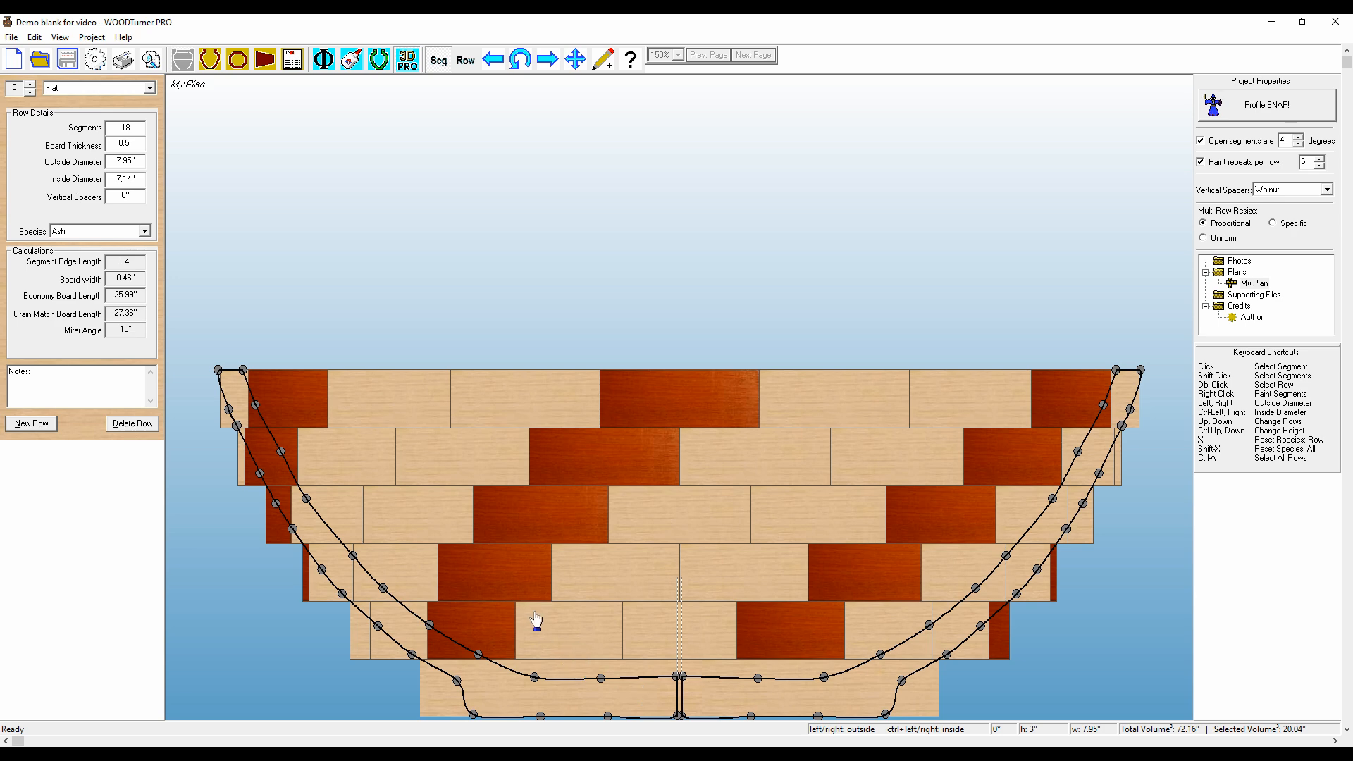
Select the diagonal beside each padauk spiral and paint it Walnut
left_click(537, 622)
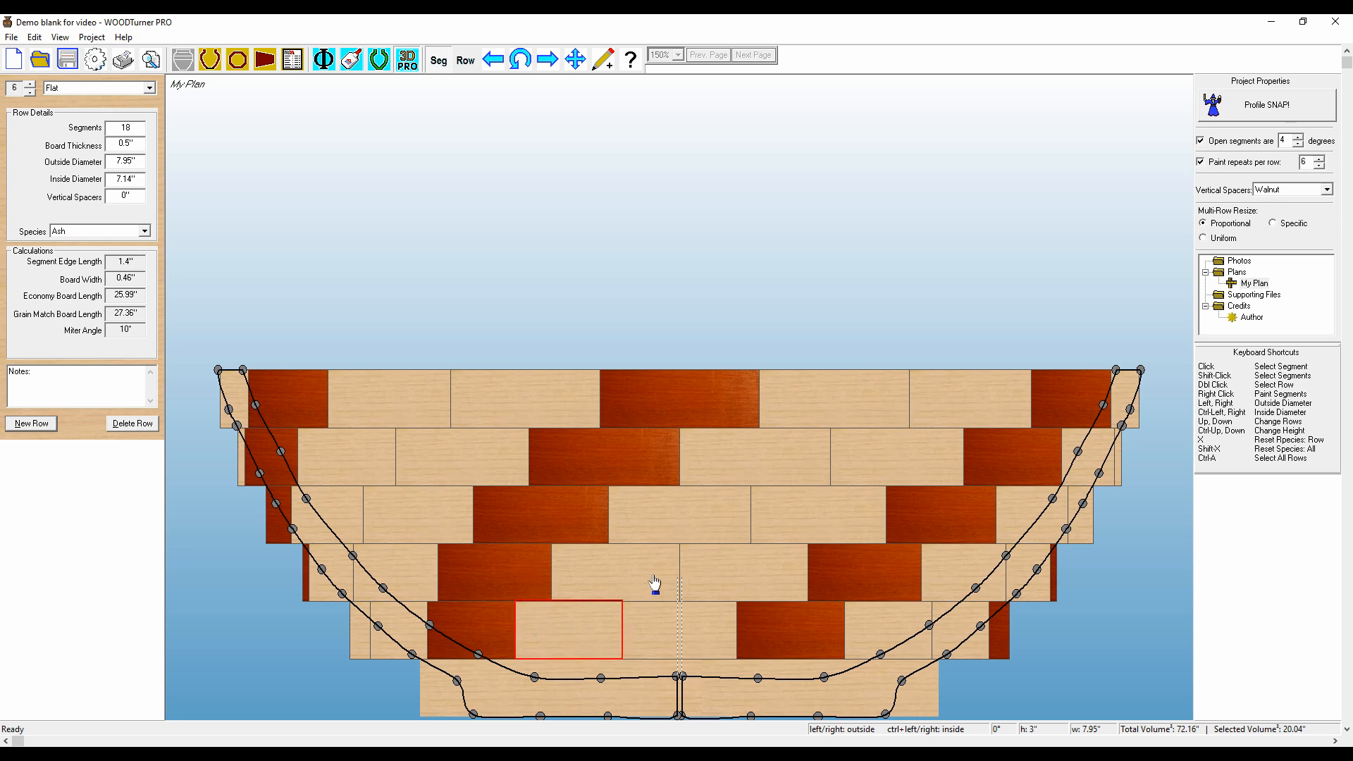
left_click(764, 453)
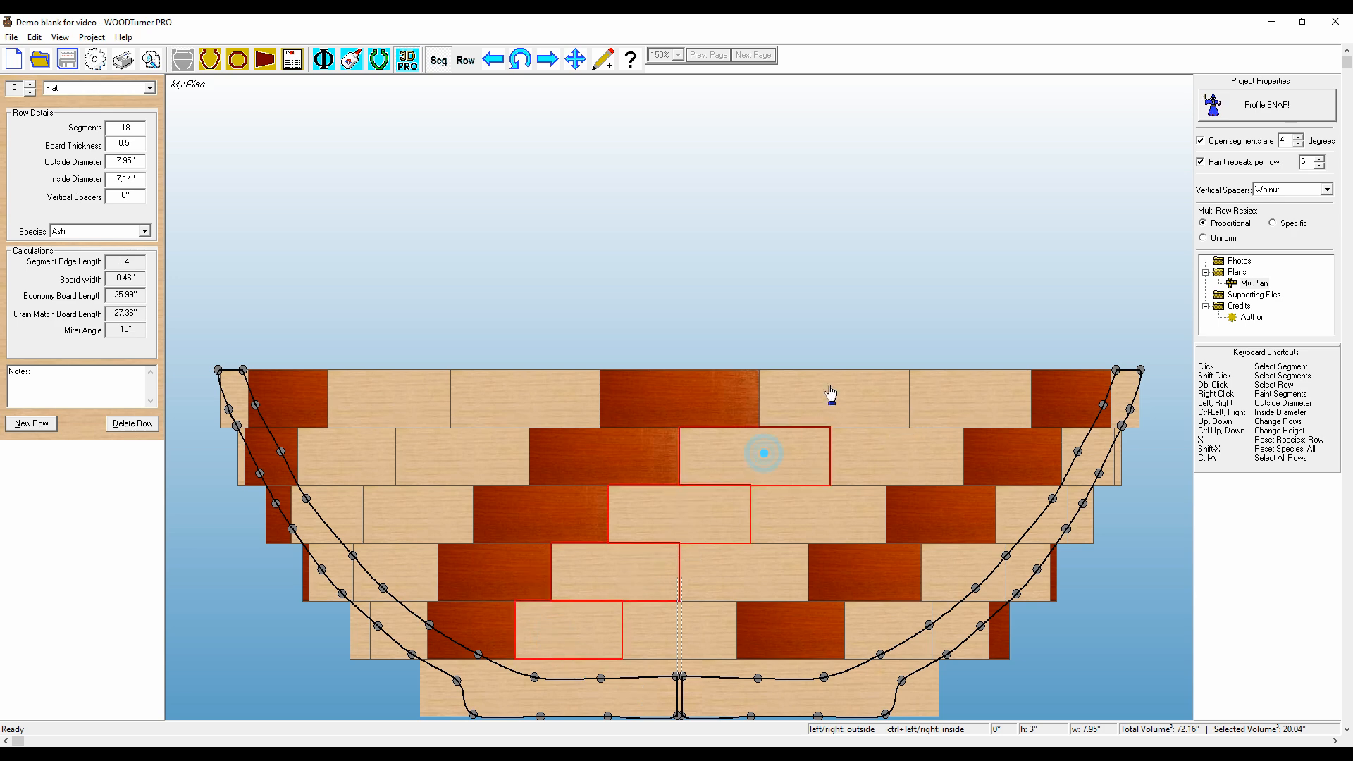
left_click(833, 396)
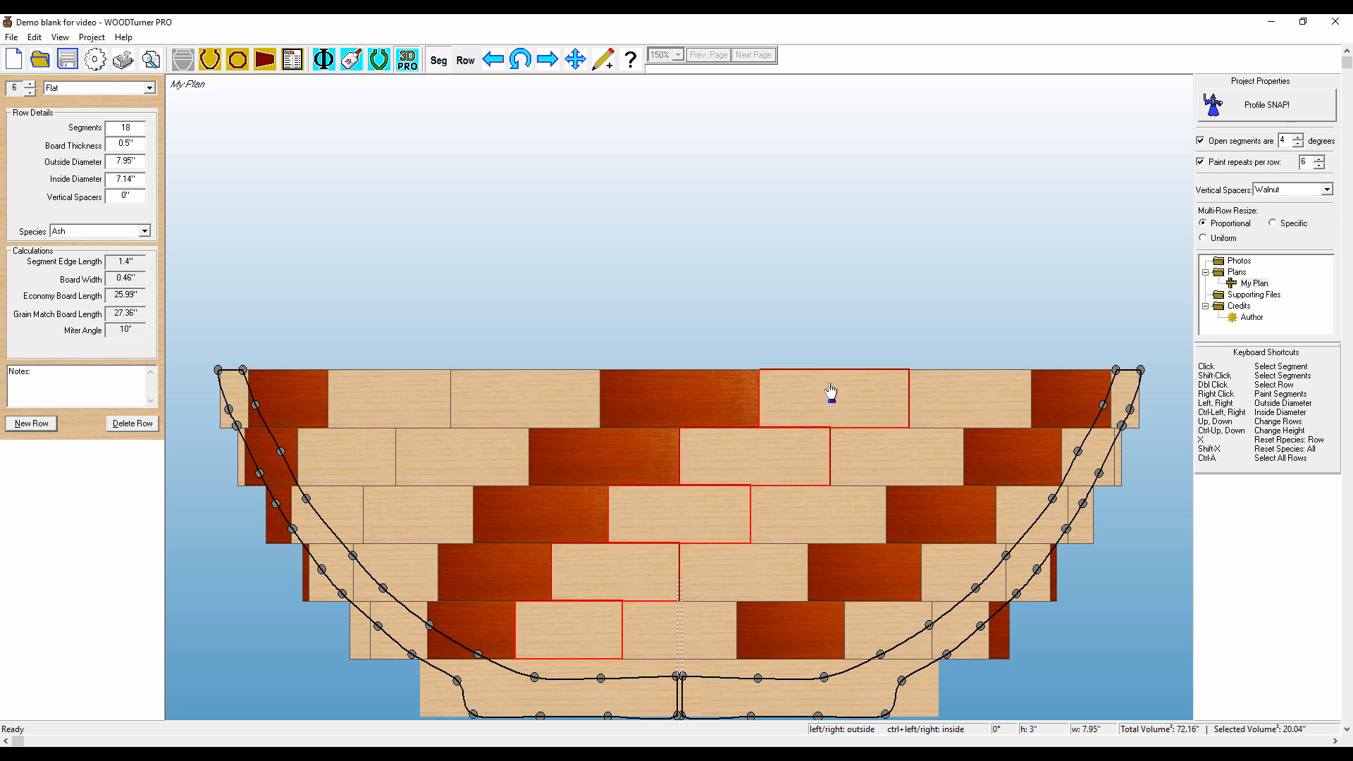
right_click(831, 390)
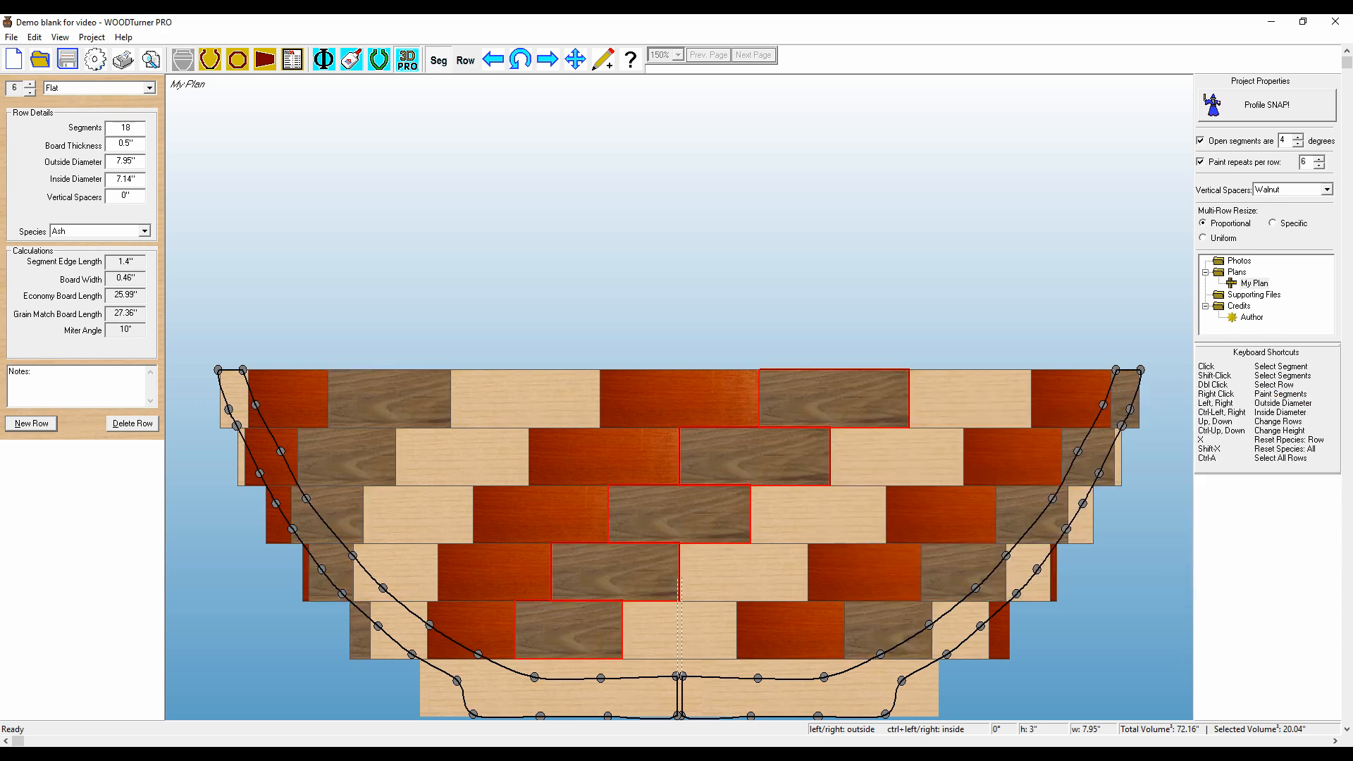
mouse_move(1131, 735)
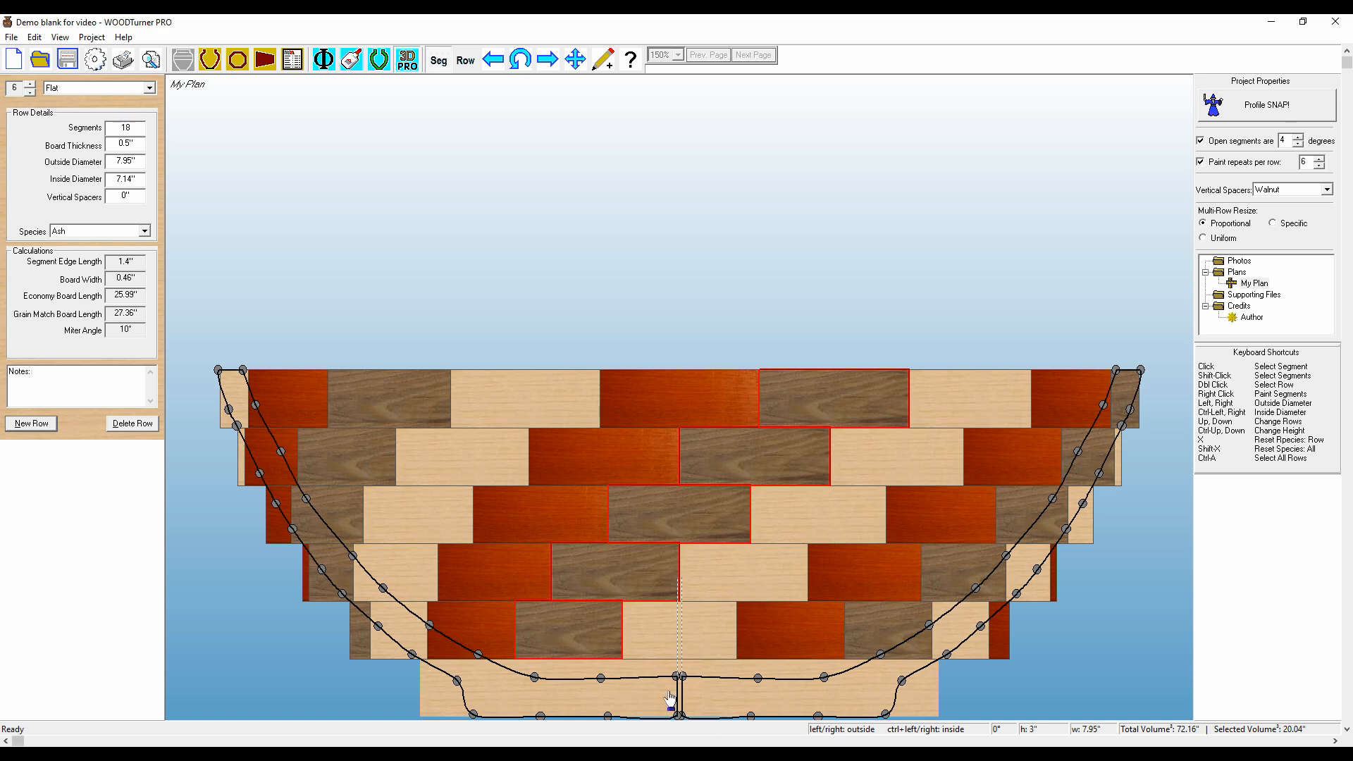
mouse_move(252, 397)
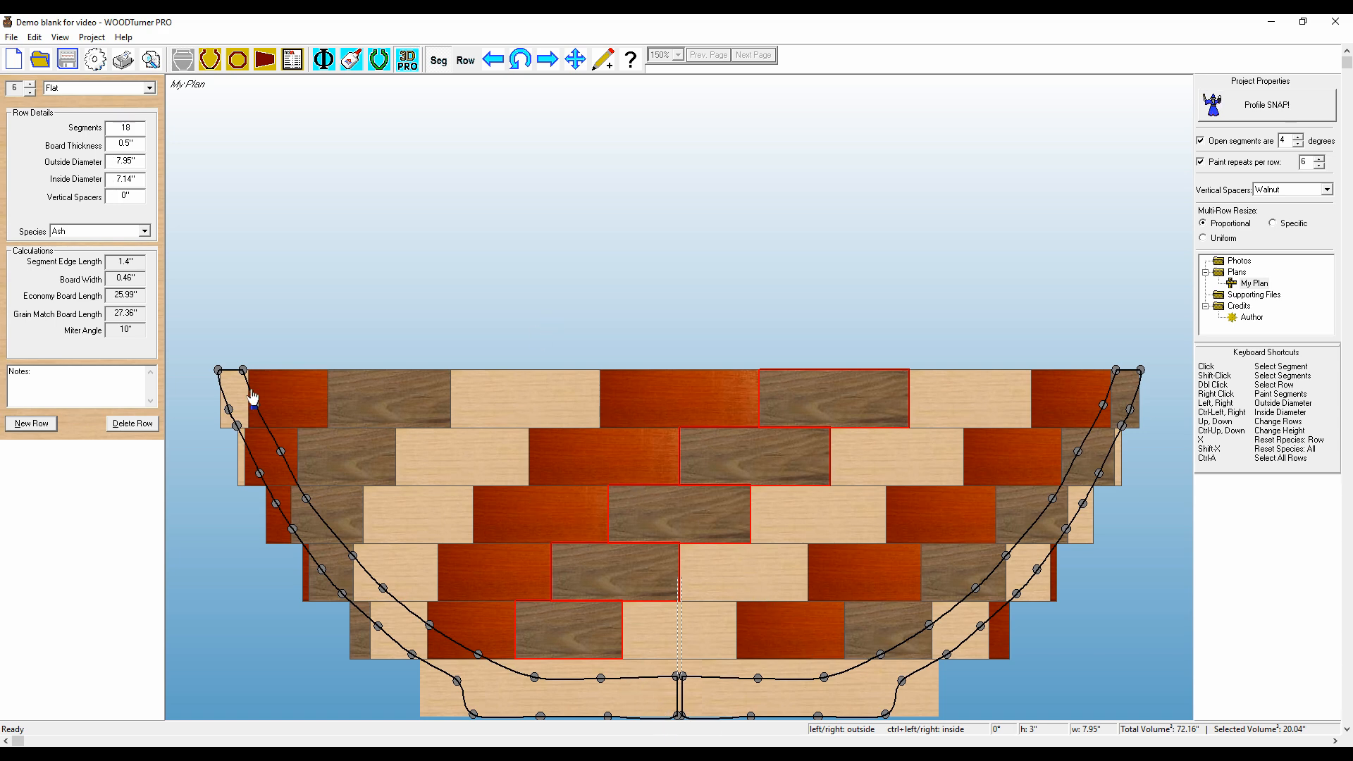
mouse_move(1109, 610)
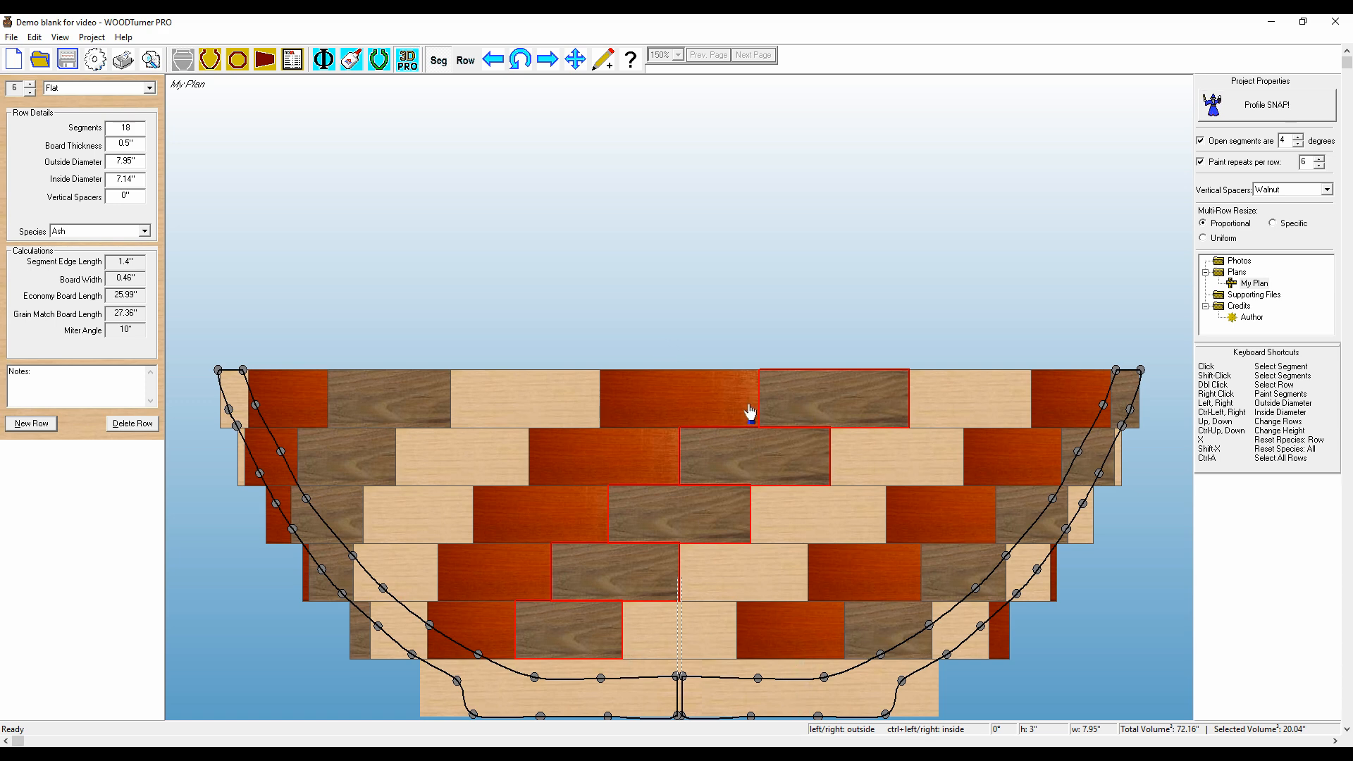
mouse_move(248, 83)
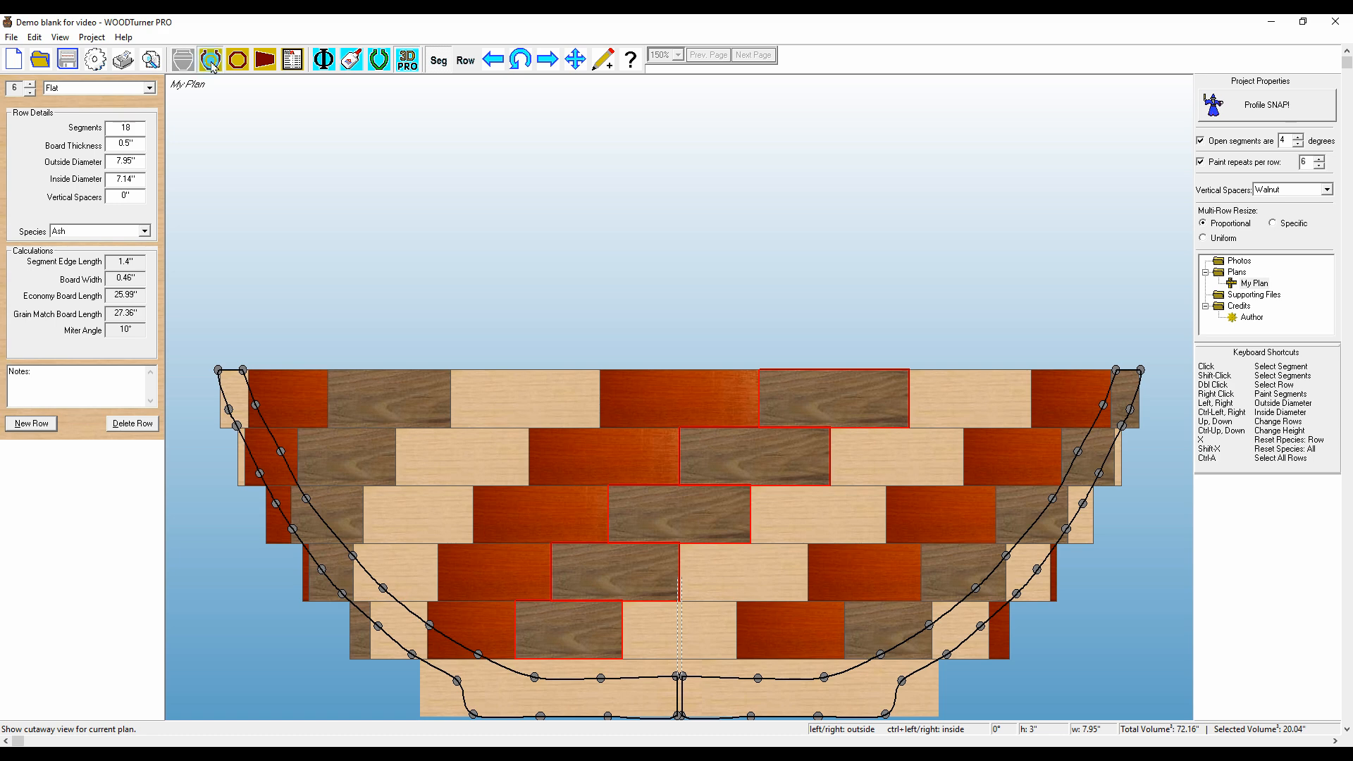
left_click(182, 60)
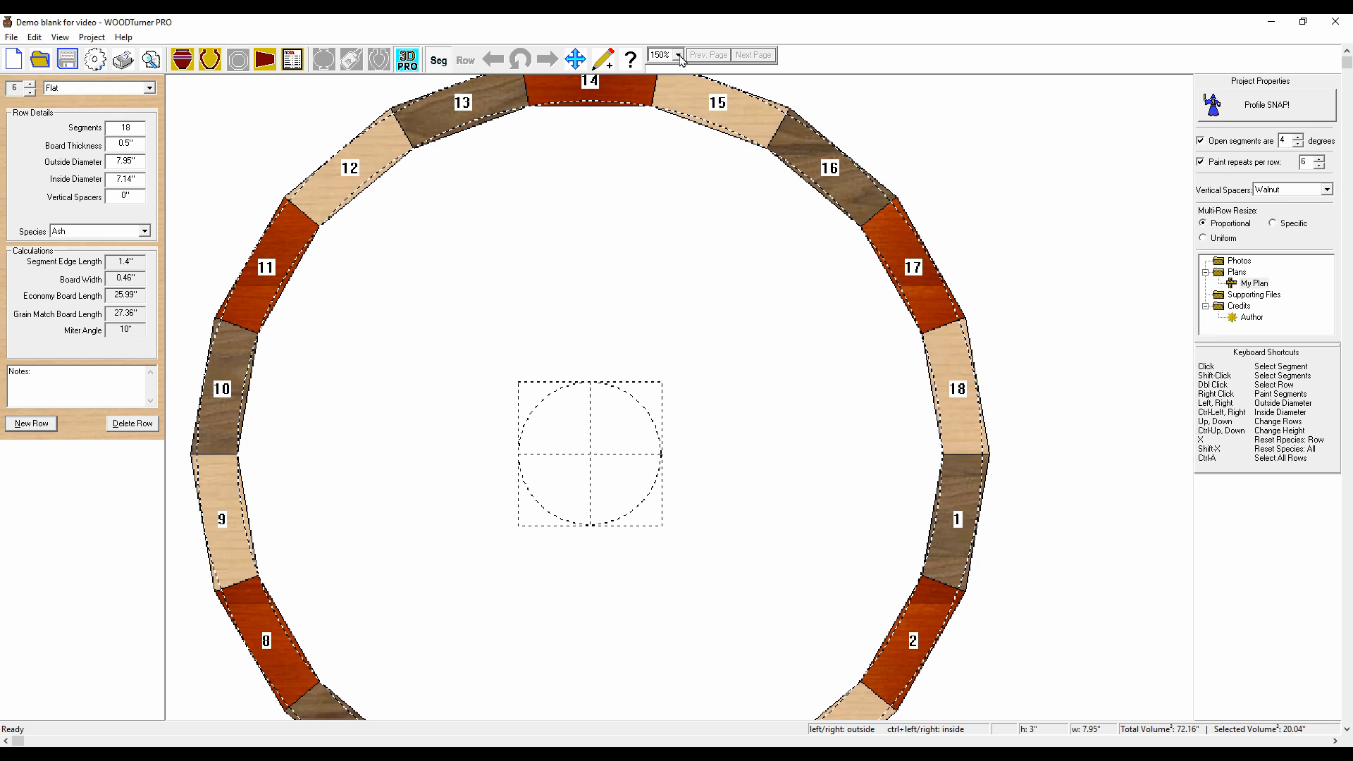
left_click(680, 55)
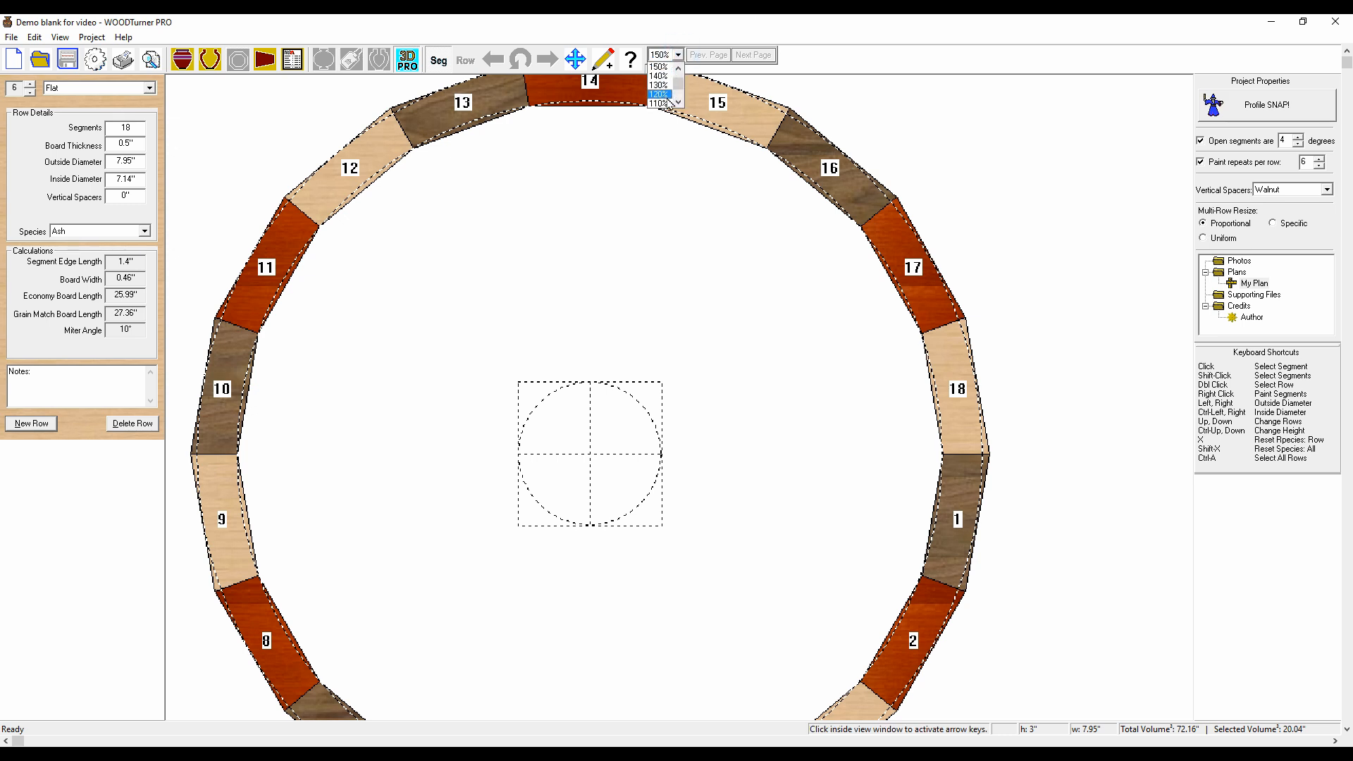
left_click(658, 103)
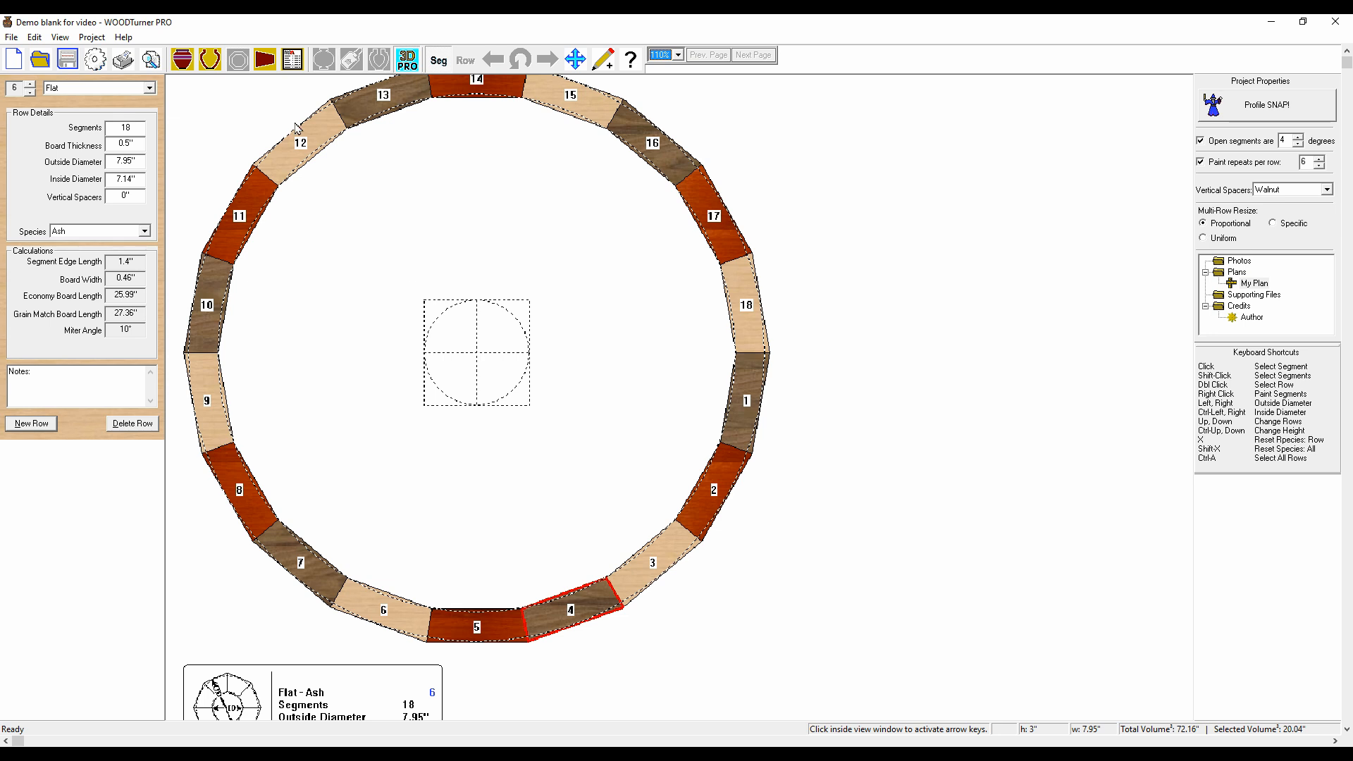
mouse_move(727, 422)
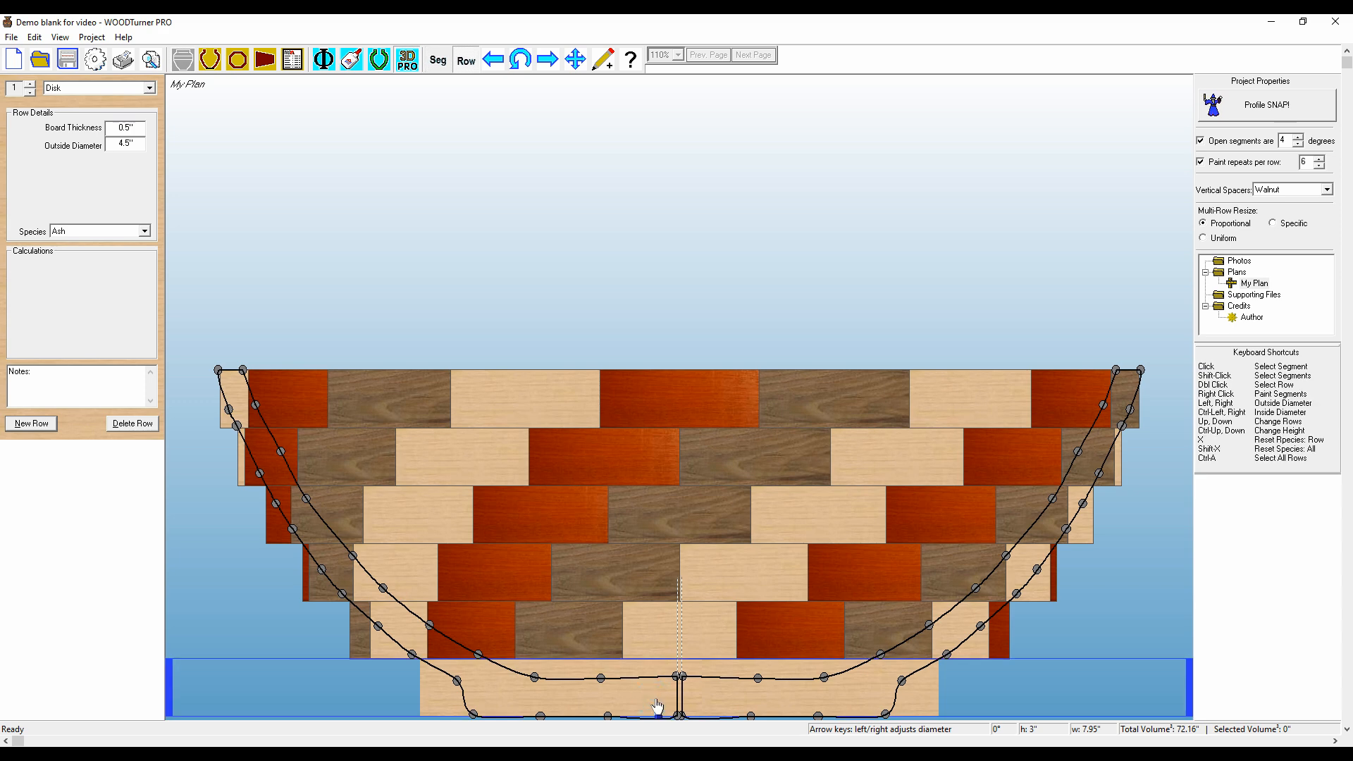
mouse_move(605, 659)
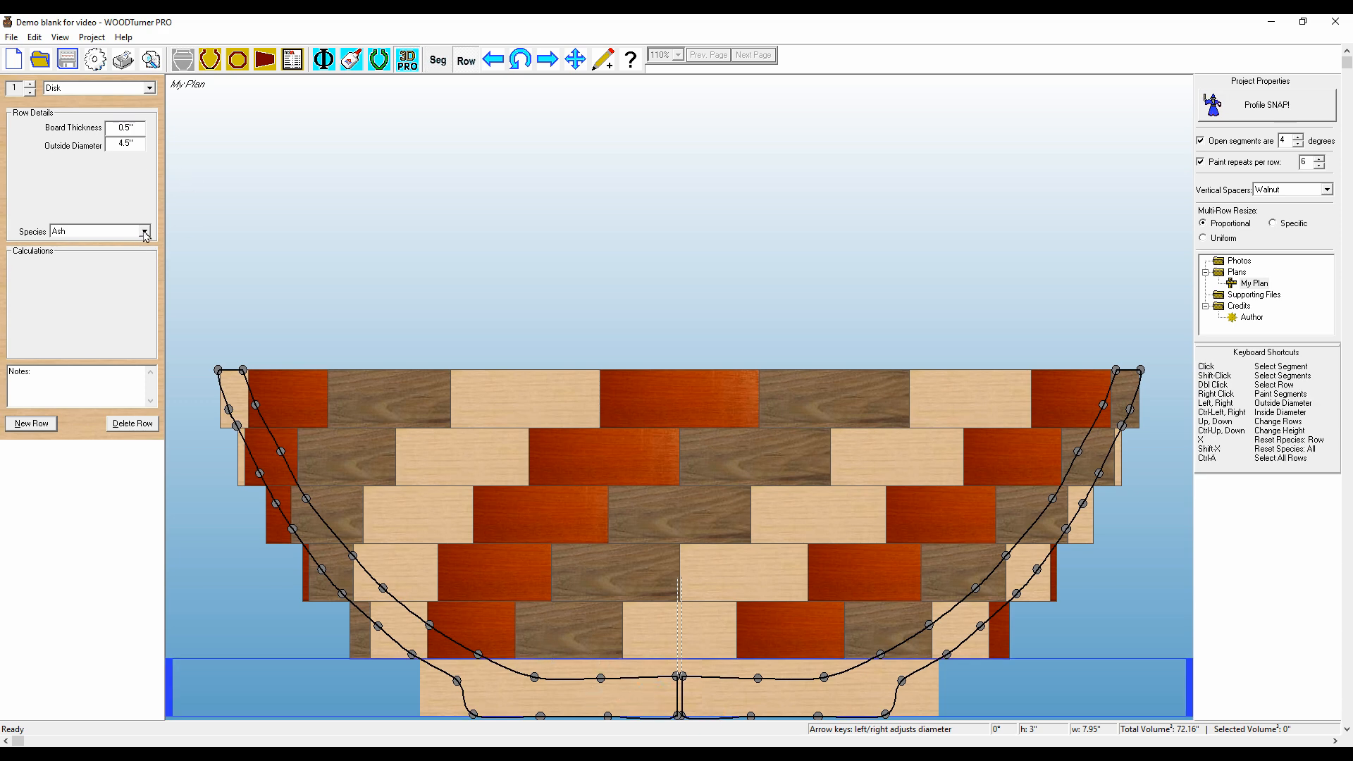
Change the base Disk row's wood species from Ash to Walnut
left_click(145, 231)
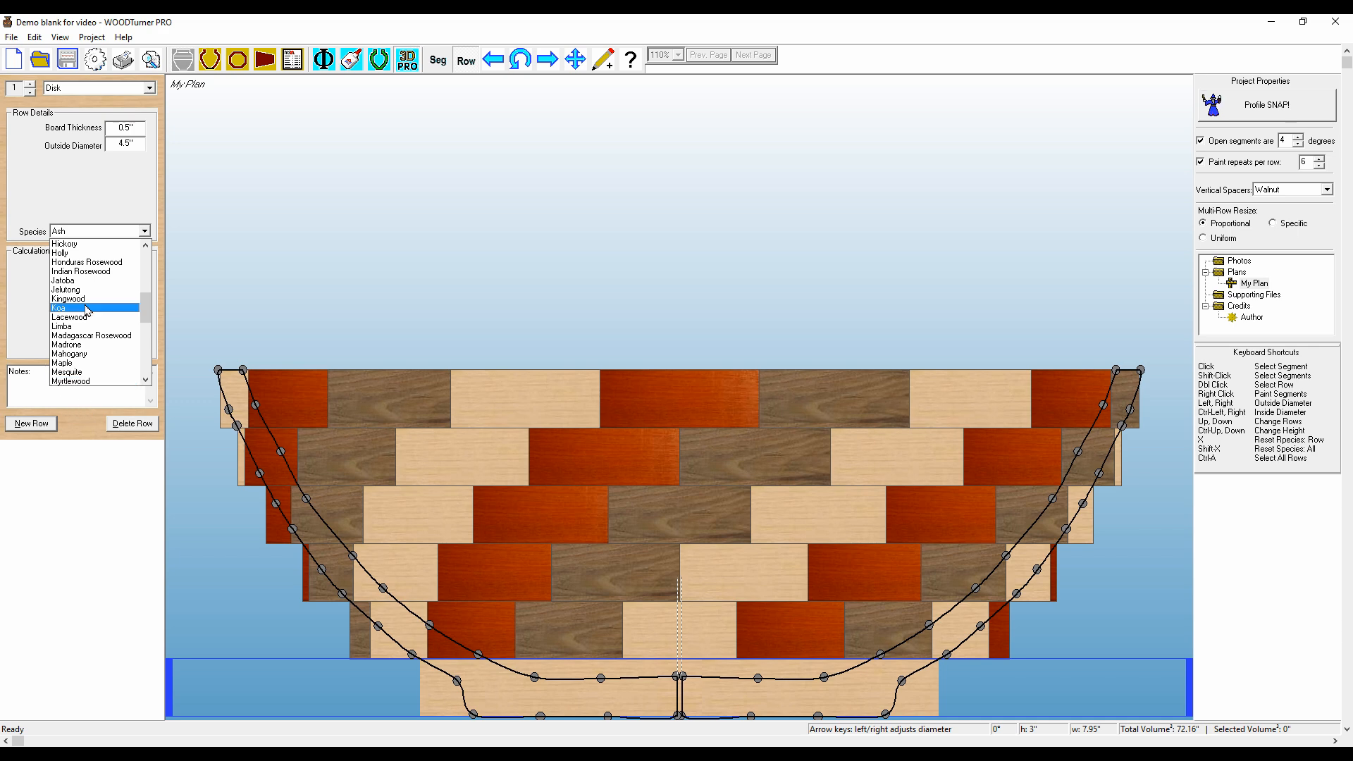
scroll("down", 3)
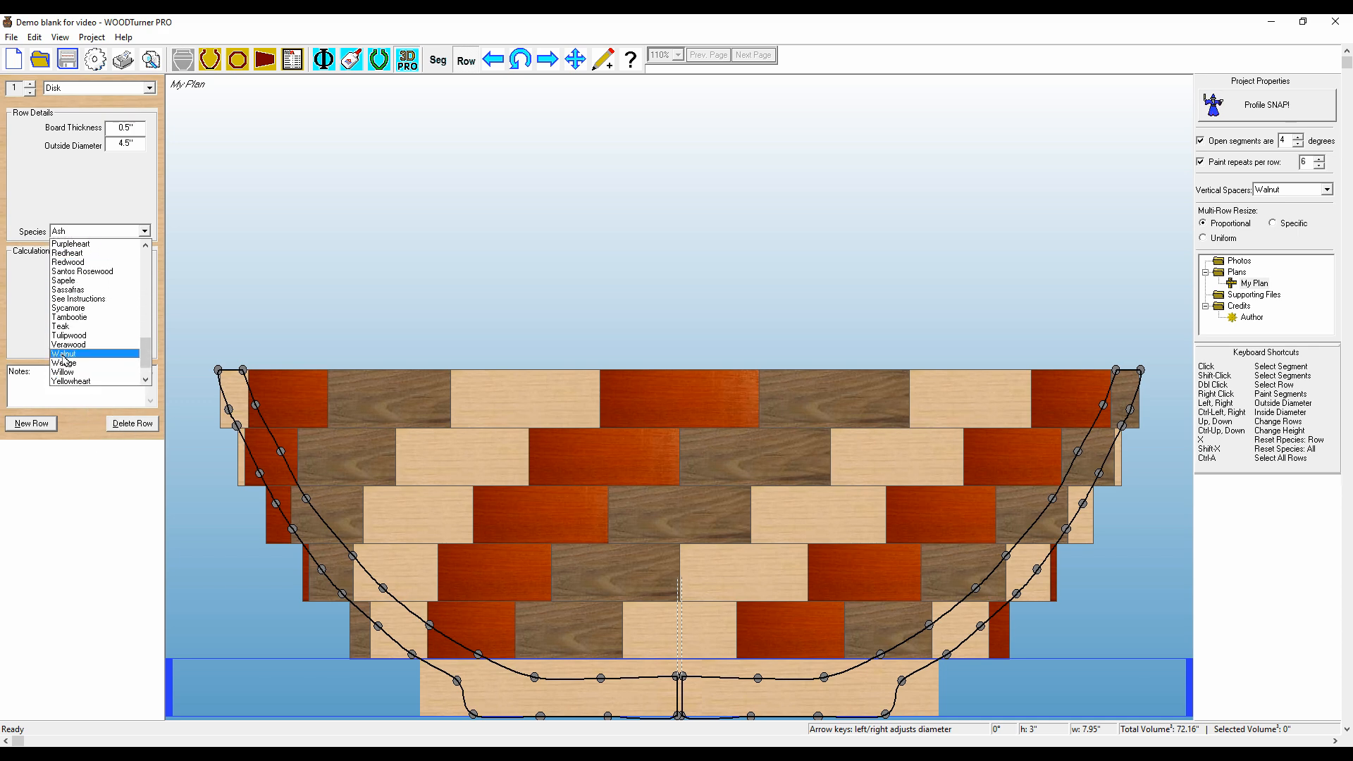
left_click(65, 363)
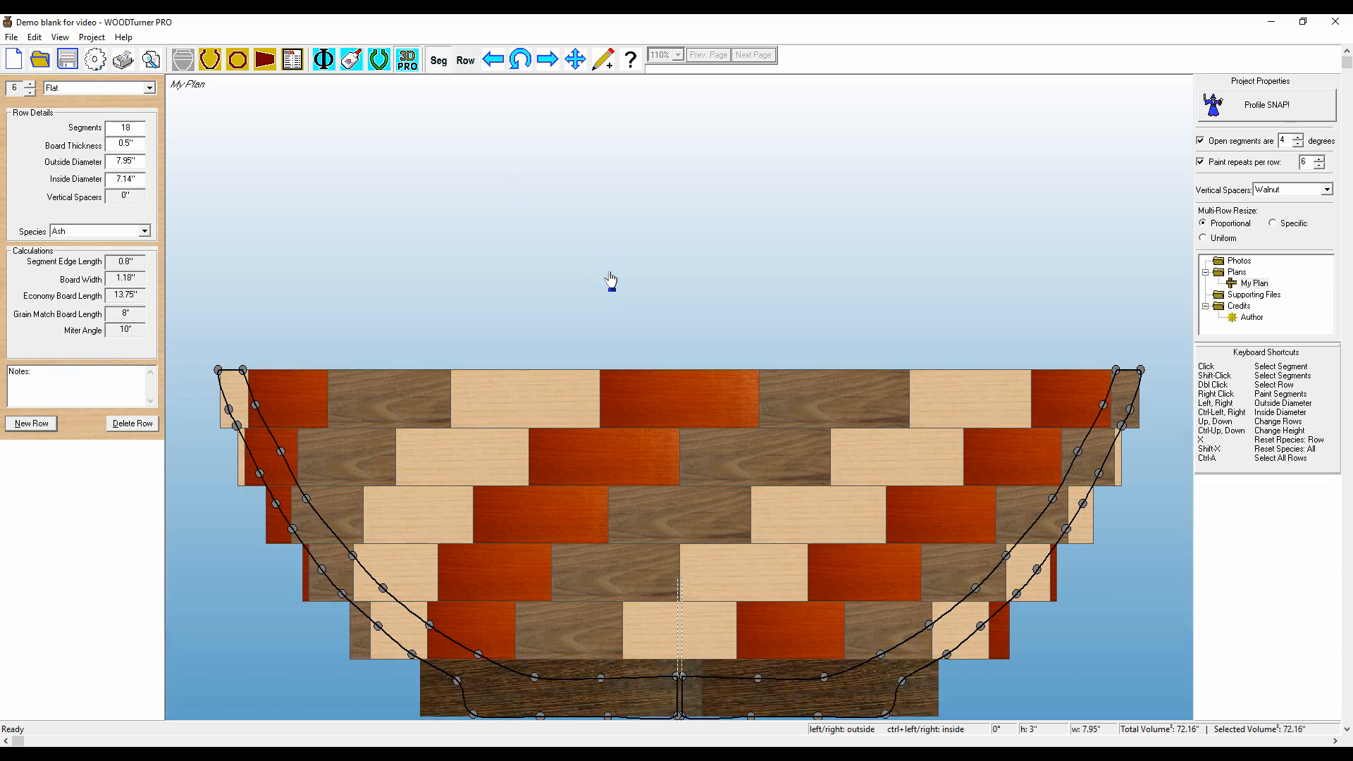
mouse_move(559, 231)
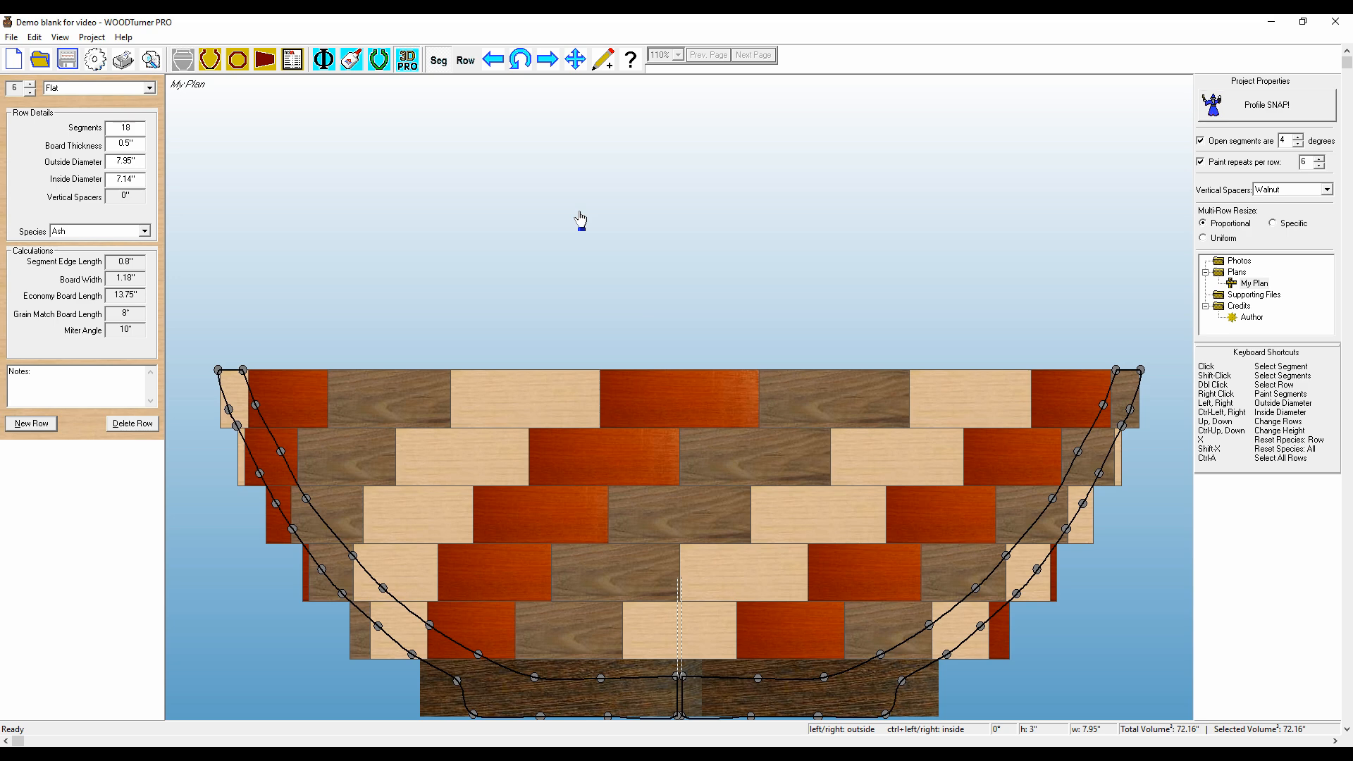
mouse_move(563, 224)
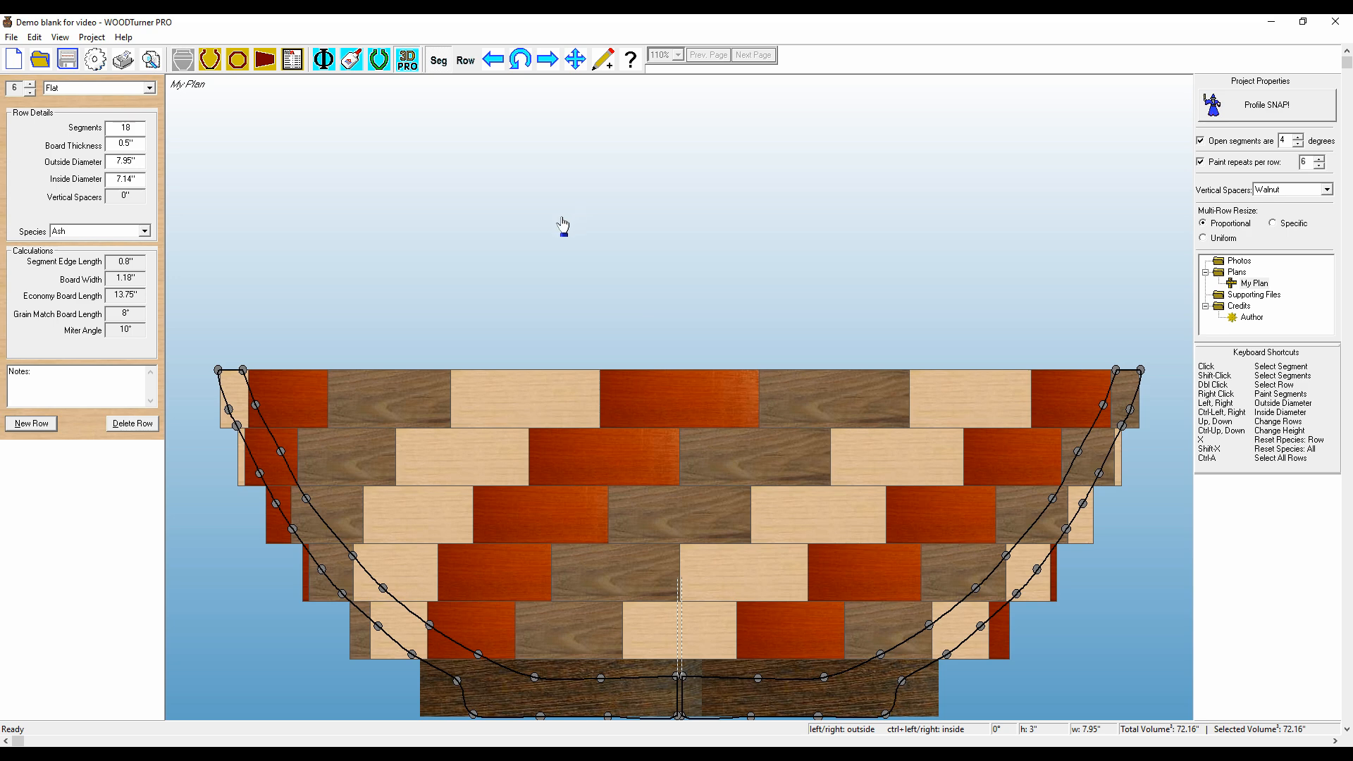
mouse_move(435, 240)
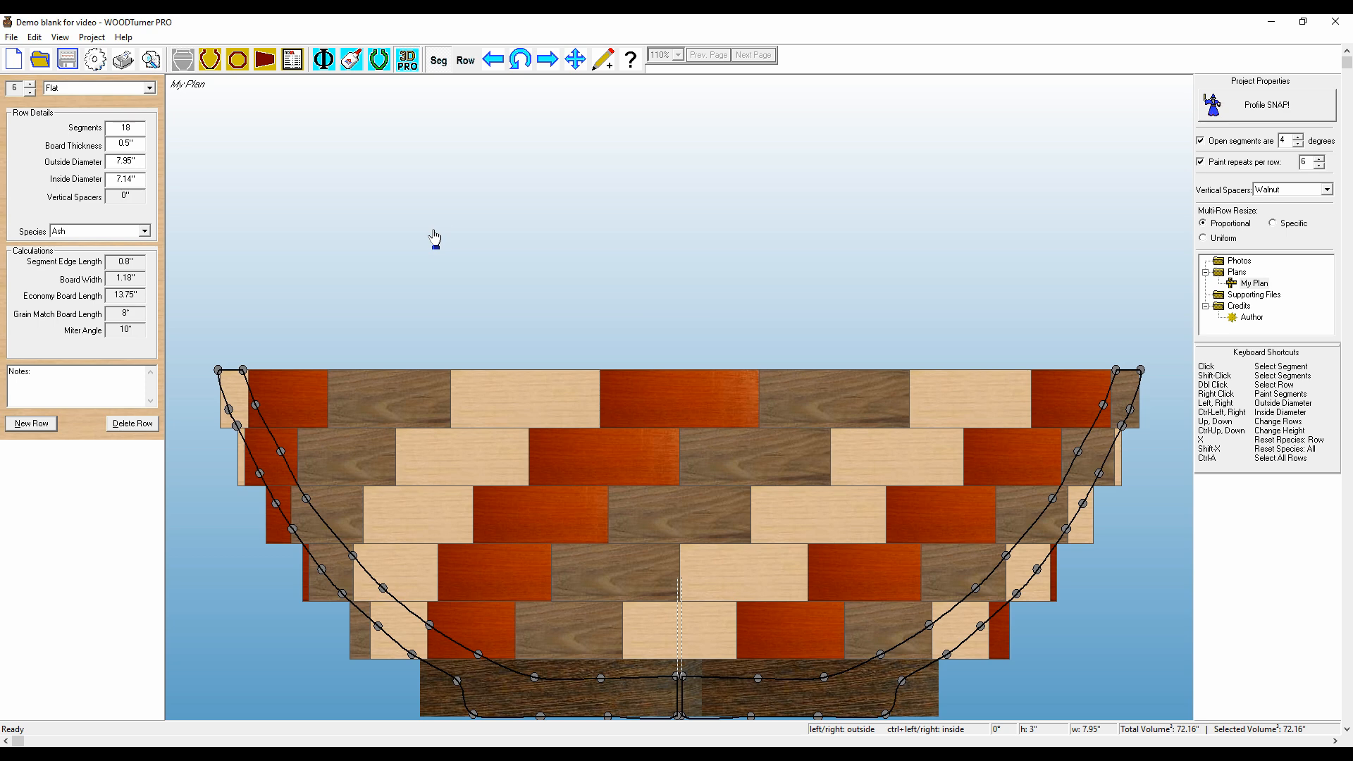
mouse_move(442, 232)
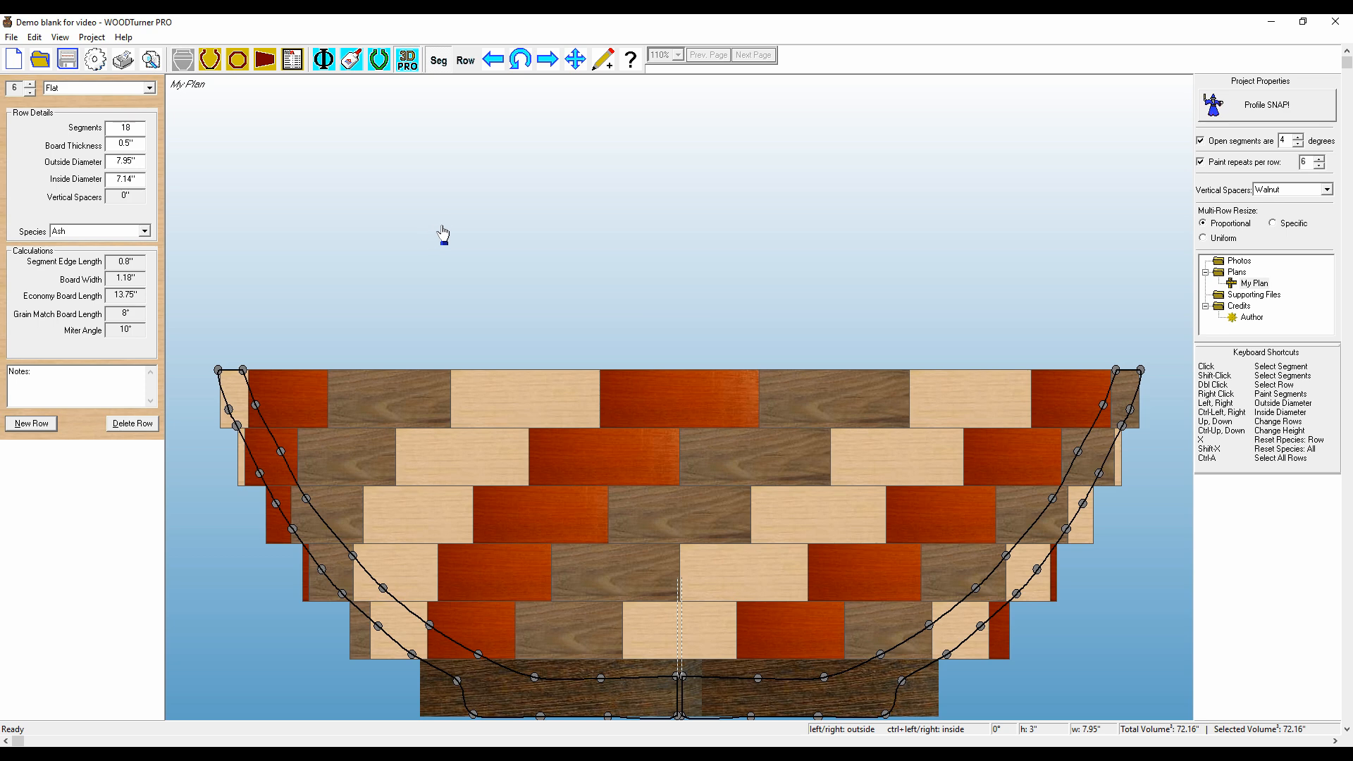
mouse_move(453, 397)
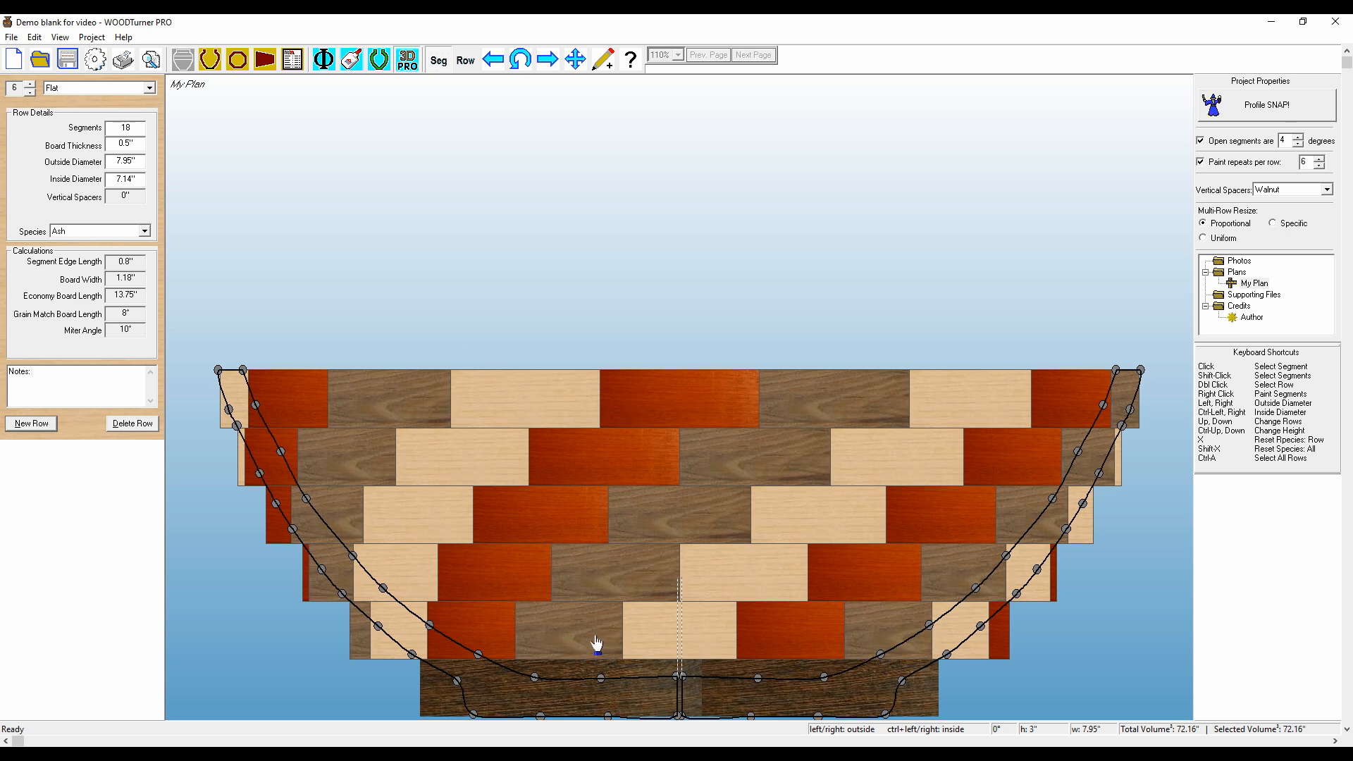
mouse_move(434, 473)
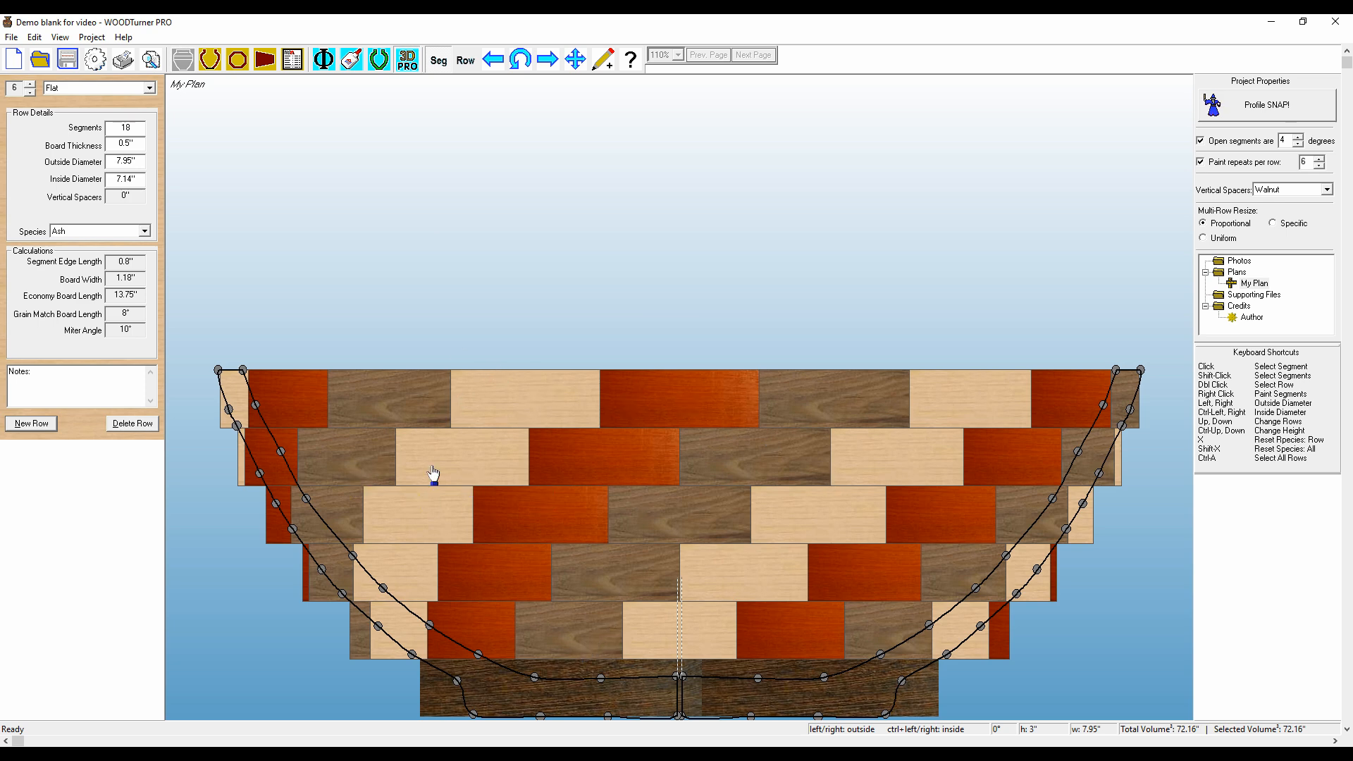
mouse_move(488, 486)
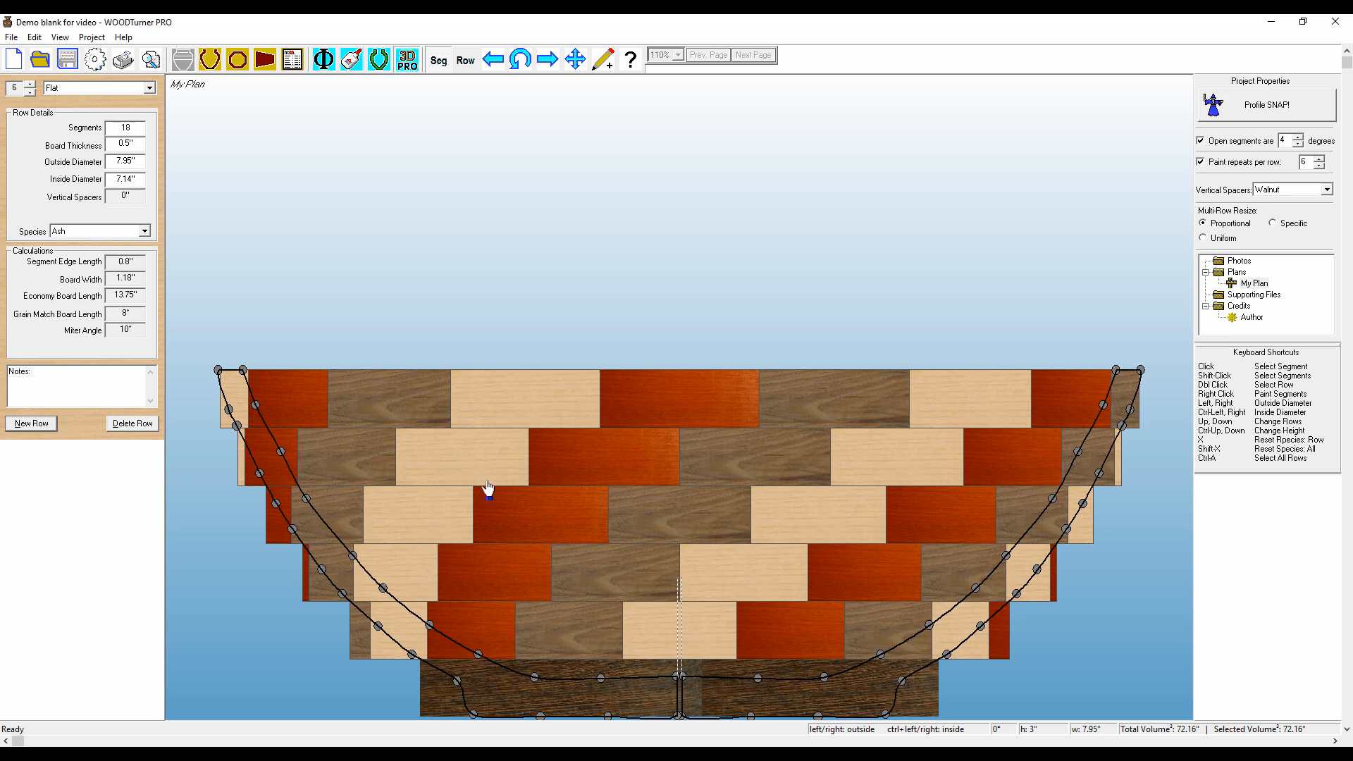
mouse_move(575, 278)
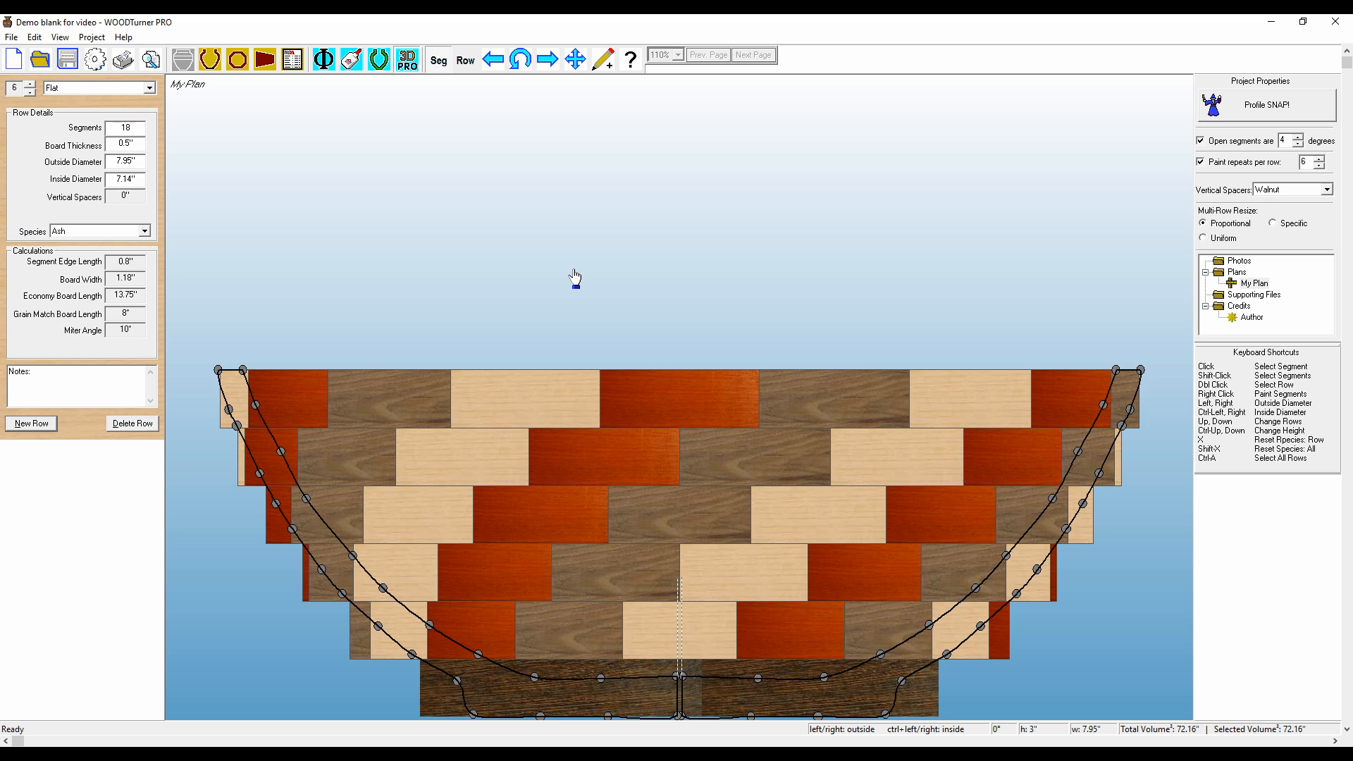
mouse_move(609, 555)
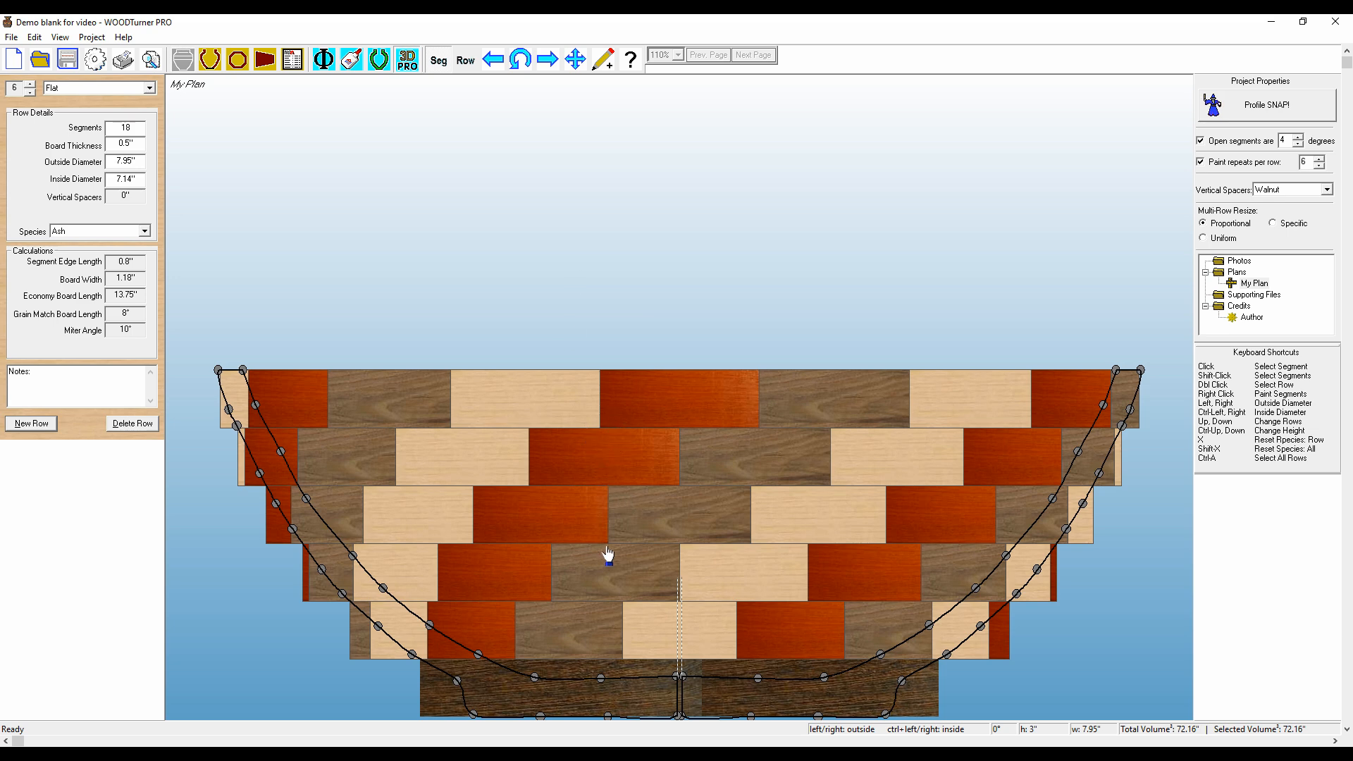
mouse_move(440, 414)
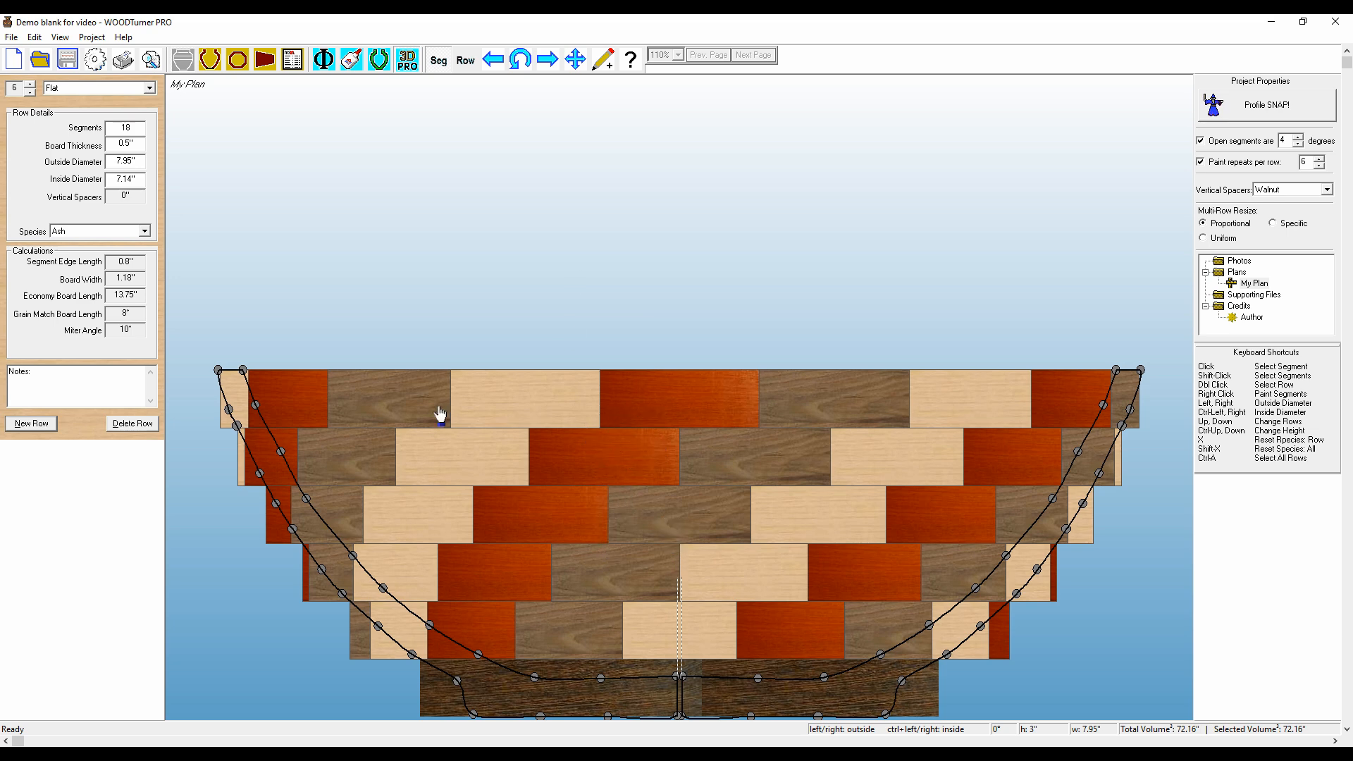
mouse_move(289, 504)
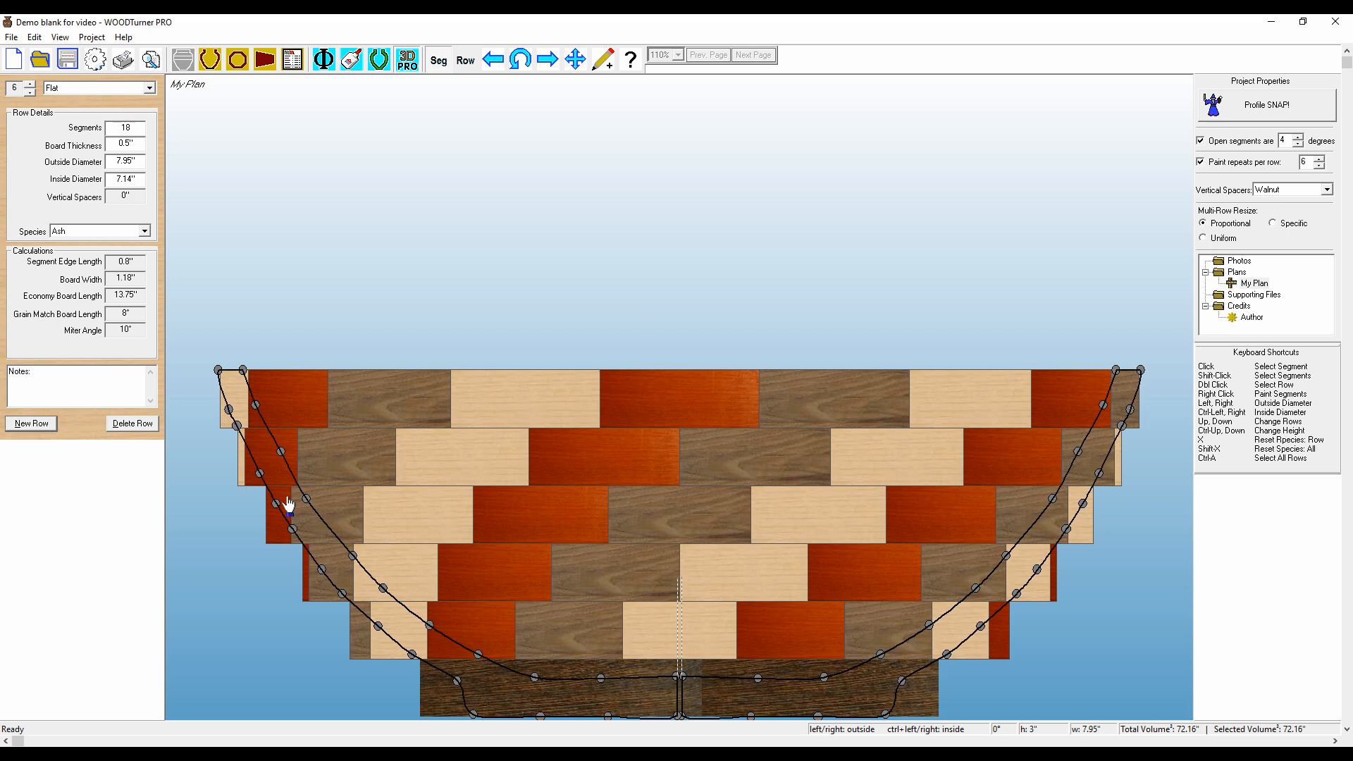
mouse_move(531, 182)
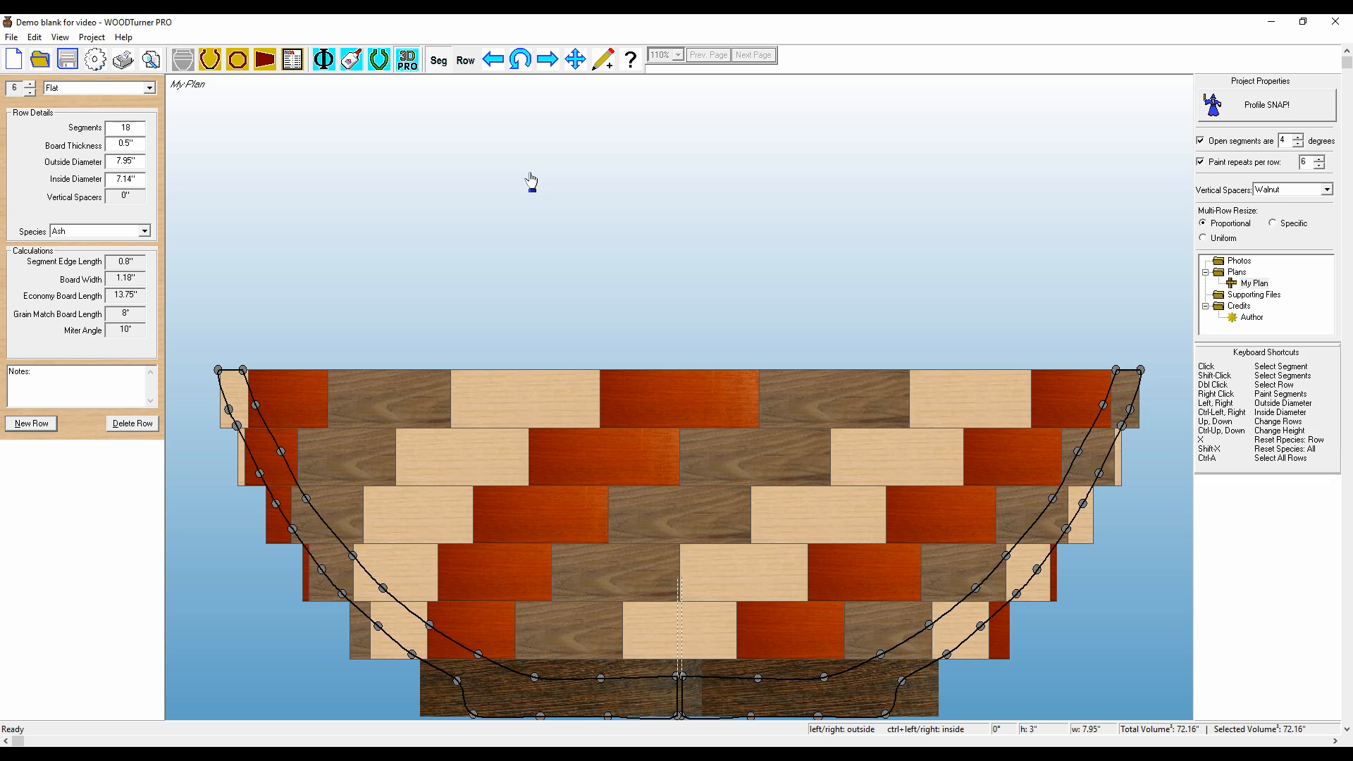
mouse_move(669, 268)
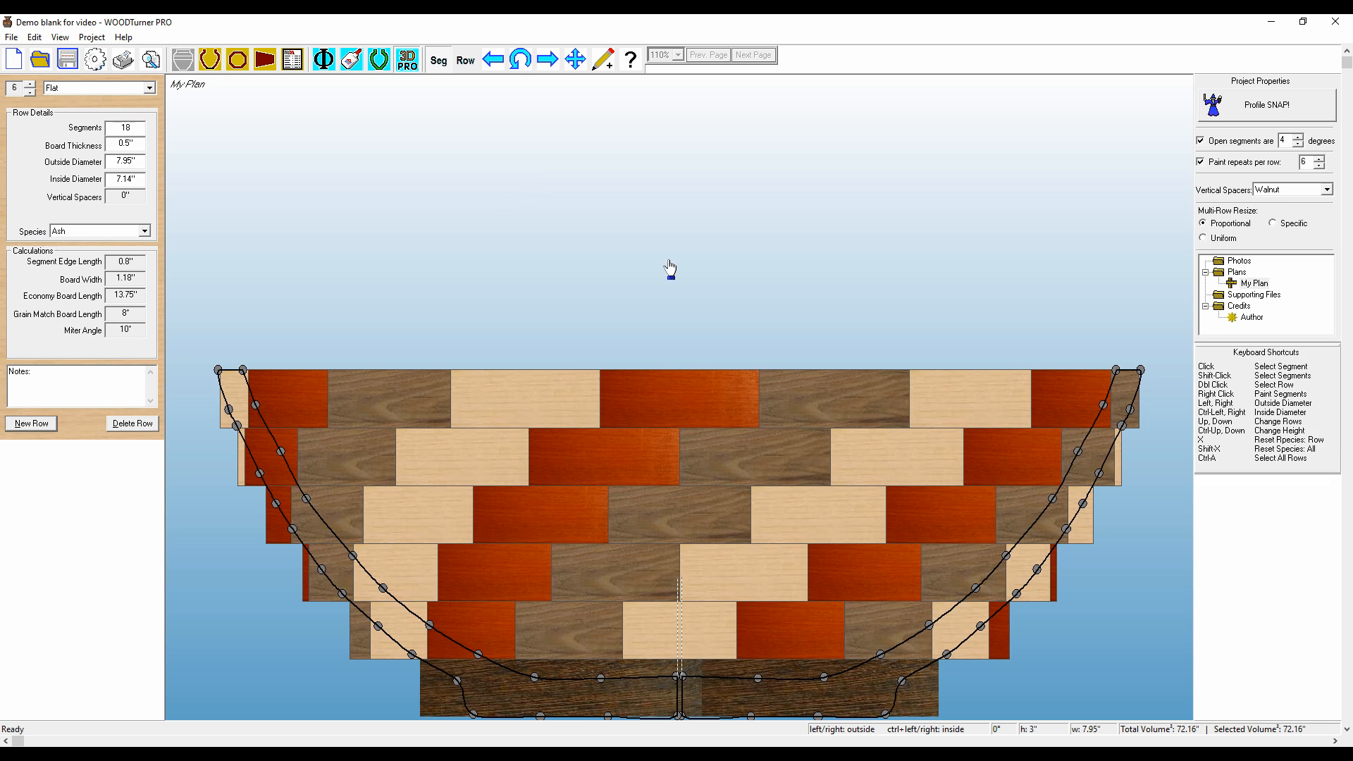
mouse_move(590, 220)
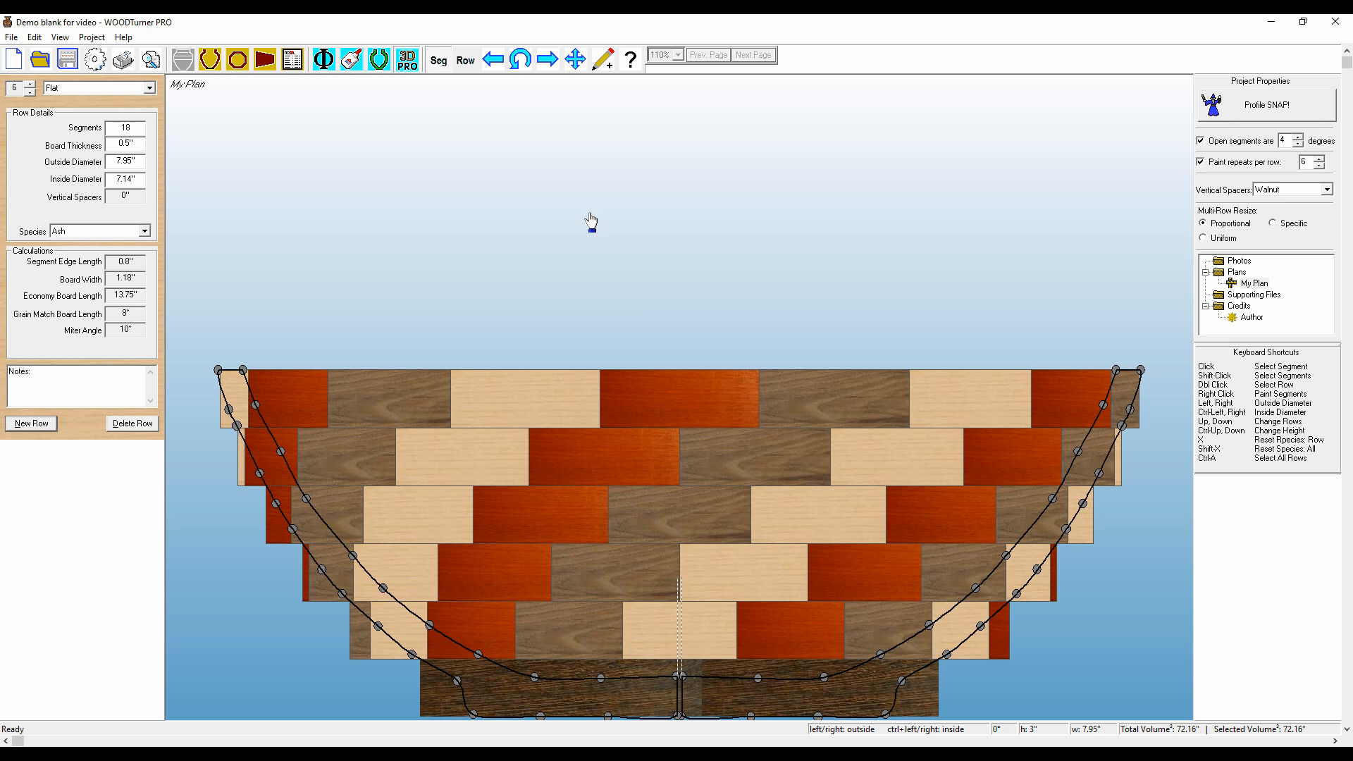
mouse_move(599, 255)
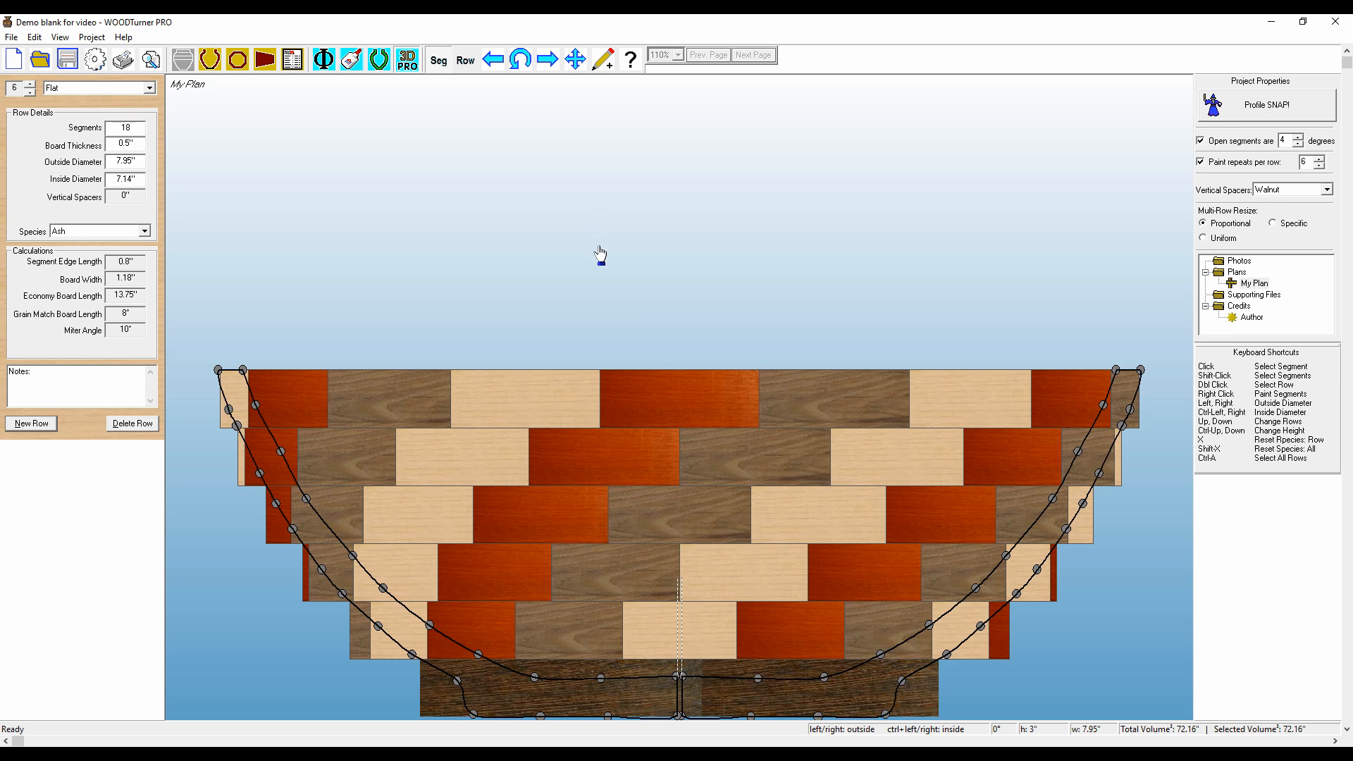